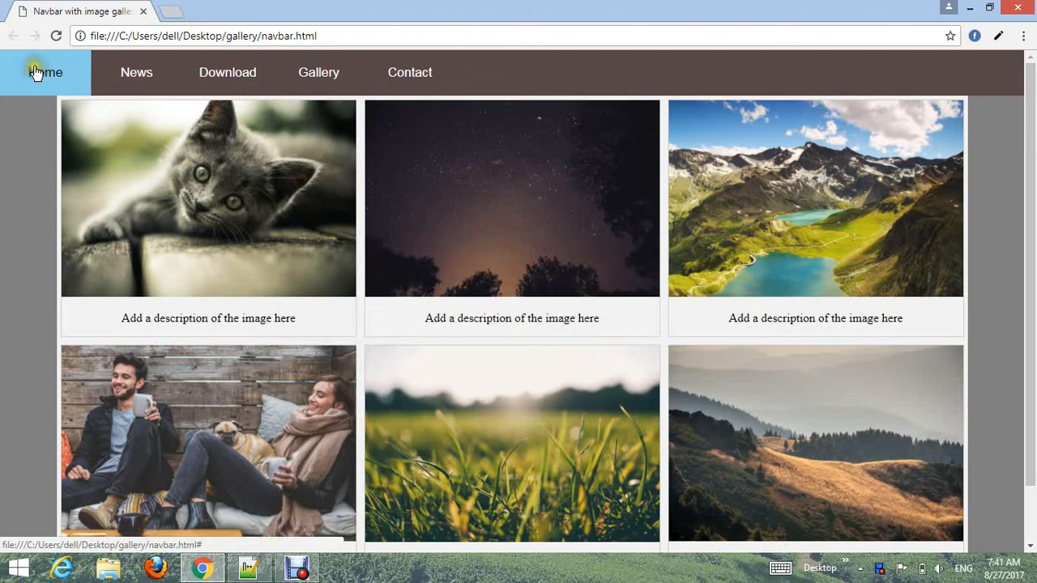
pyautogui.moveTo(704, 79)
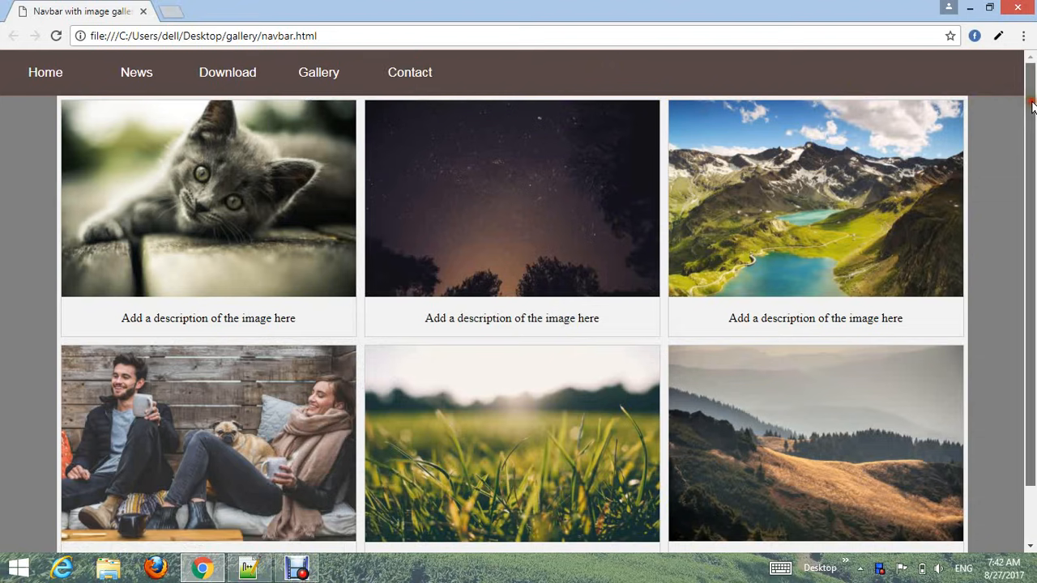
# Step: Create a new folder named website on the desktop
pyautogui.scroll(-3)
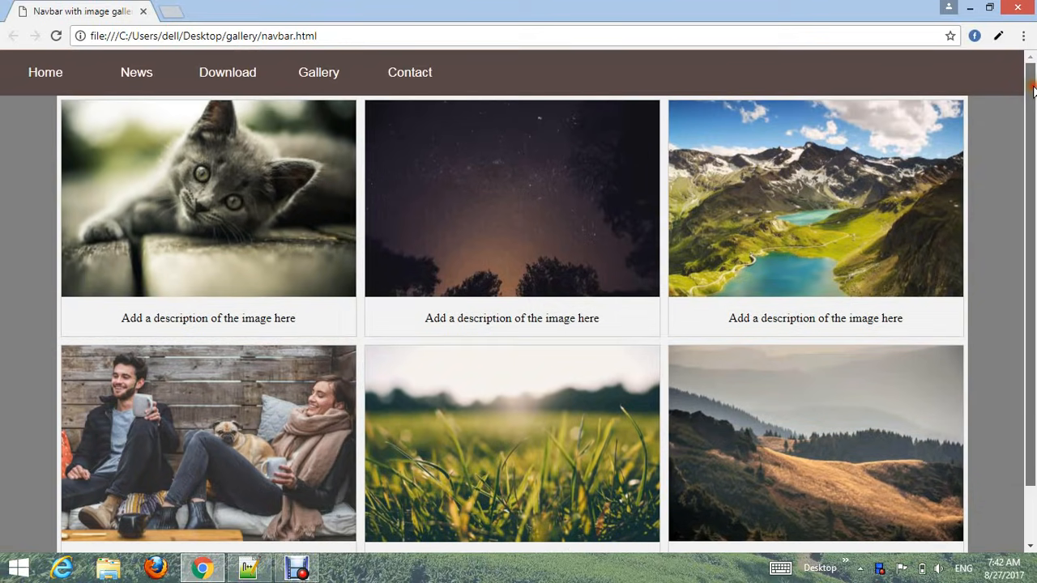
pyautogui.moveTo(160, 197)
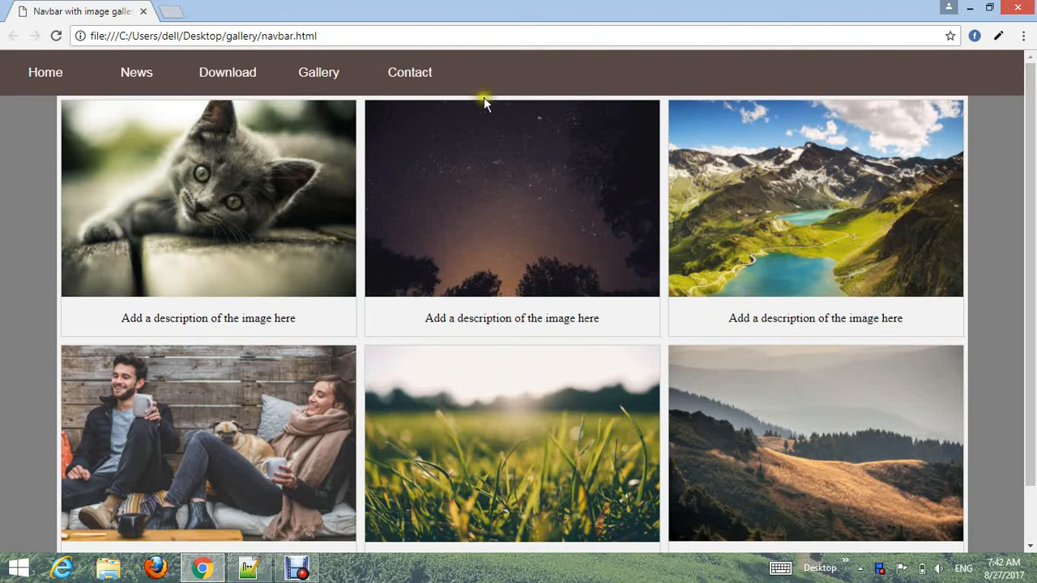
pyautogui.moveTo(410, 72)
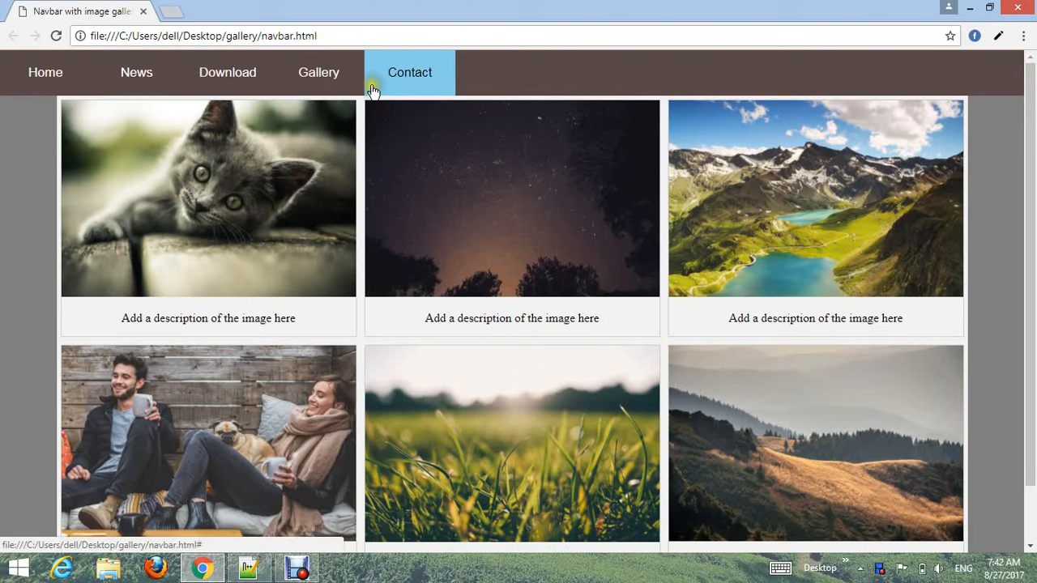
pyautogui.moveTo(1030, 101)
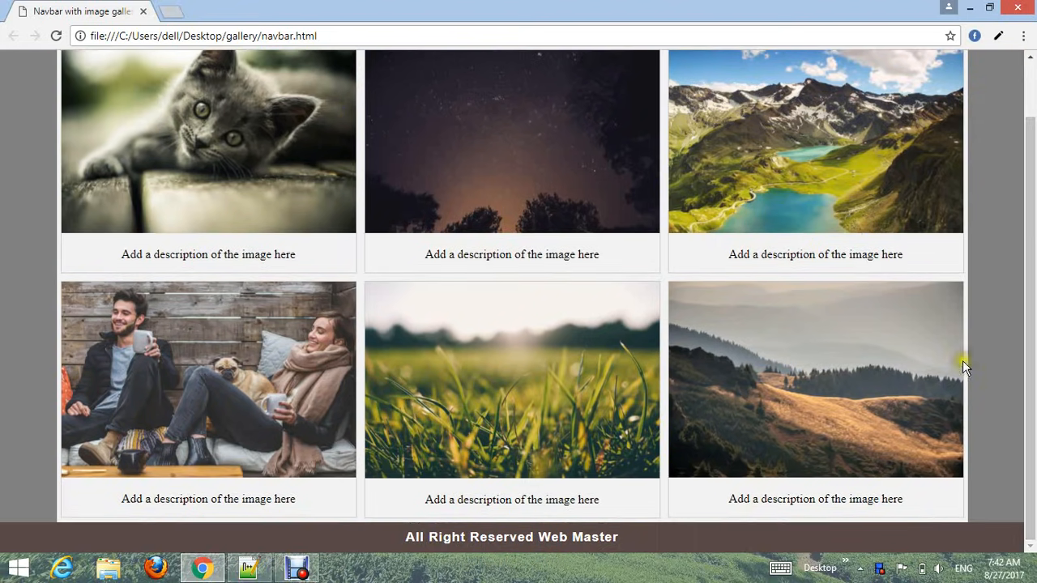
pyautogui.moveTo(440, 537)
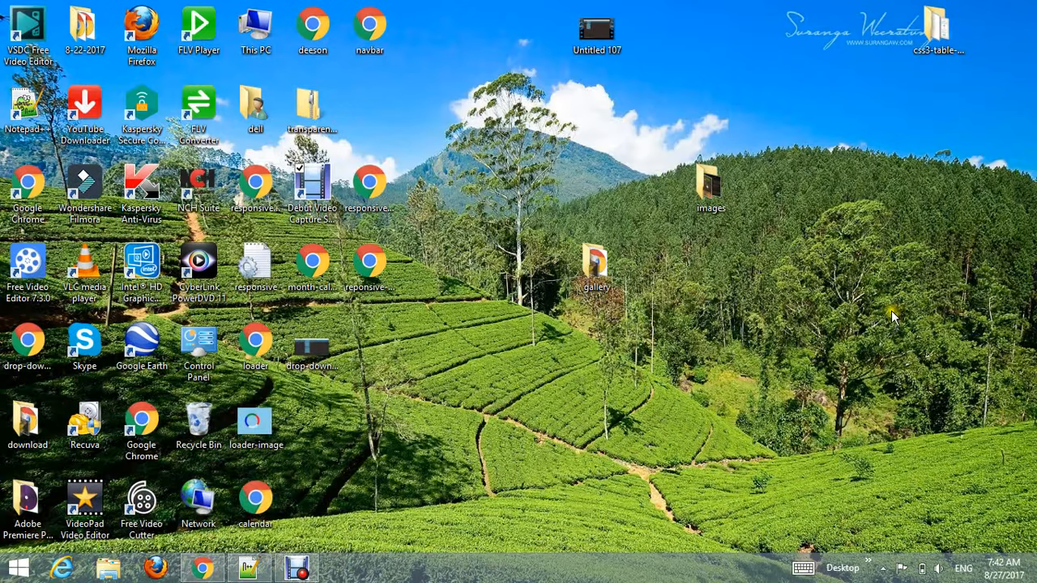
pyautogui.rightClick(892, 316)
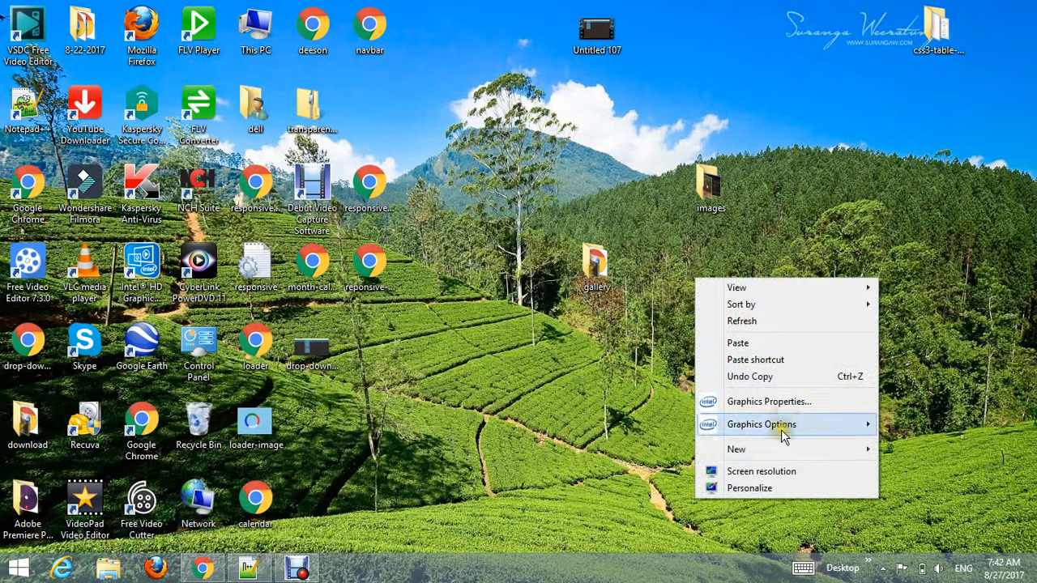
pyautogui.click(737, 449)
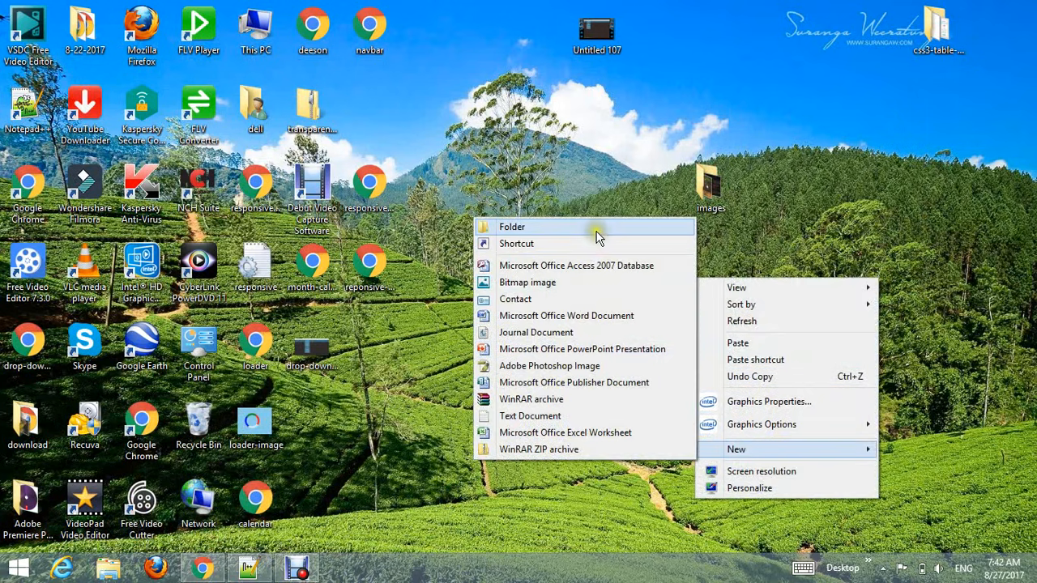
pyautogui.click(512, 227)
pyautogui.write('gallery')
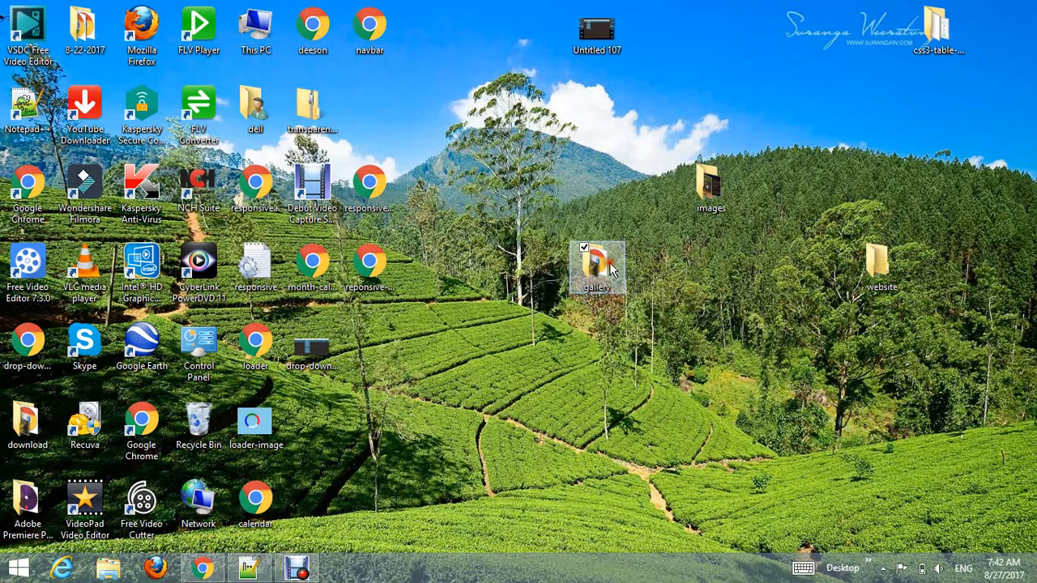
# Step: Copy the six JPGs from the gallery folder and paste them into website
pyautogui.doubleClick(598, 267)
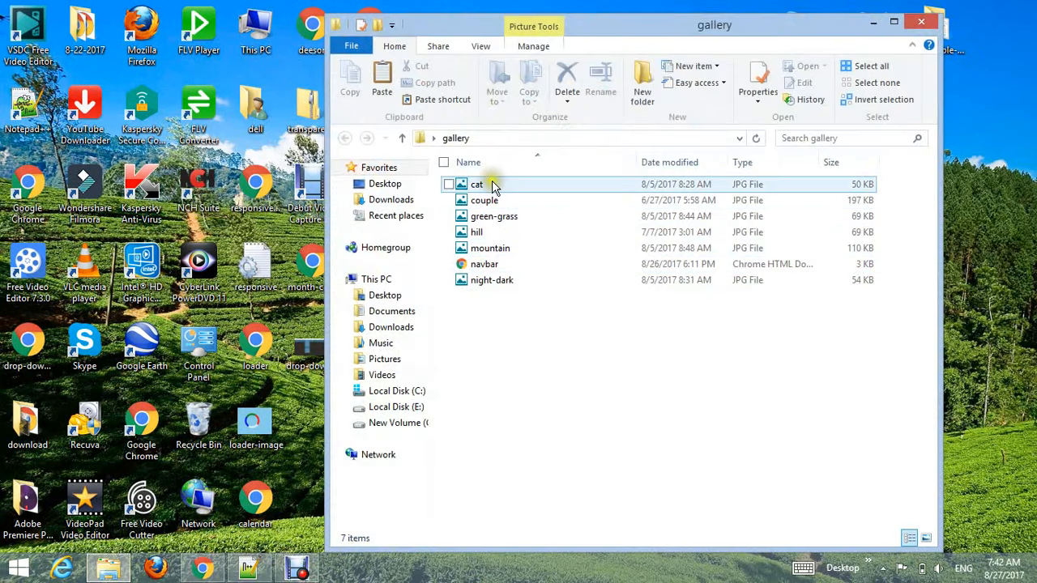
pyautogui.click(477, 184)
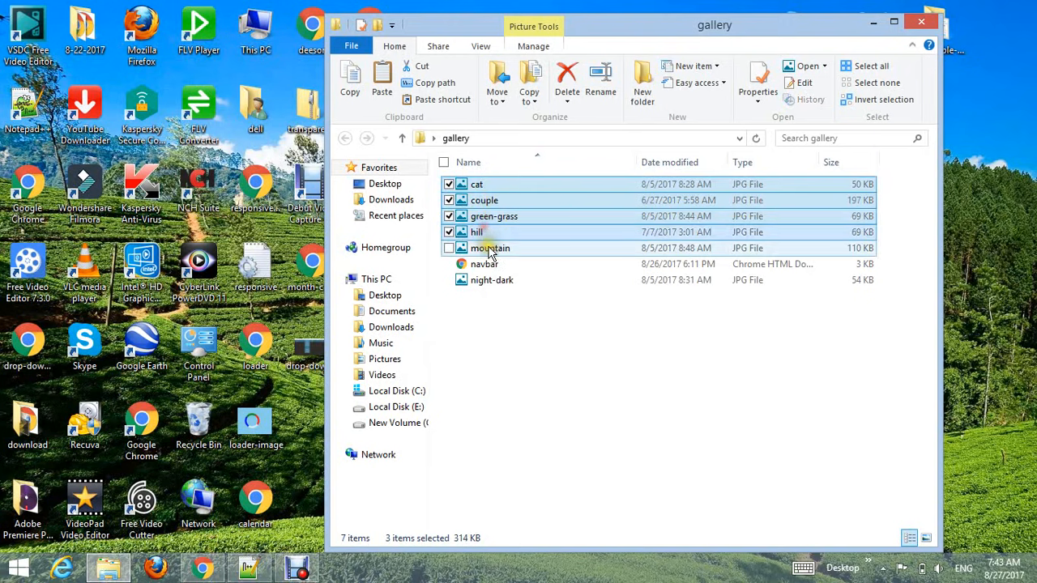
pyautogui.click(492, 280)
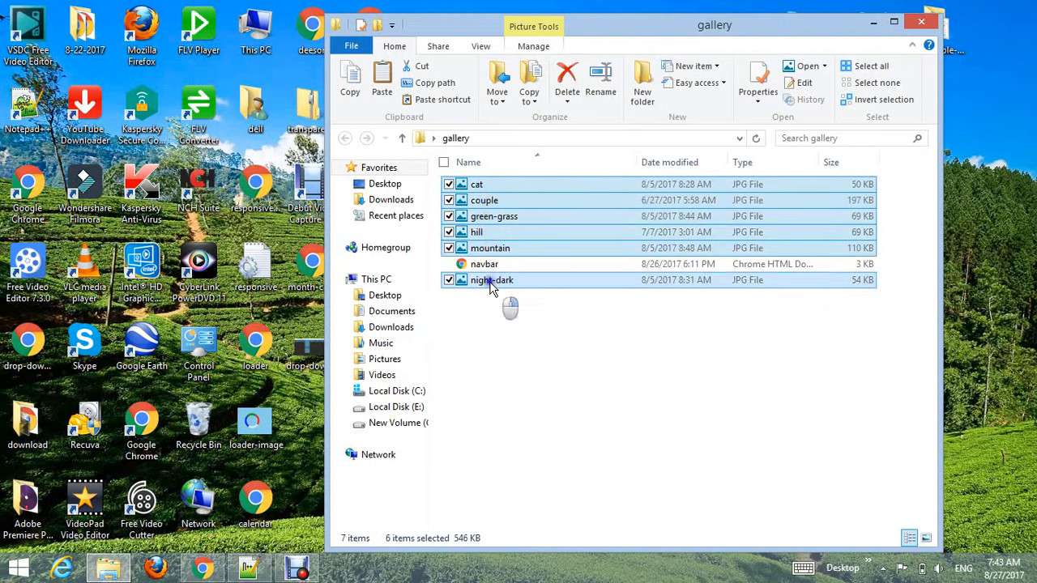
pyautogui.rightClick(491, 280)
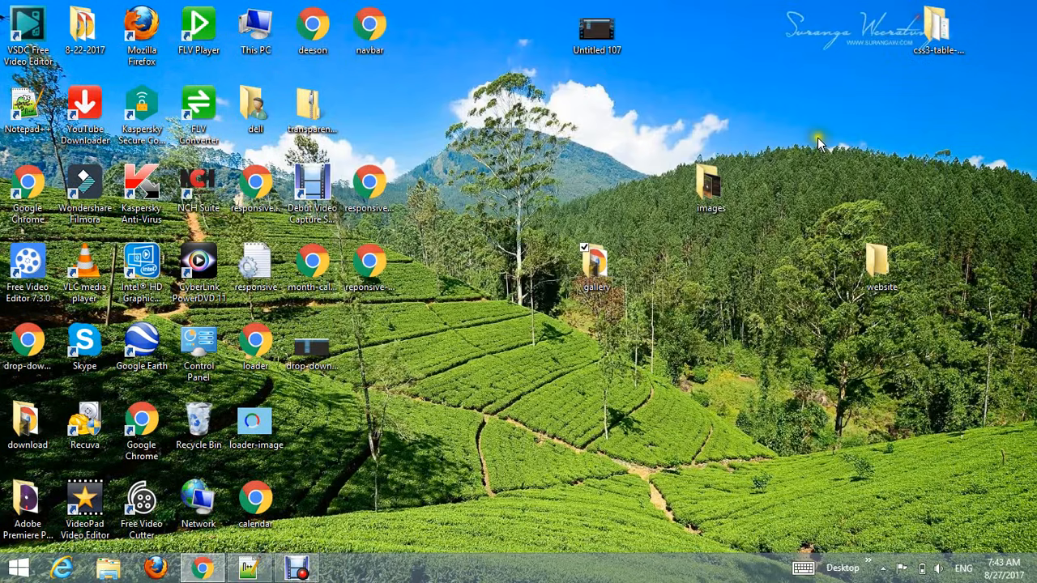
pyautogui.click(882, 263)
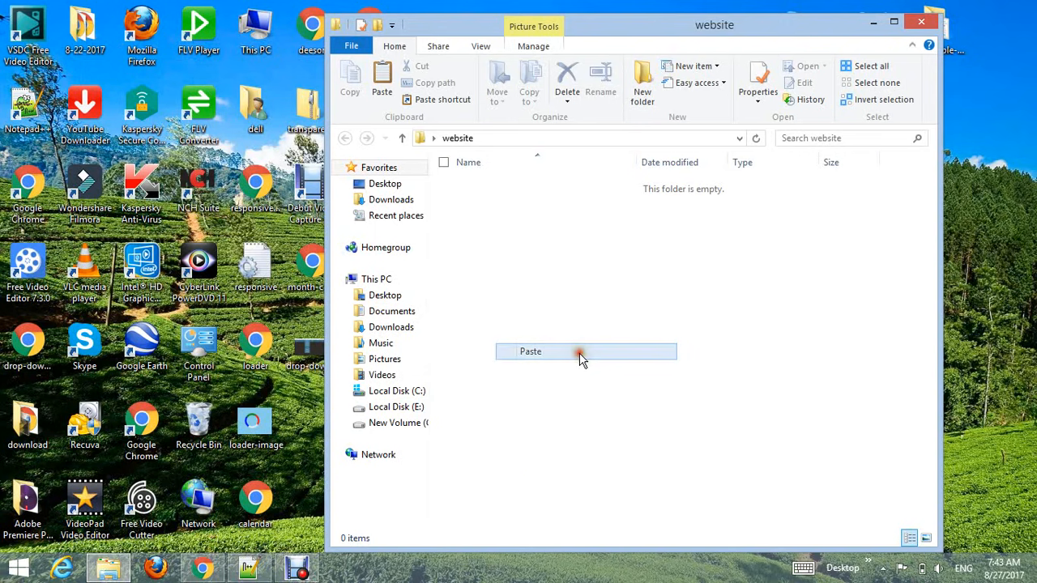
pyautogui.click(530, 351)
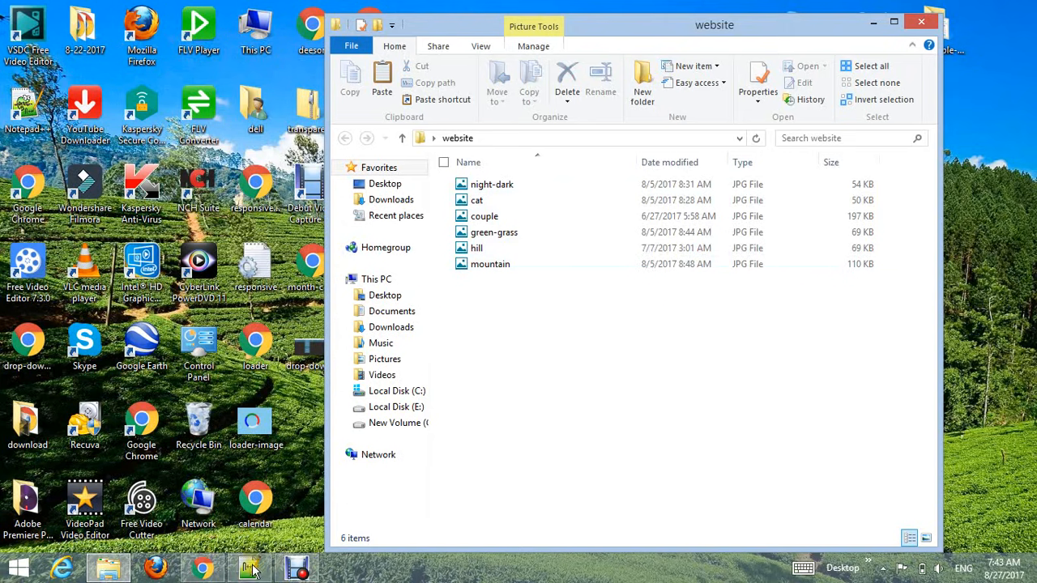
pyautogui.click(249, 567)
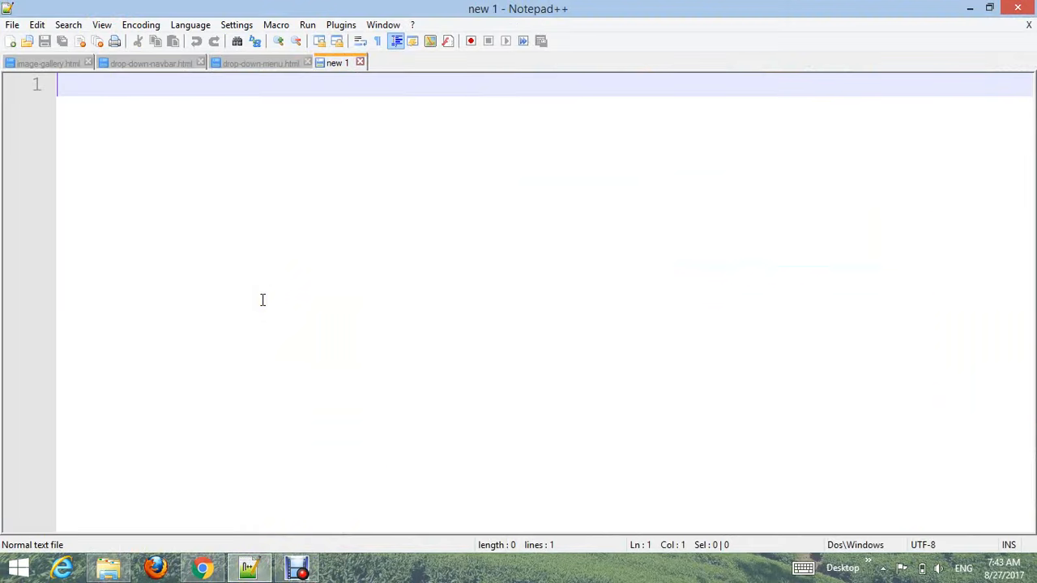
# Step: Type the DOCTYPE, html, head and body tags, titled 'website layout with image gallery'
pyautogui.write('<')
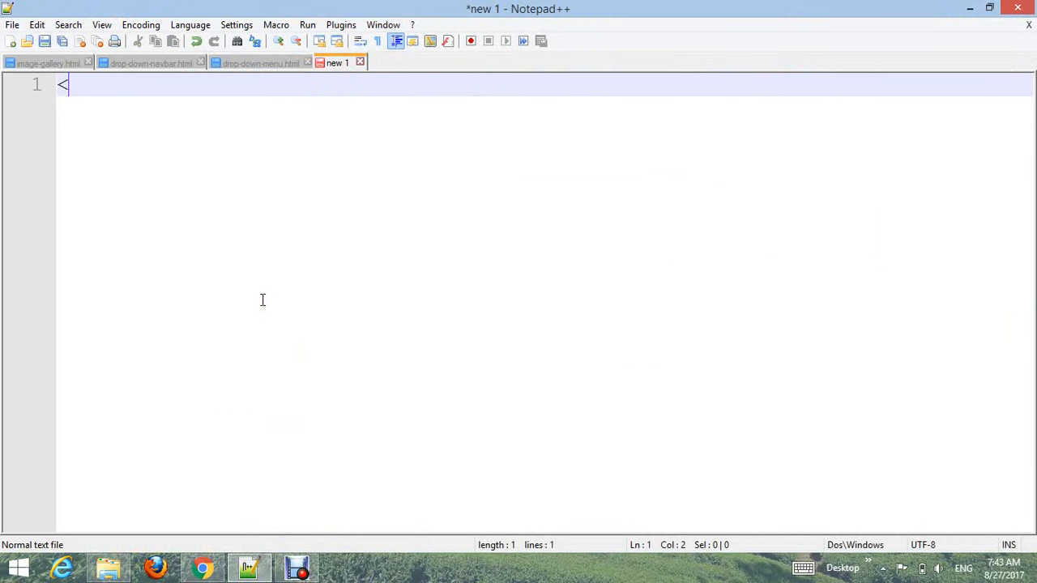
pyautogui.write('!DOCT')
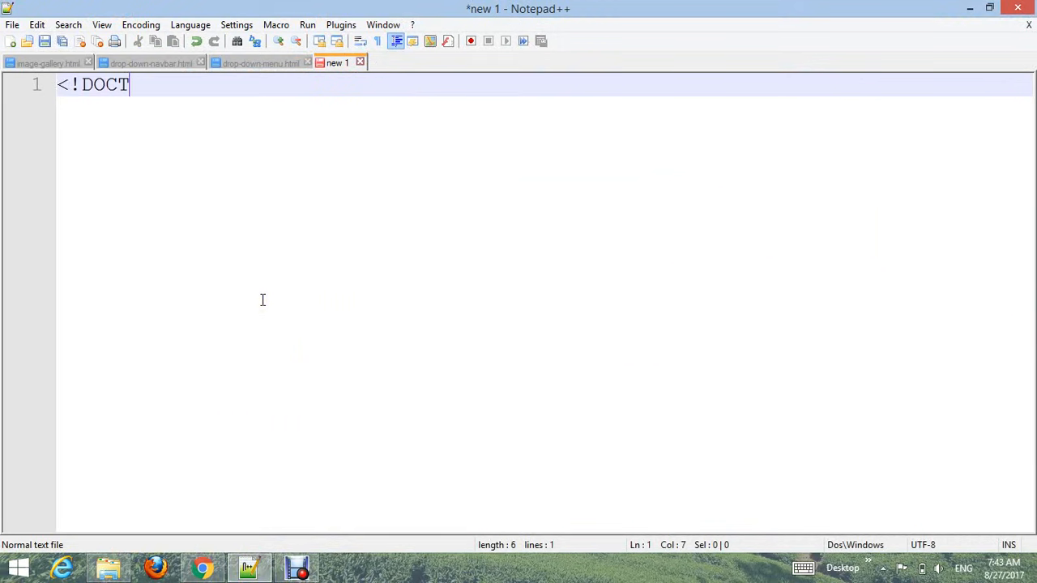
pyautogui.write('YPE html>')
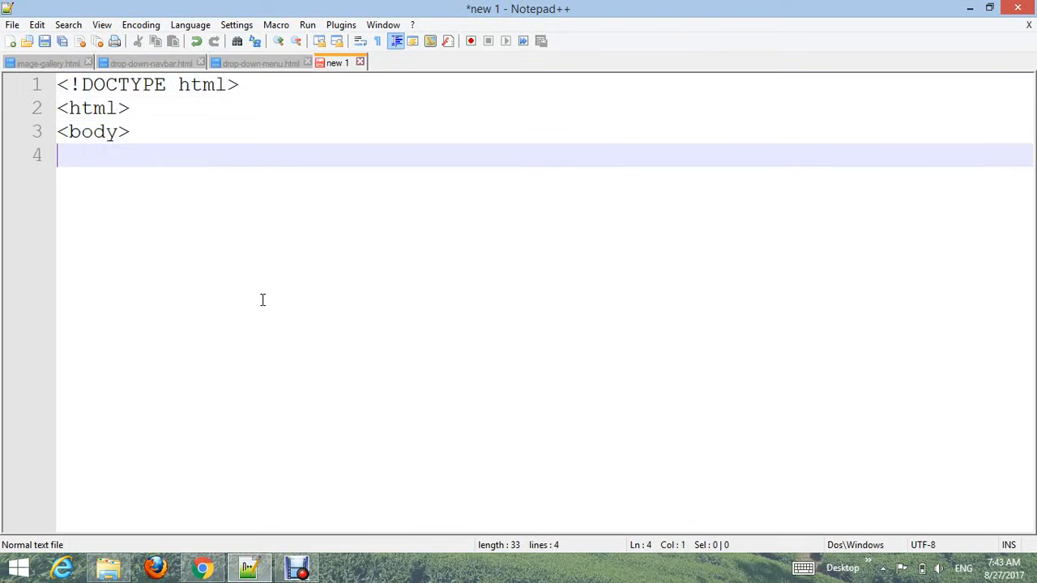
pyautogui.write('</body>')
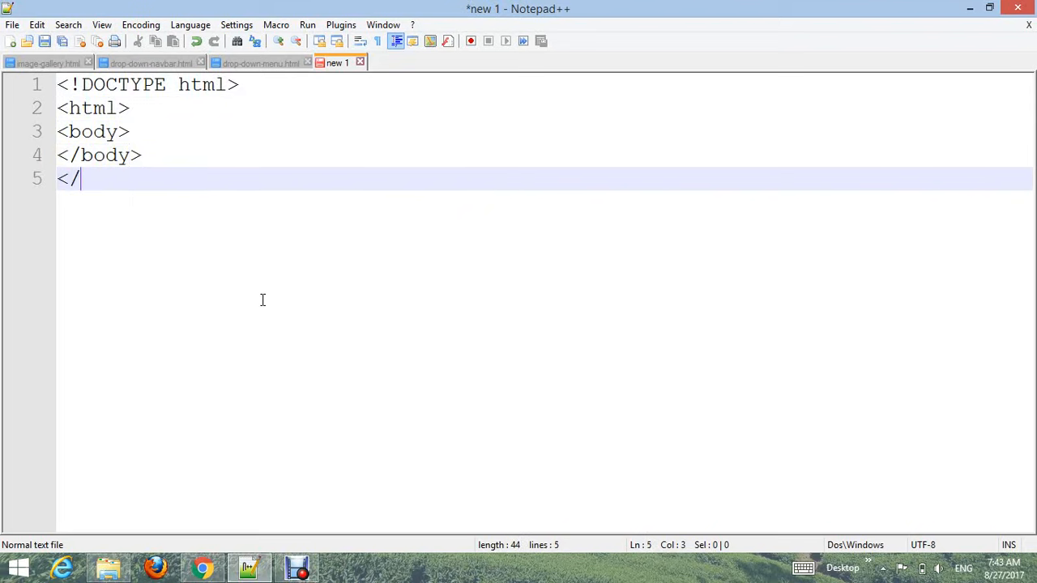
pyautogui.write('html>')
pyautogui.write('<head>')
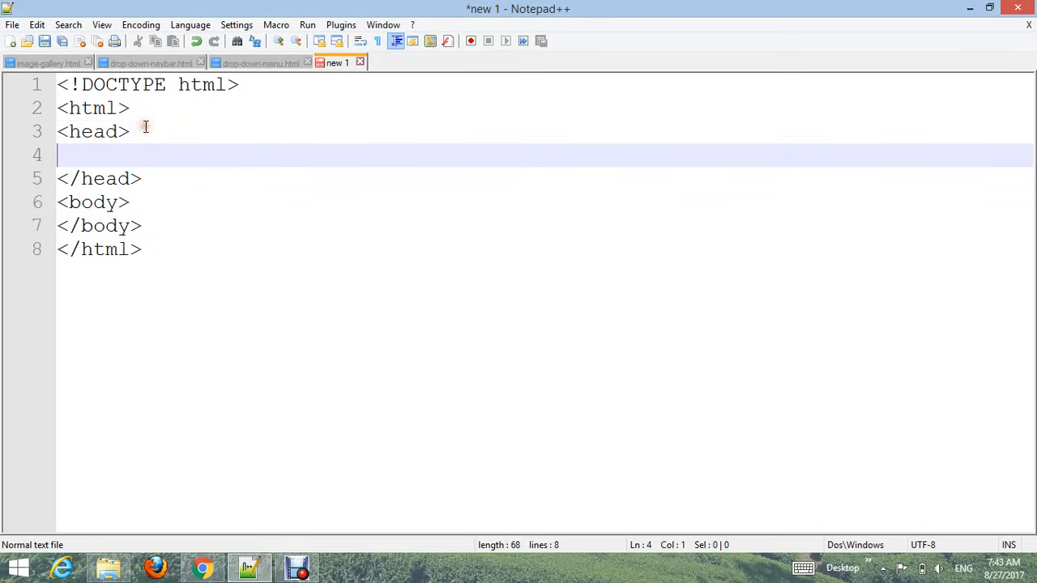
pyautogui.write('<ti')
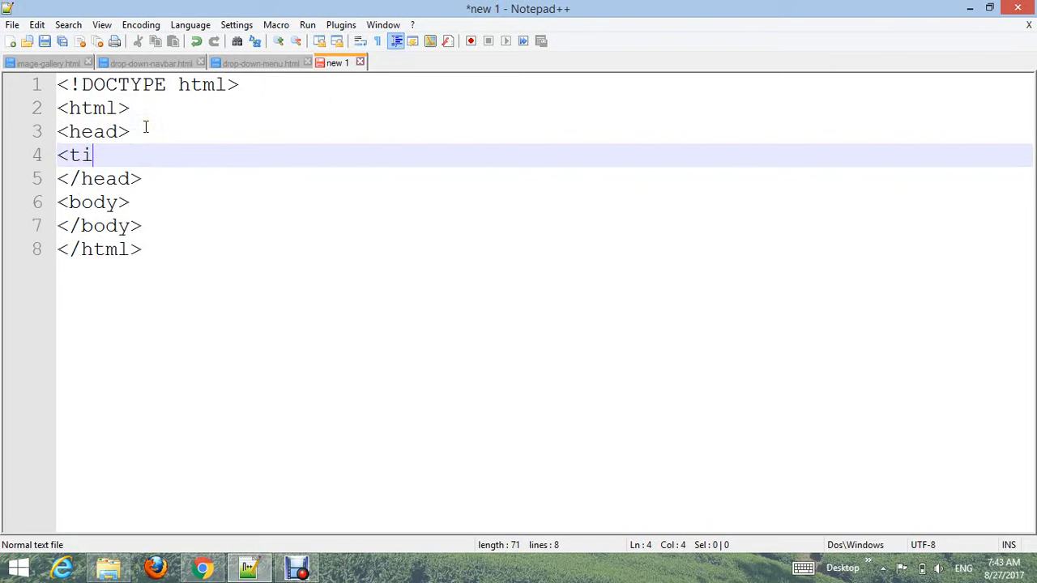
pyautogui.write('tle>')
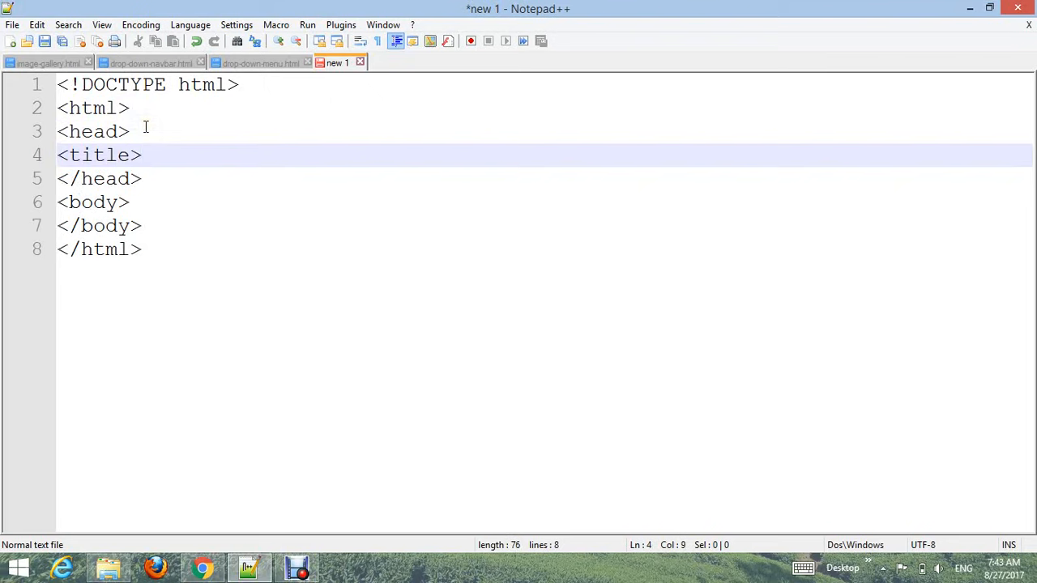
pyautogui.write('webs')
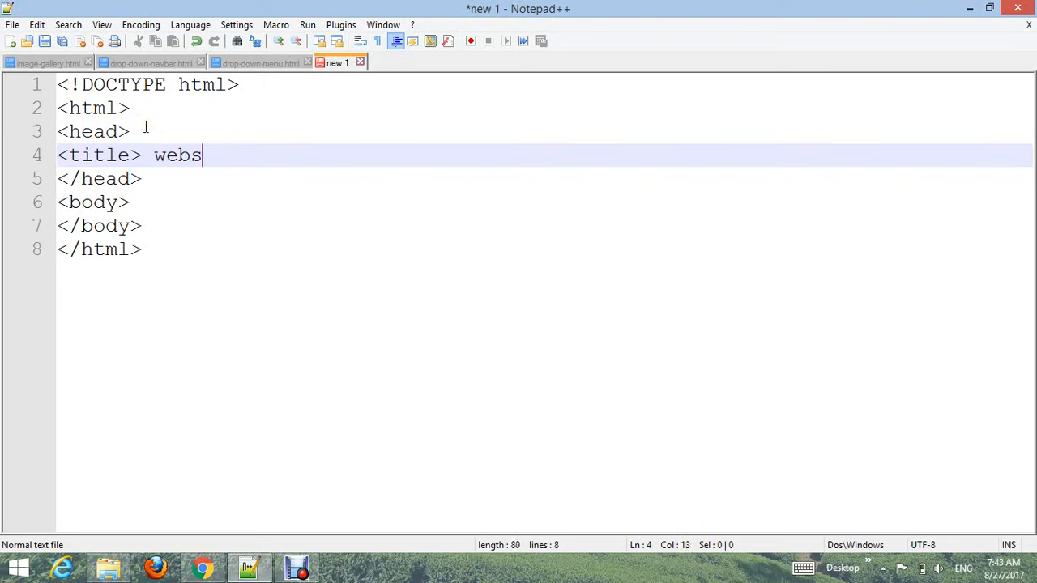
pyautogui.write('ite layout with image g')
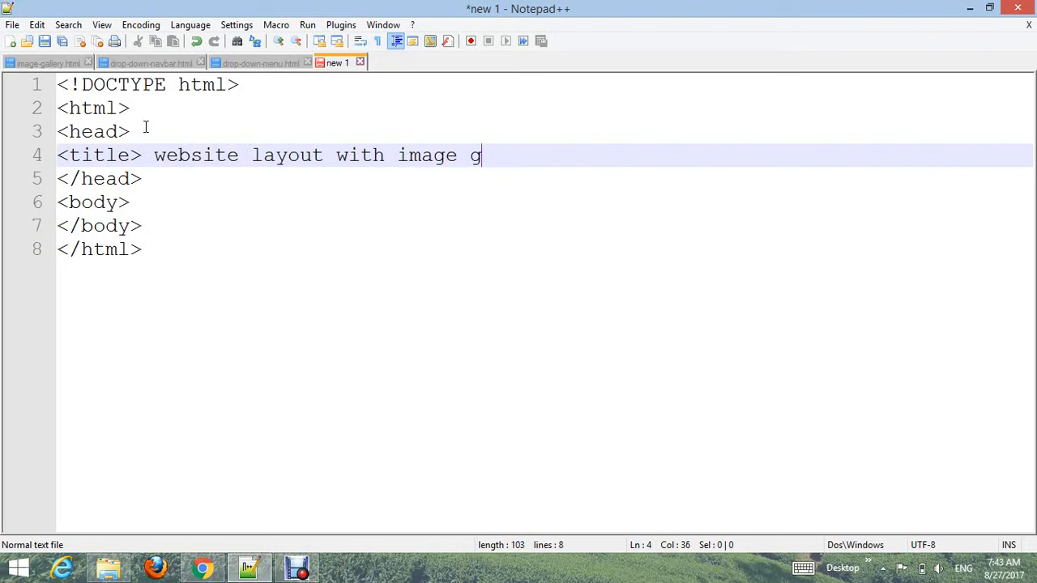
pyautogui.write('allery</title>')
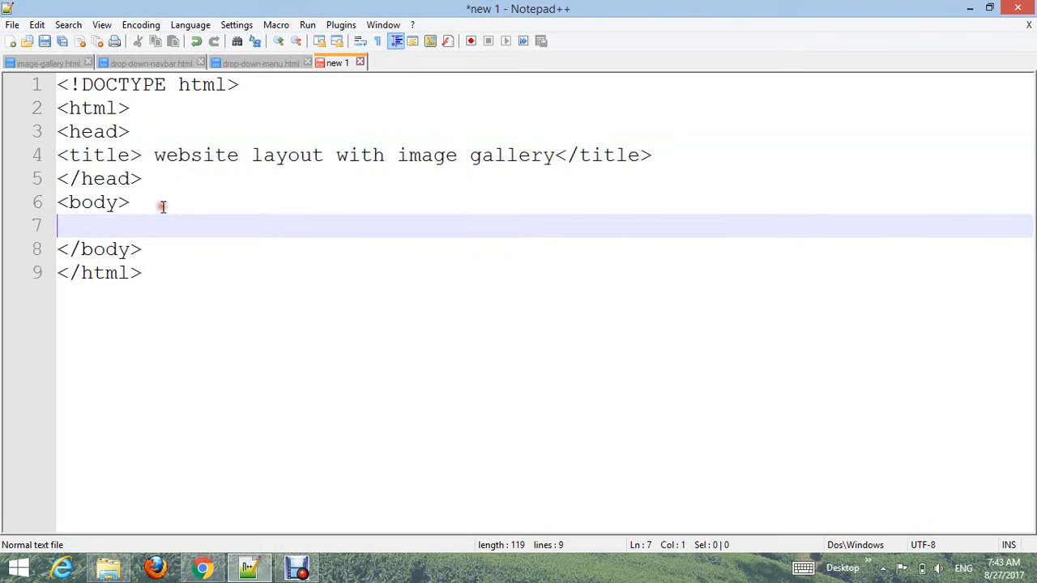
# Step: Add a nav containing a ul with one <li><a href="#">Home</a></li> item
pyautogui.write('<')
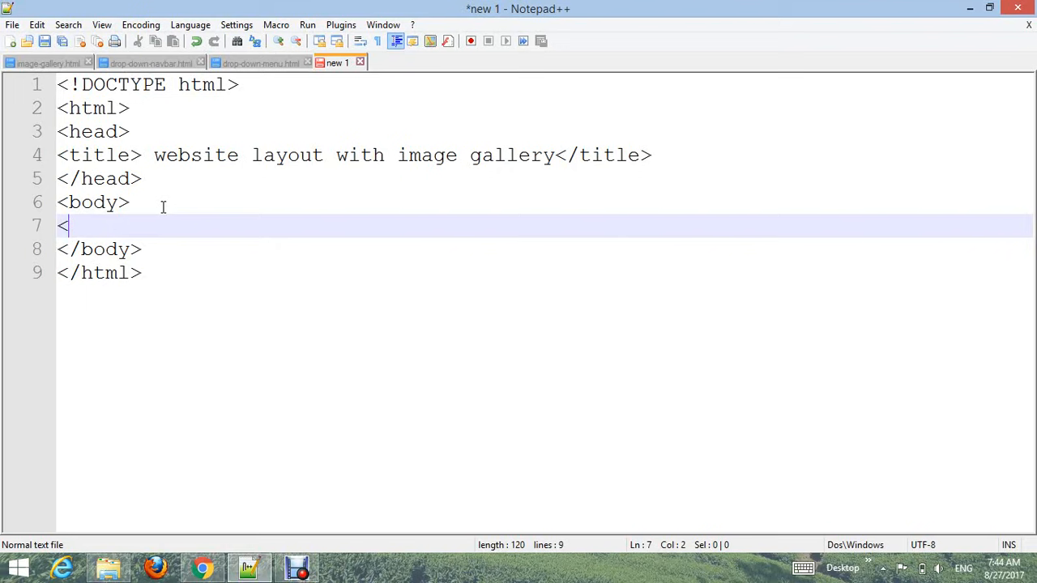
pyautogui.write('nav>')
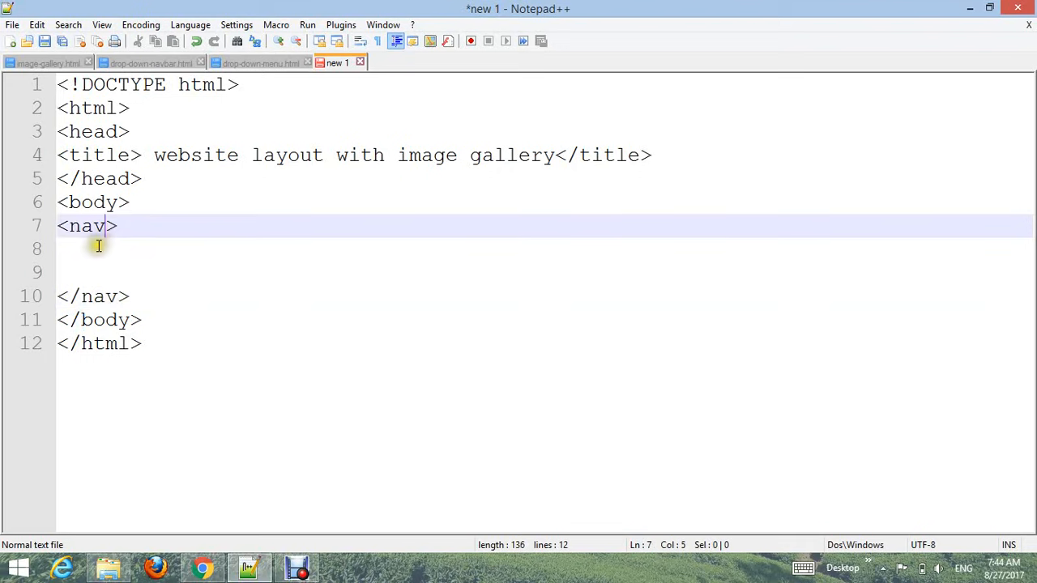
pyautogui.write('<ul>')
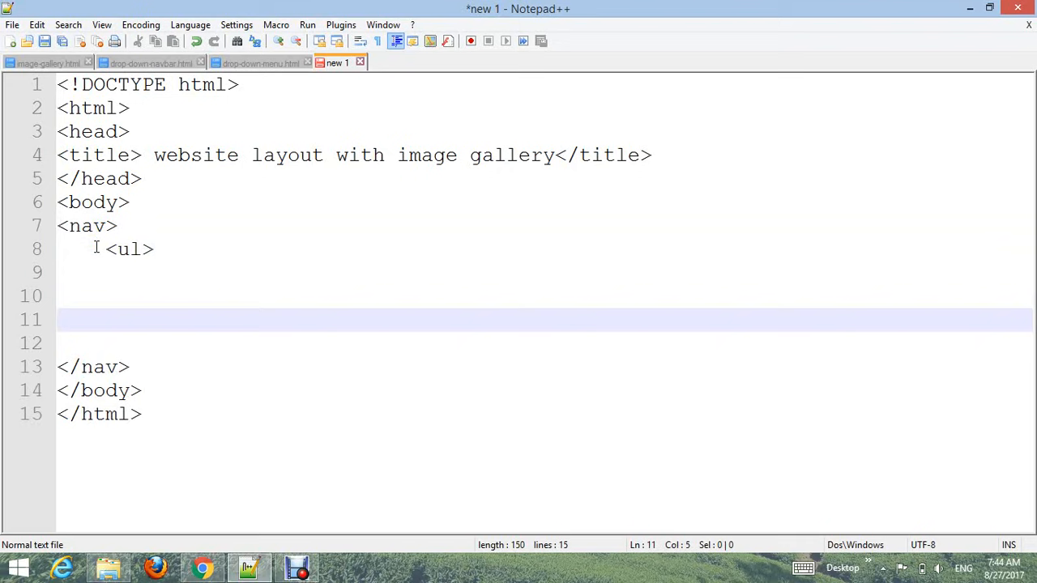
pyautogui.write('</ul>')
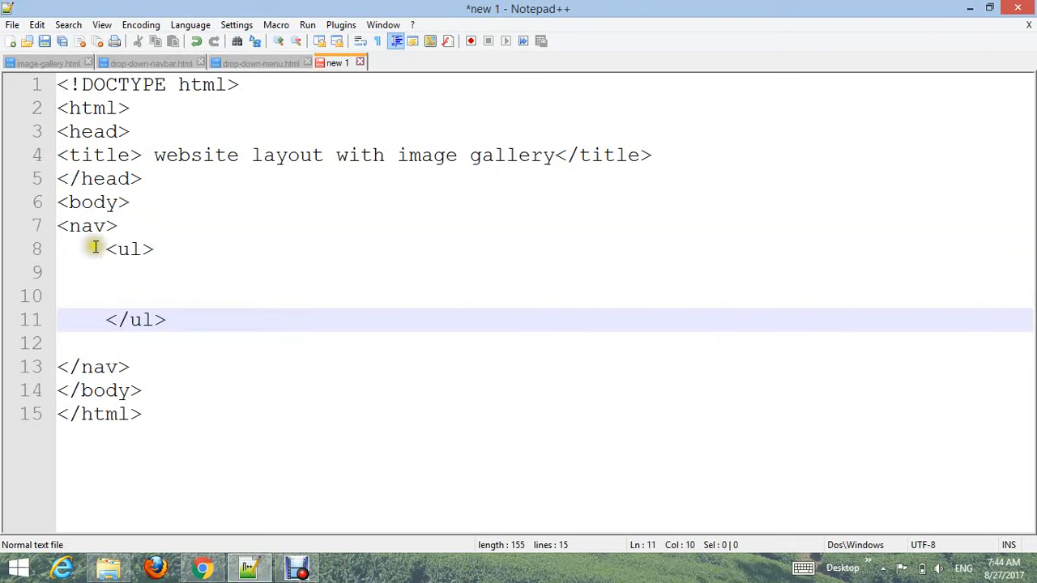
pyautogui.write('<')
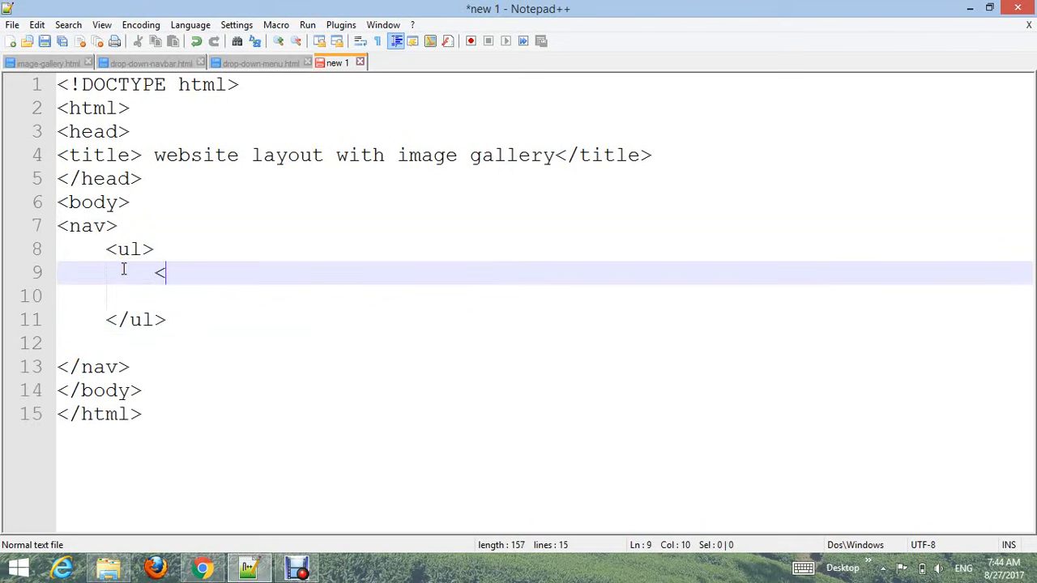
pyautogui.write('li')
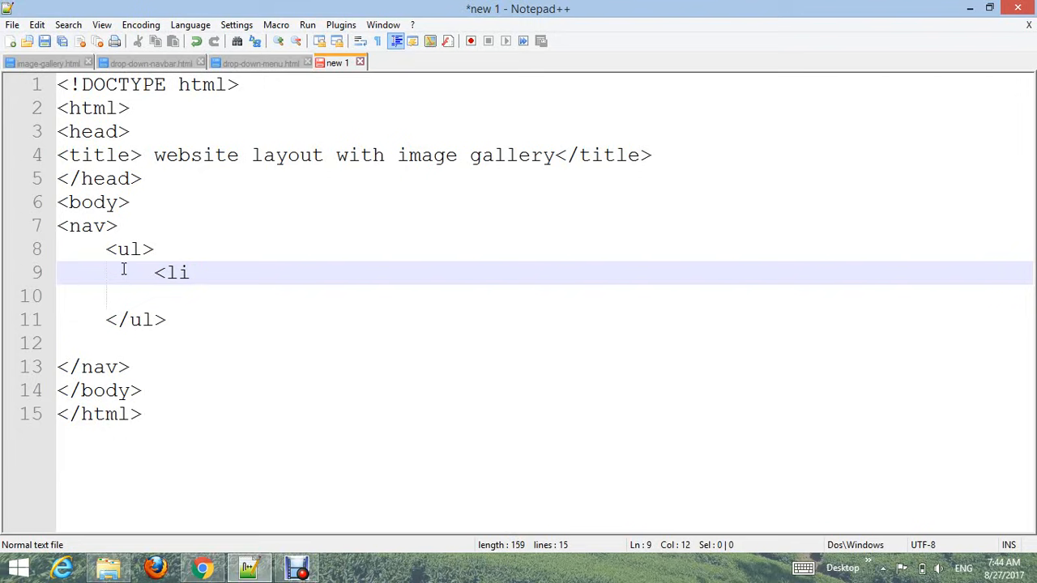
pyautogui.write('><a href ="#"> Home</a')
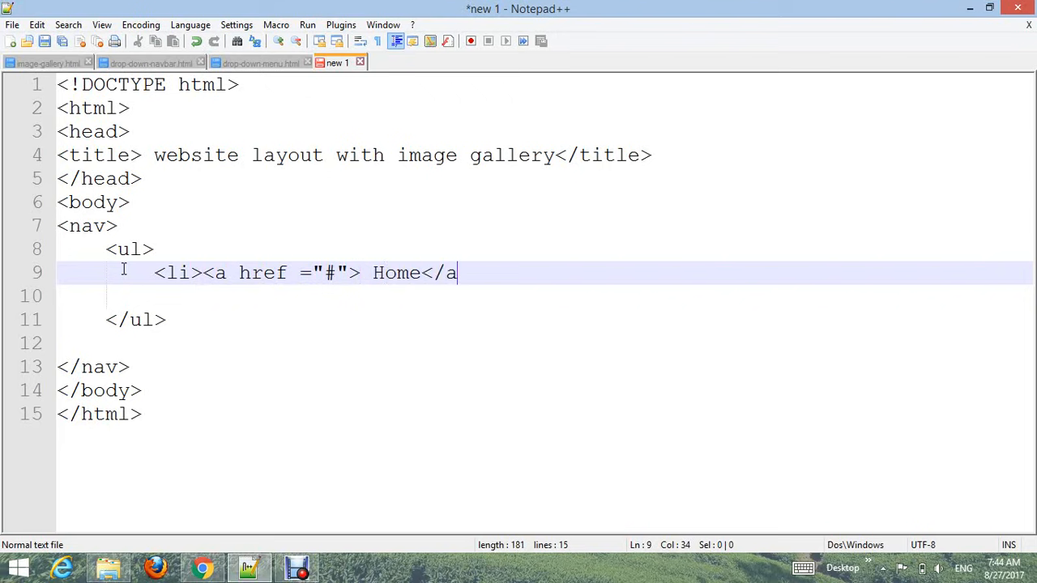
pyautogui.write('></li.')
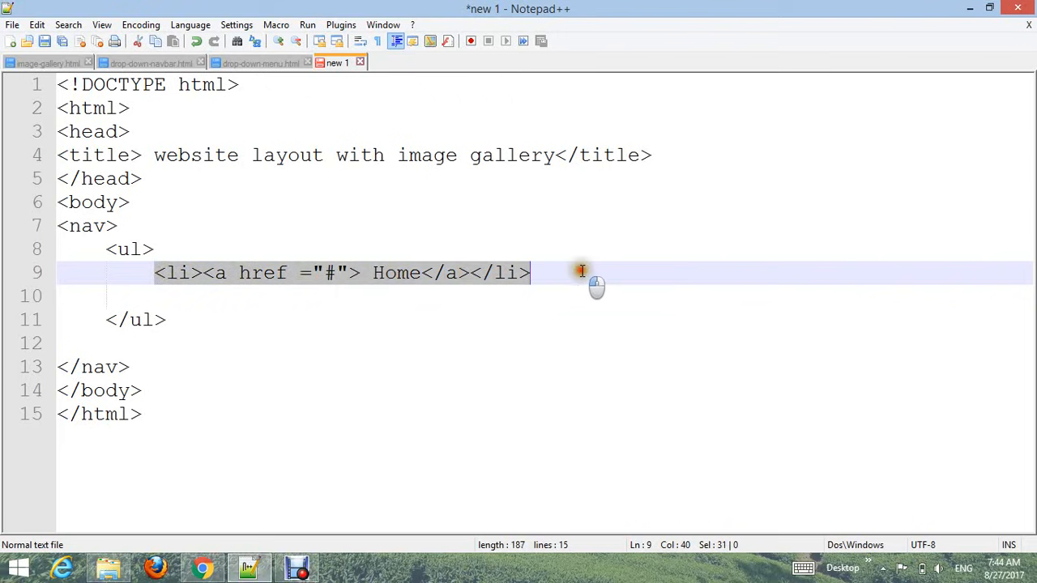
pyautogui.moveTo(571, 273)
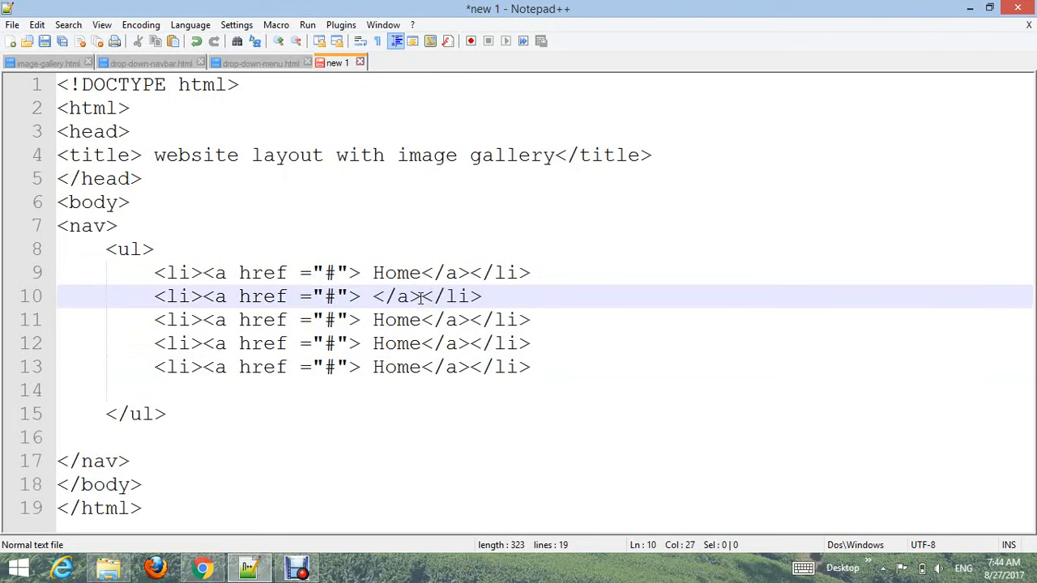
# Step: Relabel the copied link items News, Download, Gallery and Contact
pyautogui.write('News')
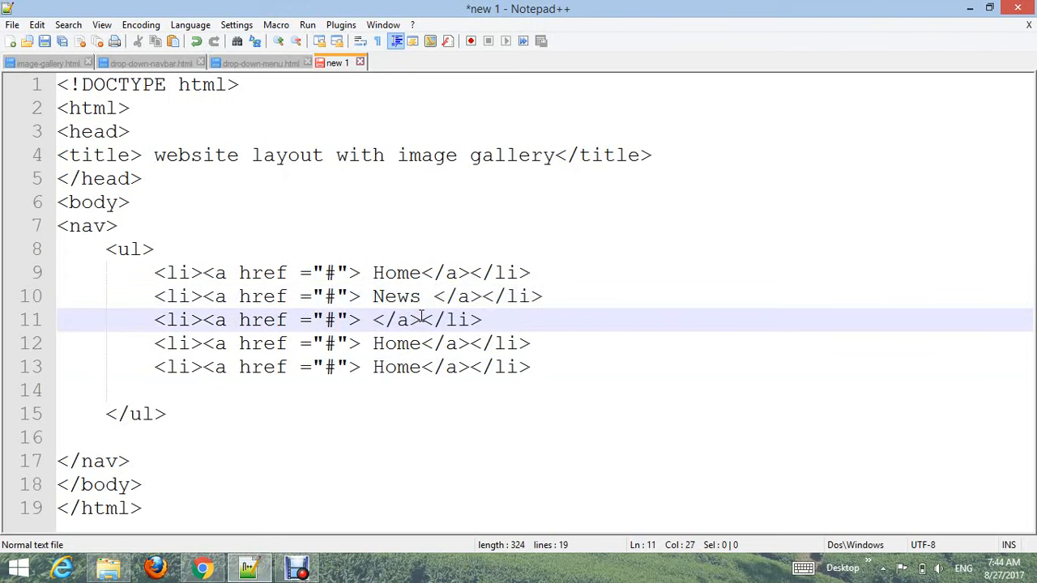
pyautogui.write('Down')
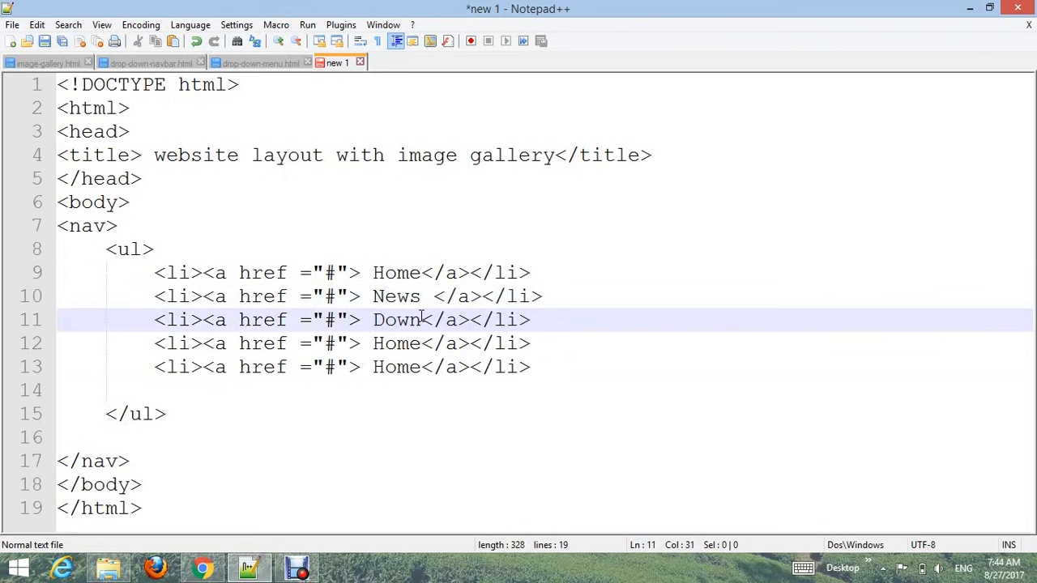
pyautogui.write('load')
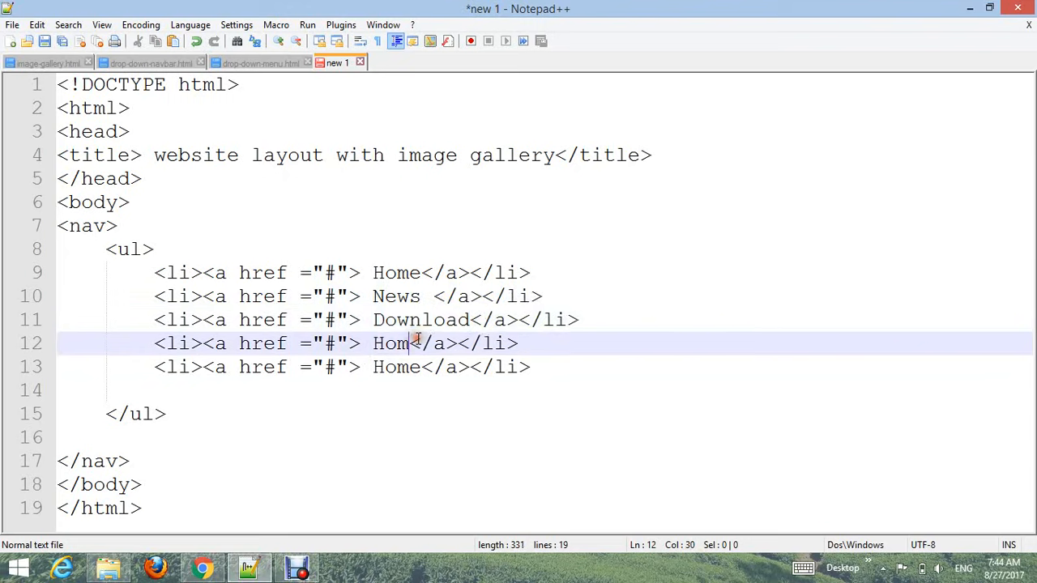
pyautogui.write('Gal')
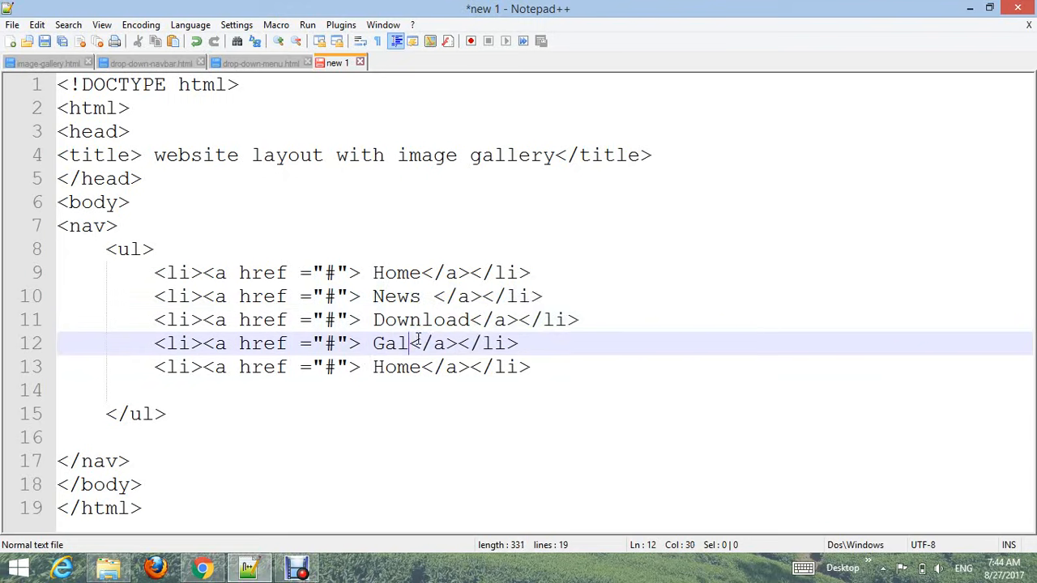
pyautogui.write('lery')
pyautogui.click(343, 367)
pyautogui.write('Coo')
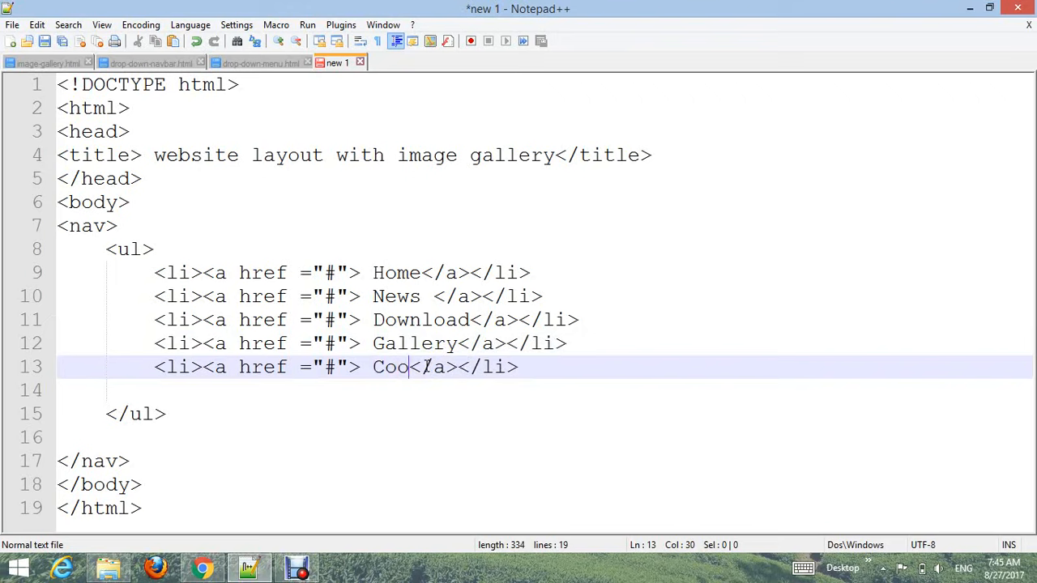
pyautogui.write('ntact')
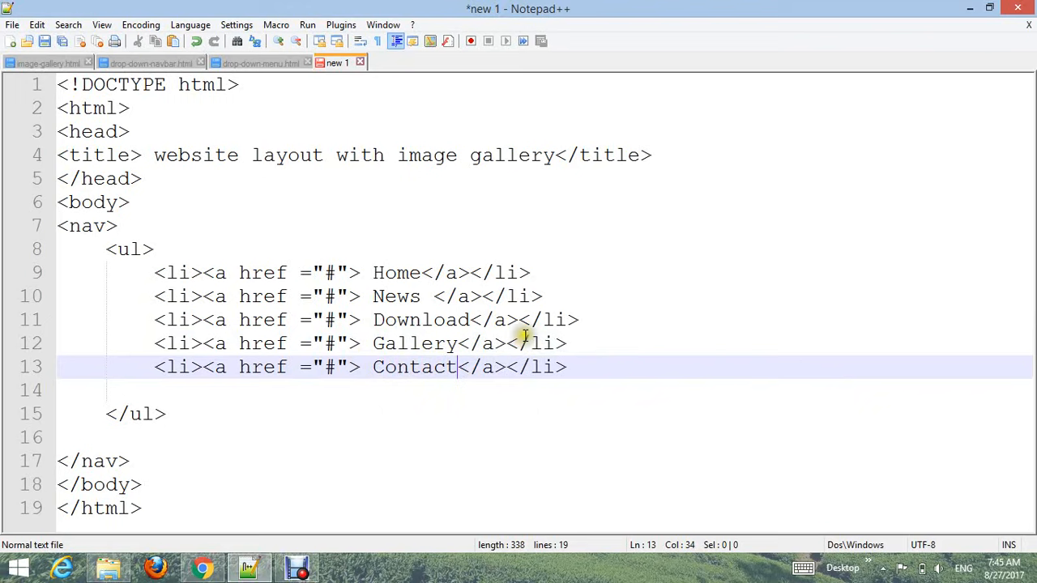
pyautogui.moveTo(13, 24)
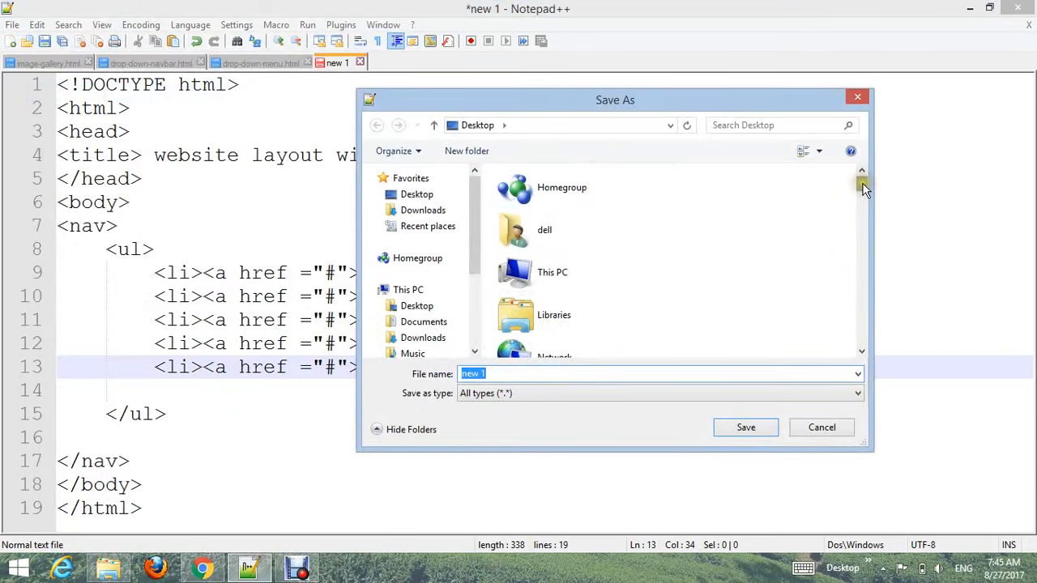
# Step: Save the page as weblayout.html in the website folder and preview it in Chrome
pyautogui.scroll(-3)
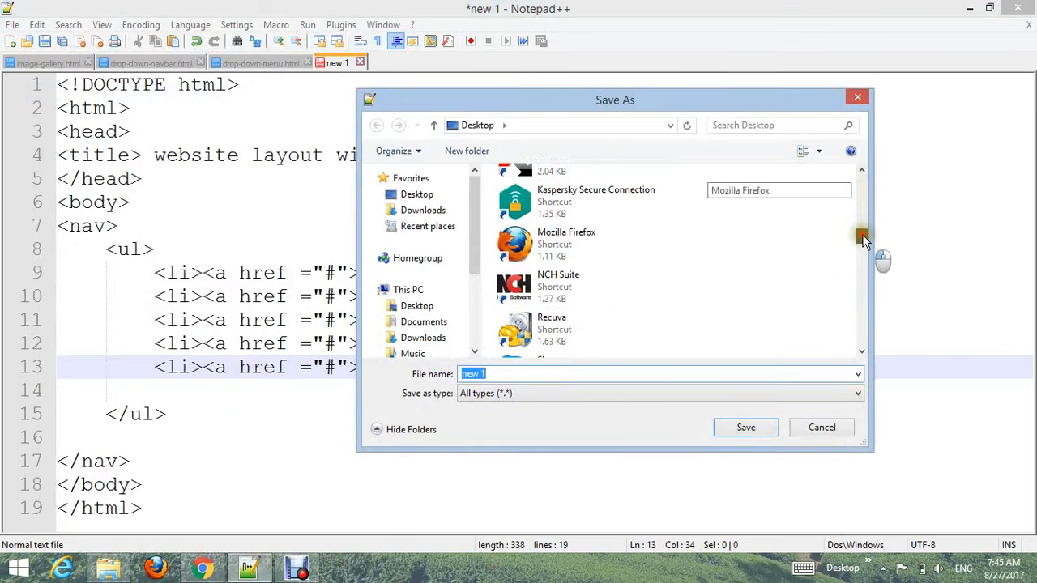
pyautogui.scroll(-3)
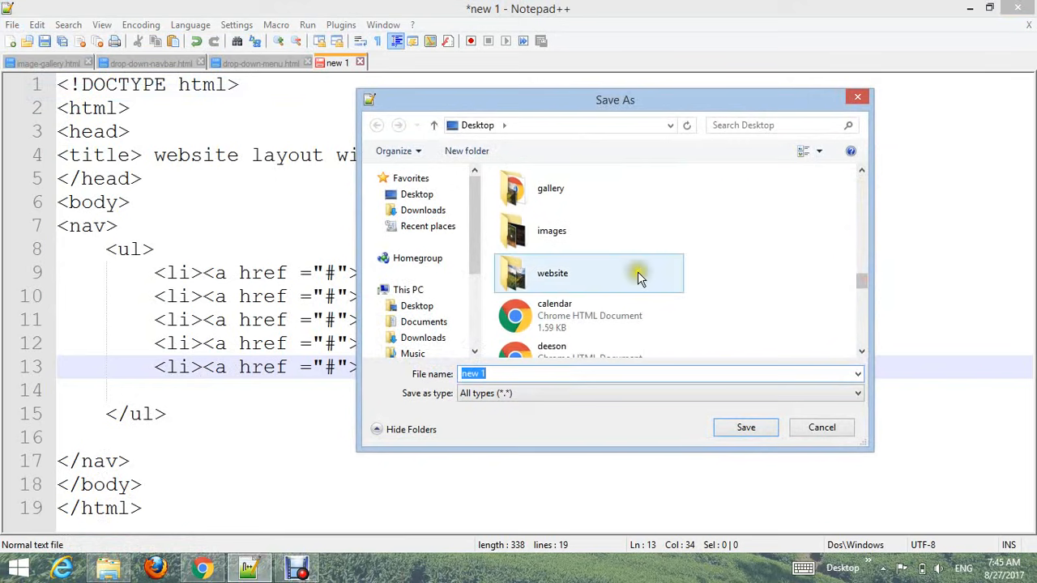
pyautogui.doubleClick(553, 273)
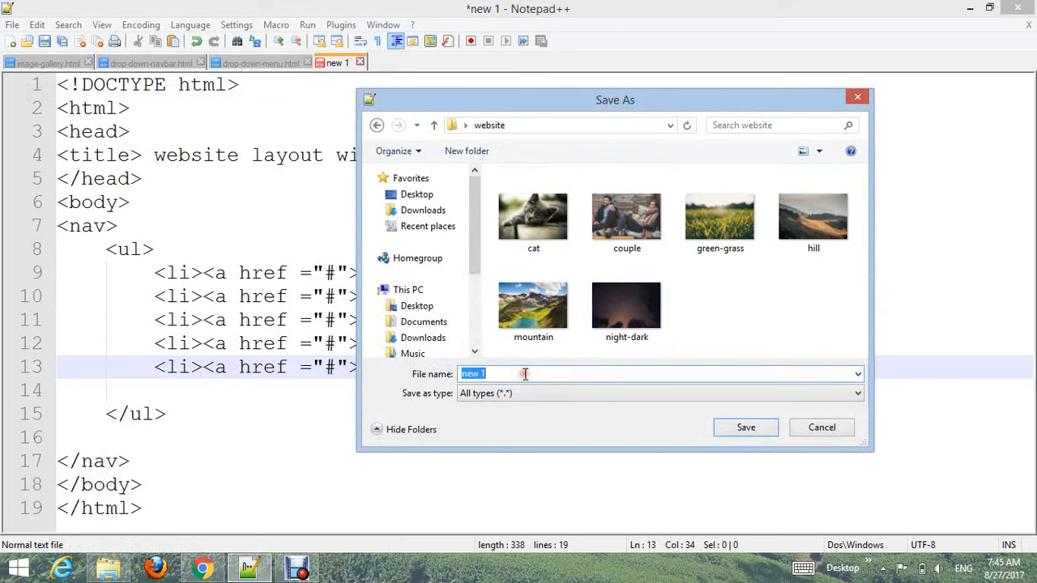
pyautogui.write('weblayout.html')
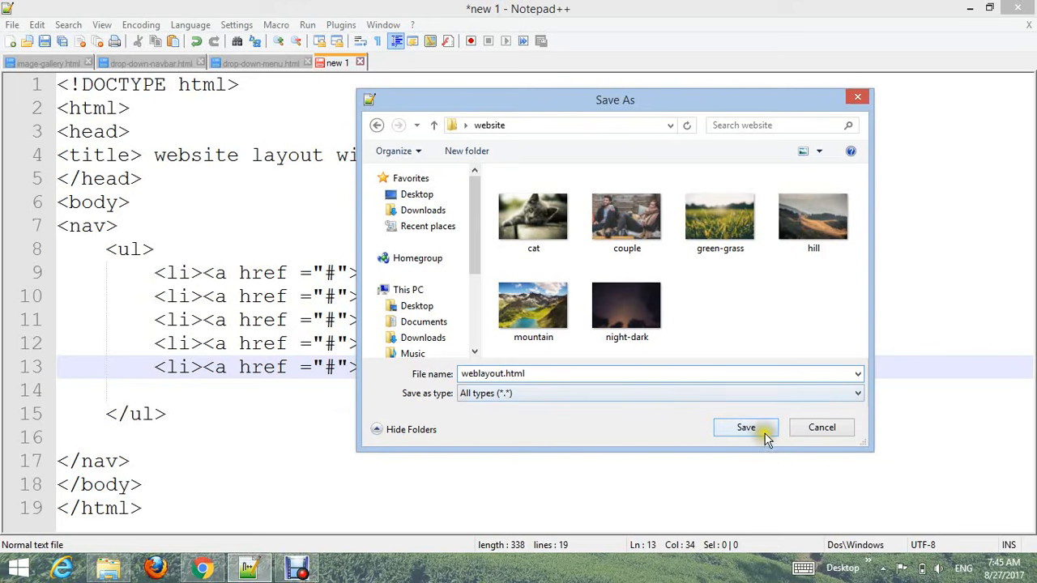
pyautogui.click(745, 427)
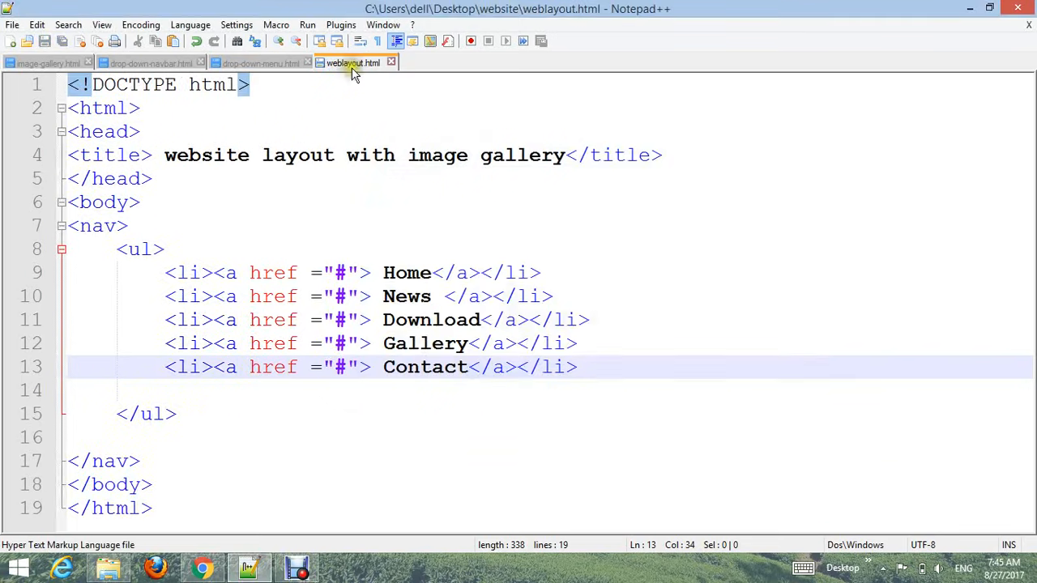
pyautogui.click(307, 24)
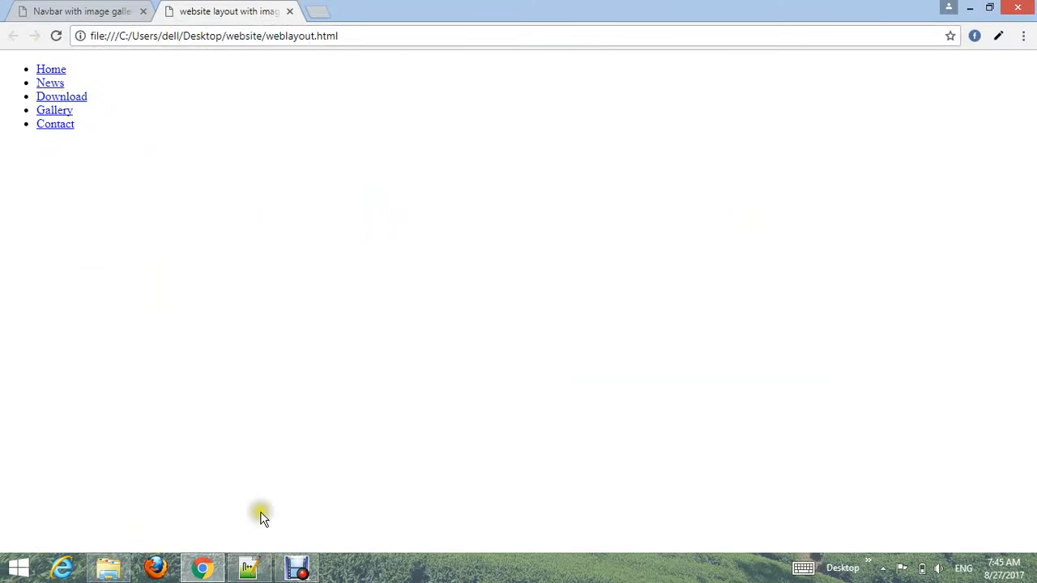
pyautogui.click(248, 567)
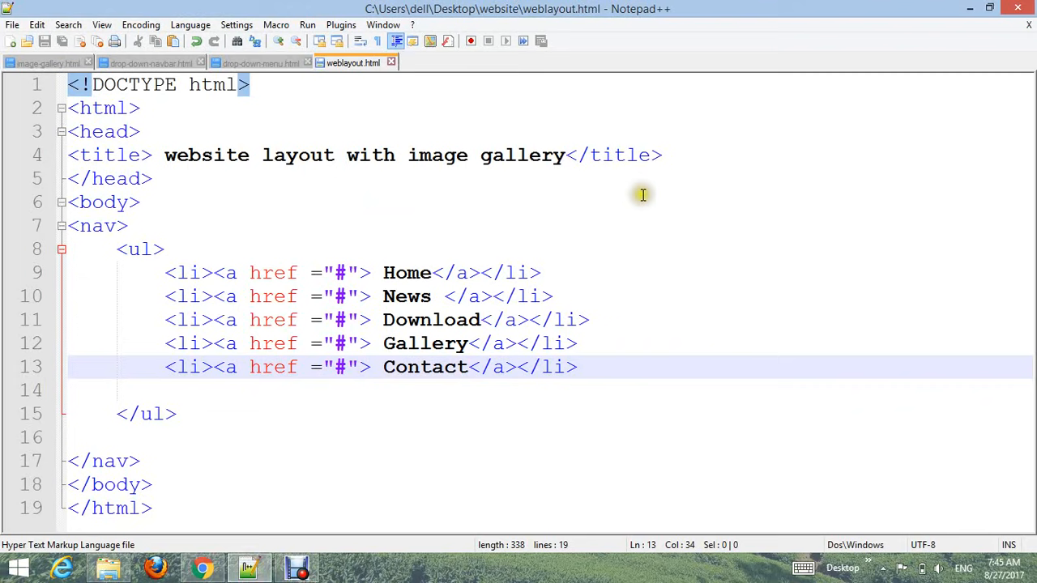
pyautogui.moveTo(668, 155)
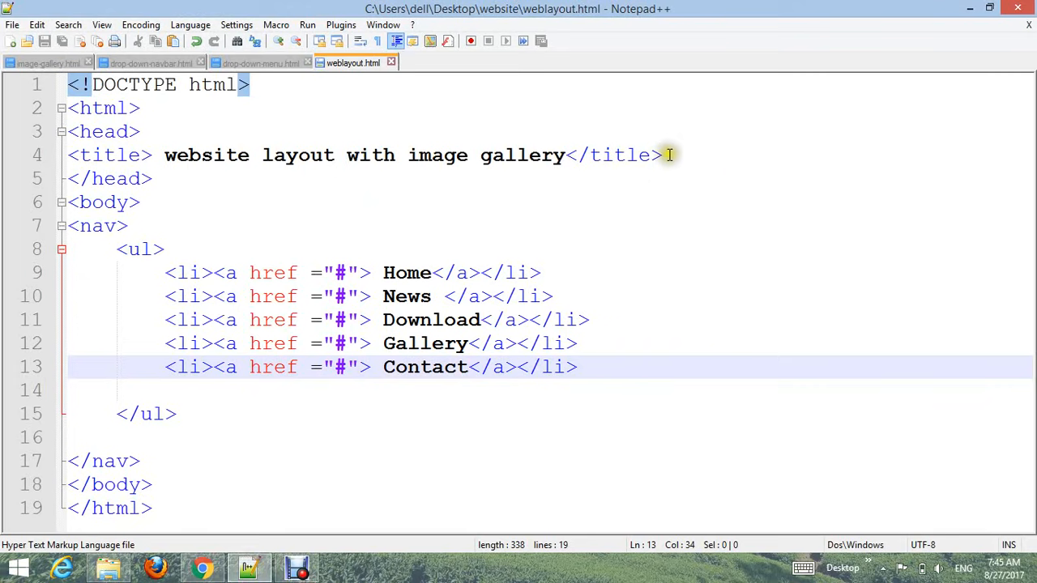
# Step: Add a style block after the title with *{box-sizing:border-box;} and an empty body rule
pyautogui.press('Enter')
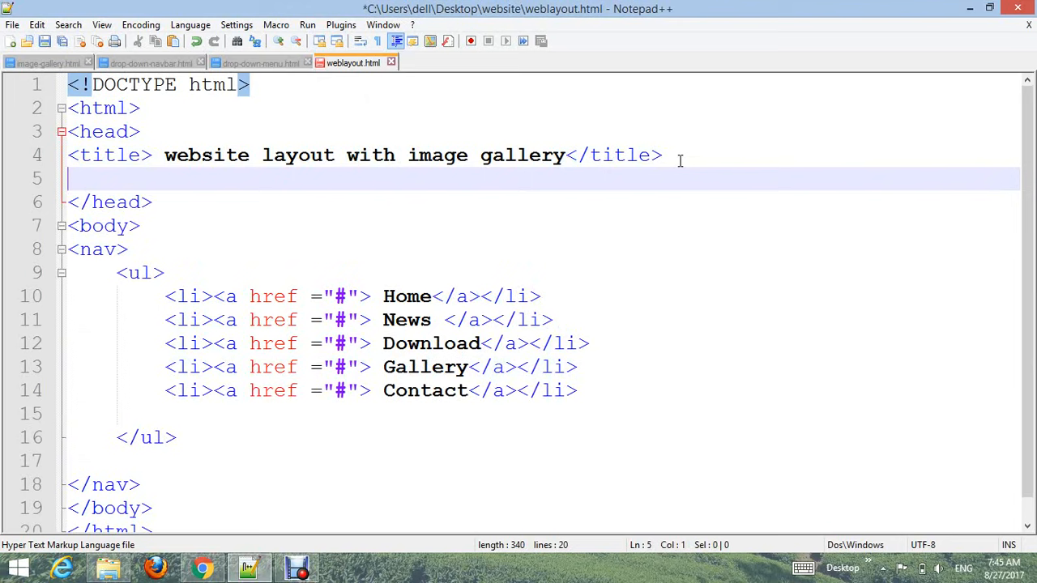
pyautogui.write('<')
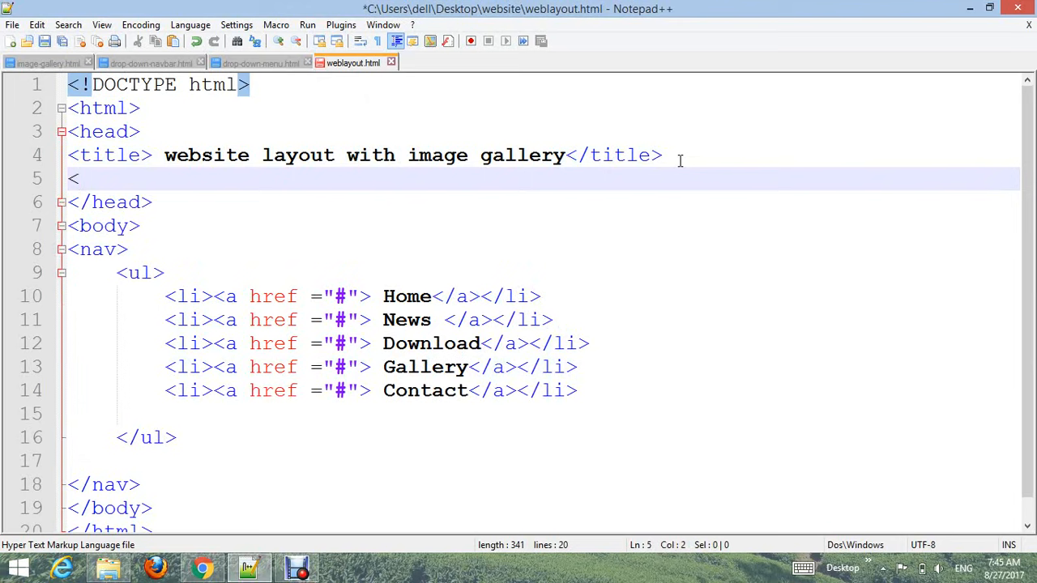
pyautogui.write('style>')
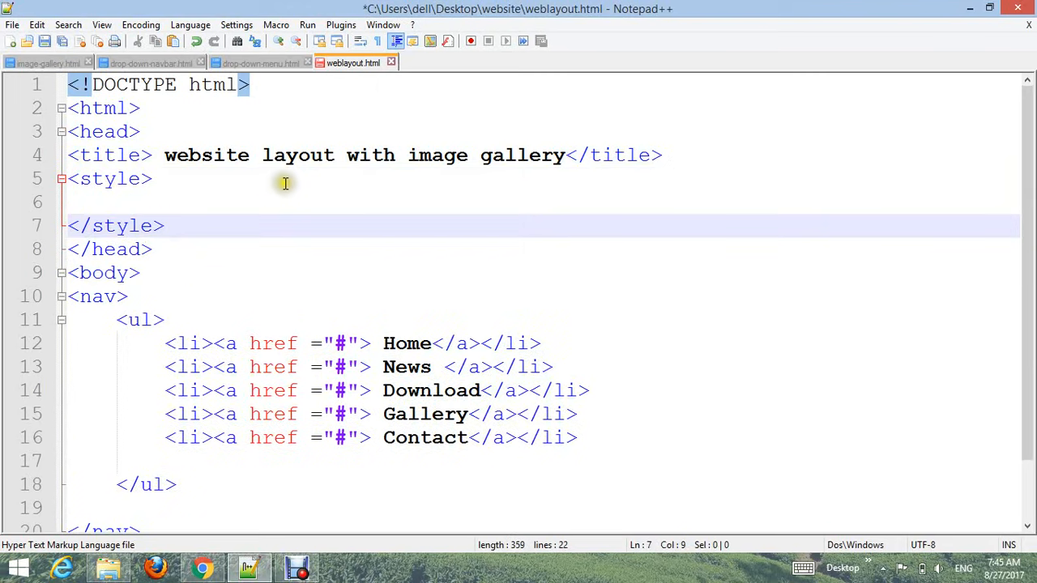
pyautogui.click(128, 202)
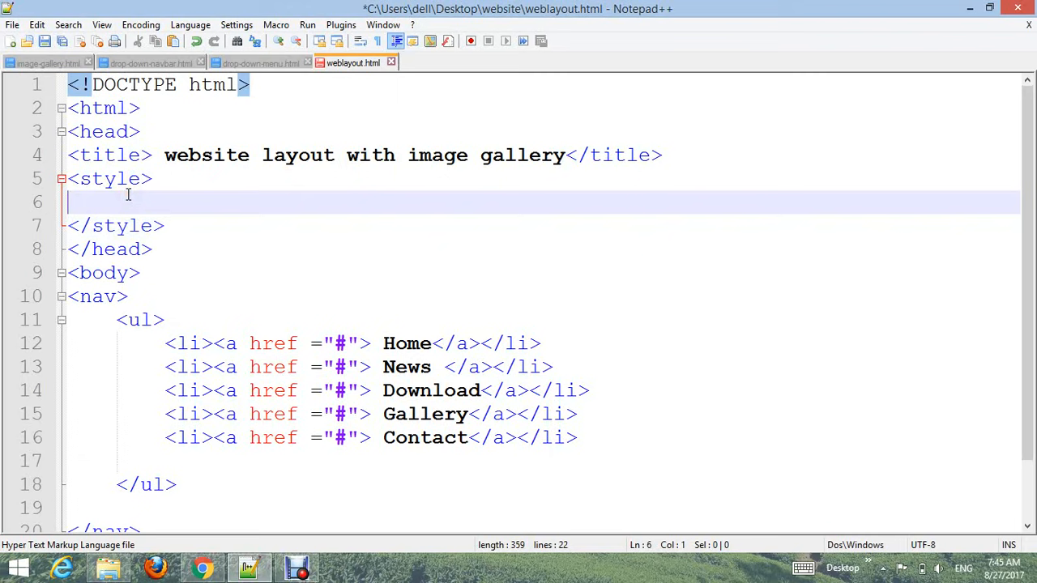
pyautogui.write('*{')
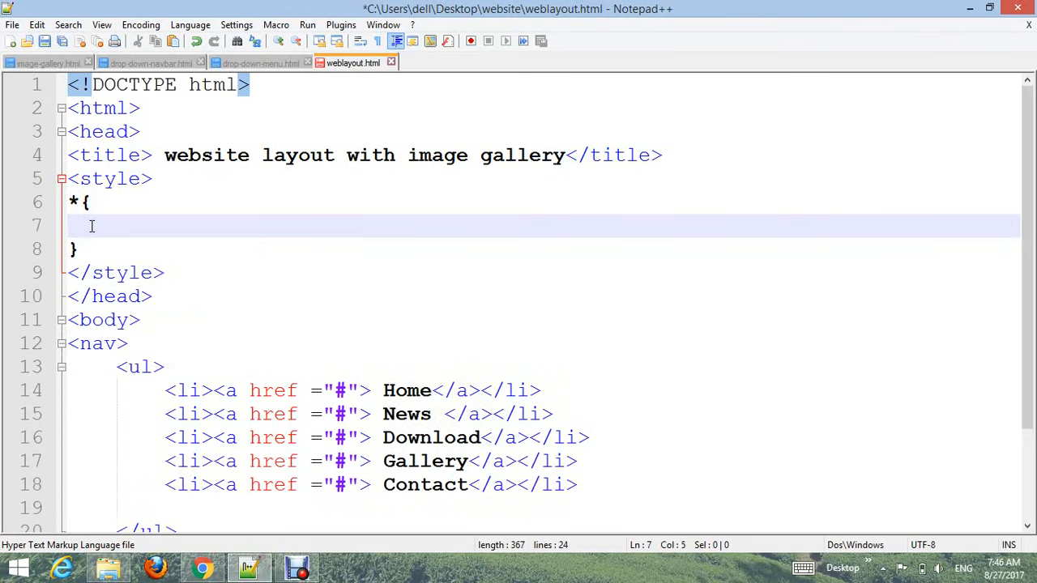
pyautogui.write('box-s')
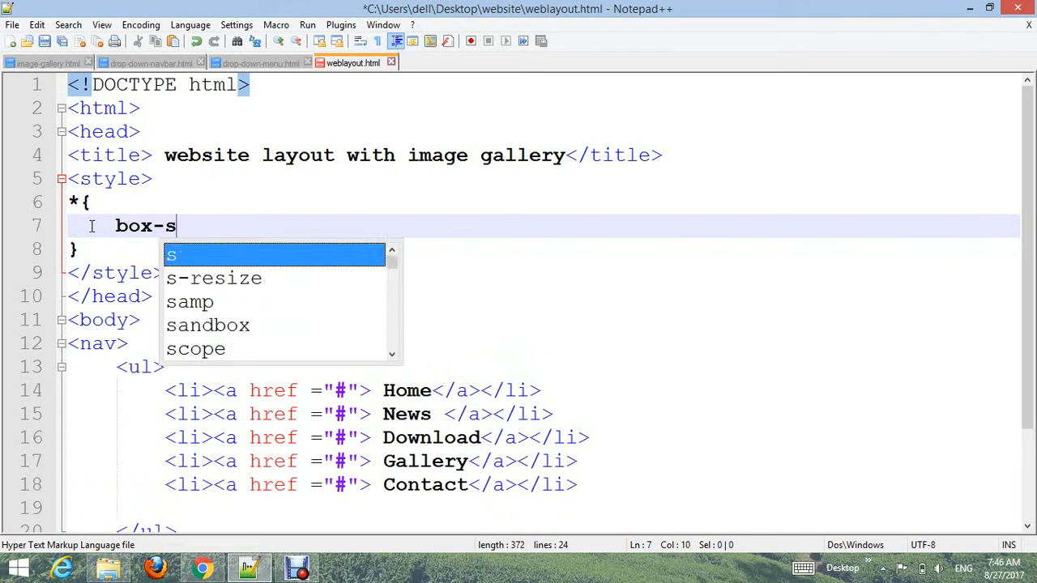
pyautogui.write('izing:border-box')
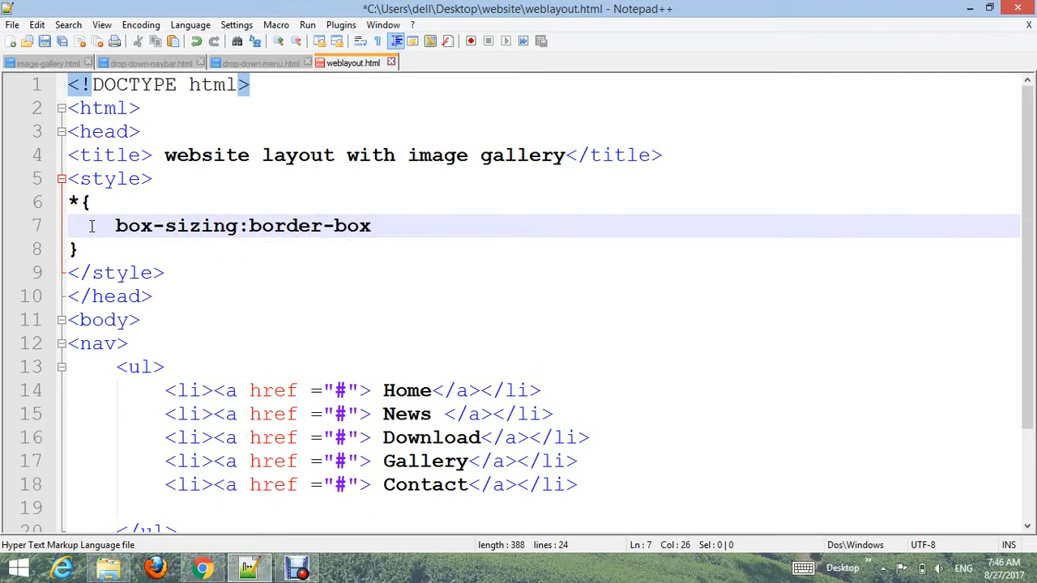
pyautogui.write('b')
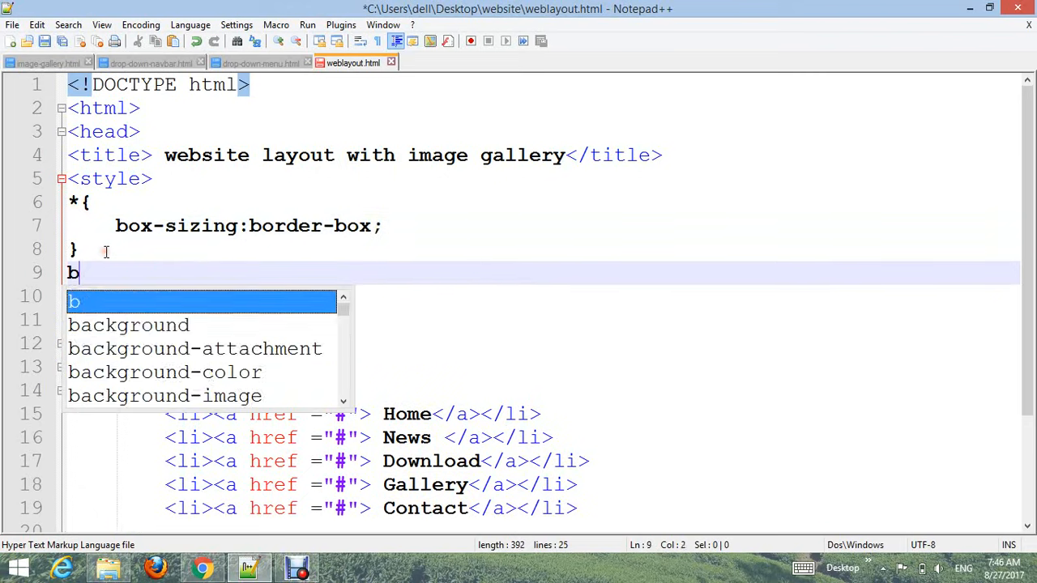
pyautogui.write('ody{')
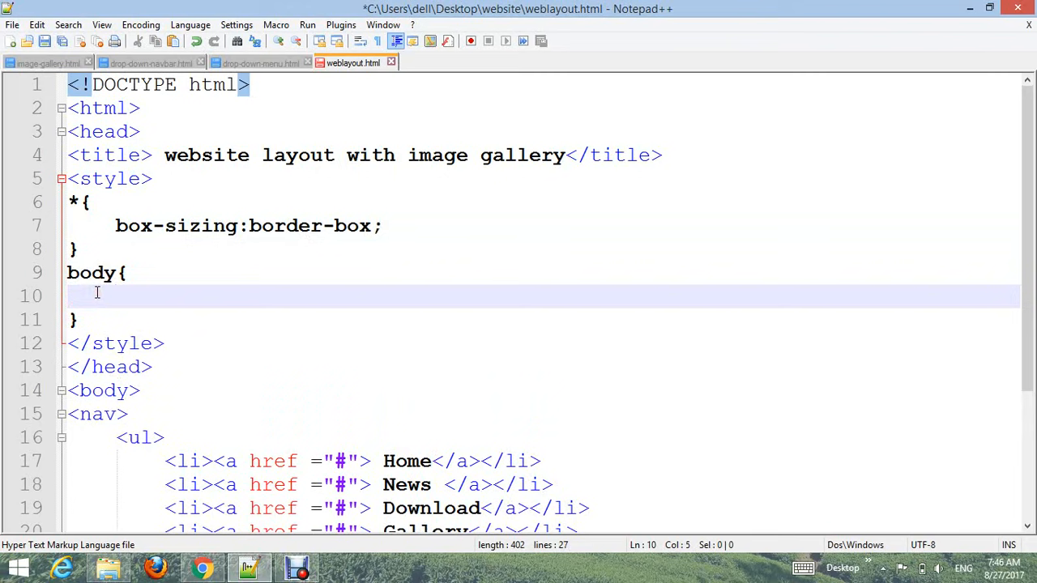
# Step: Give the body rule margin:0 and background:gray
pyautogui.write('margin')
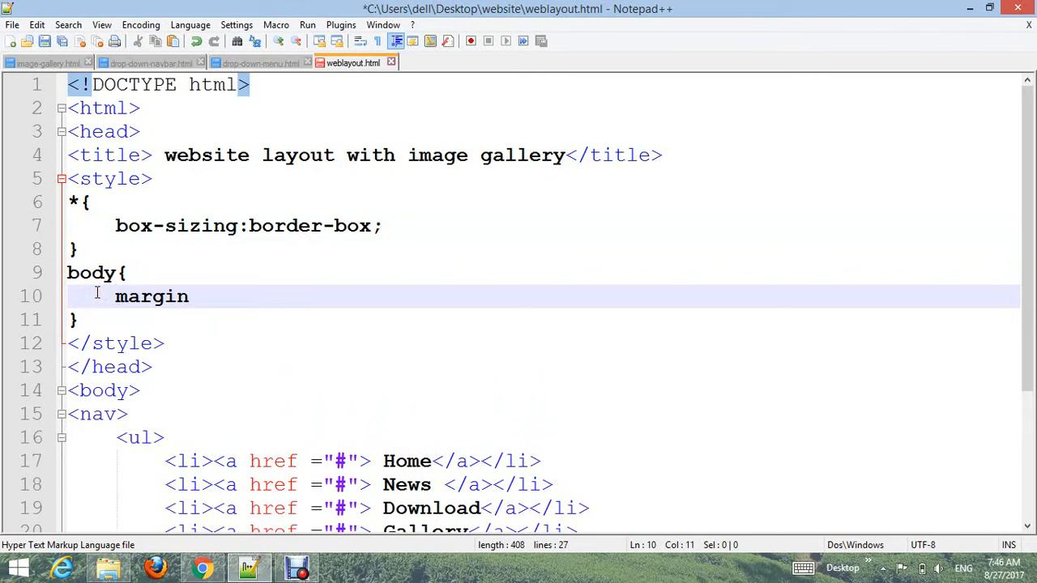
pyautogui.write(':0;')
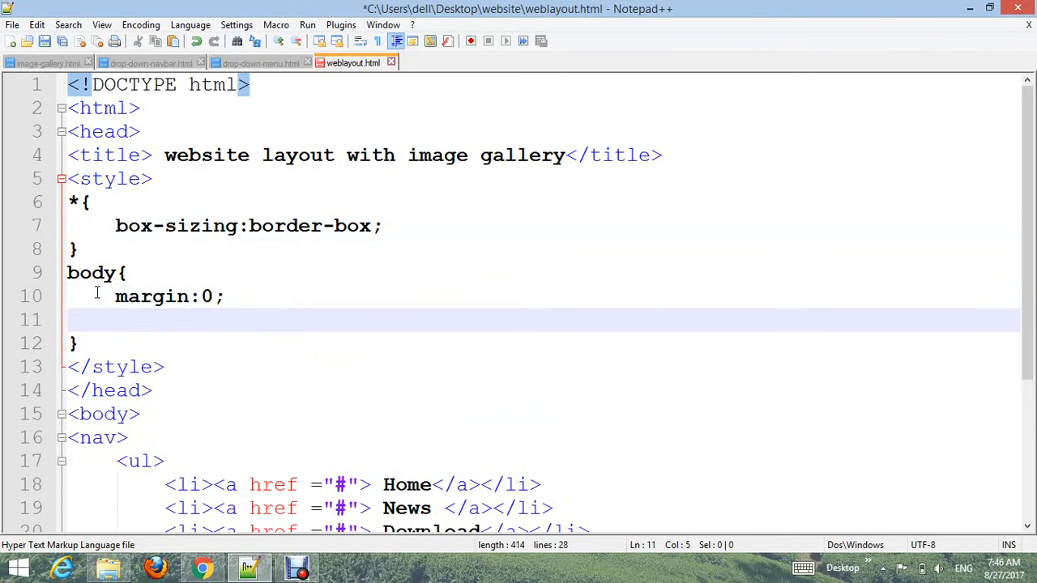
pyautogui.write('background')
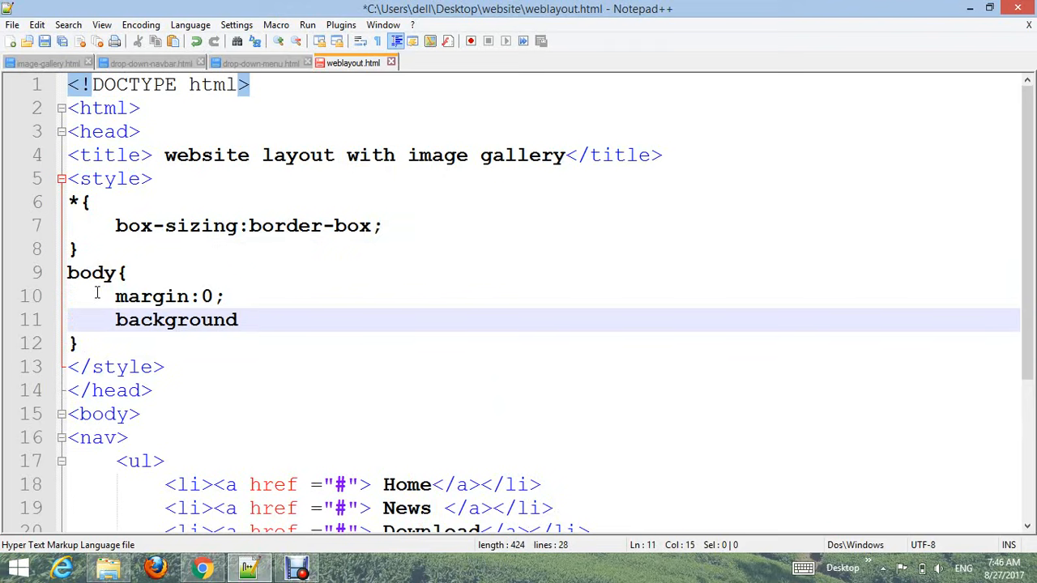
pyautogui.write(':gray;')
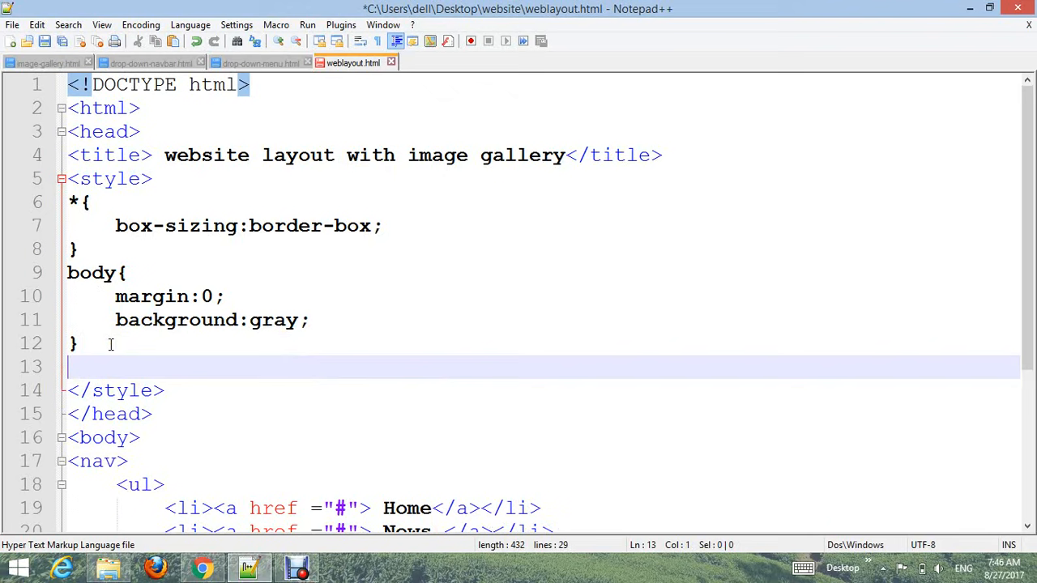
# Step: Add a nav rule with background #594848, width 100% and overflow auto
pyautogui.write('nav{')
pyautogui.write('background:')
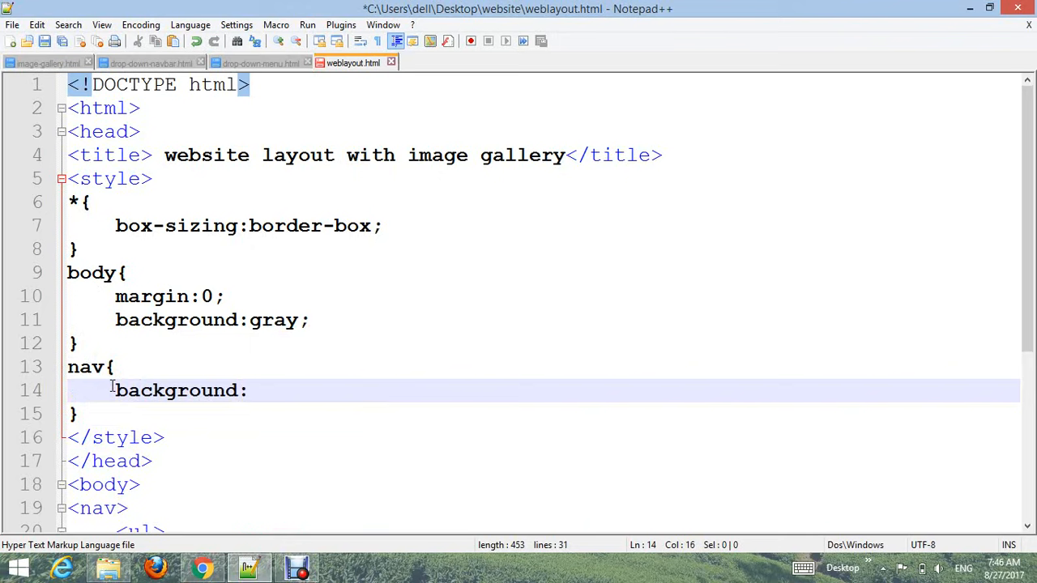
pyautogui.write('#5')
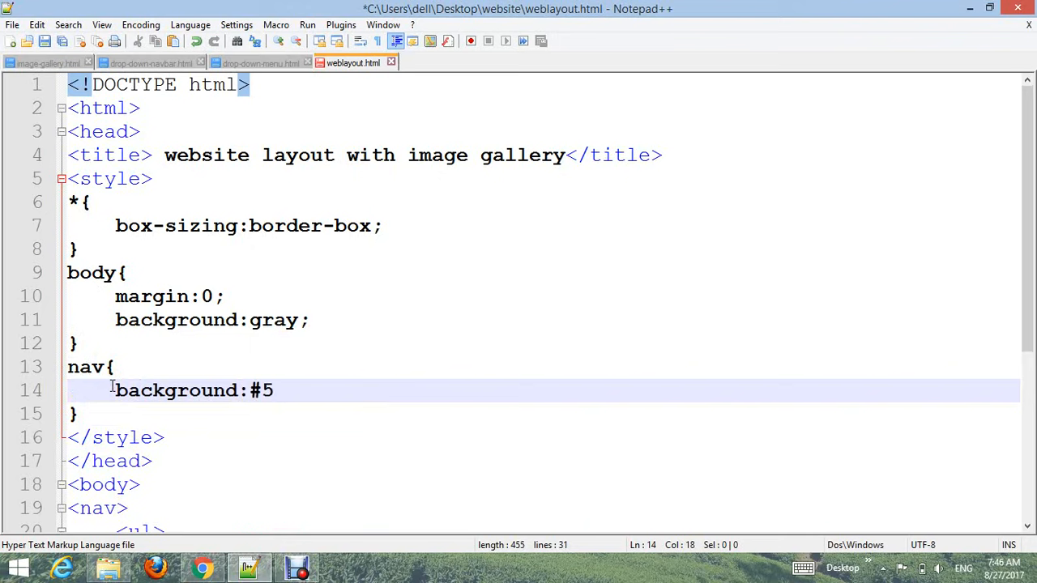
pyautogui.write('9')
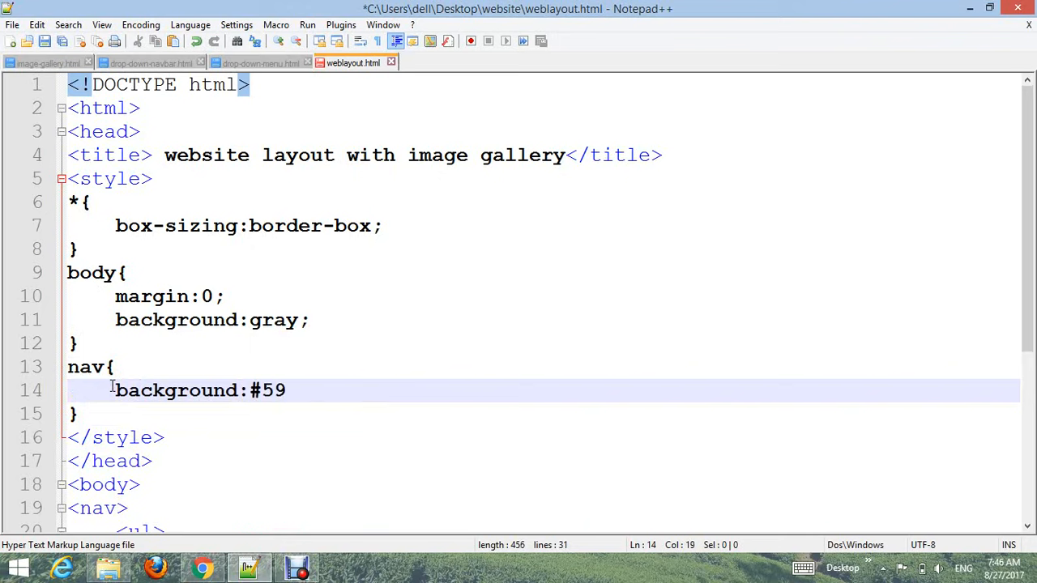
pyautogui.write('4')
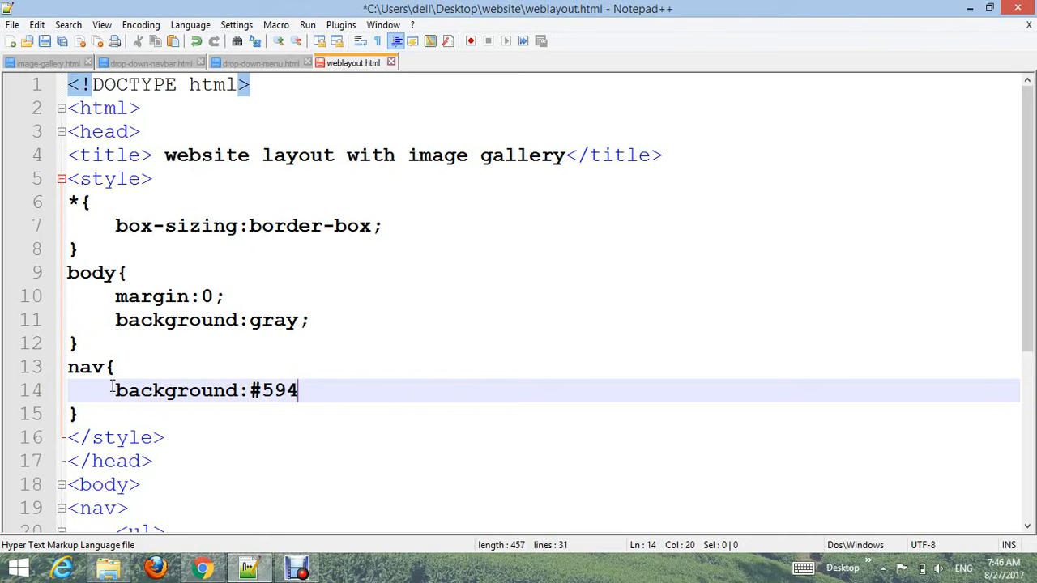
pyautogui.write('84')
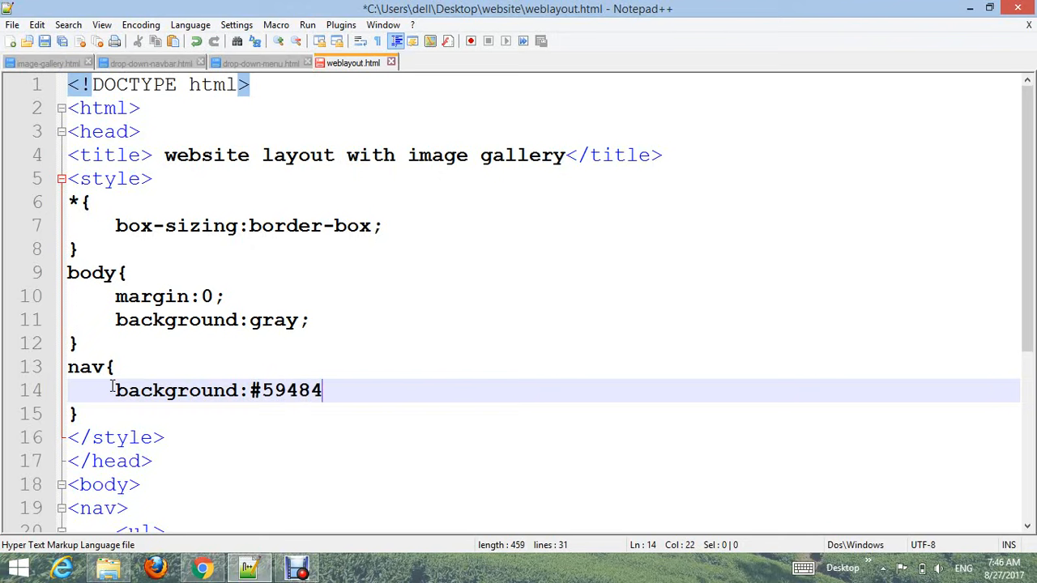
pyautogui.write('8')
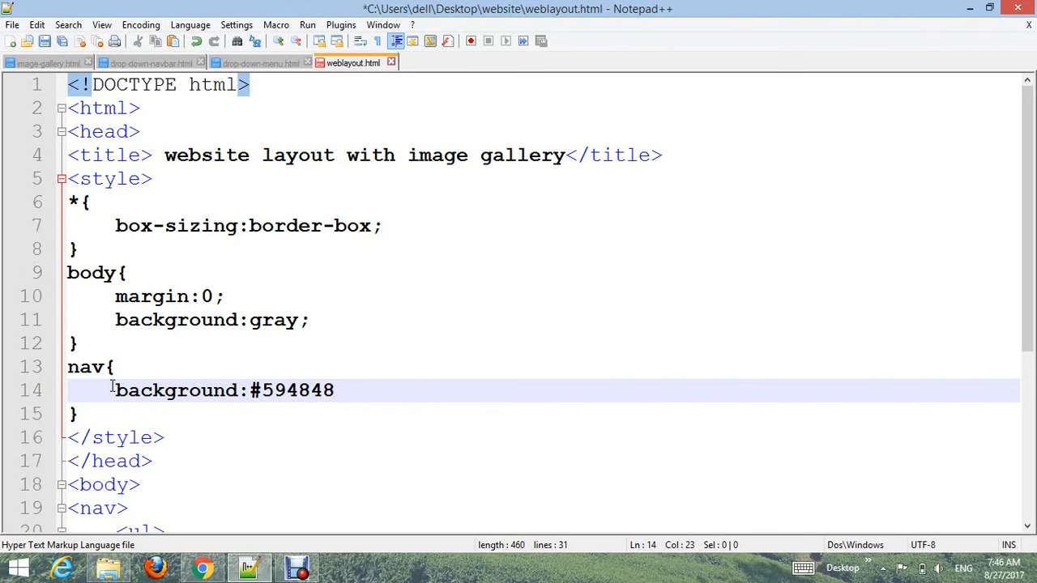
pyautogui.write('width:100')
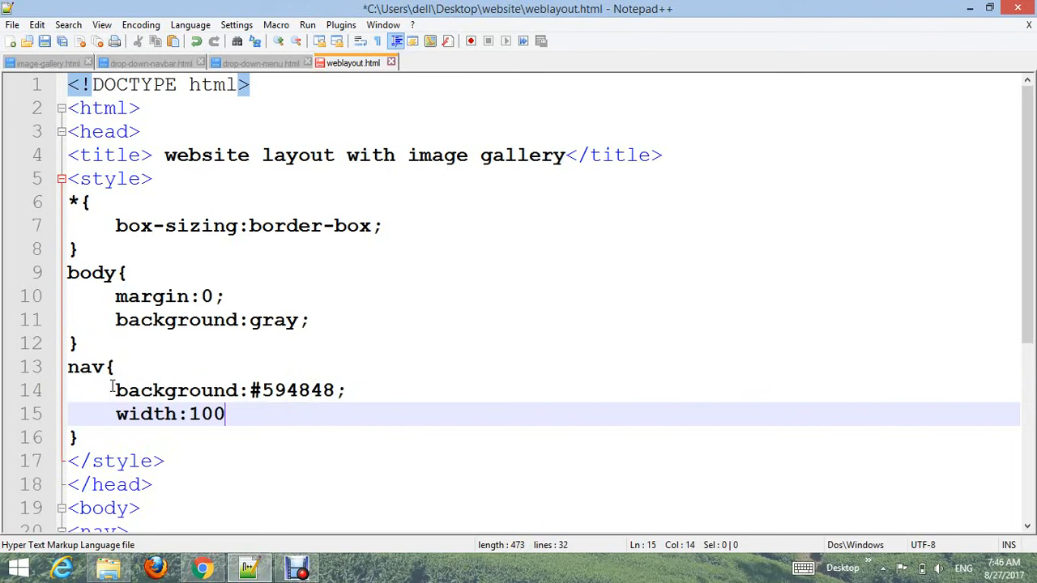
pyautogui.write('overflow:auto;')
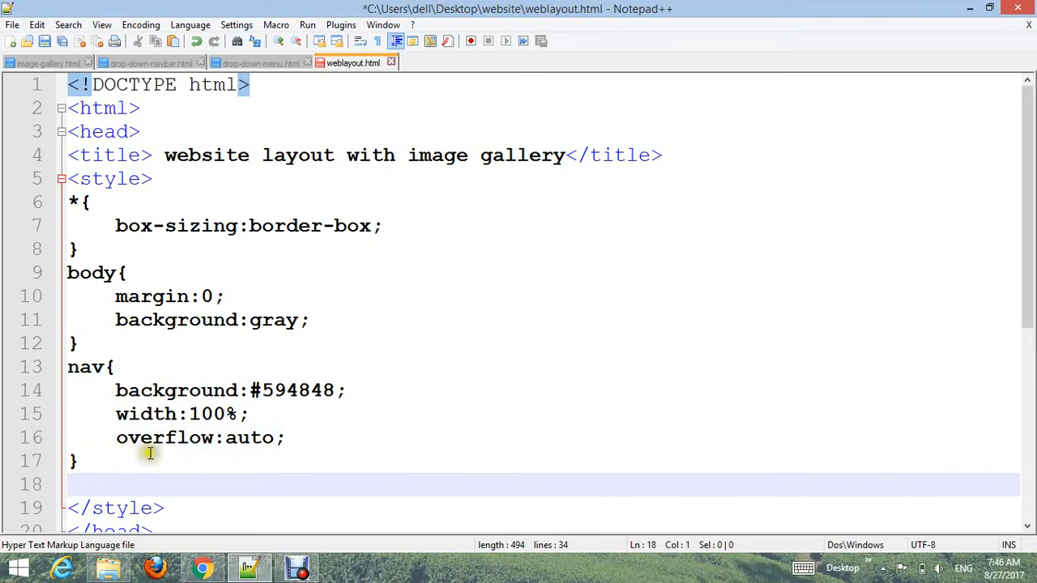
# Step: Add a ul rule with margin 0, padding 0 and list-style none
pyautogui.scroll(-3)
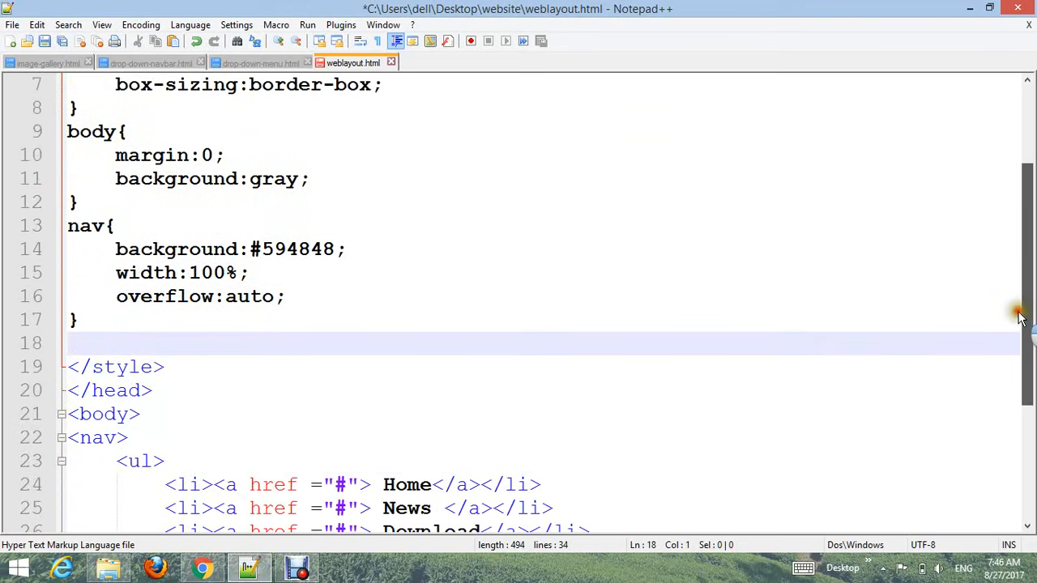
pyautogui.write('u')
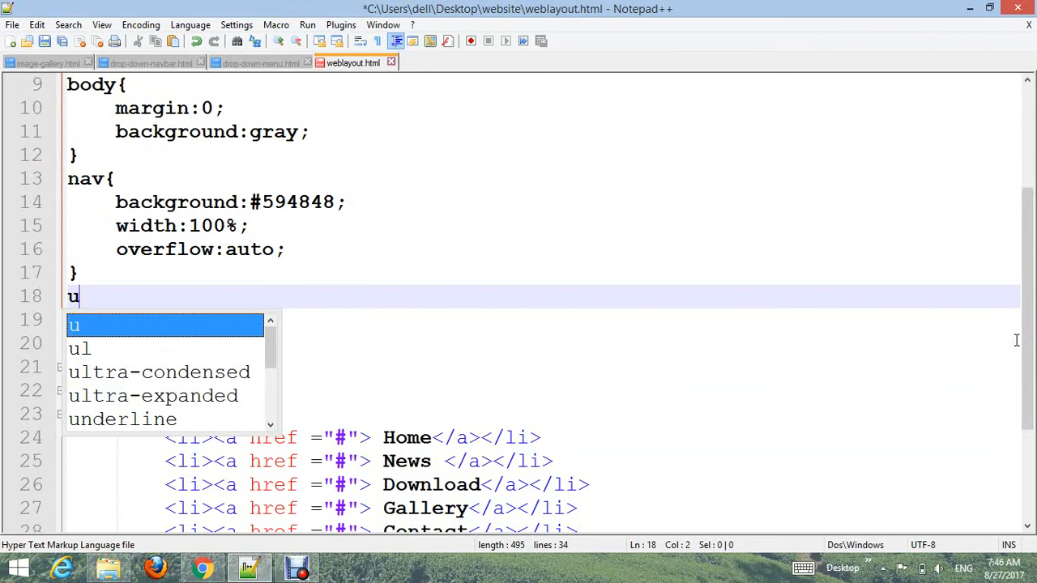
pyautogui.write('l{')
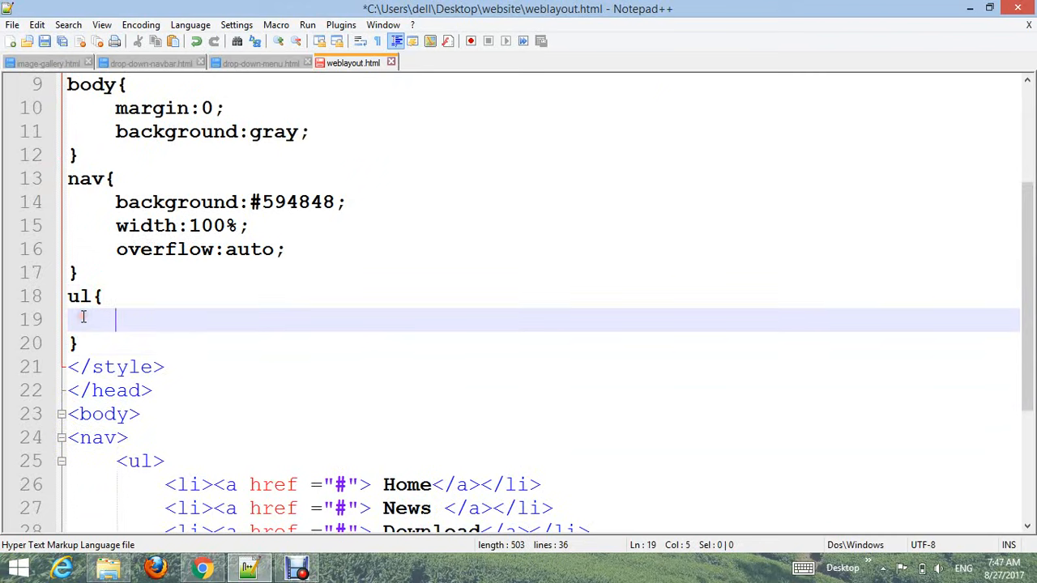
pyautogui.write('margin:0')
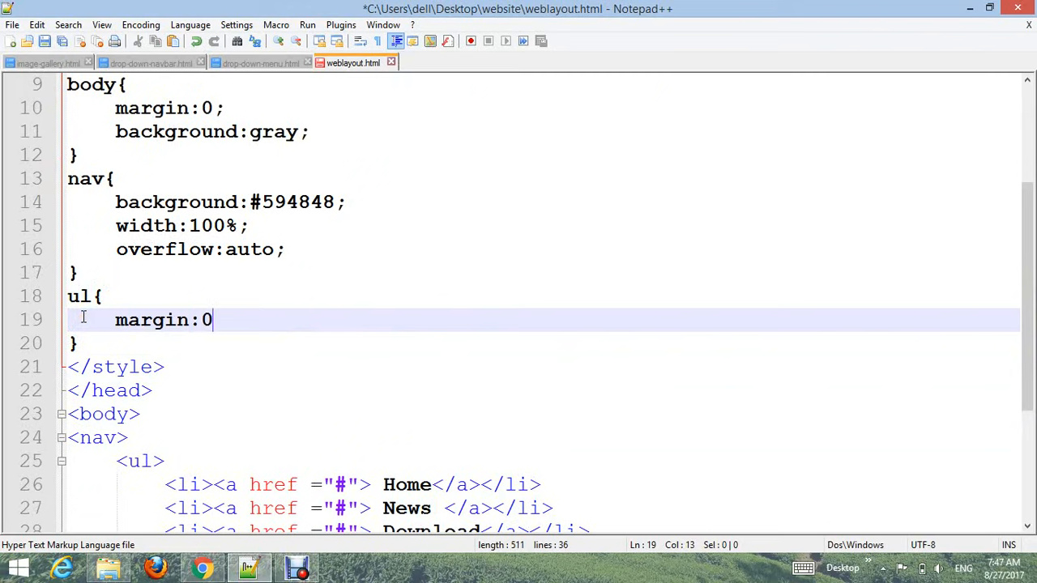
pyautogui.write(';')
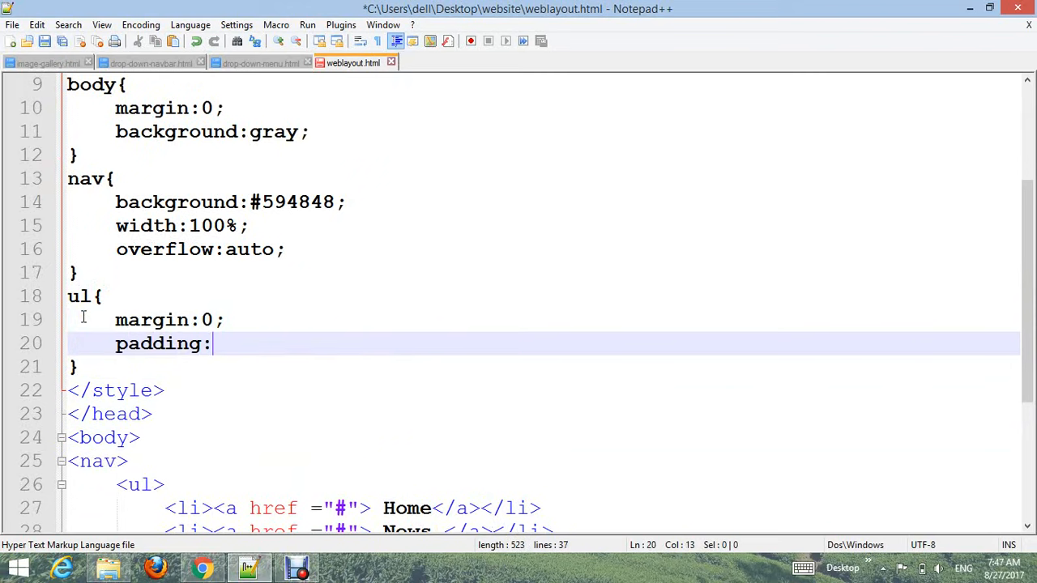
pyautogui.write('0;')
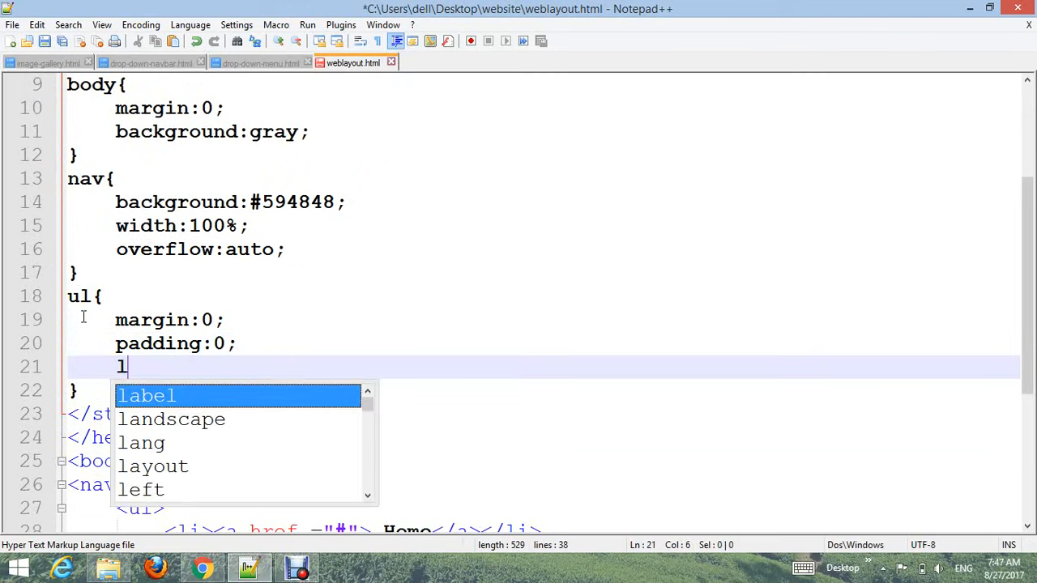
pyautogui.write('ist-style')
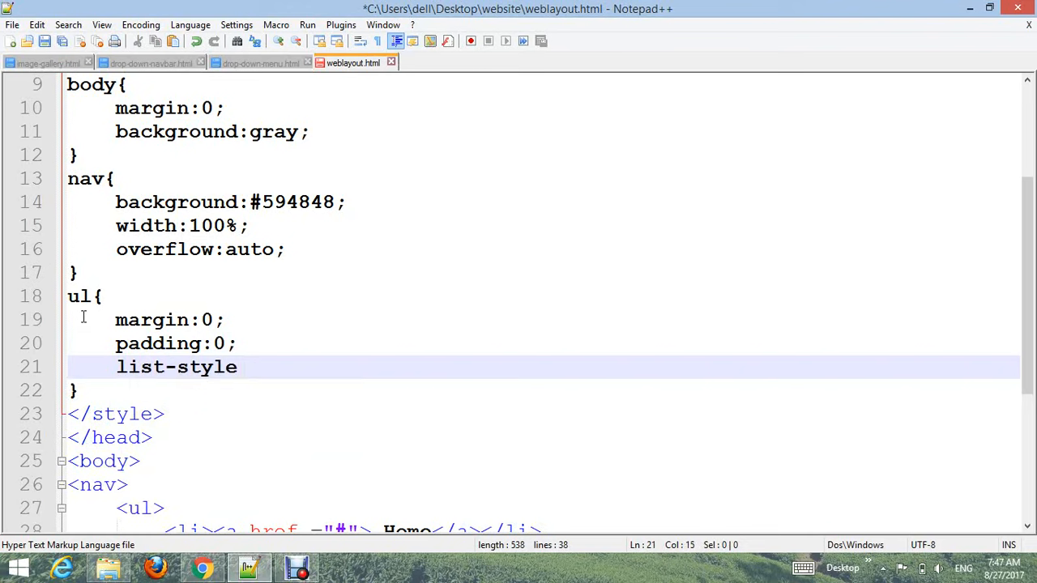
pyautogui.write(':none;')
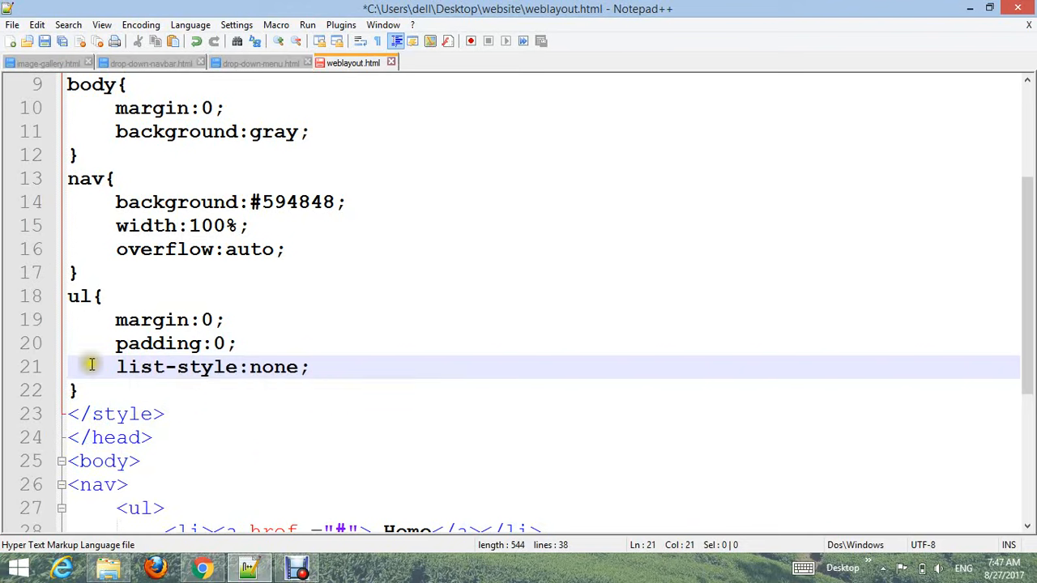
# Step: Add an li rule with float:left
pyautogui.write('li{')
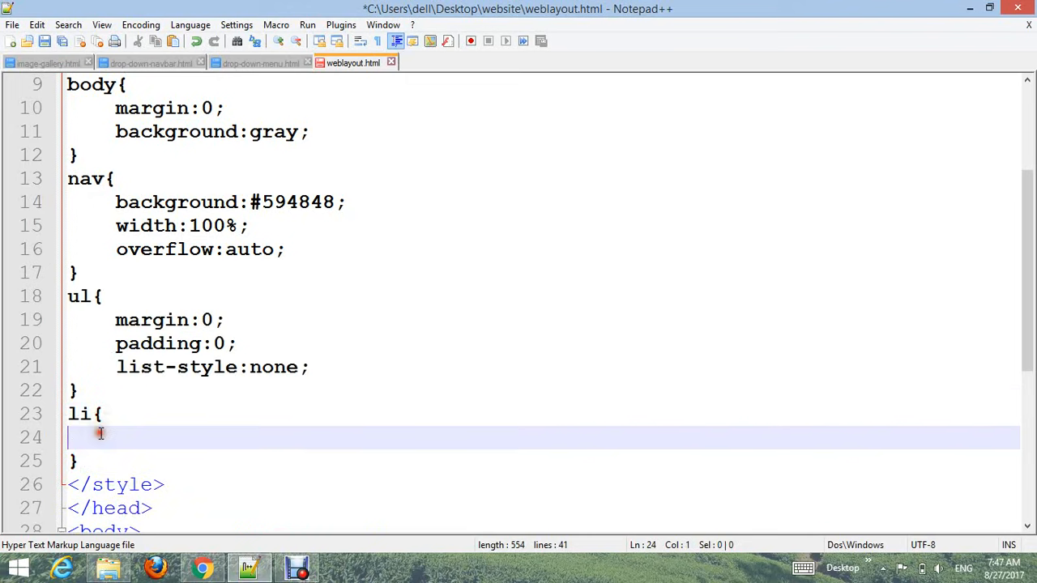
pyautogui.write('float:left;')
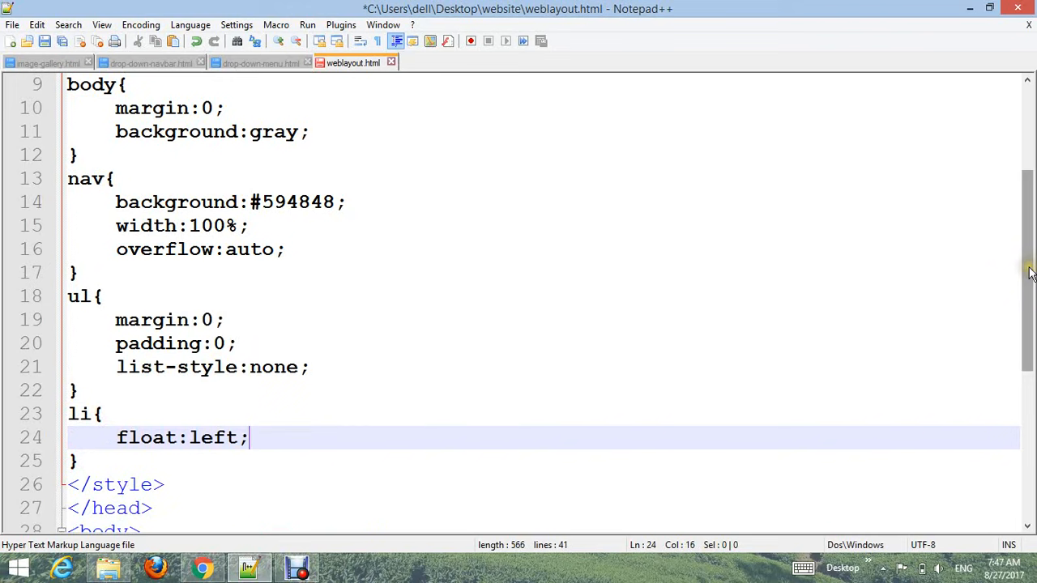
pyautogui.scroll(-3)
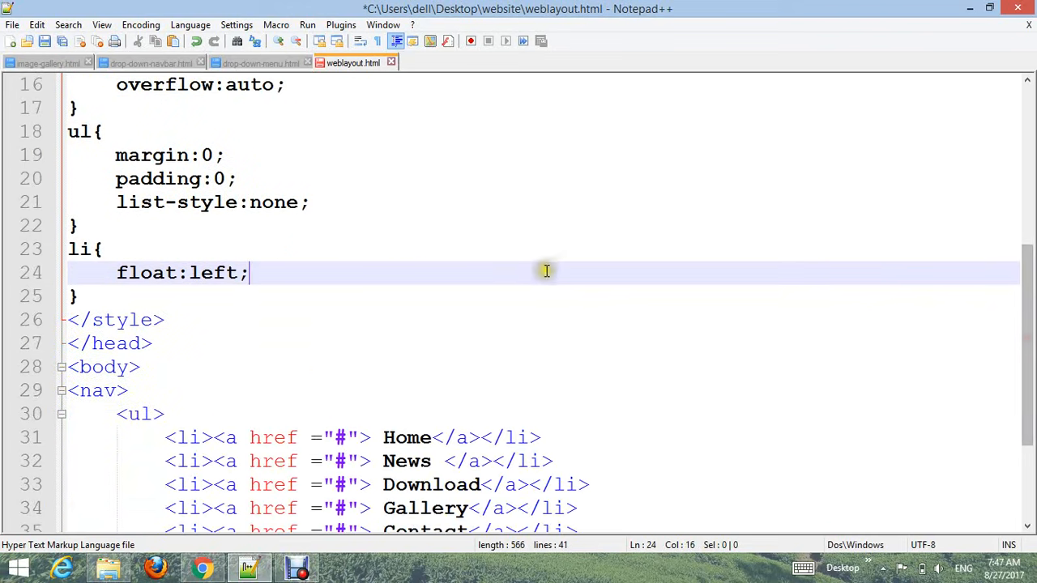
pyautogui.press('Enter')
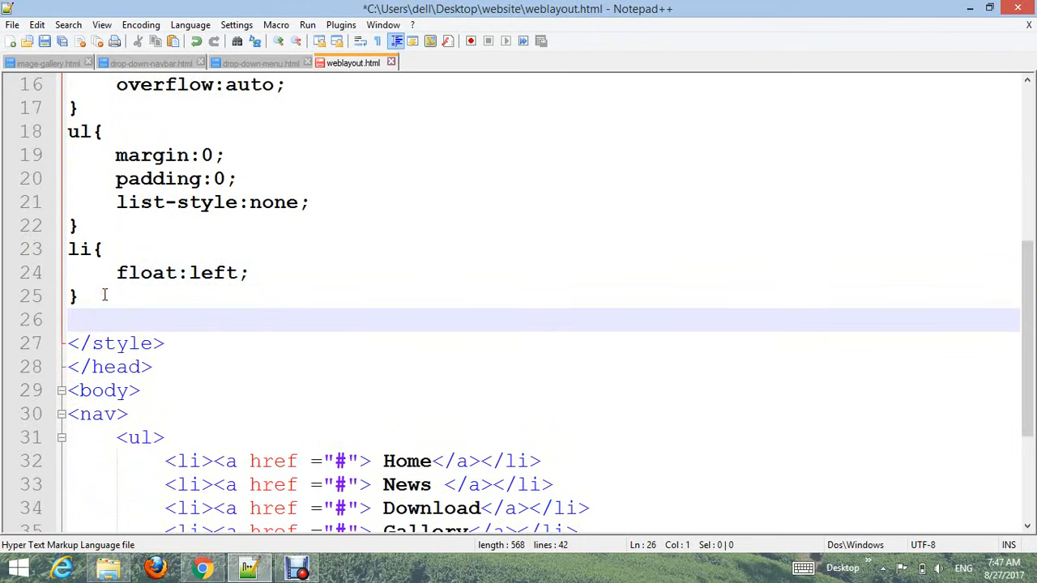
# Step: Start a nav a rule with width 120px, display block, no text-decoration, centered text
pyautogui.write('nav a{}')
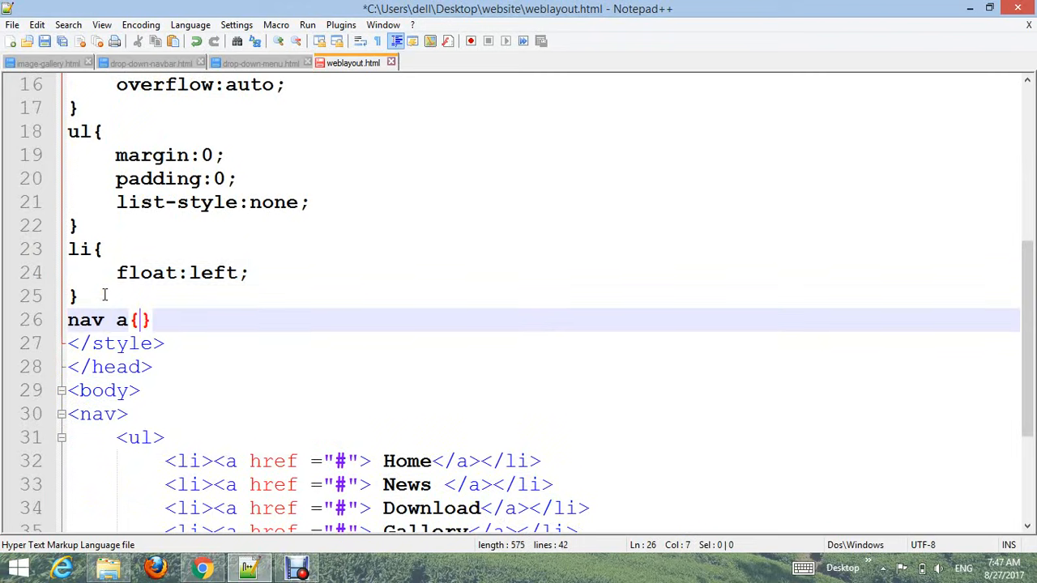
pyautogui.press('Enter')
pyautogui.write('width:')
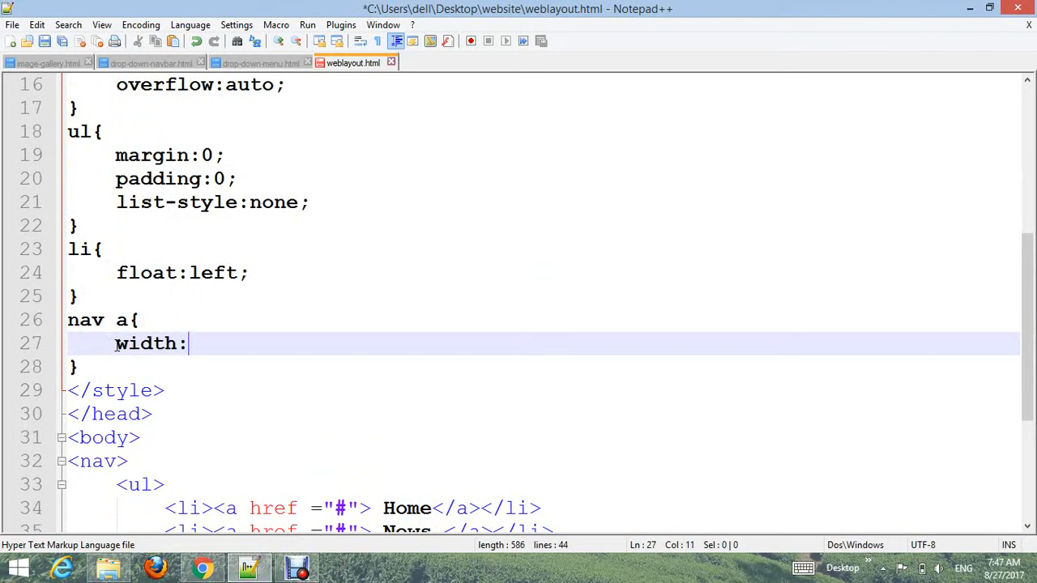
pyautogui.write('120px;')
pyautogui.write('d')
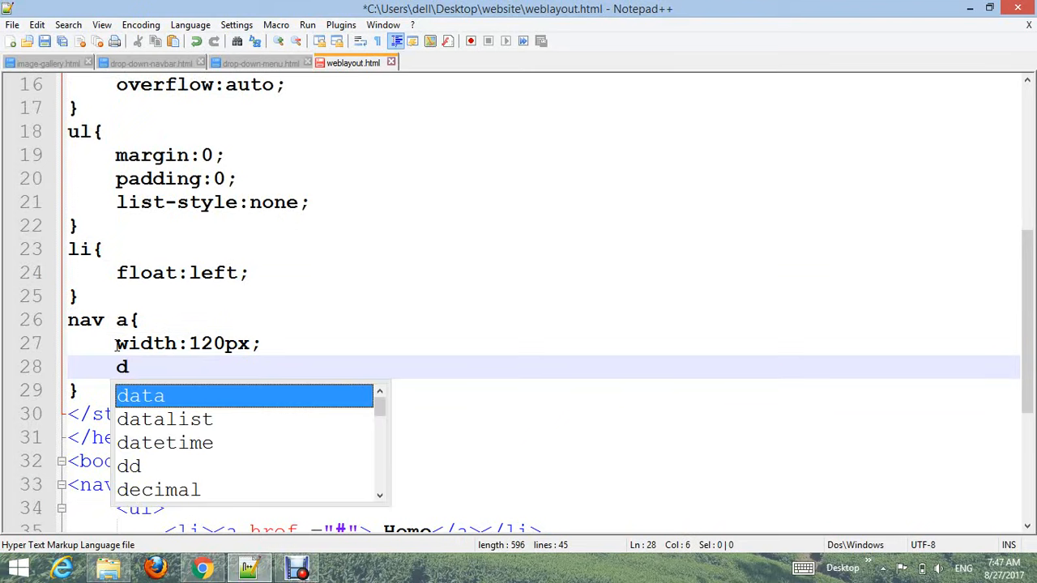
pyautogui.write('is')
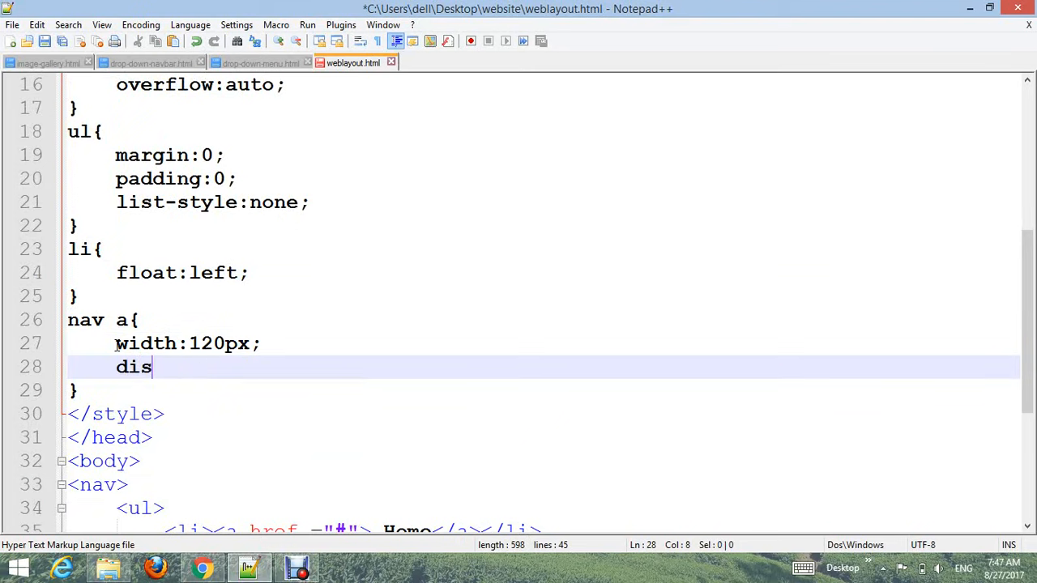
pyautogui.write('play:block;')
pyautogui.write('t')
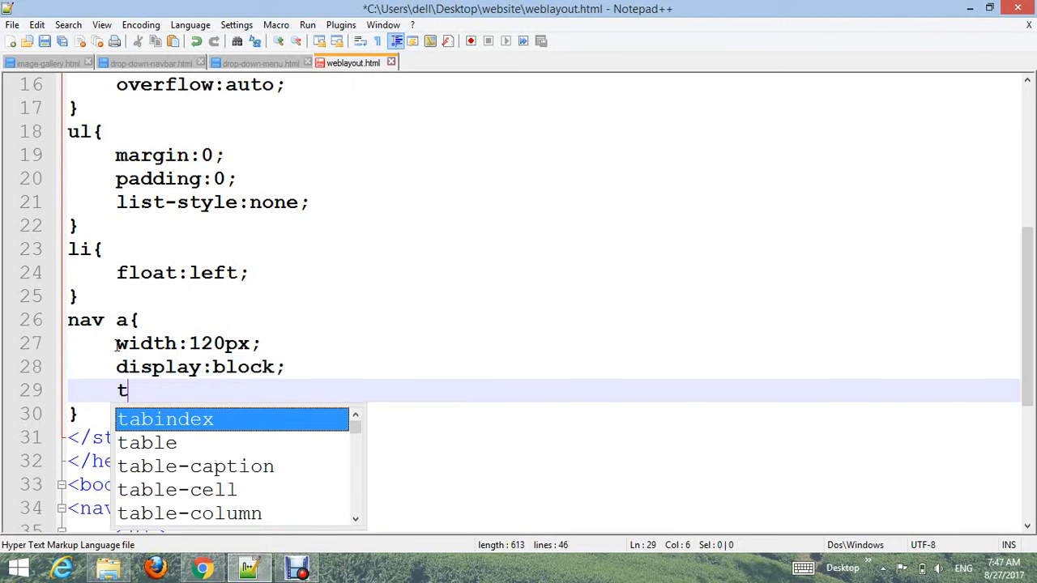
pyautogui.write('ext-decoration:none;')
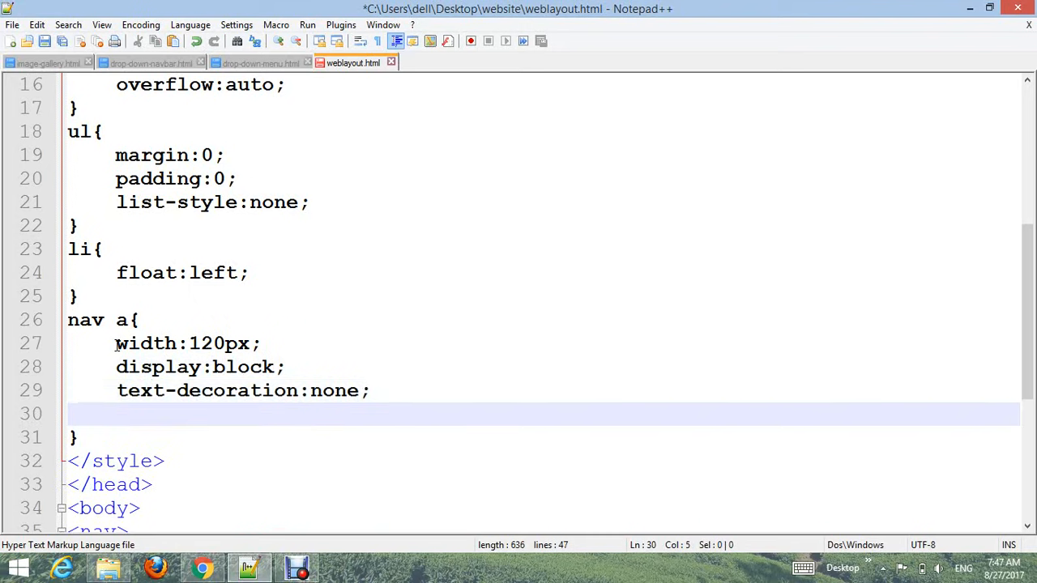
pyautogui.write('text-align')
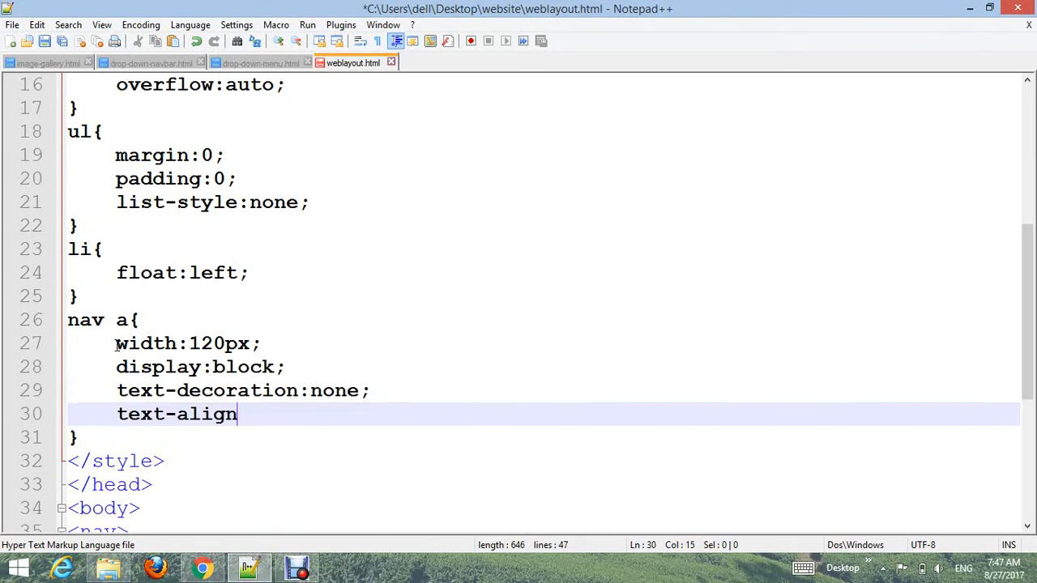
pyautogui.write(':center;')
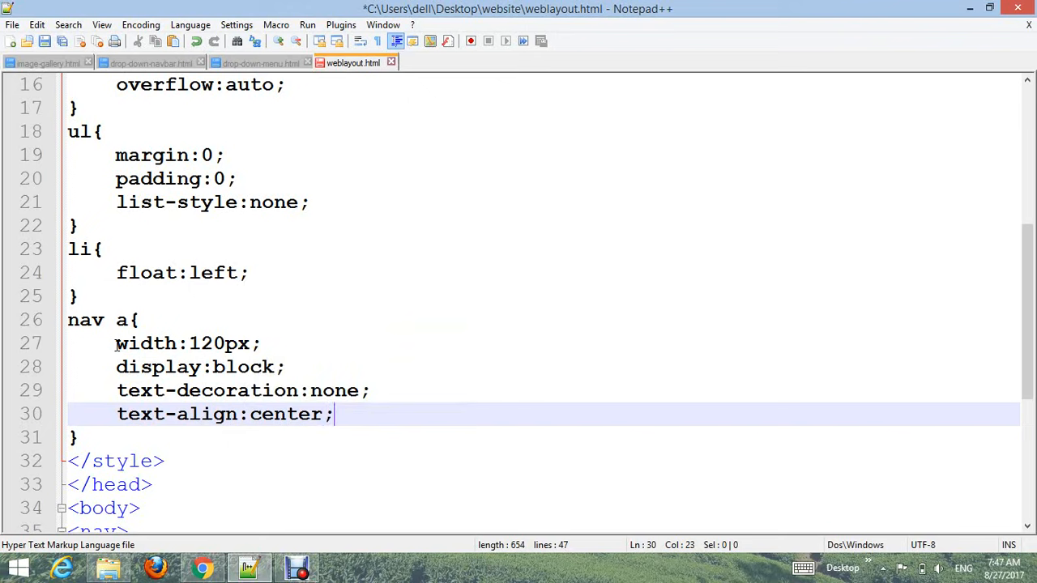
# Step: Add background #594848, font-size 17px, white color, padding 20px 10px and Arial font
pyautogui.write('background')
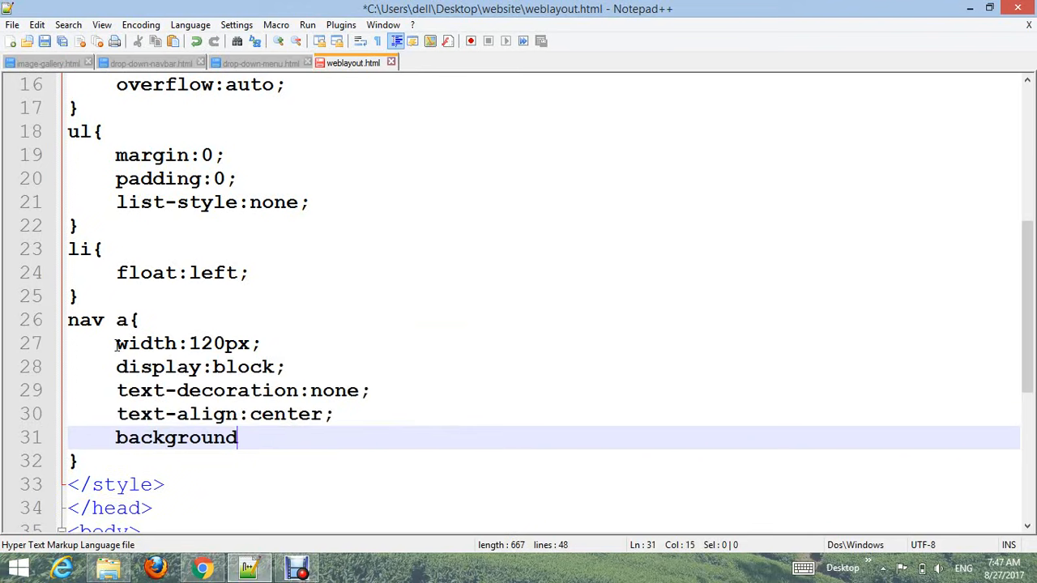
pyautogui.write(':')
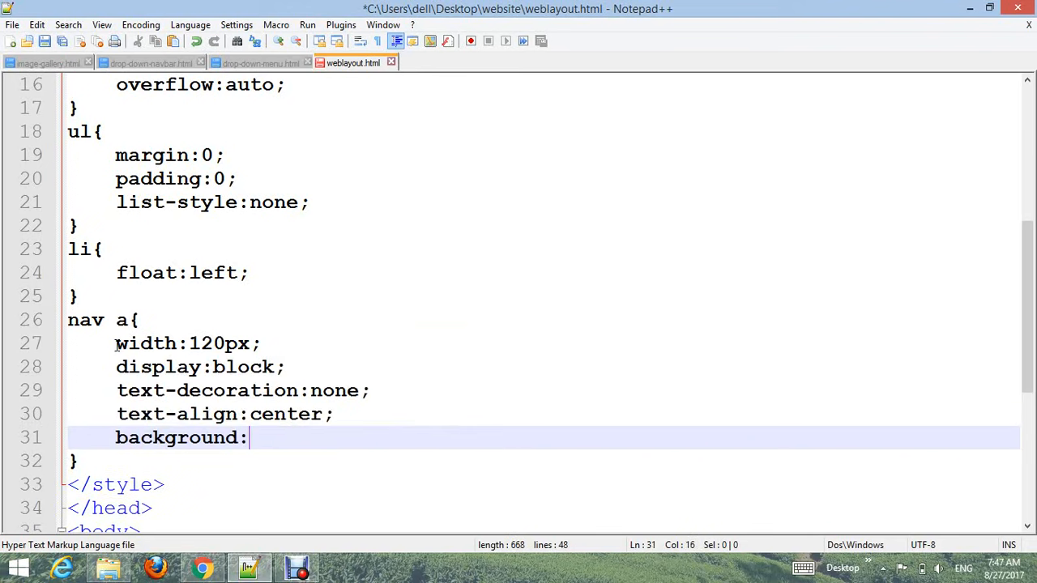
pyautogui.write('#')
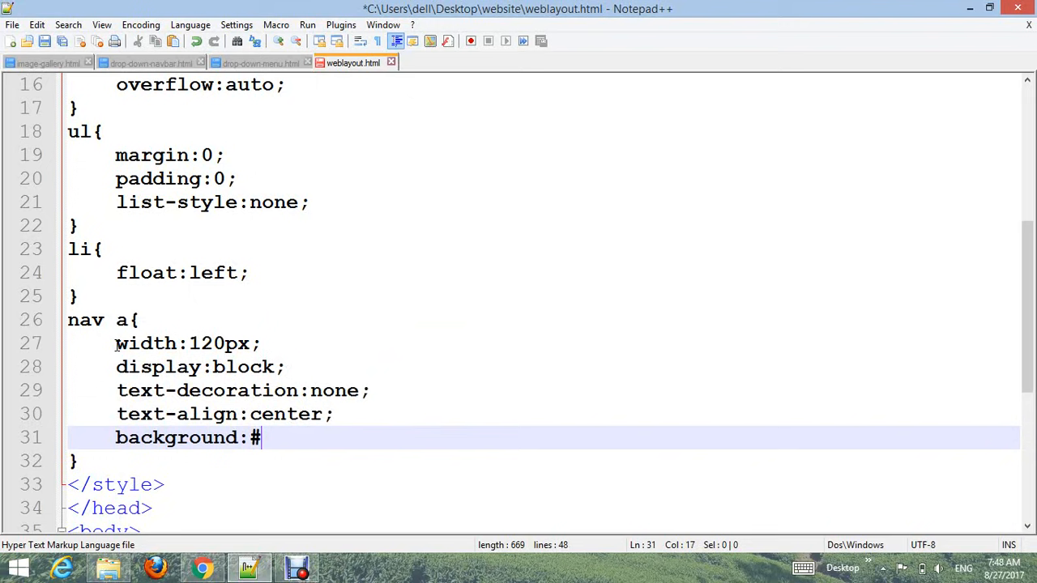
pyautogui.write('594848')
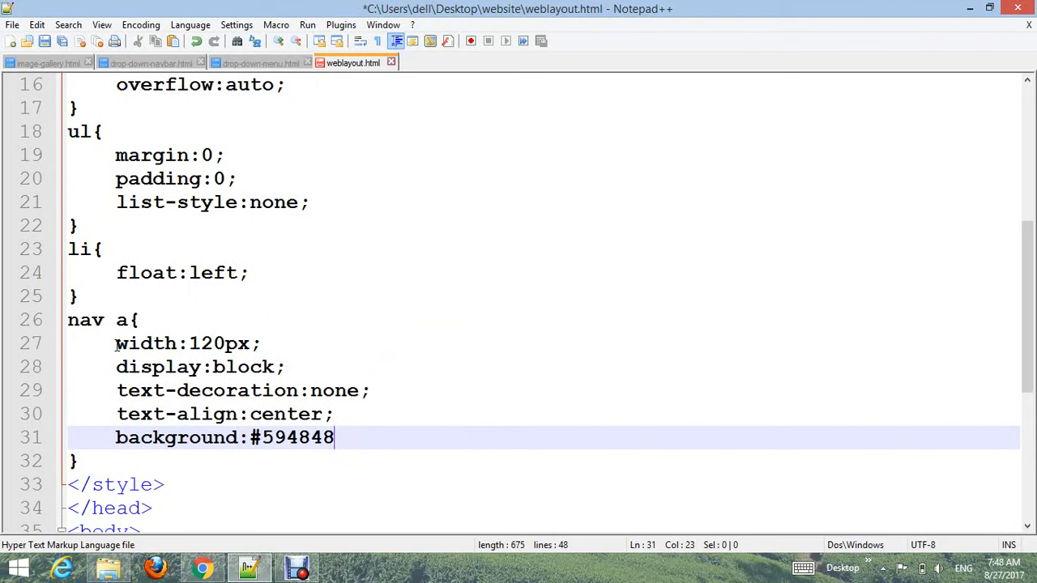
pyautogui.write(';')
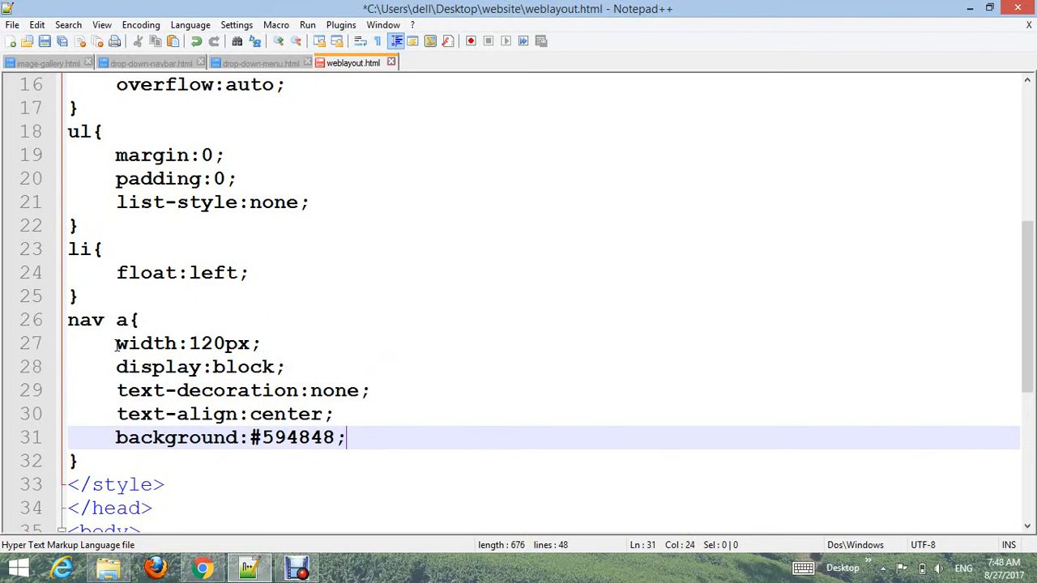
pyautogui.write('font-size:')
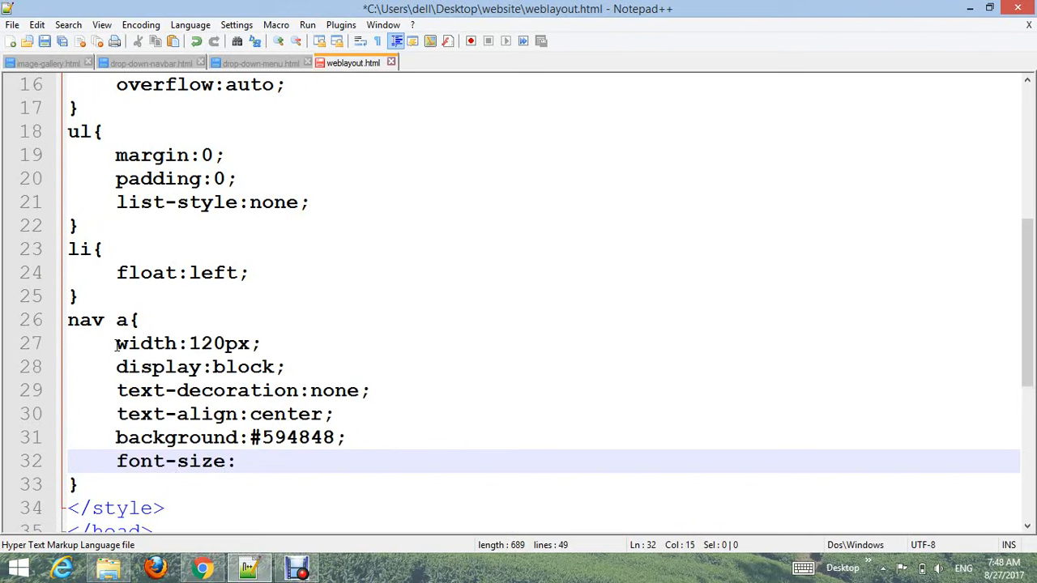
pyautogui.write('17px;')
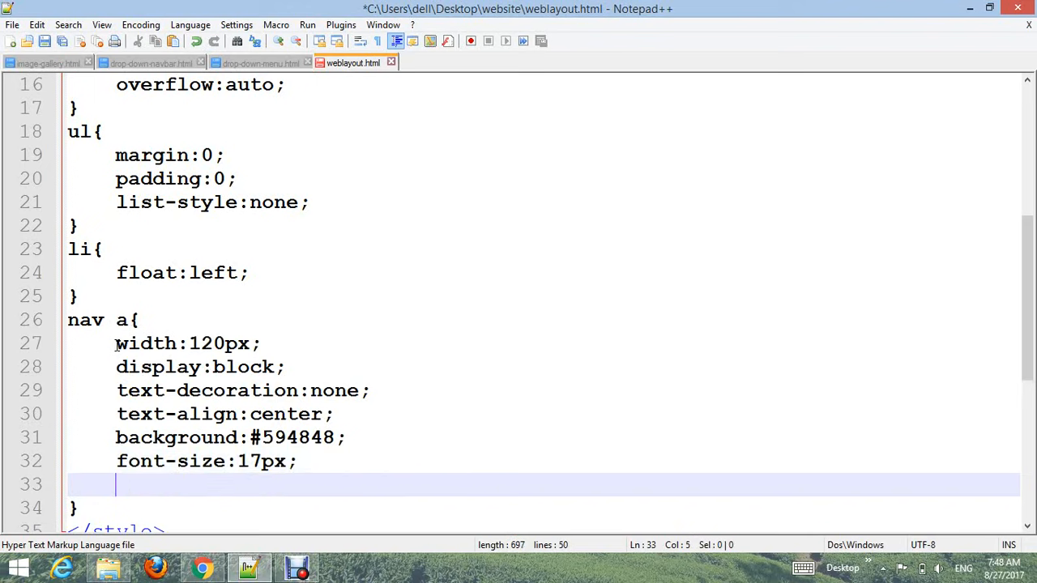
pyautogui.write('color:')
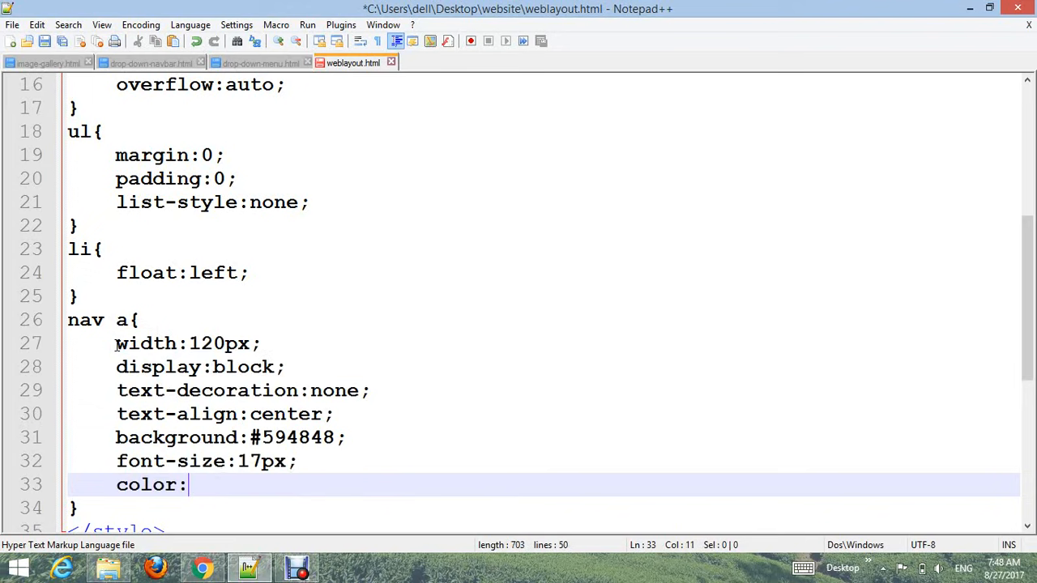
pyautogui.write('white;')
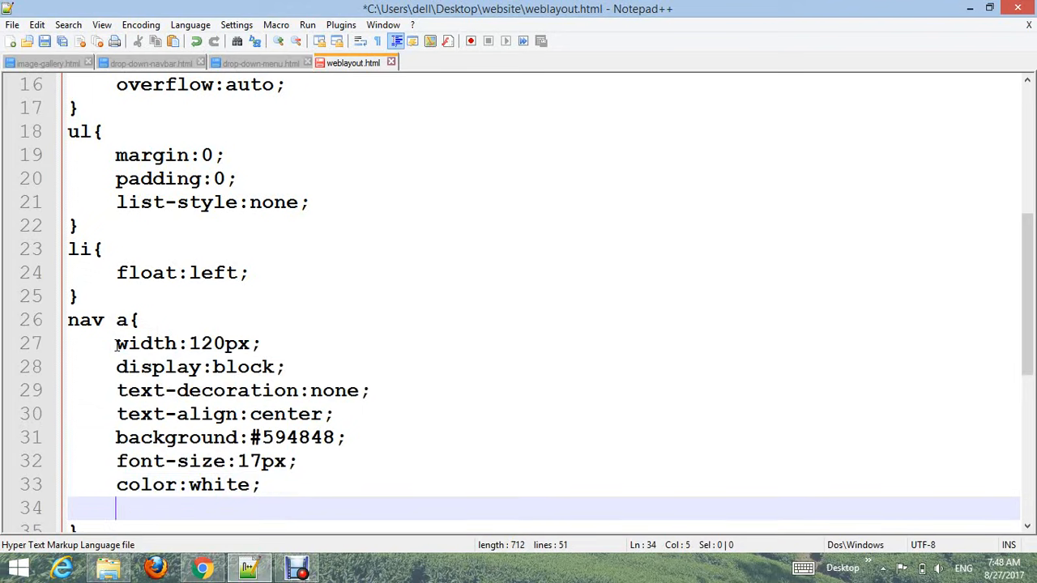
pyautogui.write('padding:')
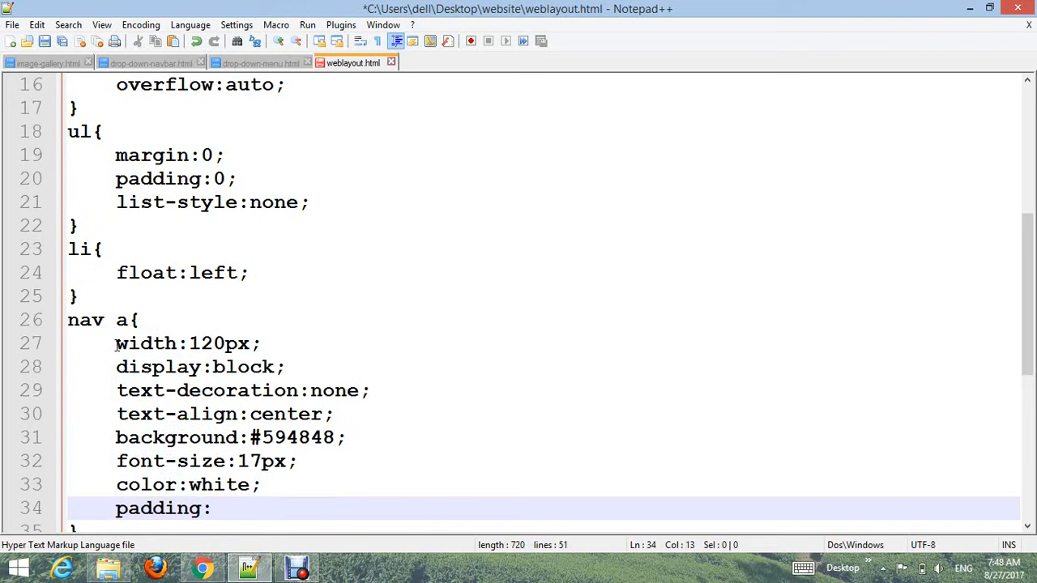
pyautogui.write('20px 10px;')
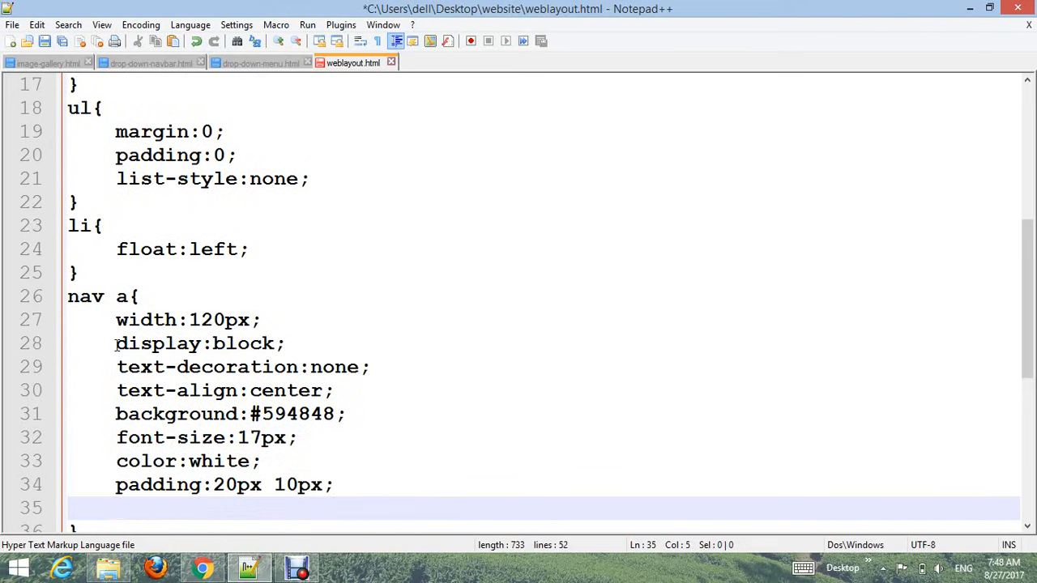
pyautogui.write('font-family:')
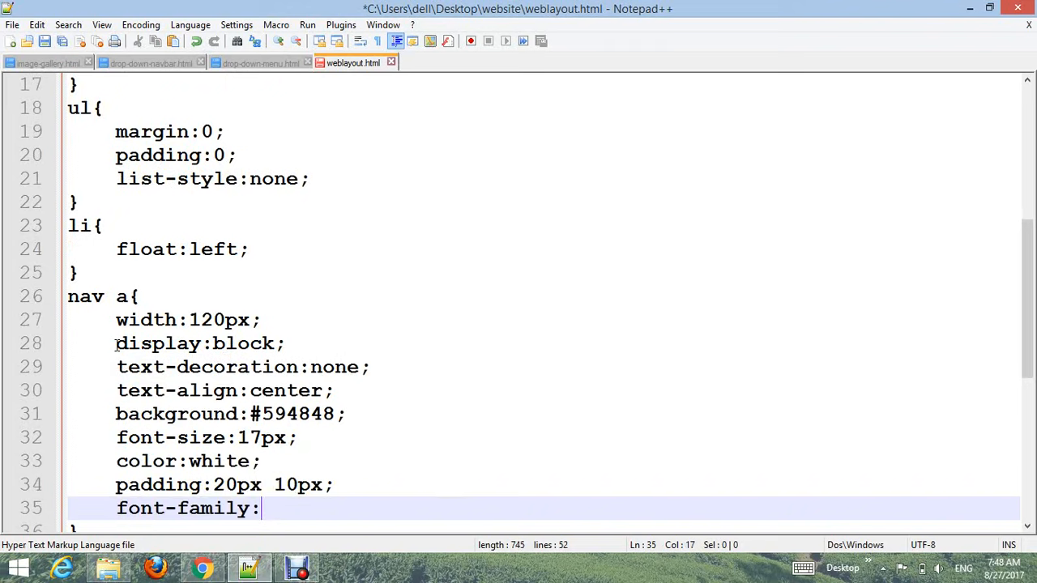
pyautogui.write('Aria')
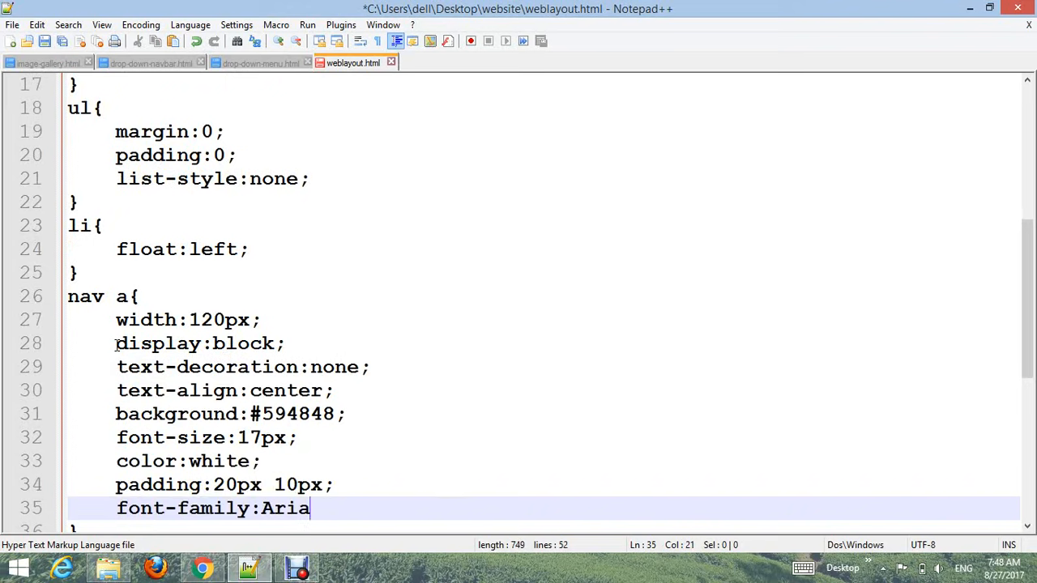
pyautogui.write('l;')
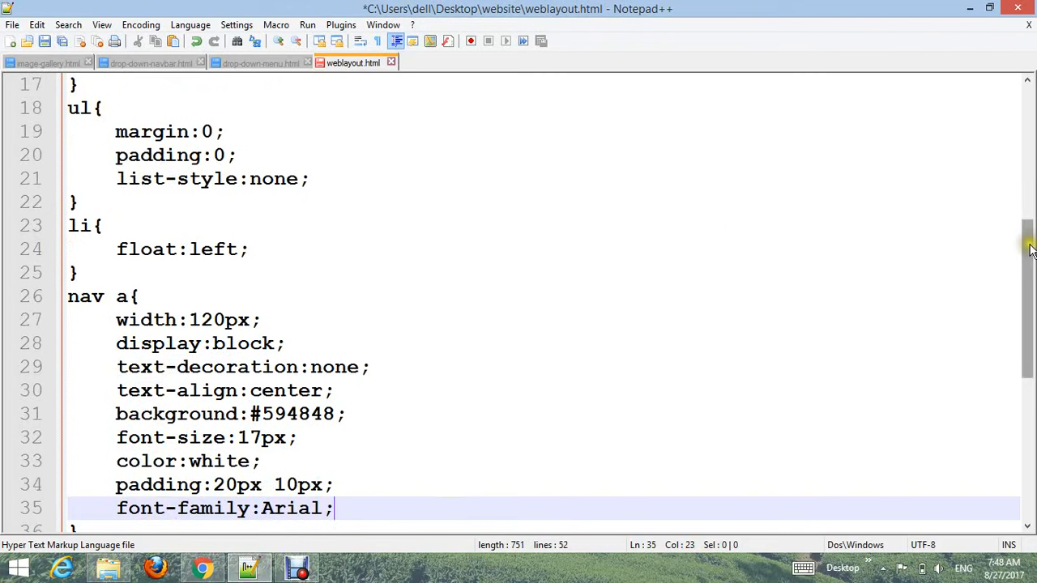
pyautogui.scroll(-3)
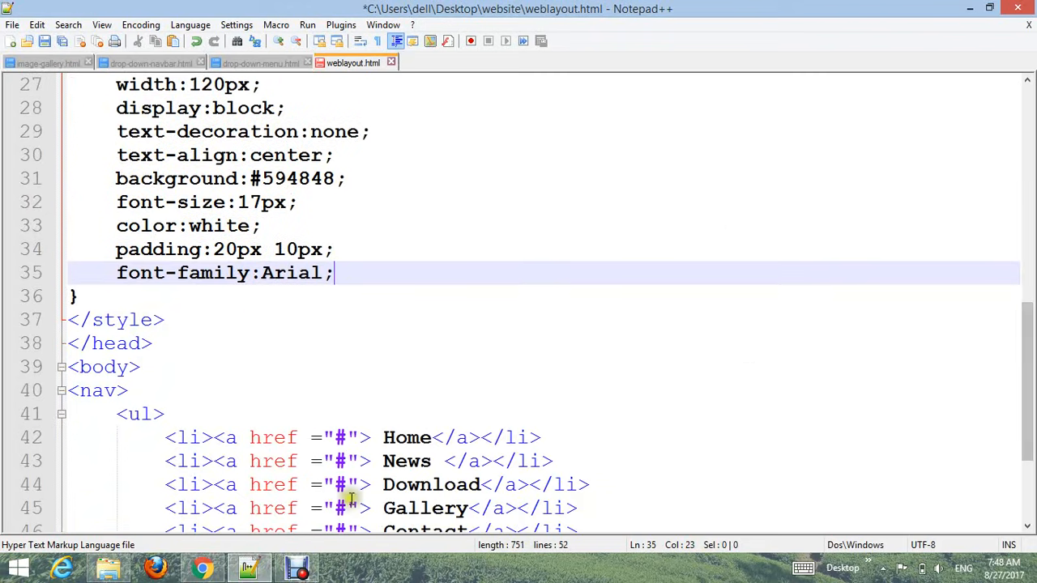
# Step: View weblayout.html in Chrome, where the links remain a plain bulleted list
pyautogui.click(203, 567)
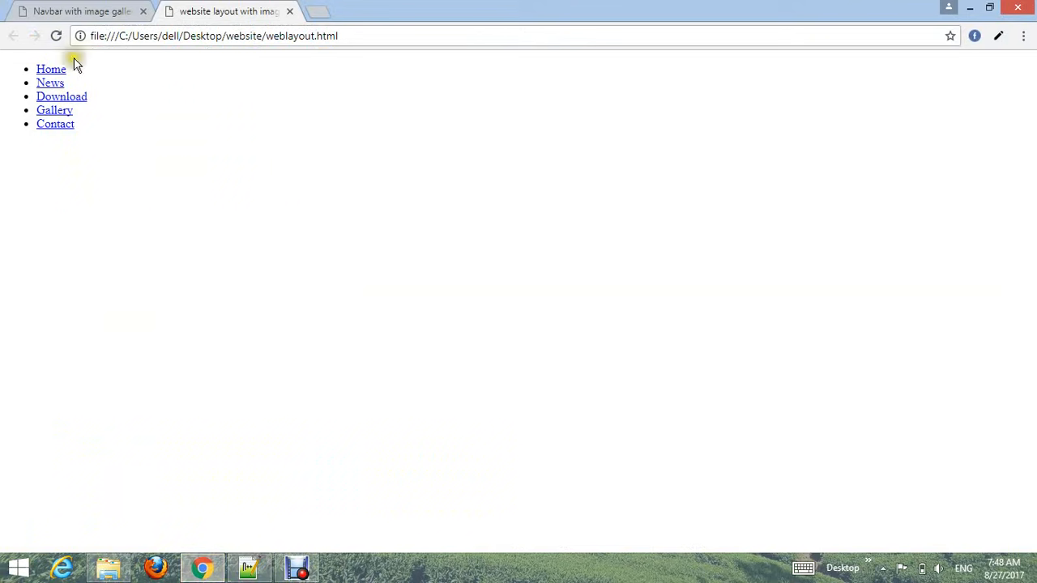
pyautogui.moveTo(241, 298)
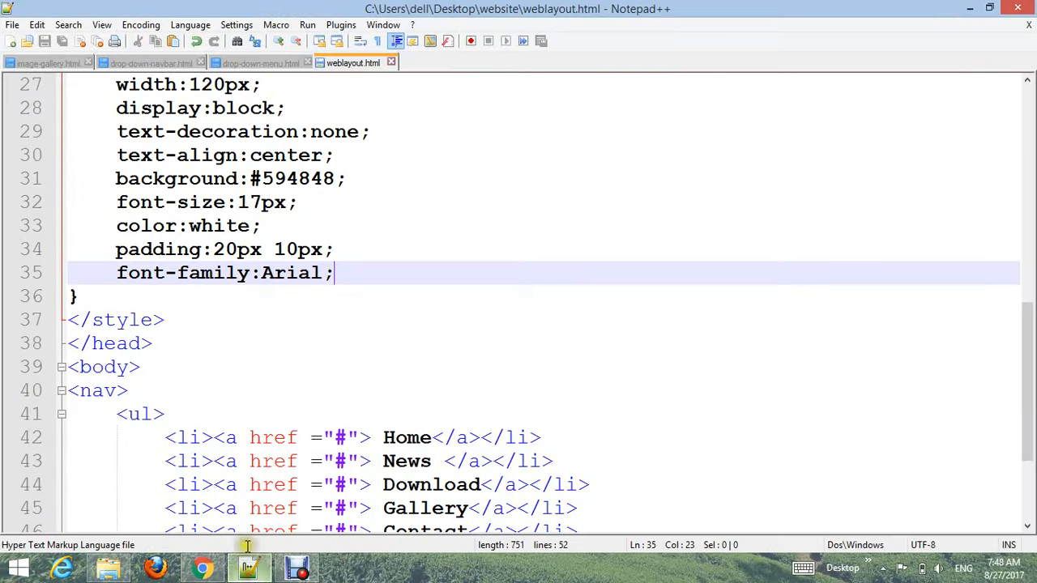
# Step: Add a nav a:hover rule with skyblue background and black text color
pyautogui.press('Enter')
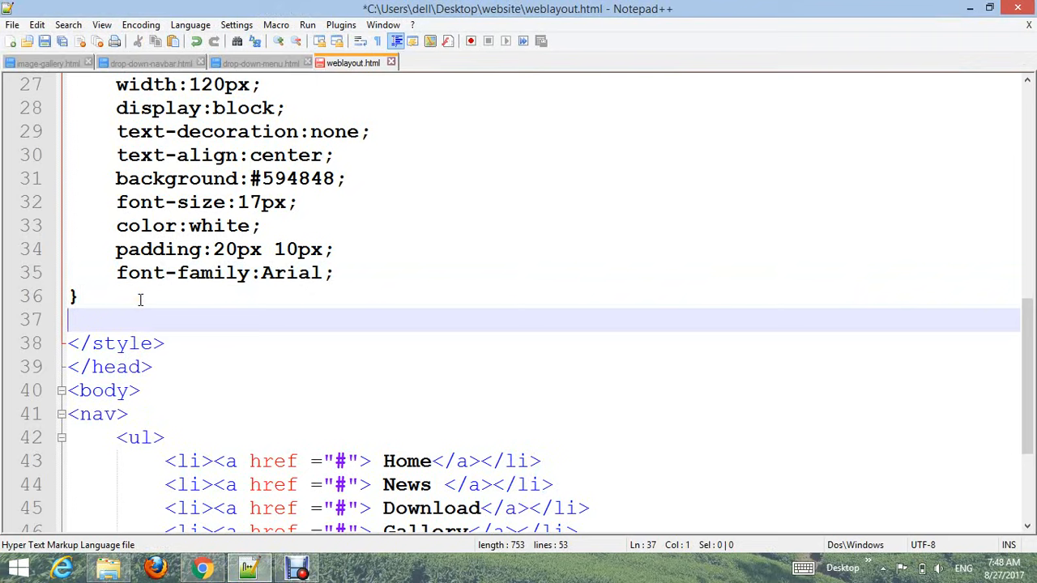
pyautogui.write('nav')
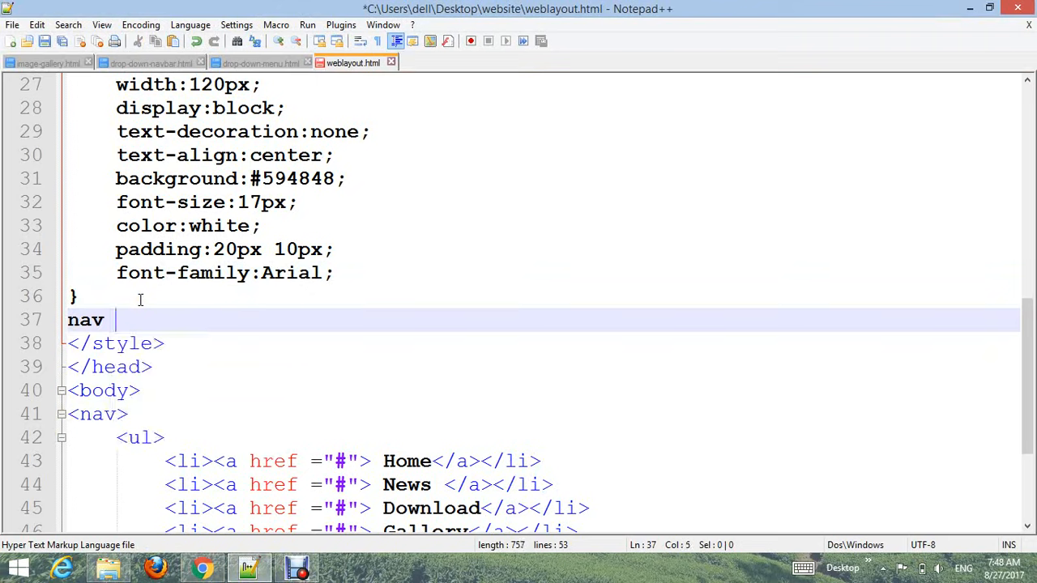
pyautogui.write('a:hover')
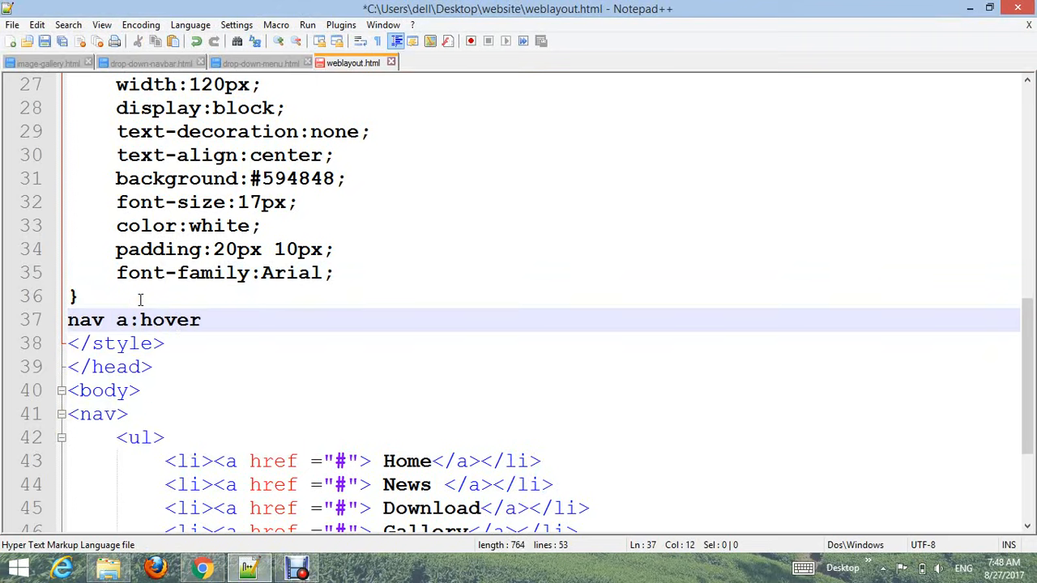
pyautogui.write('{')
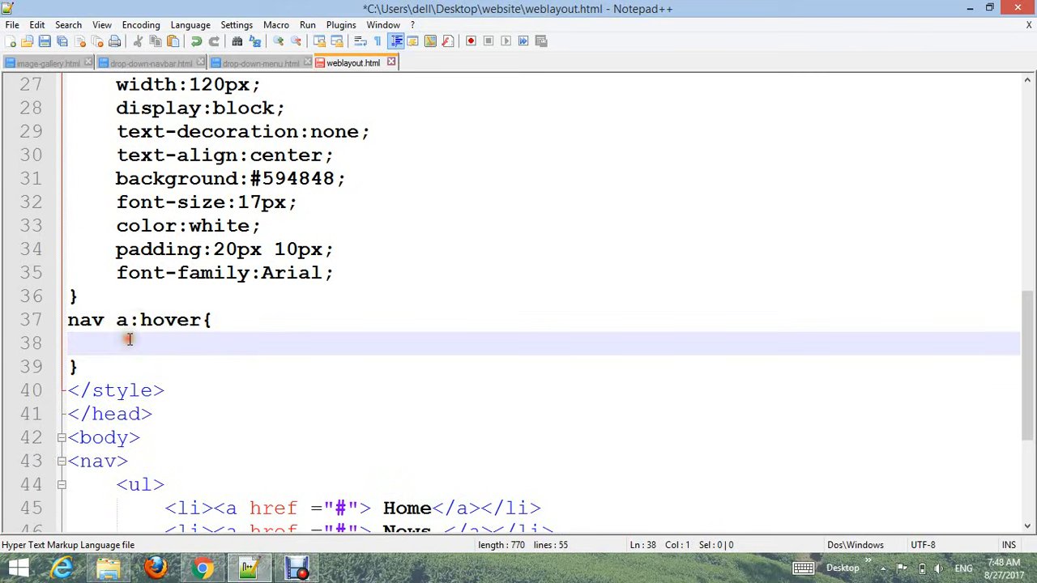
pyautogui.write('background:skyblue;')
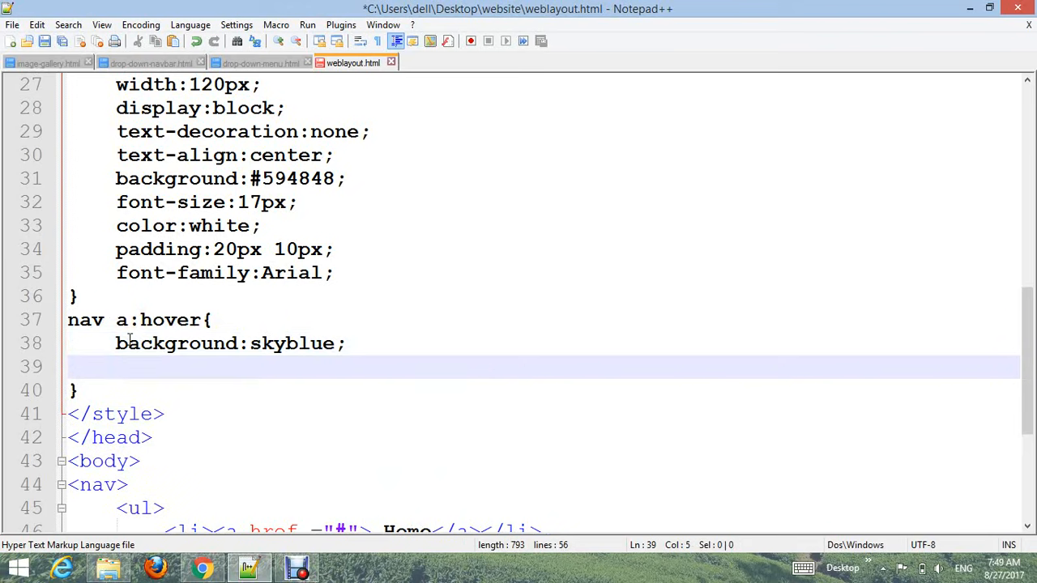
pyautogui.write('color')
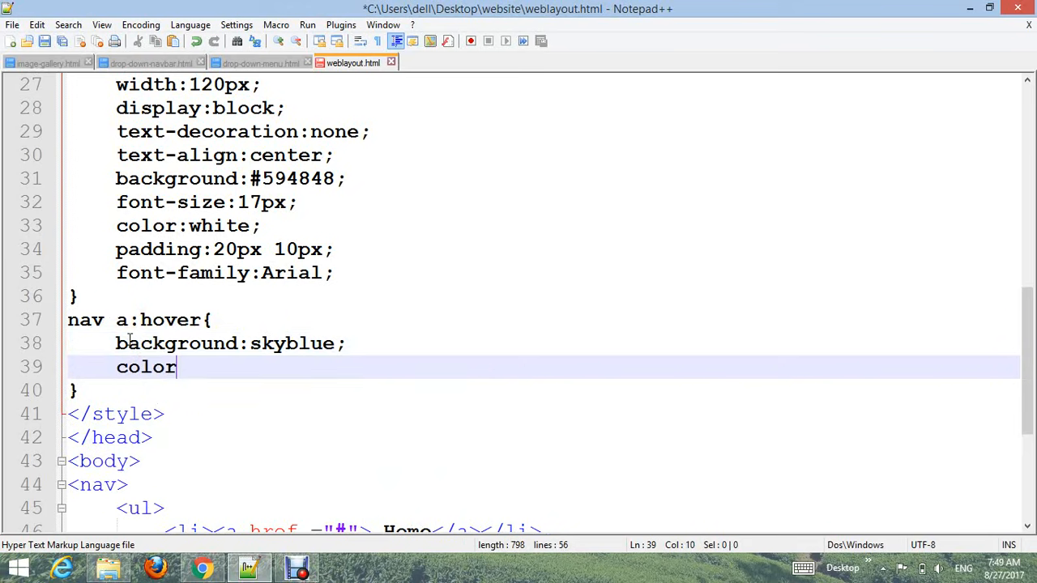
pyautogui.write(':black')
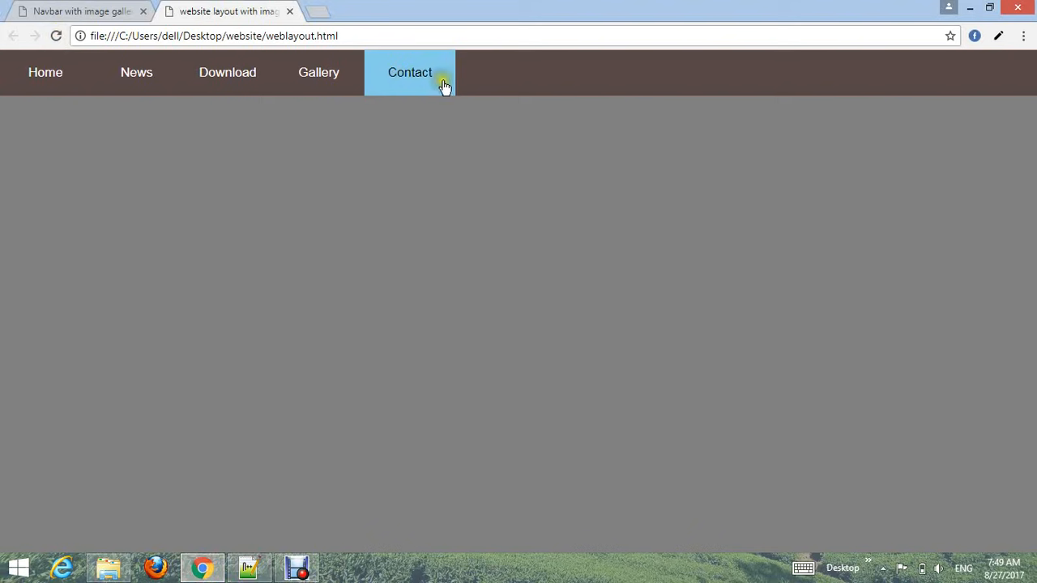
pyautogui.moveTo(318, 72)
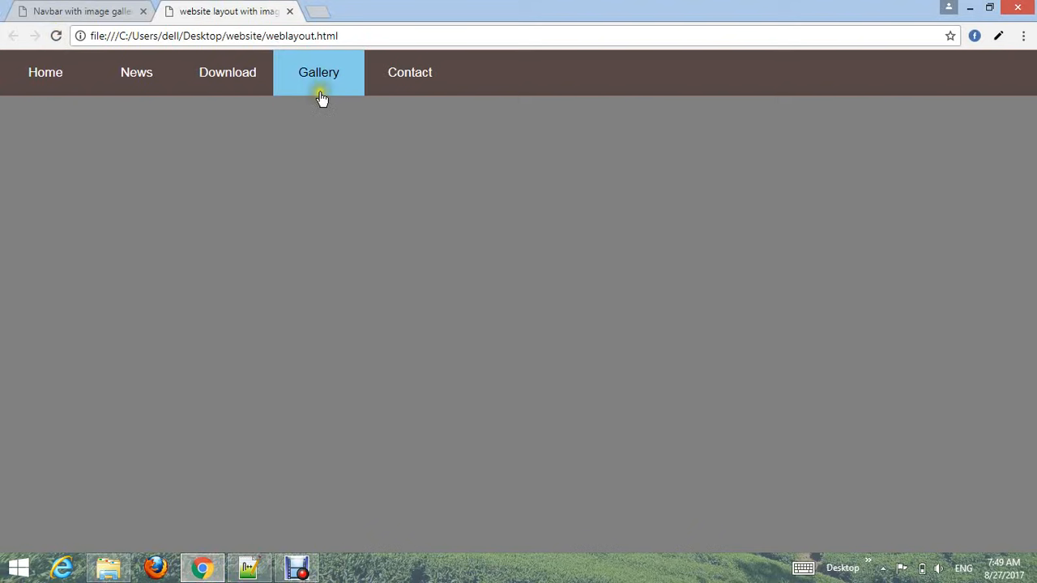
# Step: Switch back to Notepad++ to keep editing the stylesheet
pyautogui.click(248, 567)
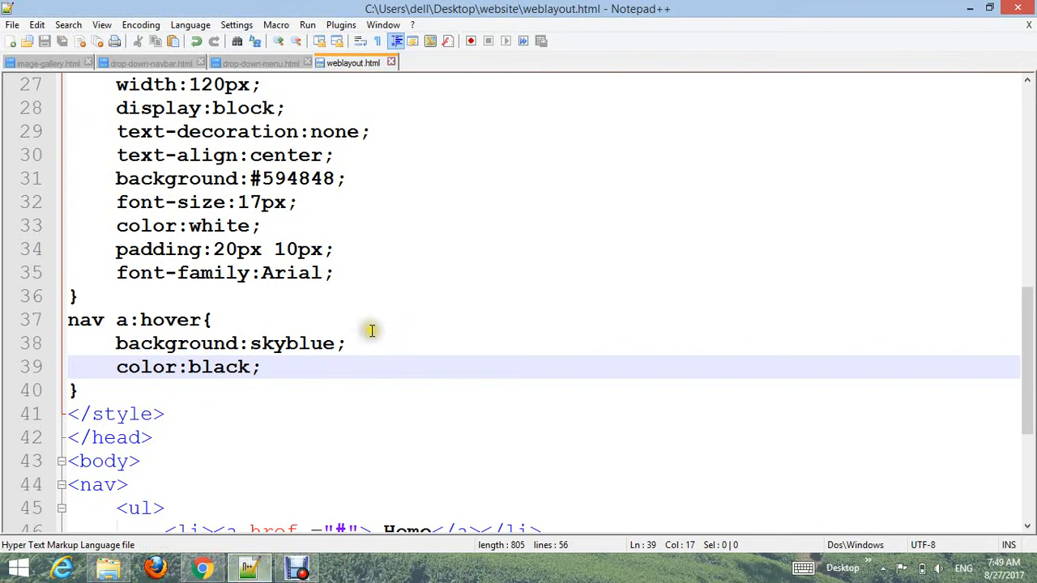
pyautogui.moveTo(208, 387)
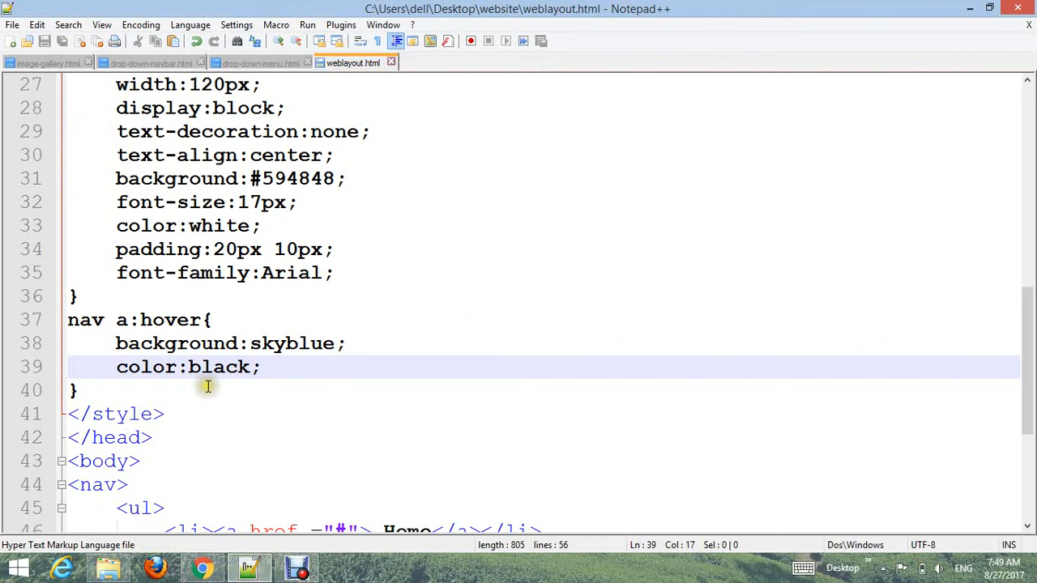
# Step: Add an empty <div class="container"></div> below the nav
pyautogui.scroll(-3)
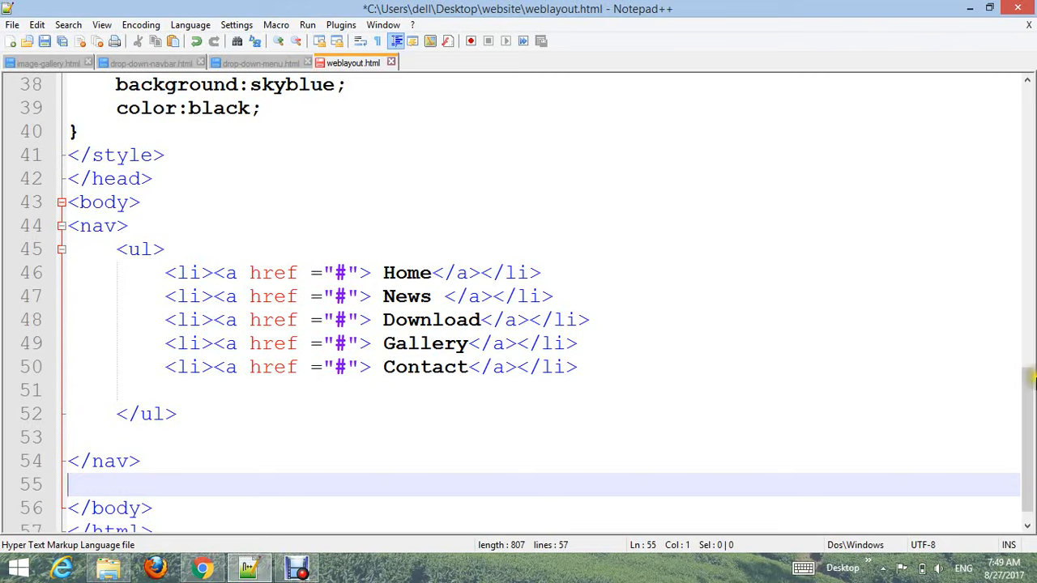
pyautogui.scroll(-3)
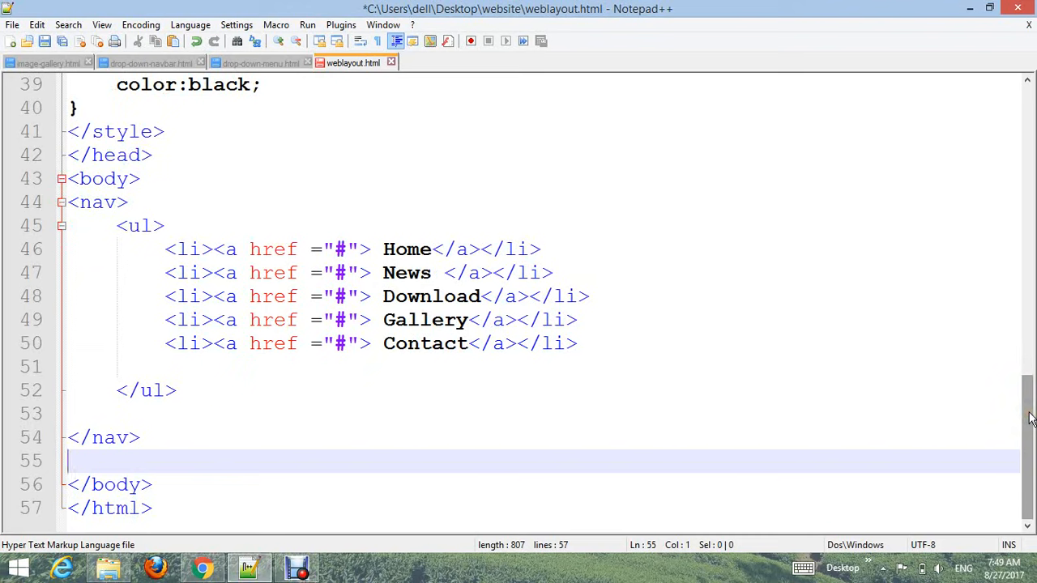
pyautogui.write('<')
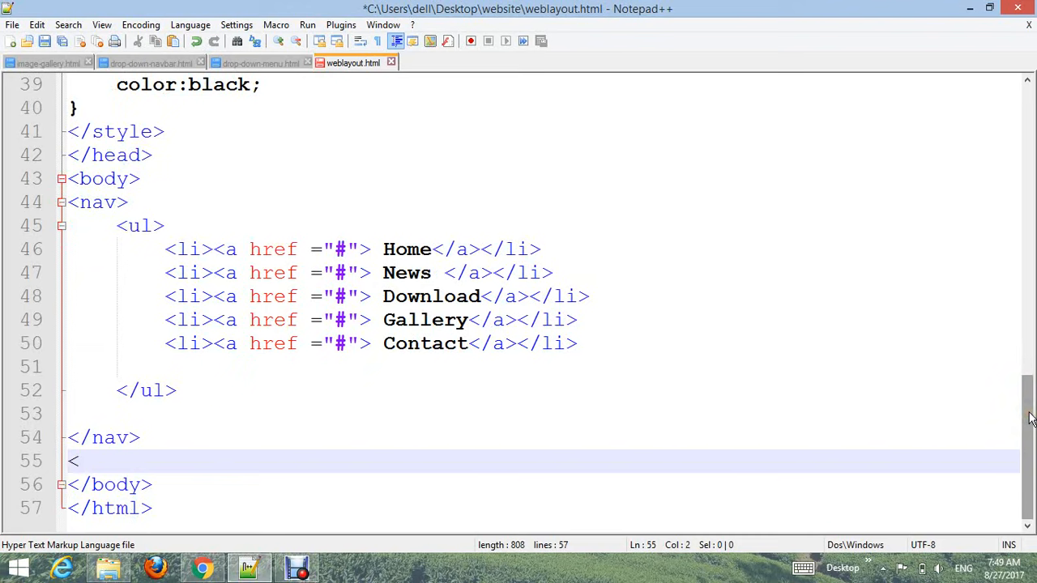
pyautogui.write('div class =')
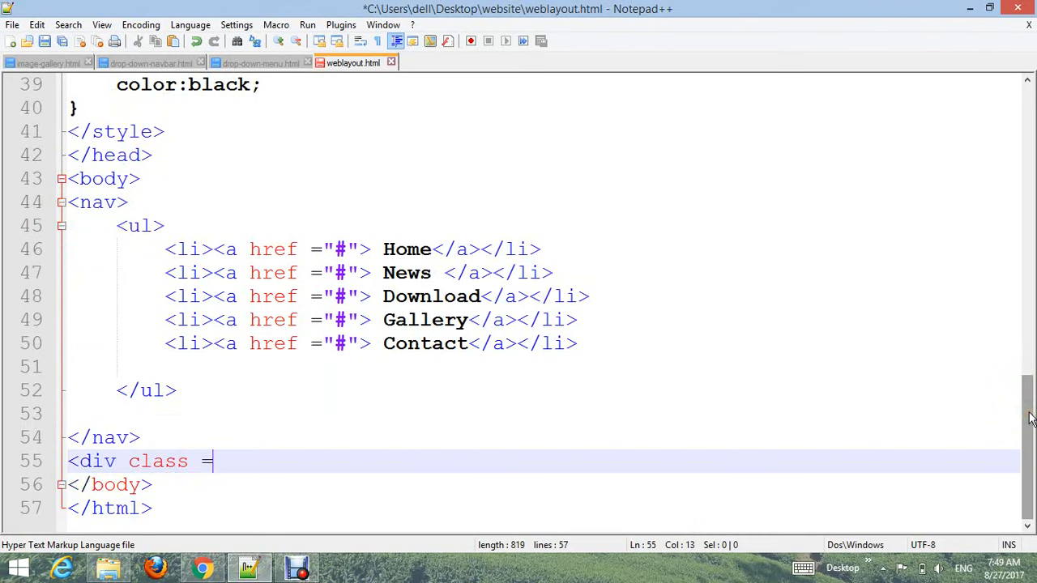
pyautogui.write('"contai')
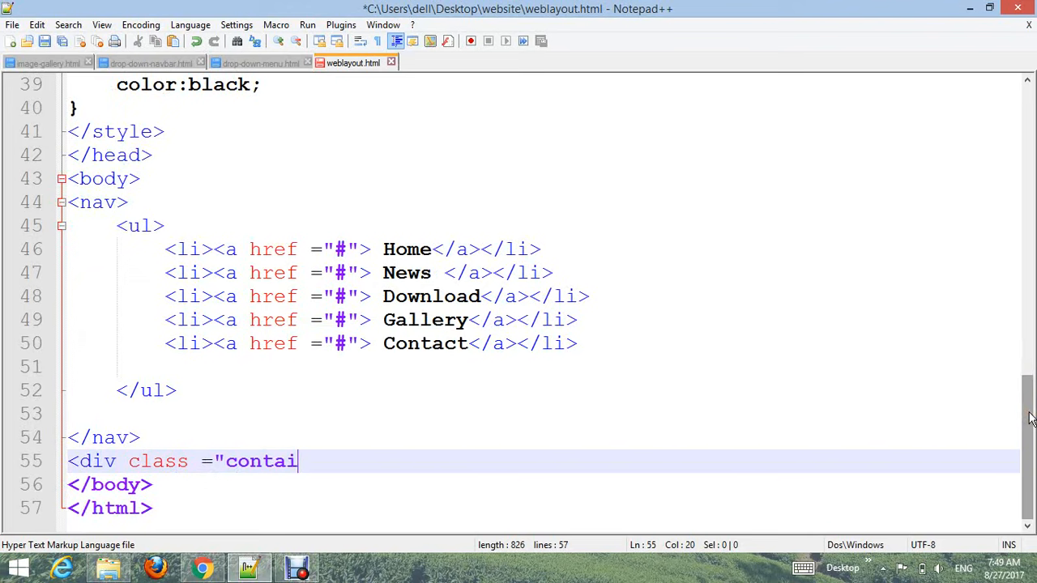
pyautogui.write('ner">')
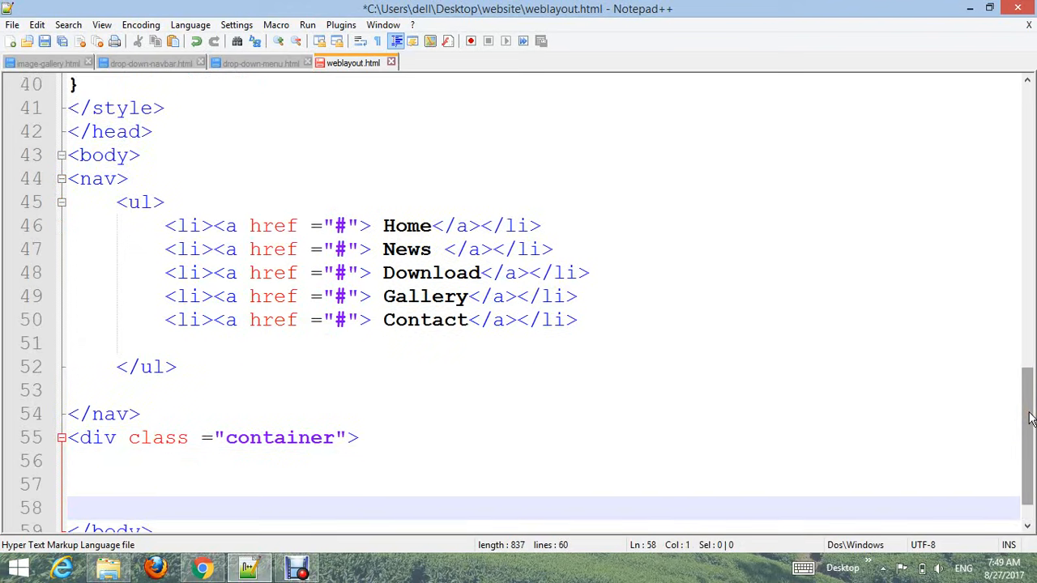
pyautogui.write('<')
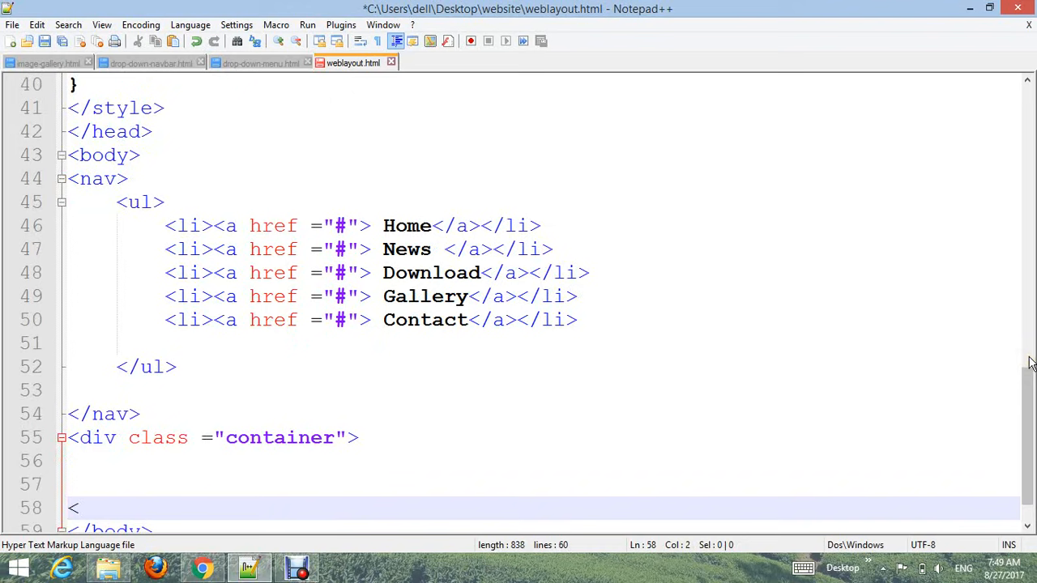
pyautogui.write('/div>')
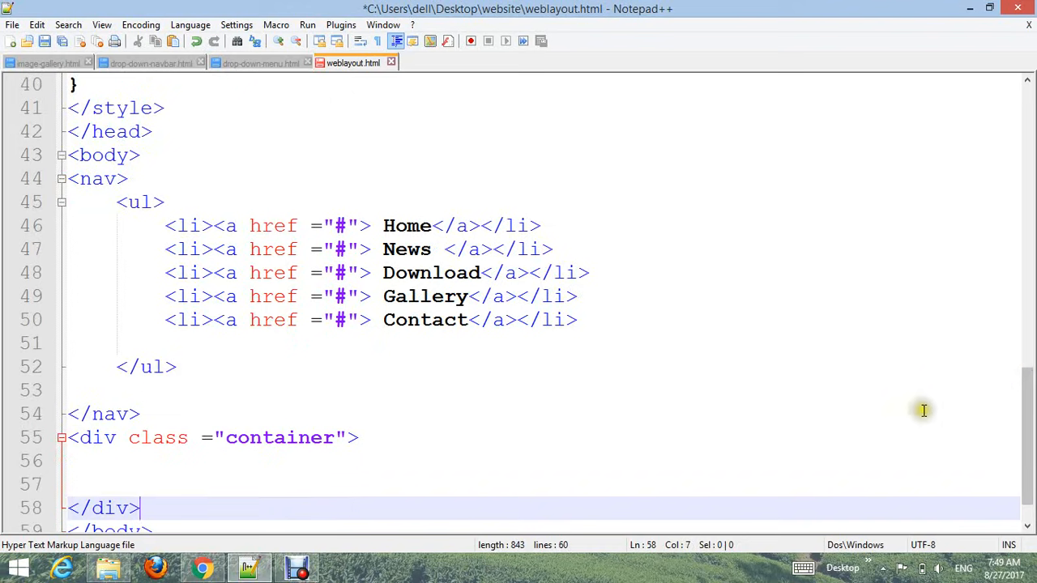
pyautogui.moveTo(150, 467)
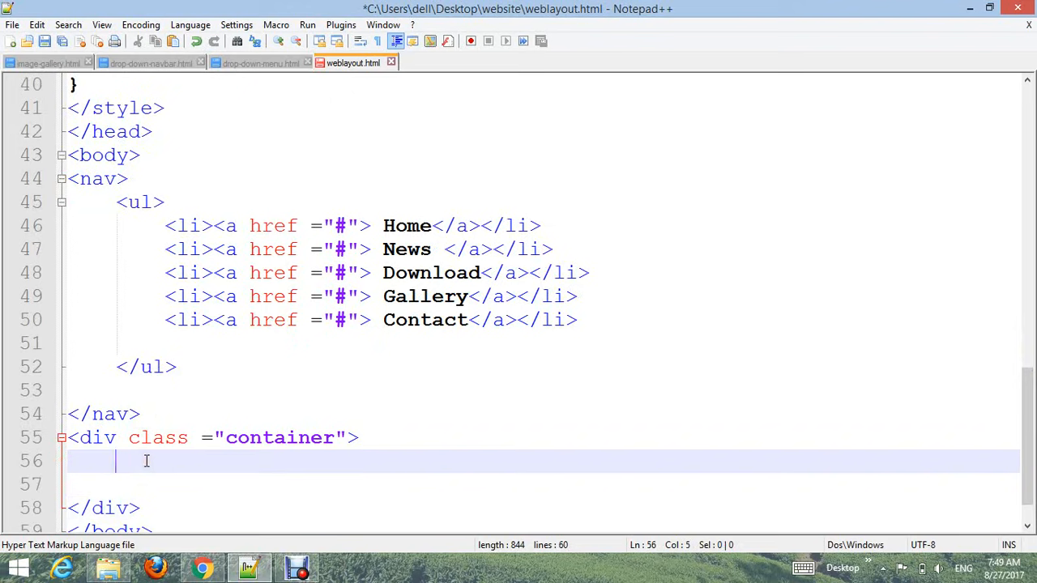
# Step: Nest a <div class="gallery"></div> inside the container
pyautogui.write('<div l')
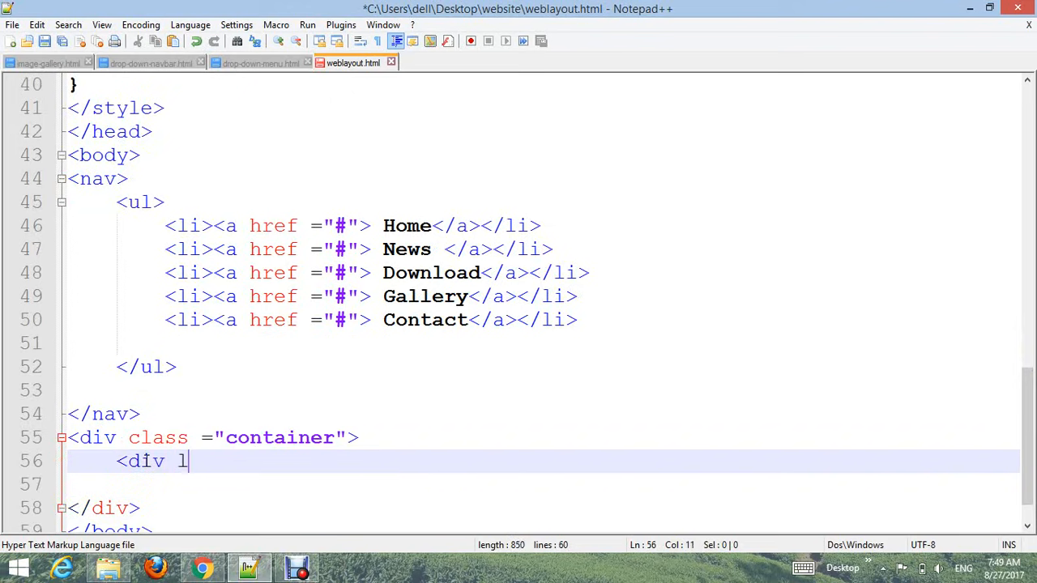
pyautogui.write('class ="')
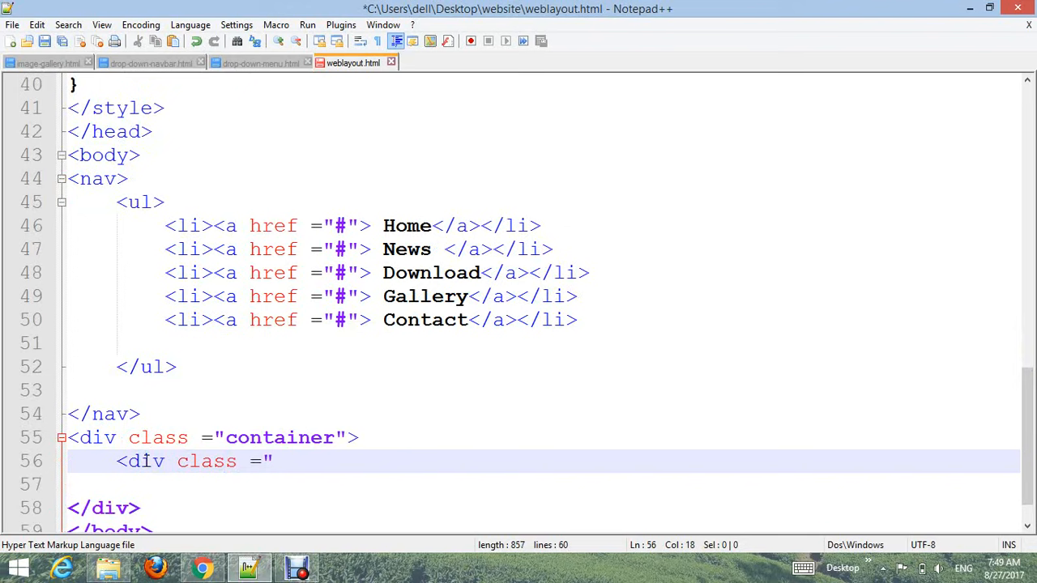
pyautogui.write('gallery">')
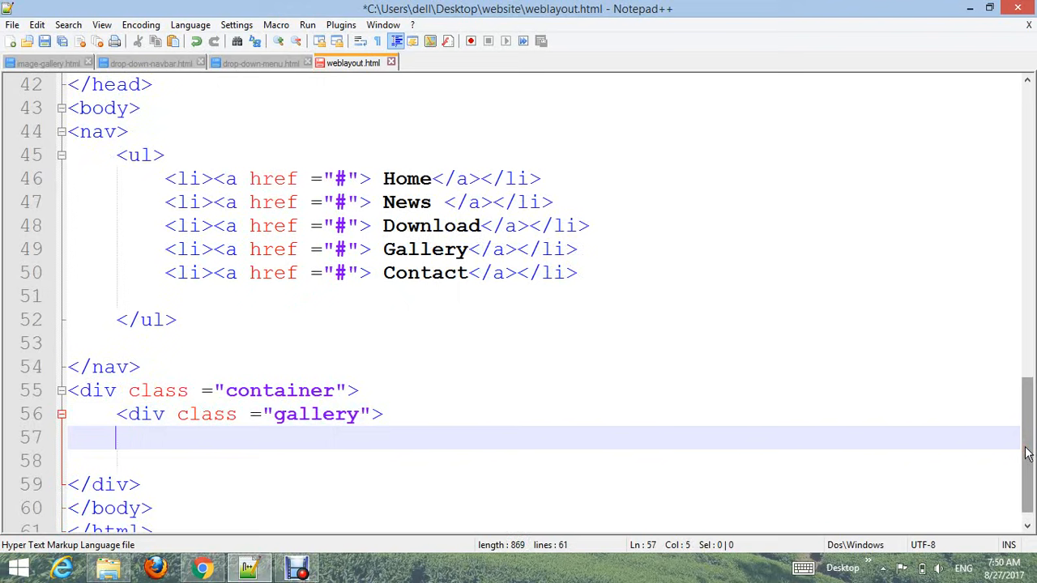
pyautogui.write('<')
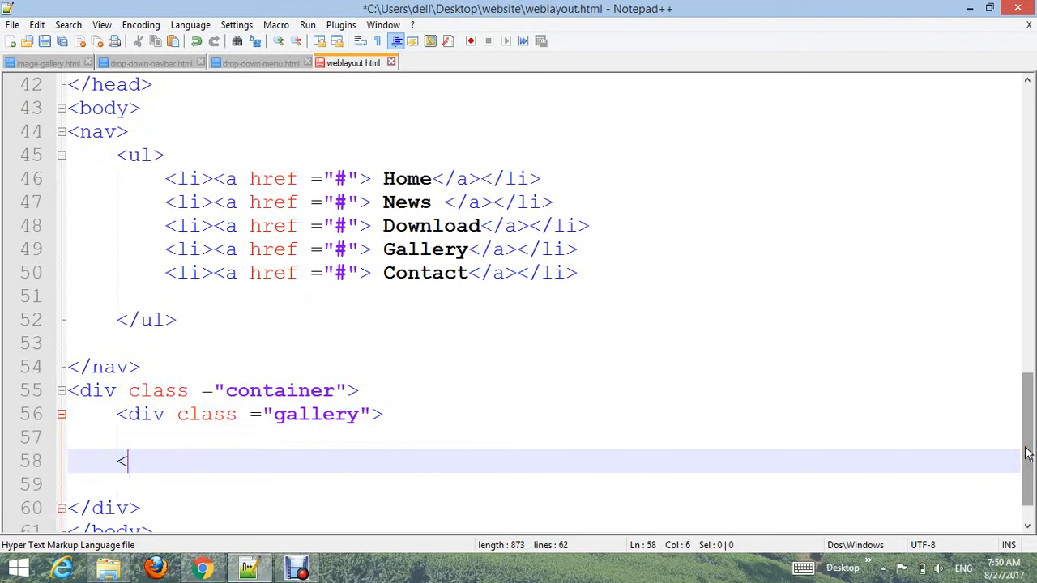
pyautogui.write('/div>')
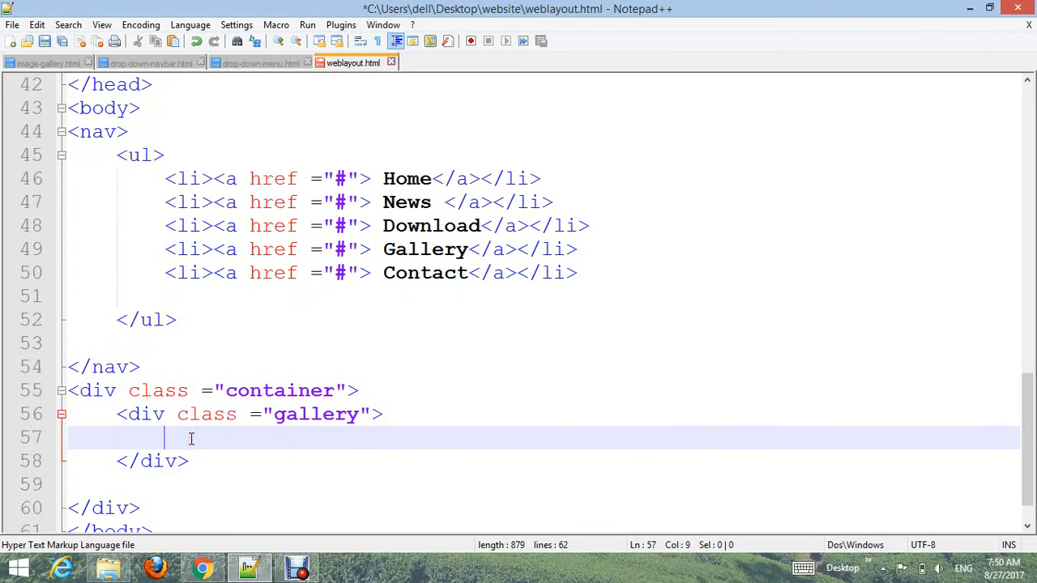
# Step: Put <img src="cat.jpg"> inside the gallery div and add blank lines around it
pyautogui.write('<img')
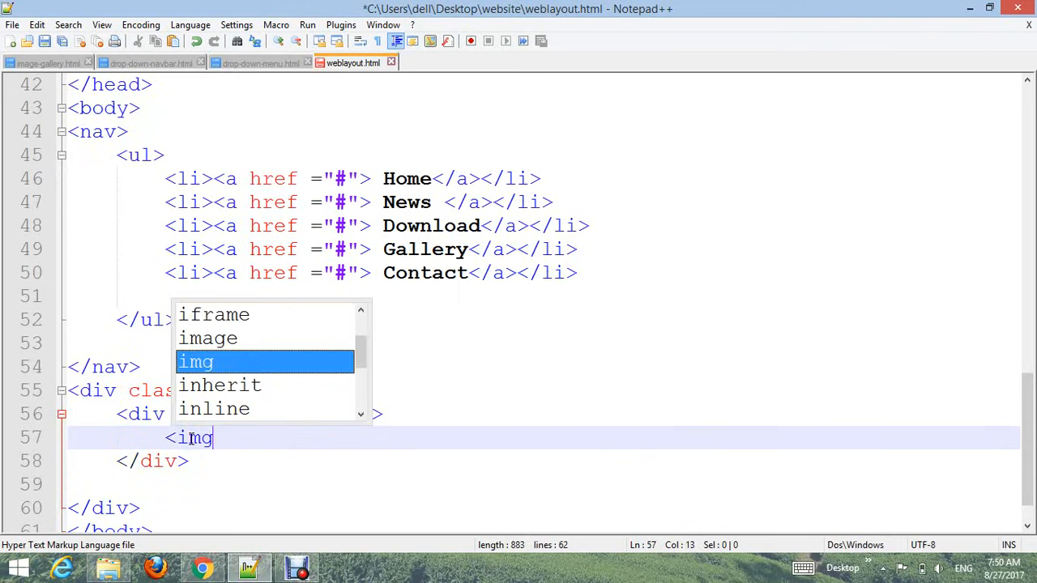
pyautogui.write('src')
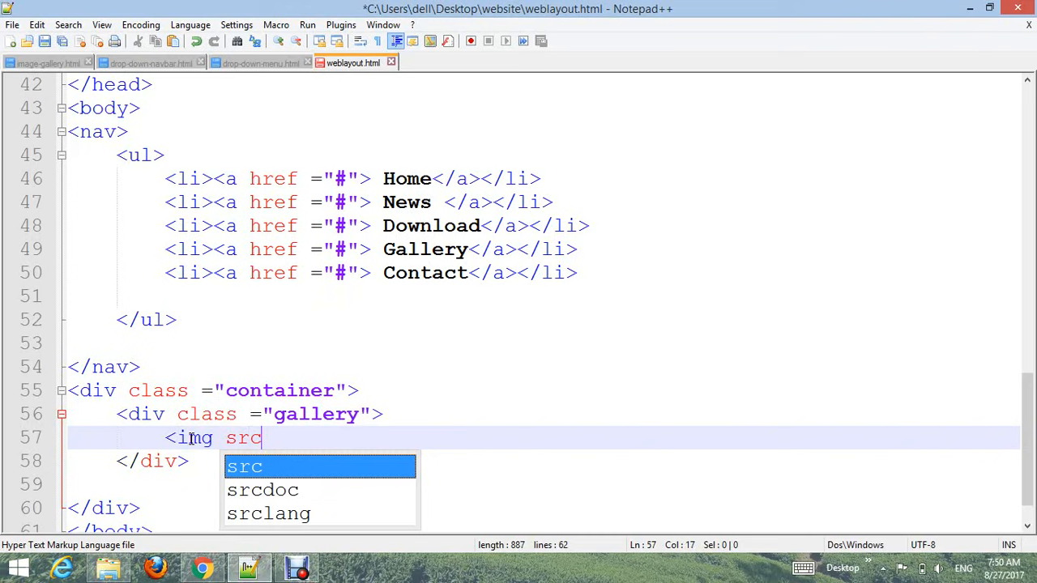
pyautogui.write('=')
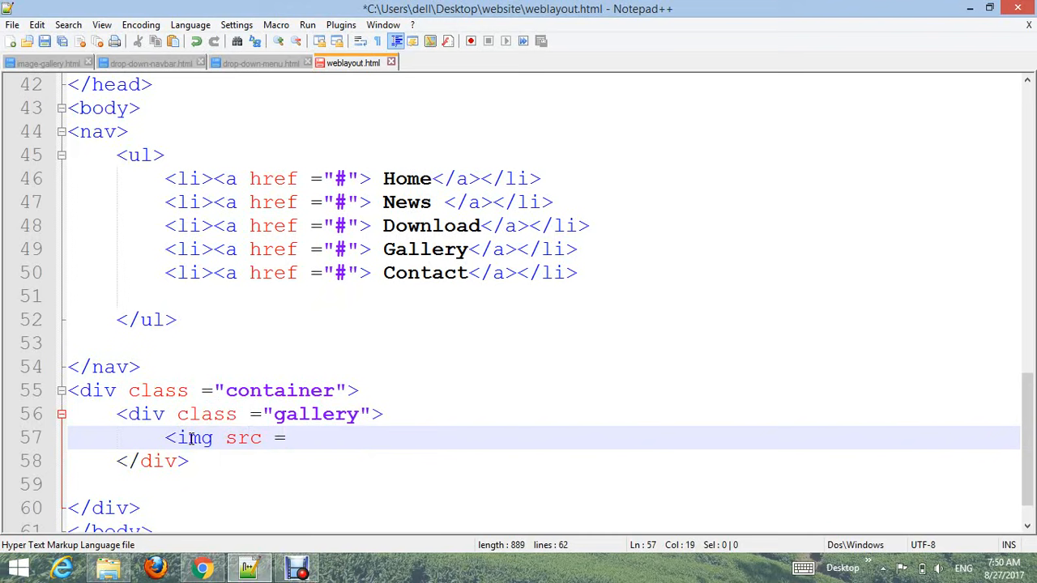
pyautogui.write('cat')
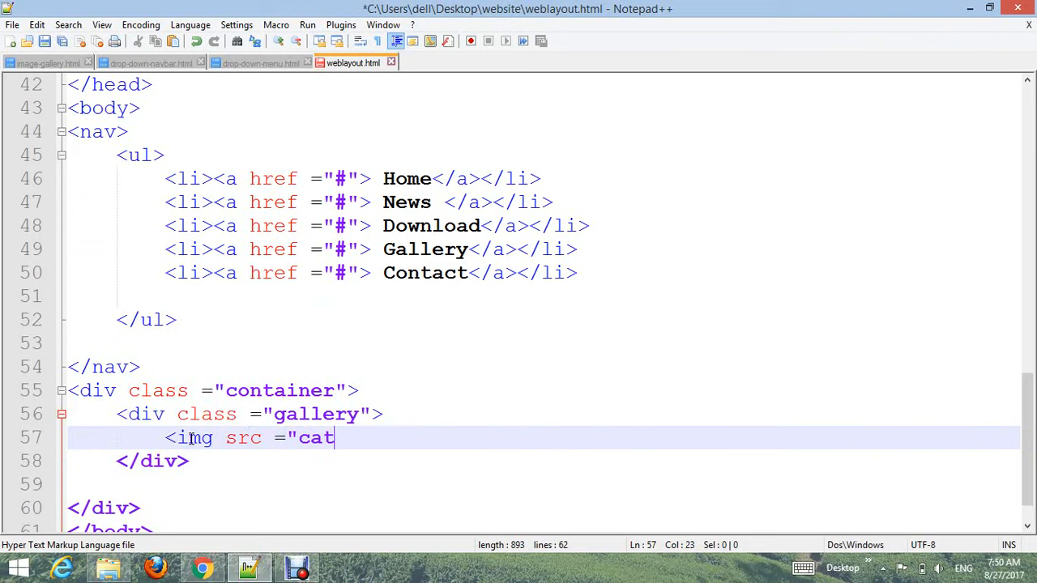
pyautogui.write('.jpg"')
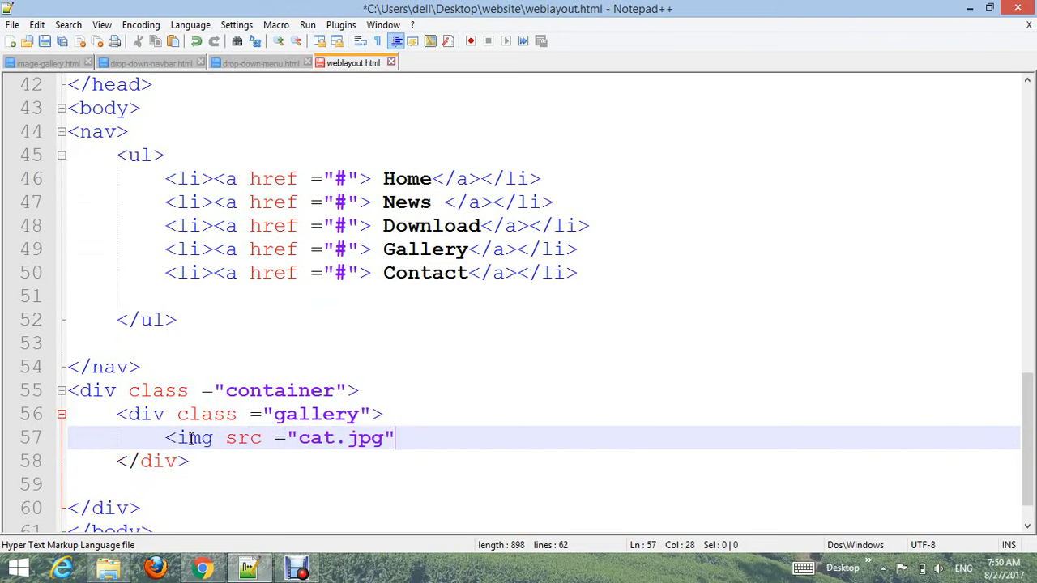
pyautogui.write('>')
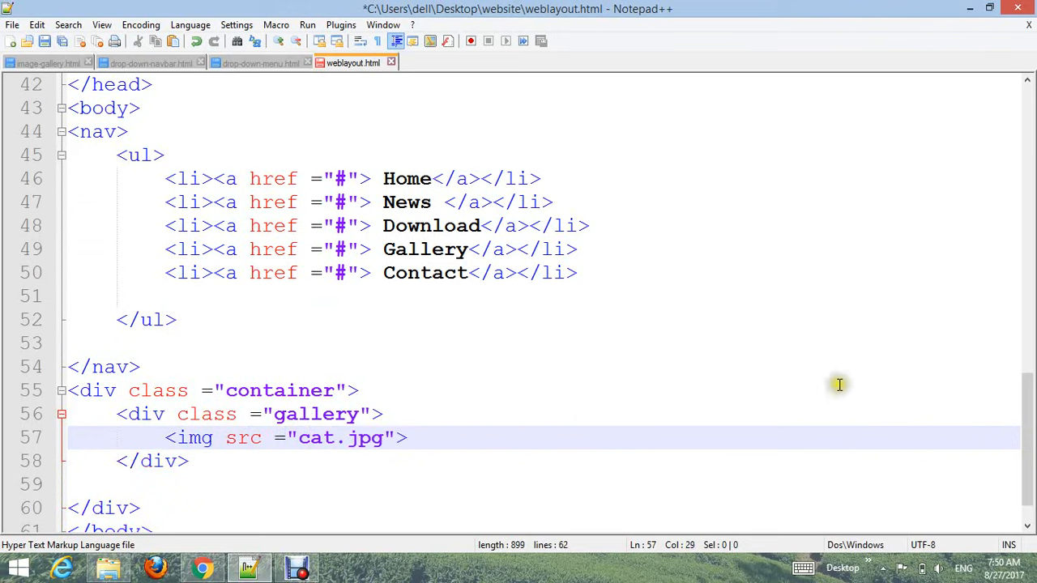
pyautogui.scroll(-3)
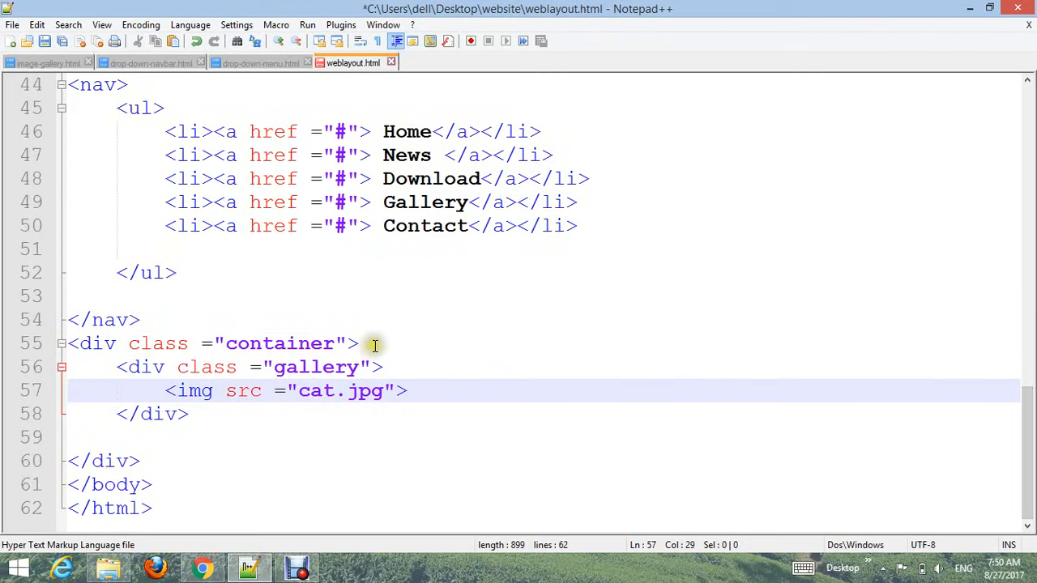
pyautogui.press('Enter')
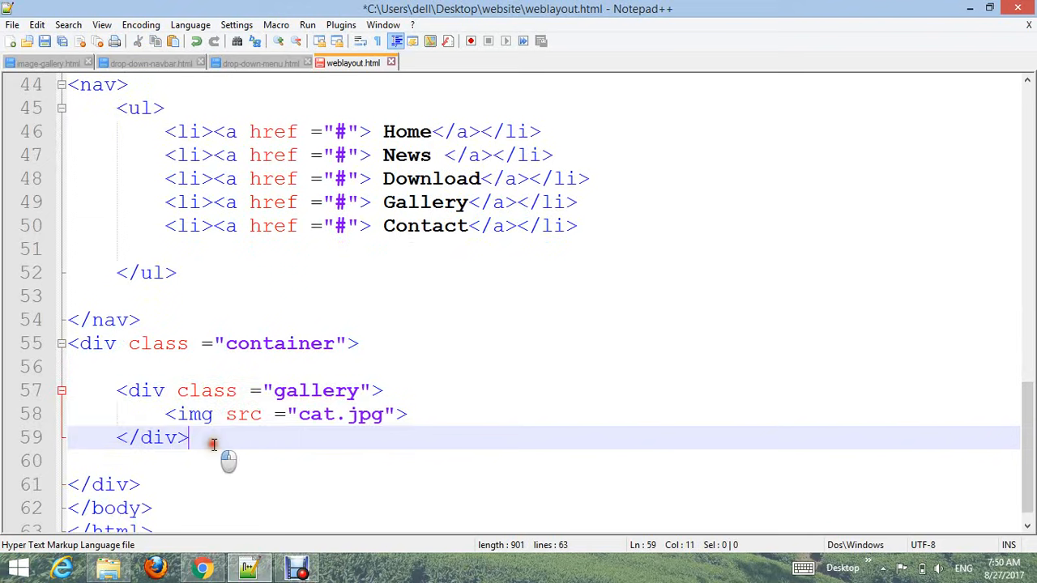
pyautogui.press('enter')
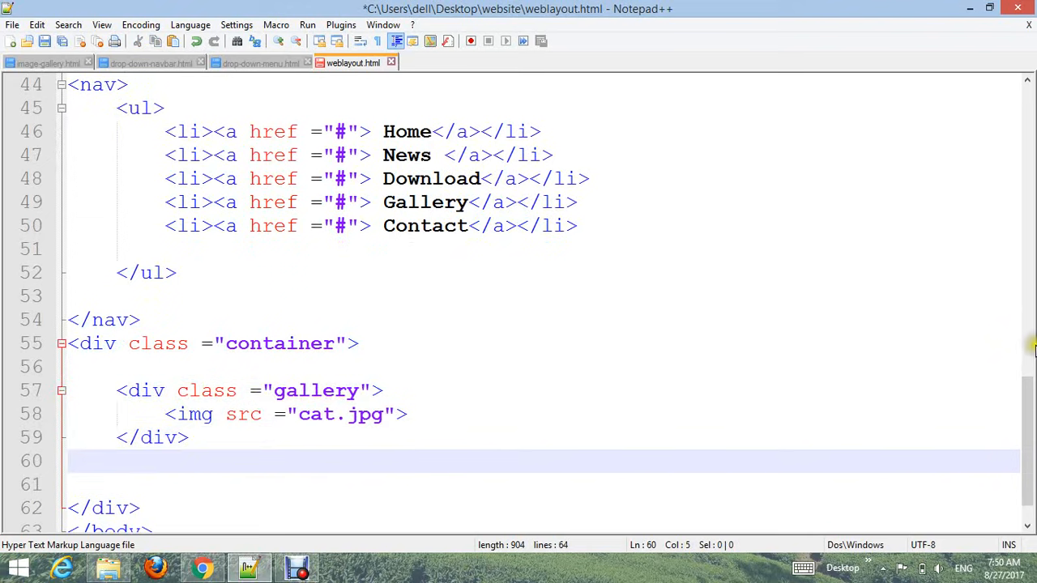
pyautogui.scroll(-3)
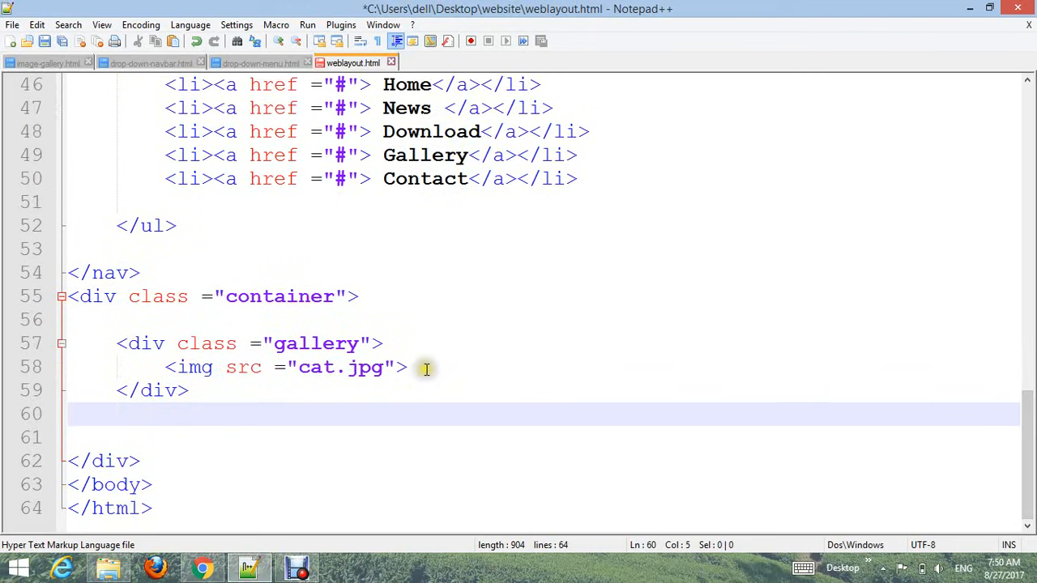
pyautogui.press('Enter')
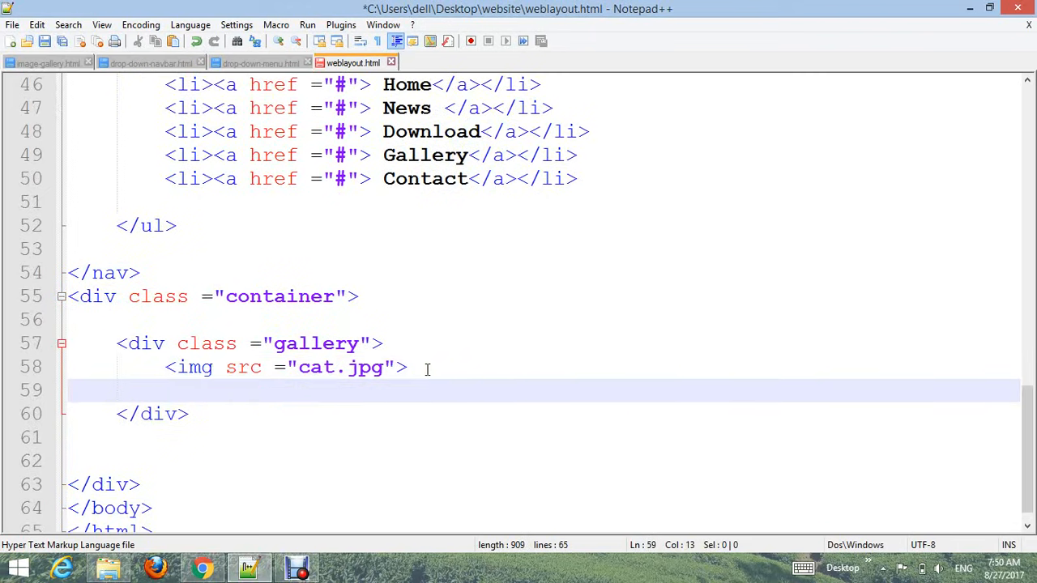
# Step: Add a desc div under the cat image reading "Add a description of the image here"
pyautogui.write('<div')
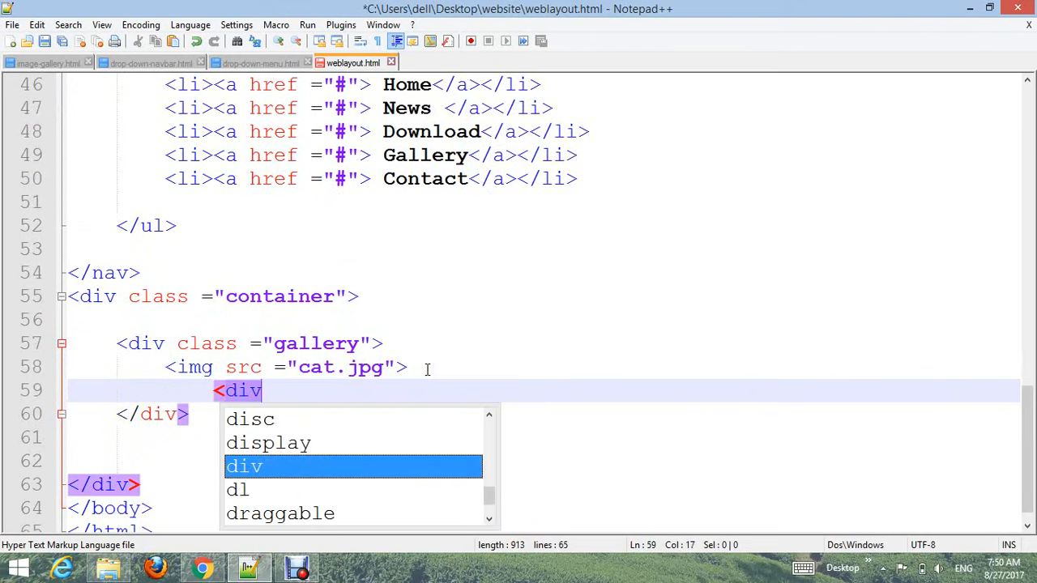
pyautogui.write('class ="')
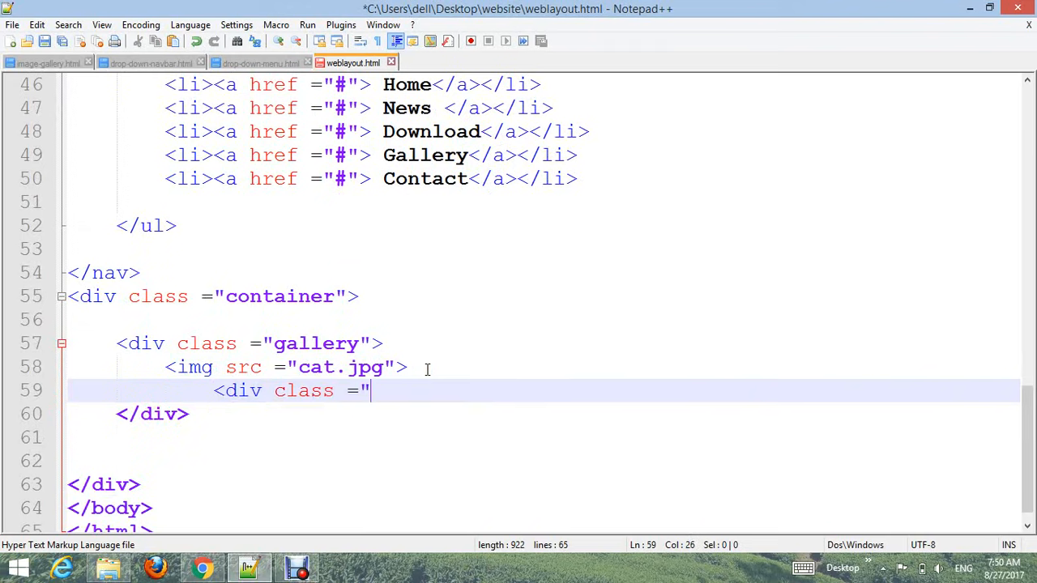
pyautogui.write('desc')
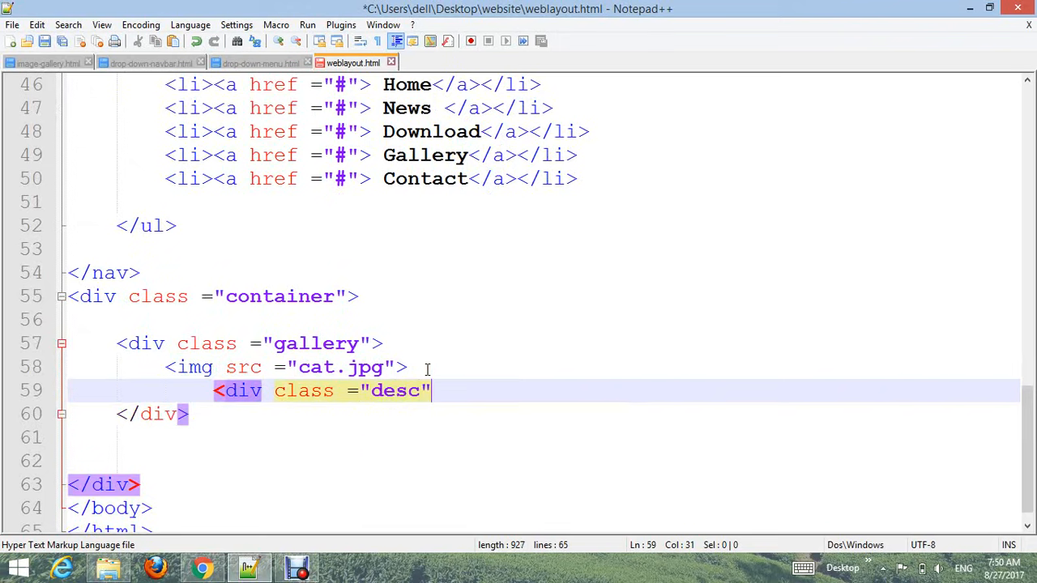
pyautogui.write('>')
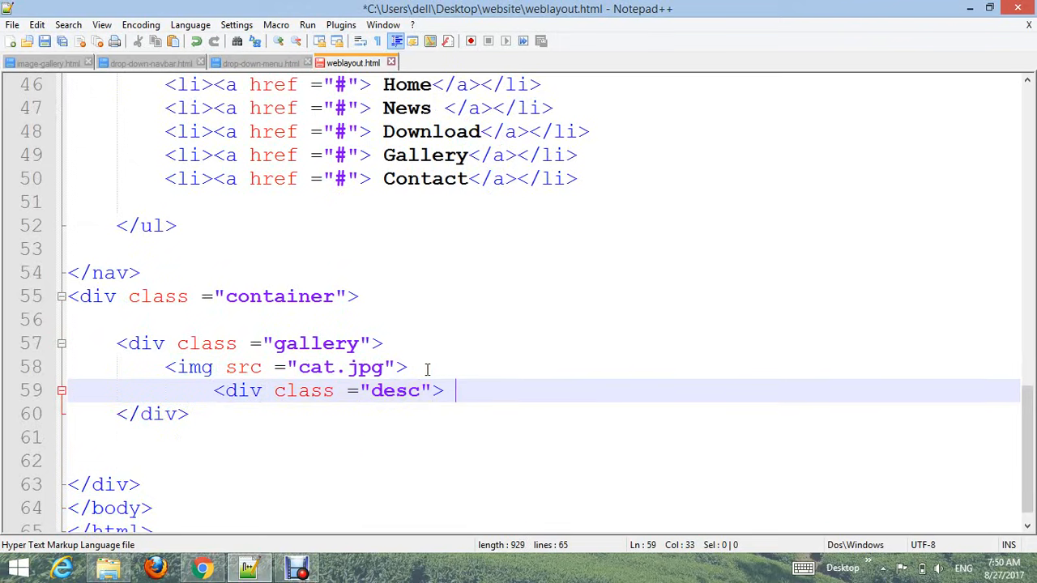
pyautogui.write('Add a de')
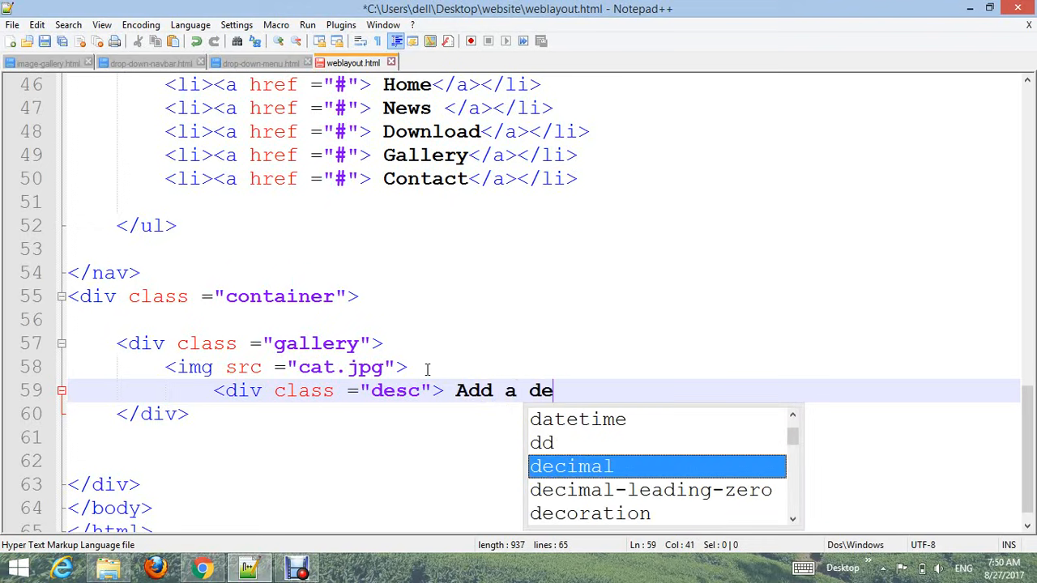
pyautogui.write('scrip')
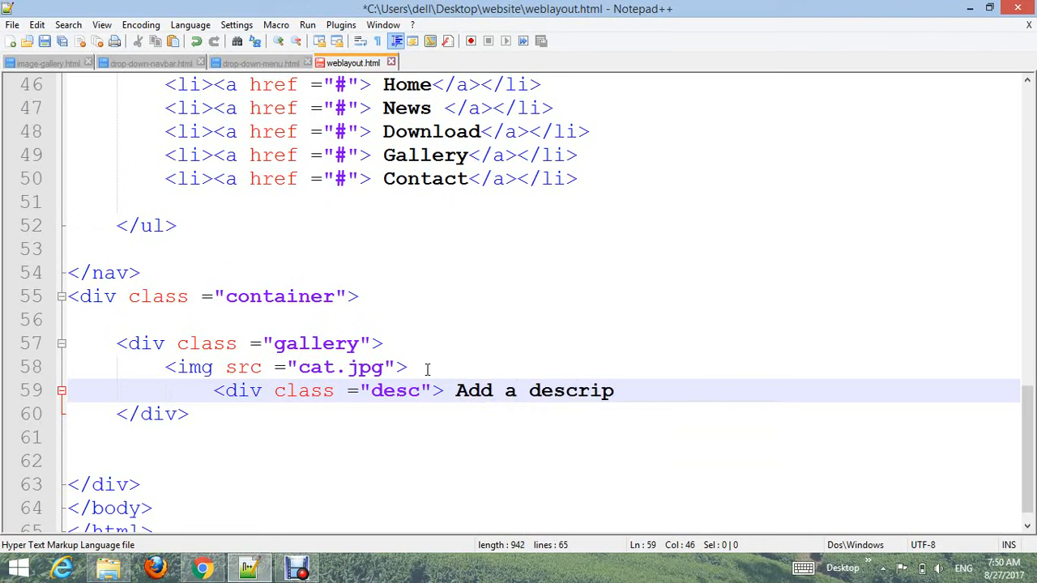
pyautogui.write('tion of the i')
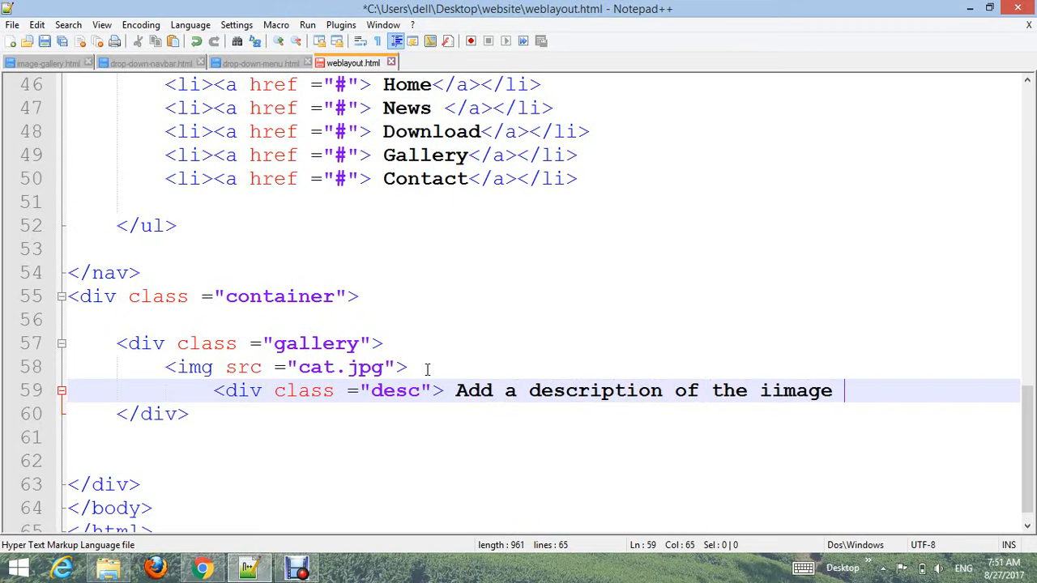
pyautogui.write('image')
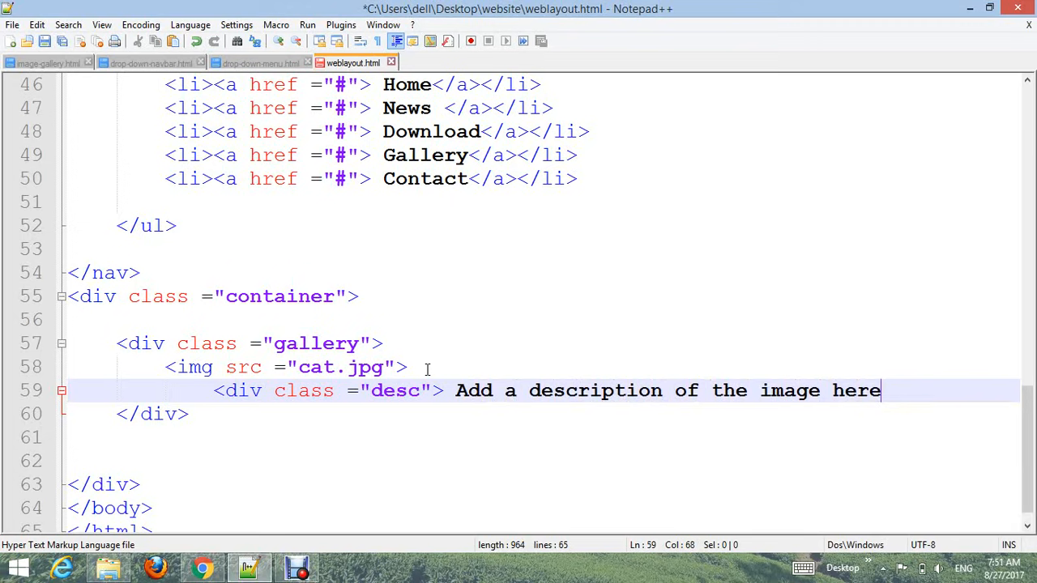
pyautogui.write('</div>')
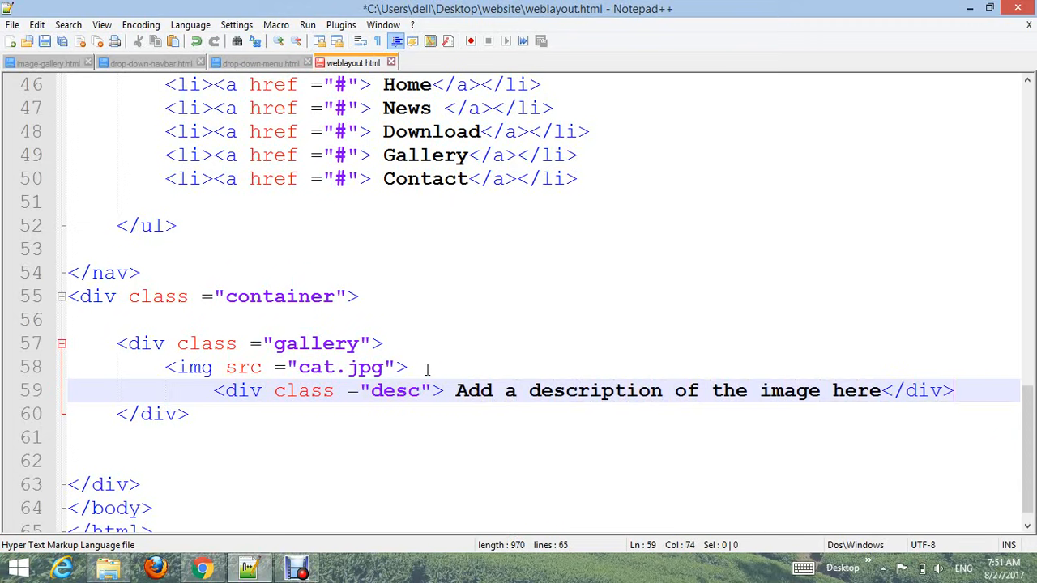
pyautogui.moveTo(148, 347)
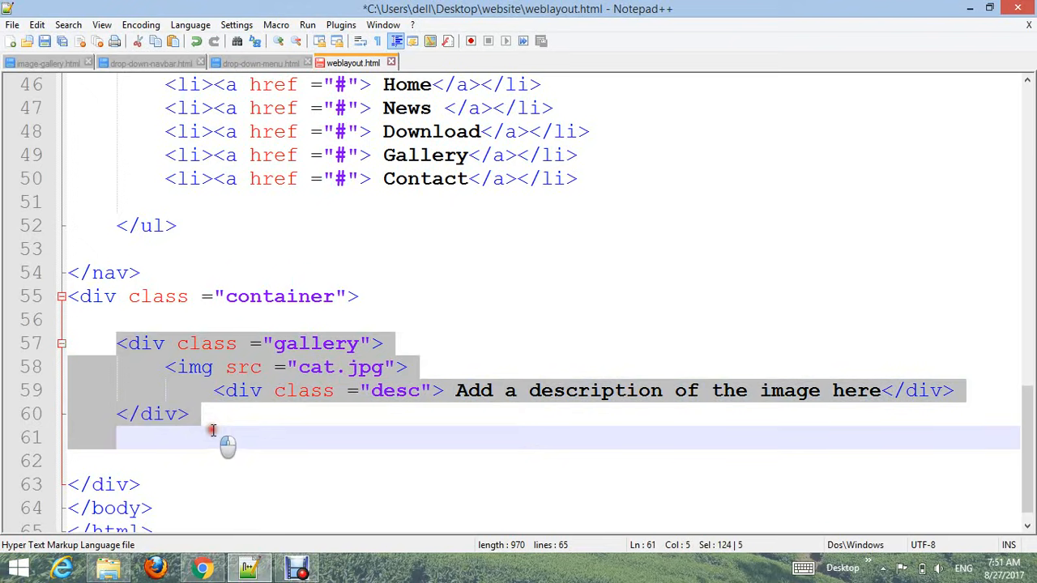
pyautogui.click(231, 438)
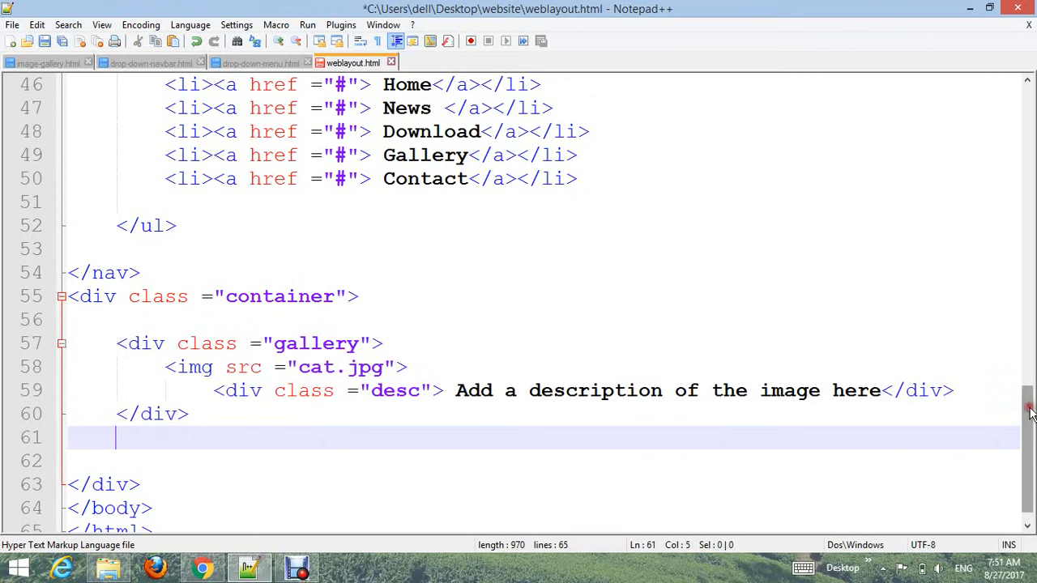
# Step: Scroll down through the pasted copies of the cat gallery item
pyautogui.scroll(-3)
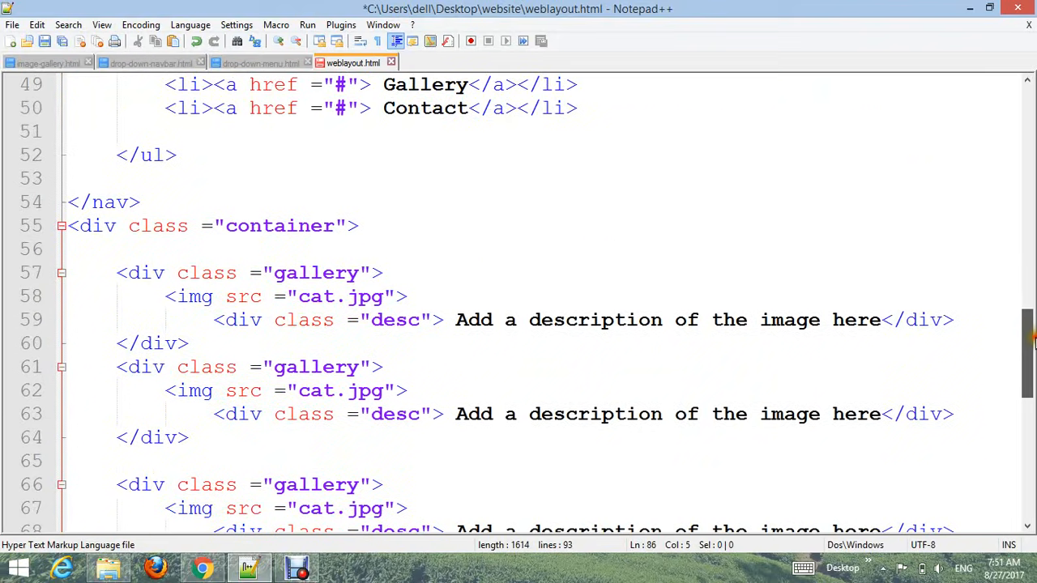
pyautogui.scroll(-3)
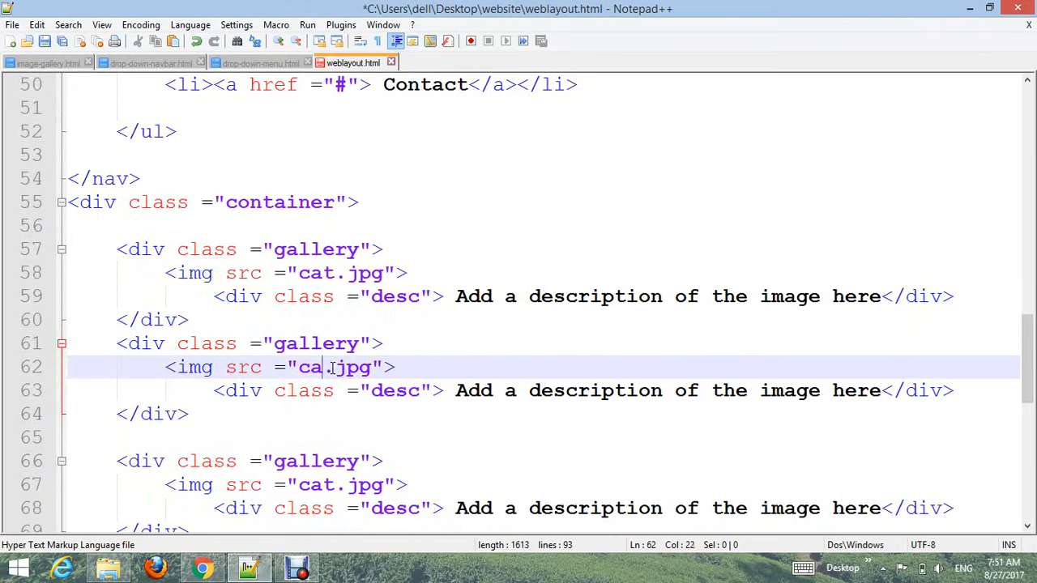
# Step: Change the first two copied image sources to night-dark and mountain
pyautogui.press('BackSpace')
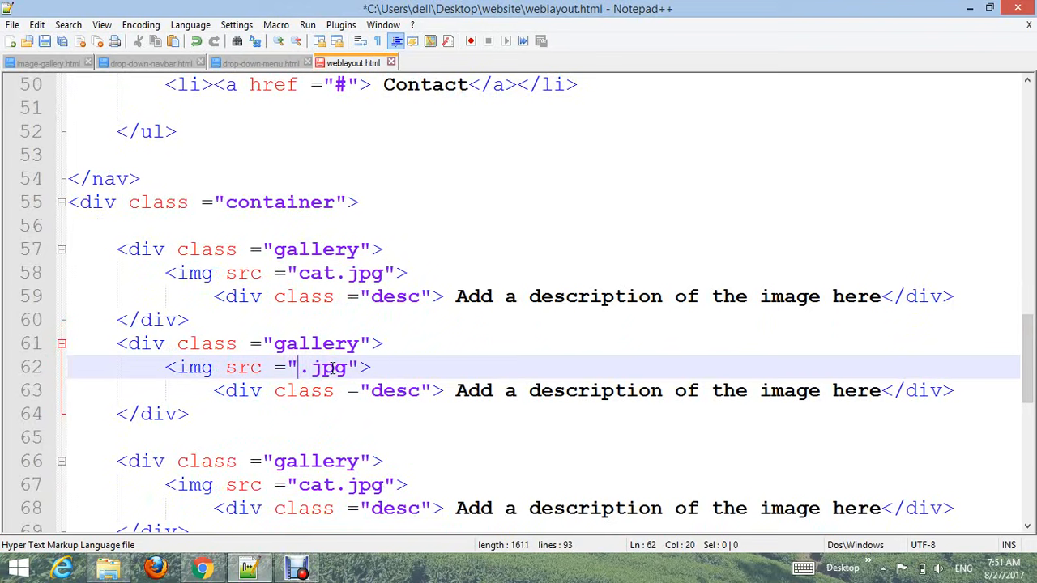
pyautogui.write('nigh')
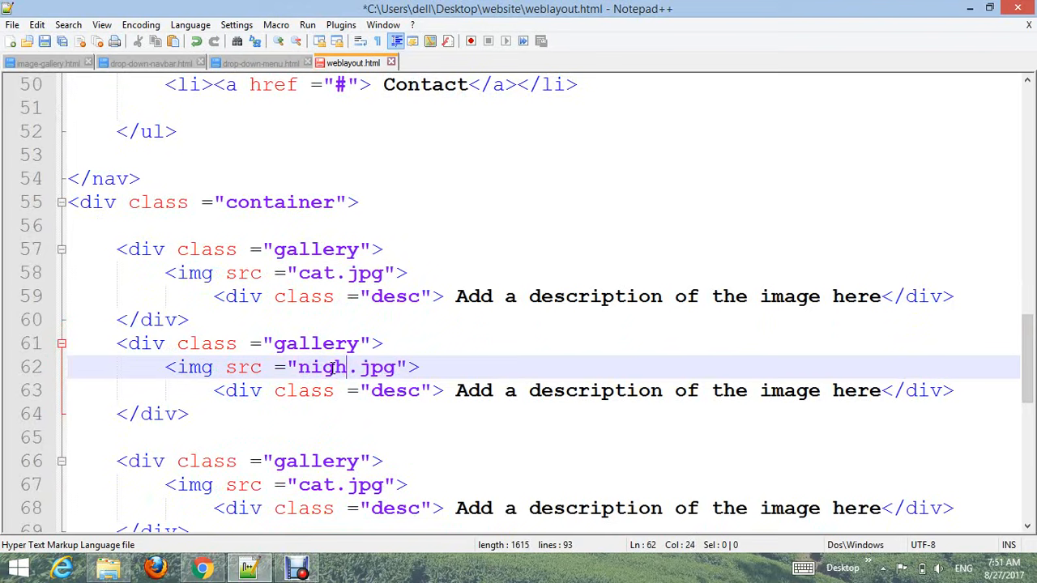
pyautogui.write('-')
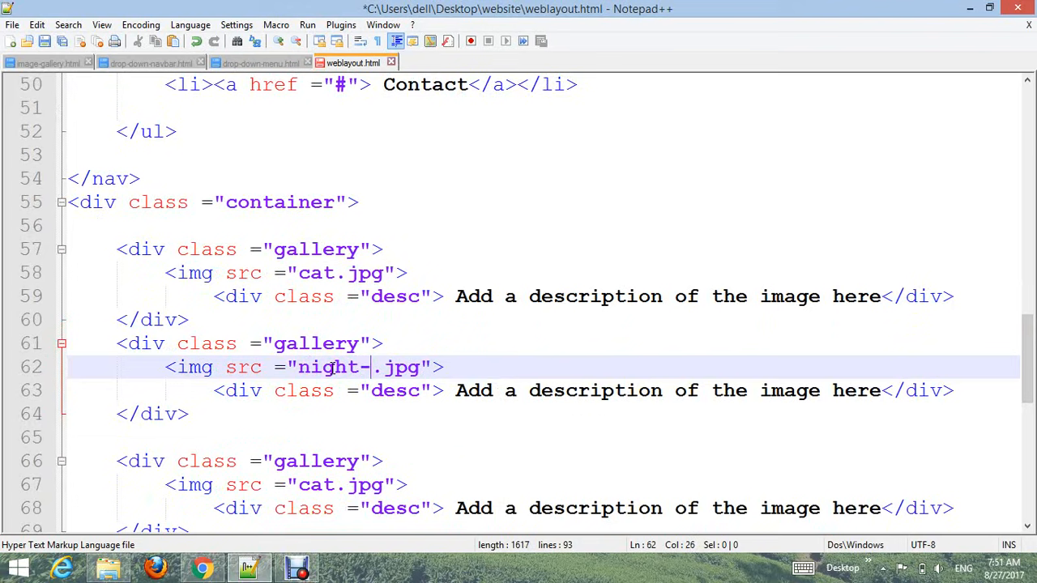
pyautogui.write('dark')
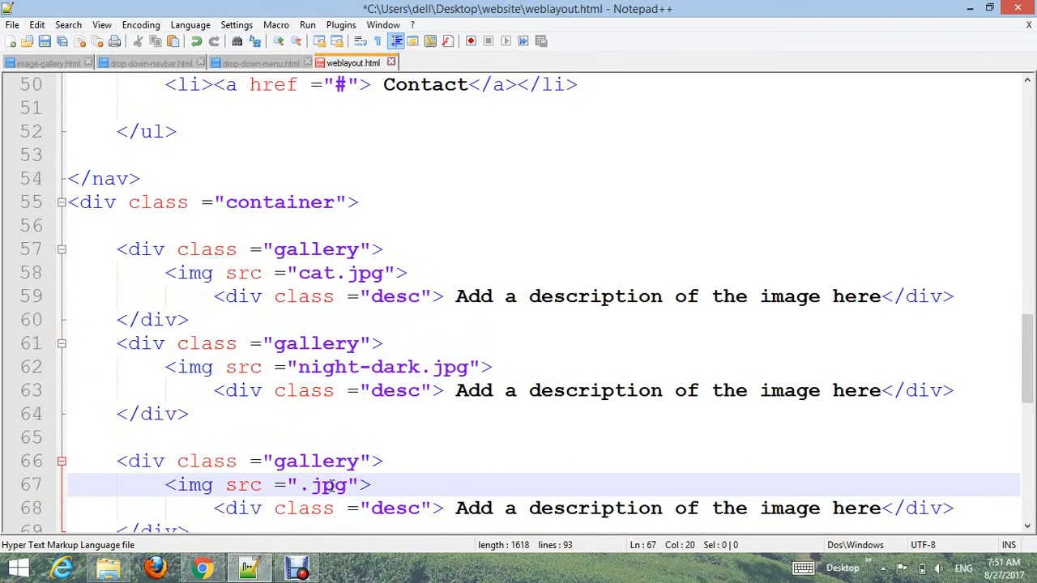
pyautogui.write('mountai')
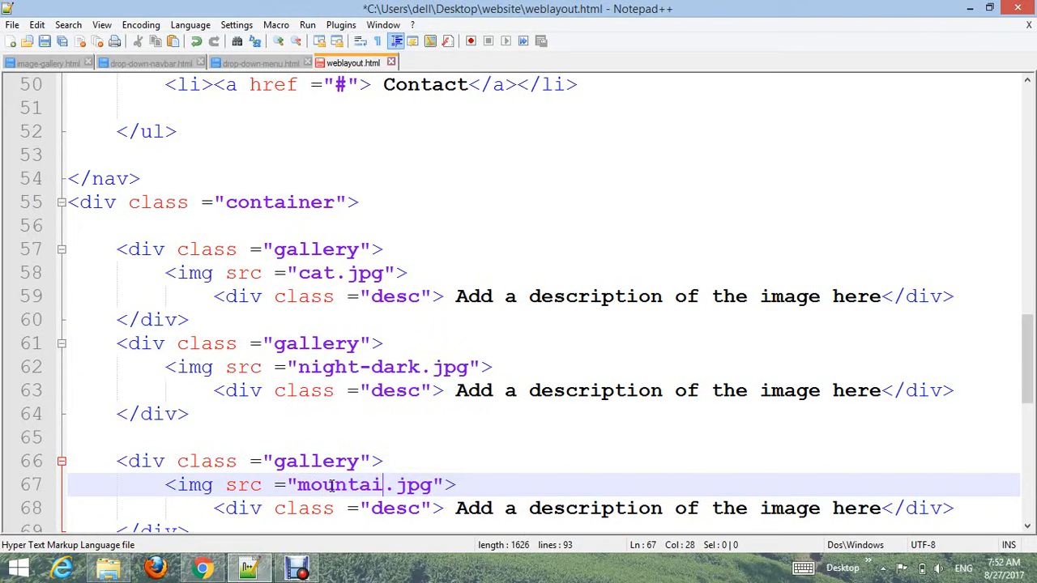
pyautogui.write('n')
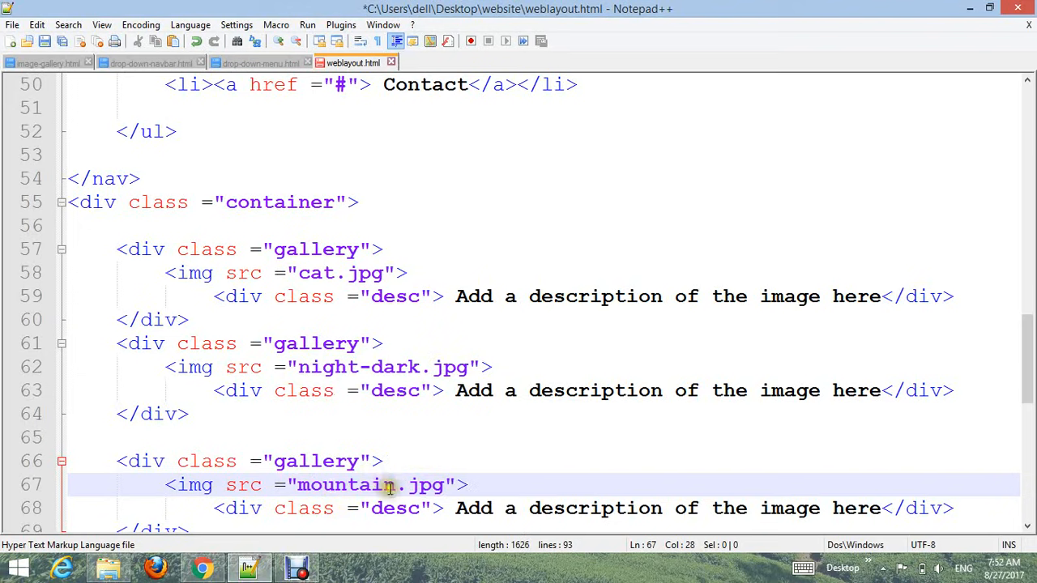
# Step: Change the remaining image sources to couple, green-grass and hill
pyautogui.scroll(-3)
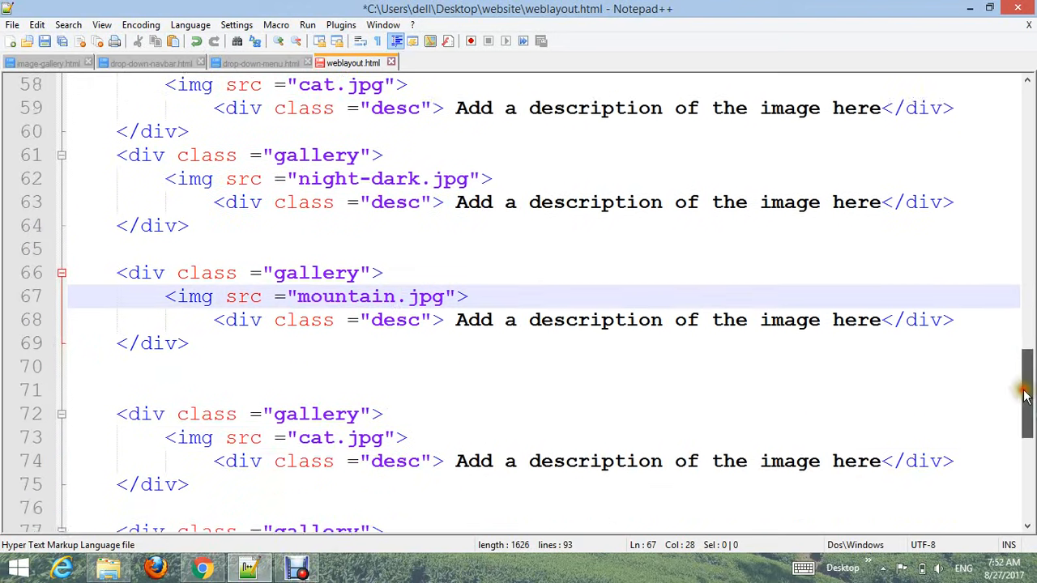
pyautogui.scroll(-3)
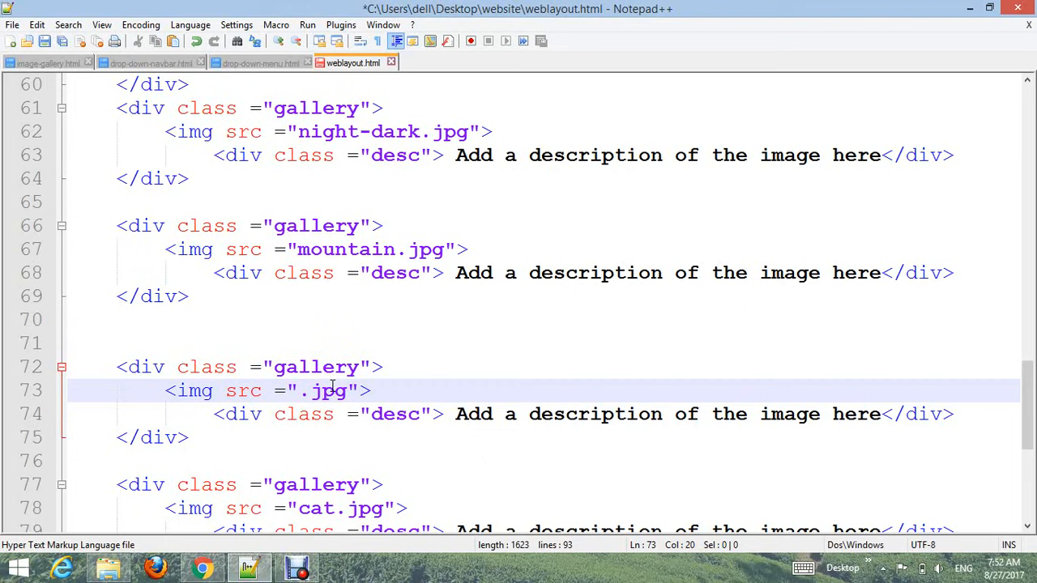
pyautogui.write('couple')
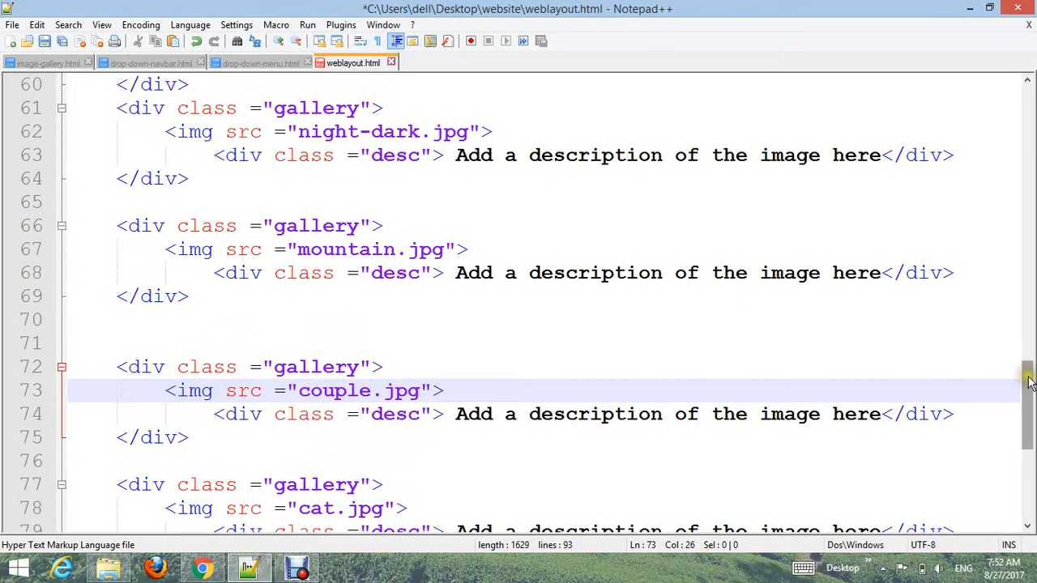
pyautogui.scroll(-3)
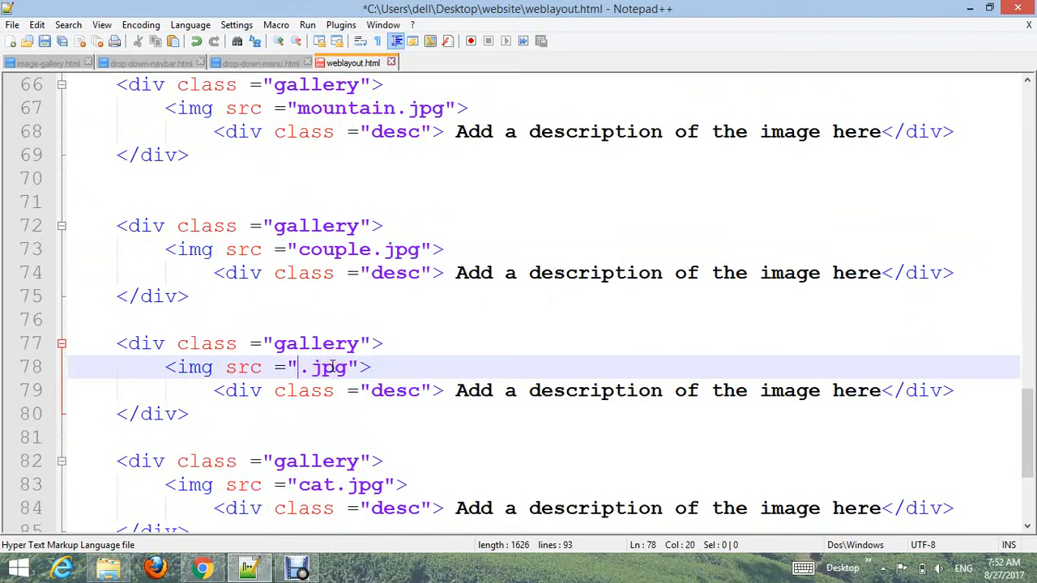
pyautogui.write('green-')
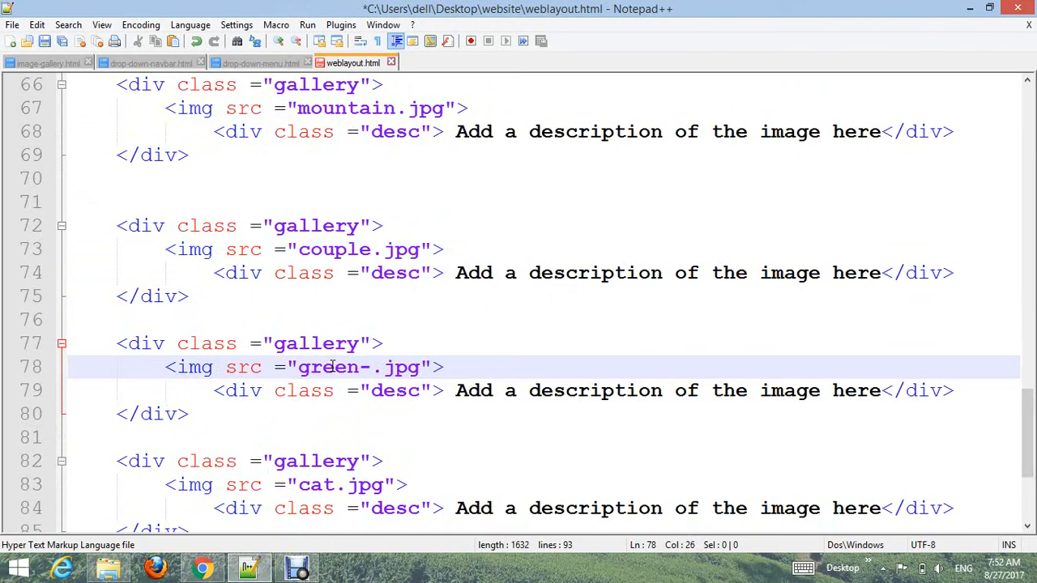
pyautogui.write('grass')
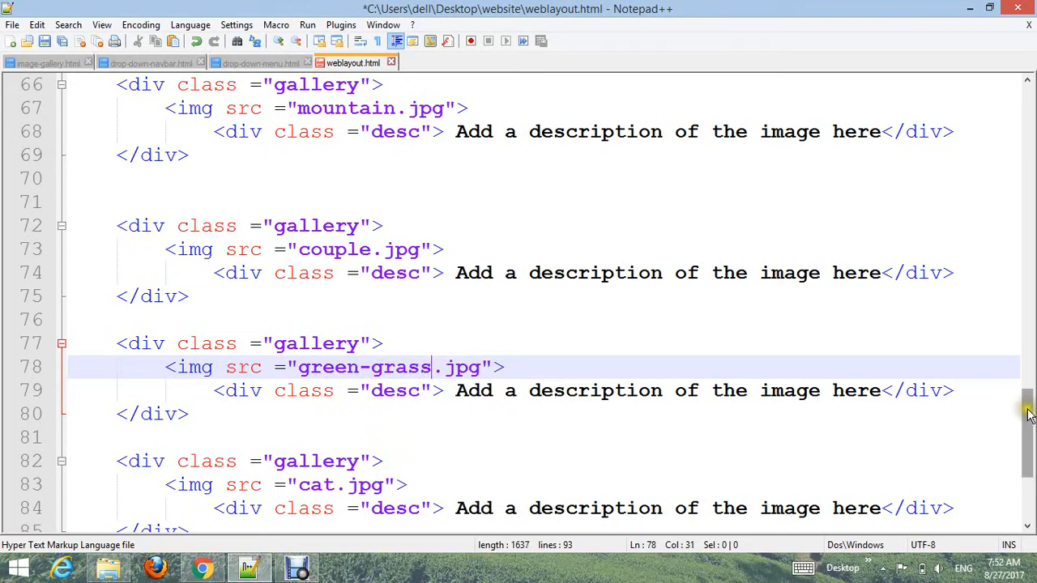
pyautogui.scroll(-3)
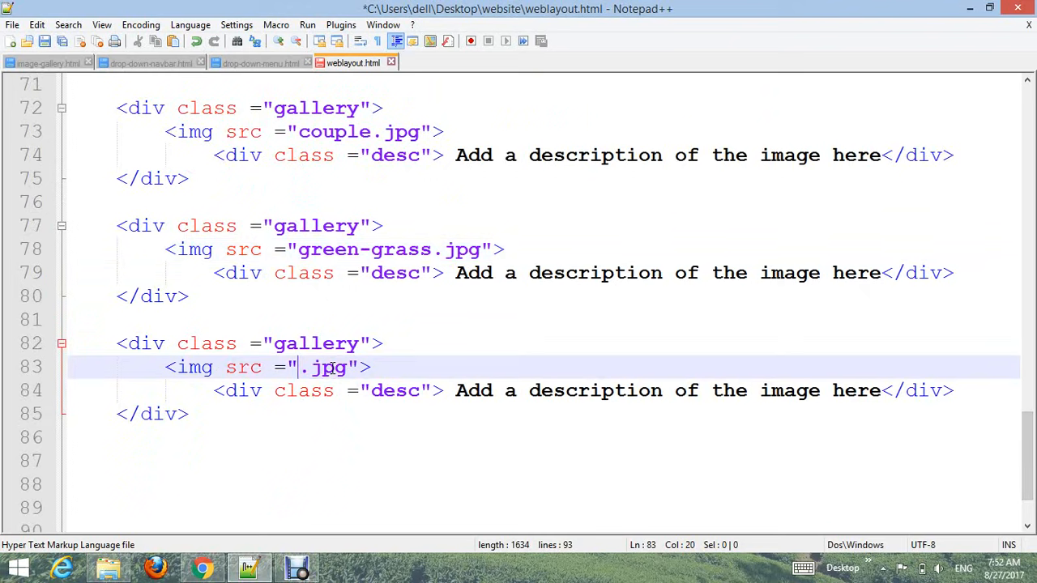
pyautogui.write('hill')
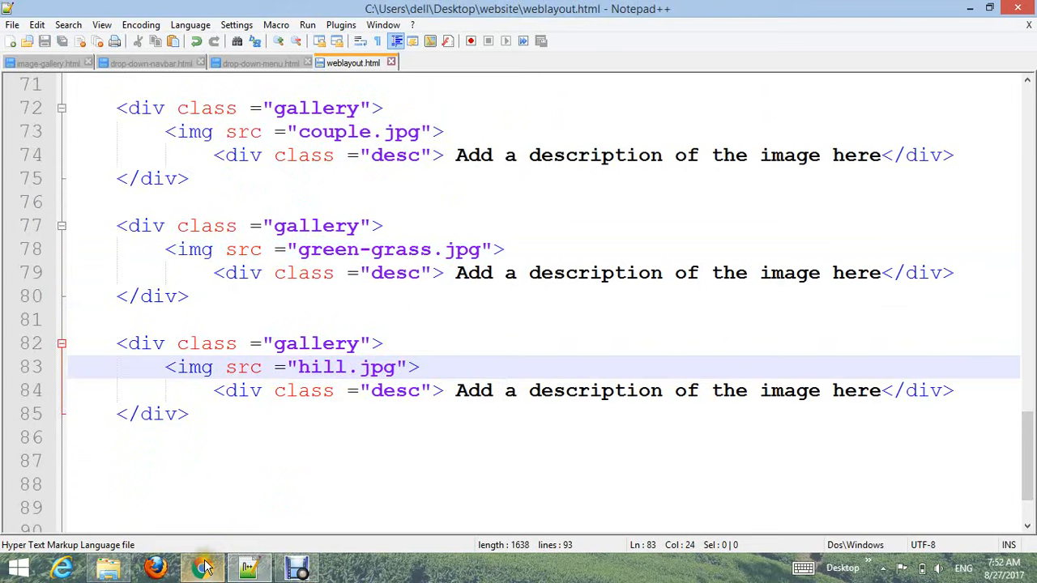
# Step: Reload the weblayout page in Chrome, scroll the captioned photos, then return to Notepad++
pyautogui.click(203, 567)
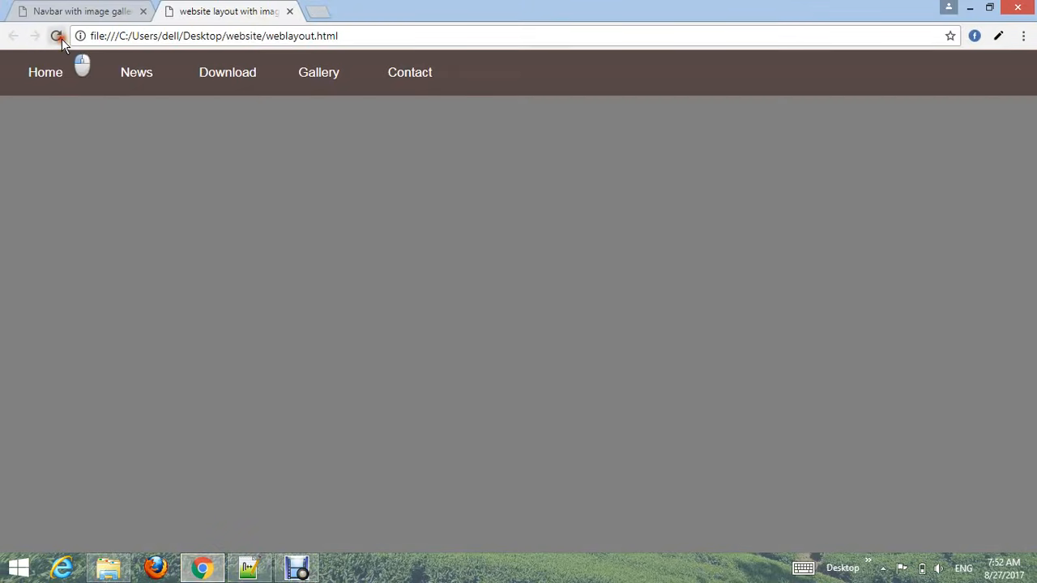
pyautogui.click(57, 36)
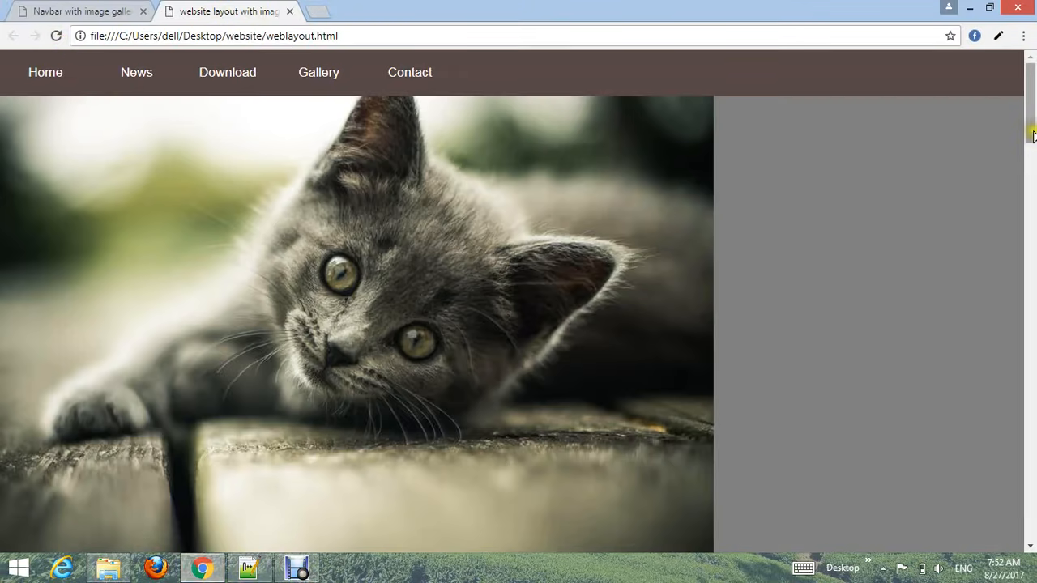
pyautogui.scroll(-3)
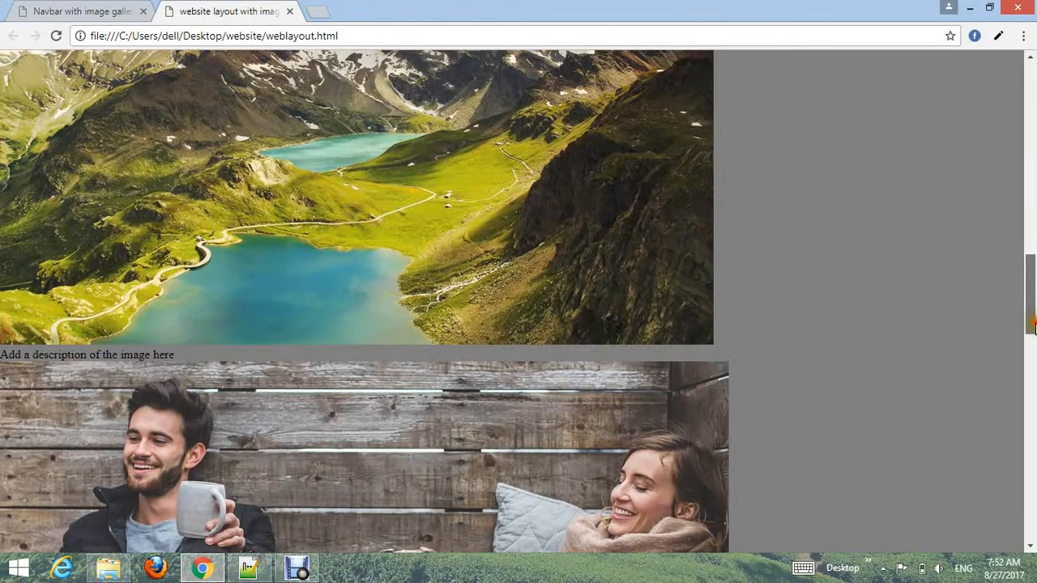
pyautogui.scroll(-3)
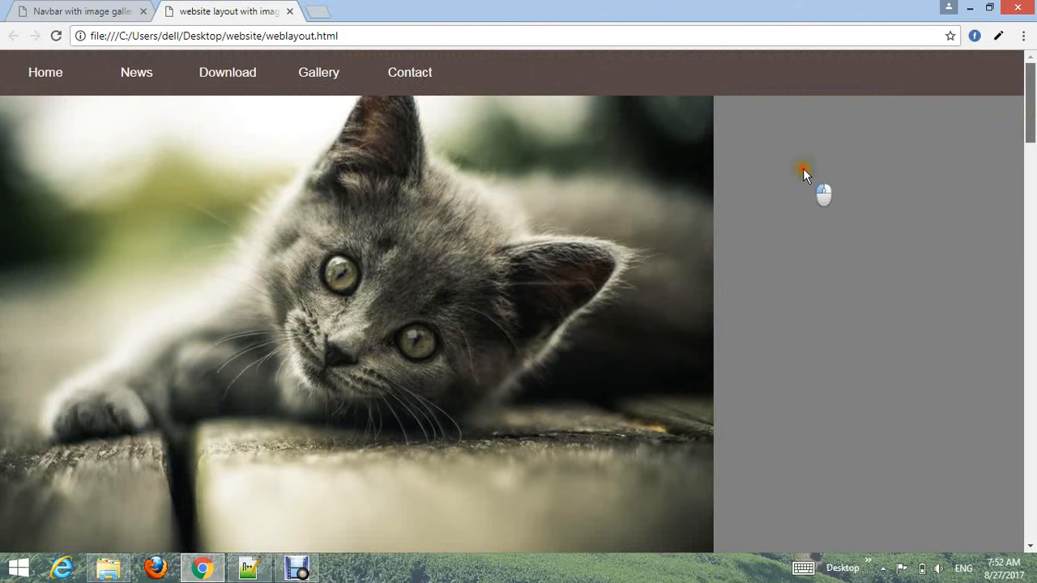
pyautogui.moveTo(249, 567)
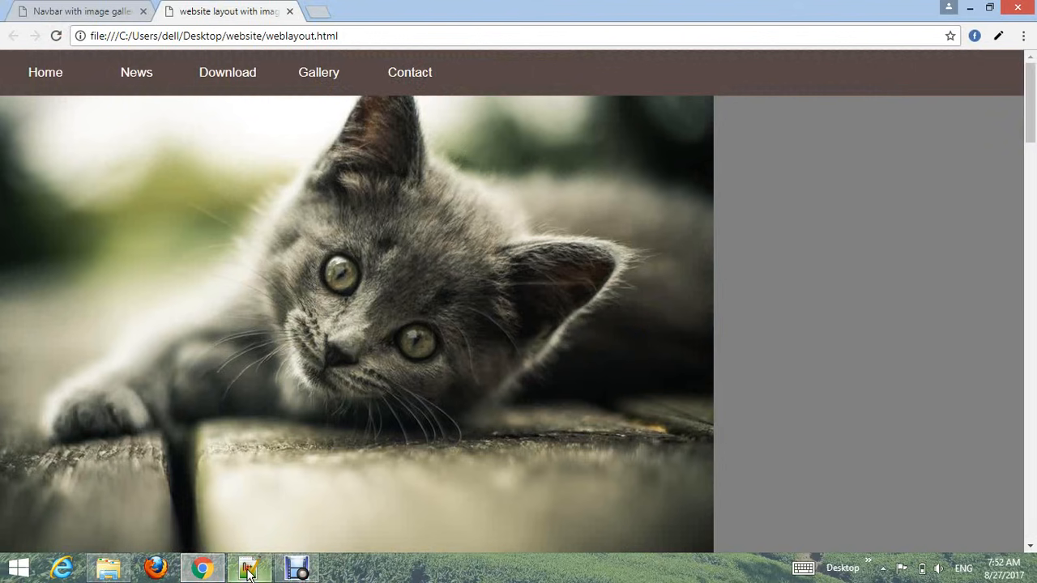
pyautogui.click(249, 568)
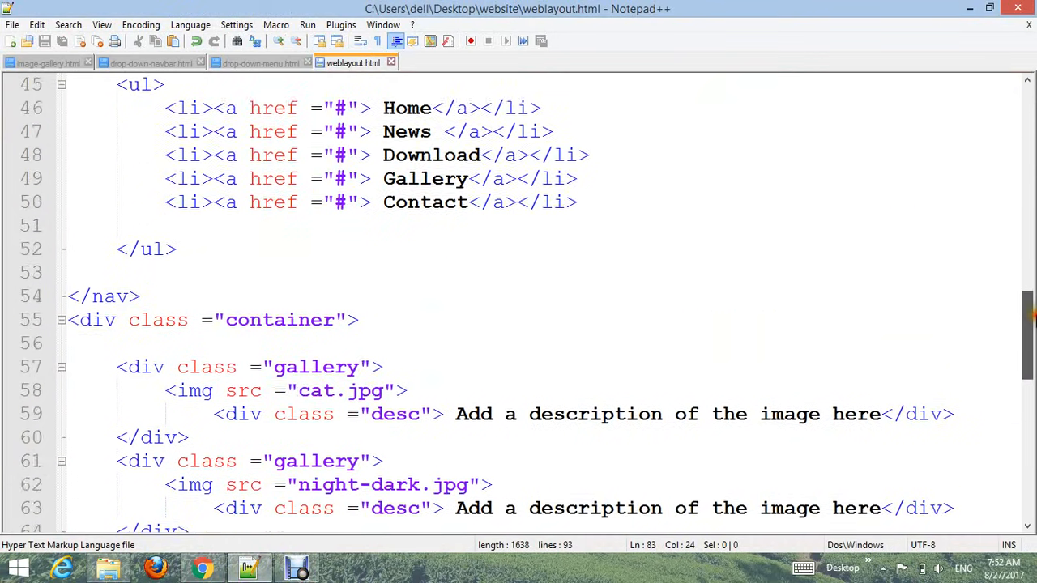
# Step: Start a .container rule with max-width 1200px and margin auto
pyautogui.scroll(3)
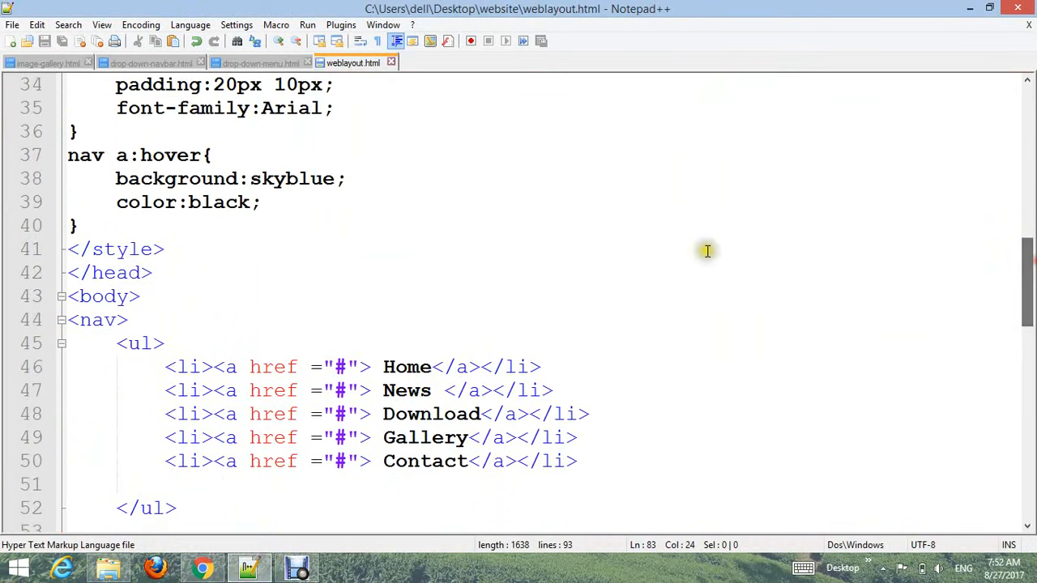
pyautogui.press('Enter')
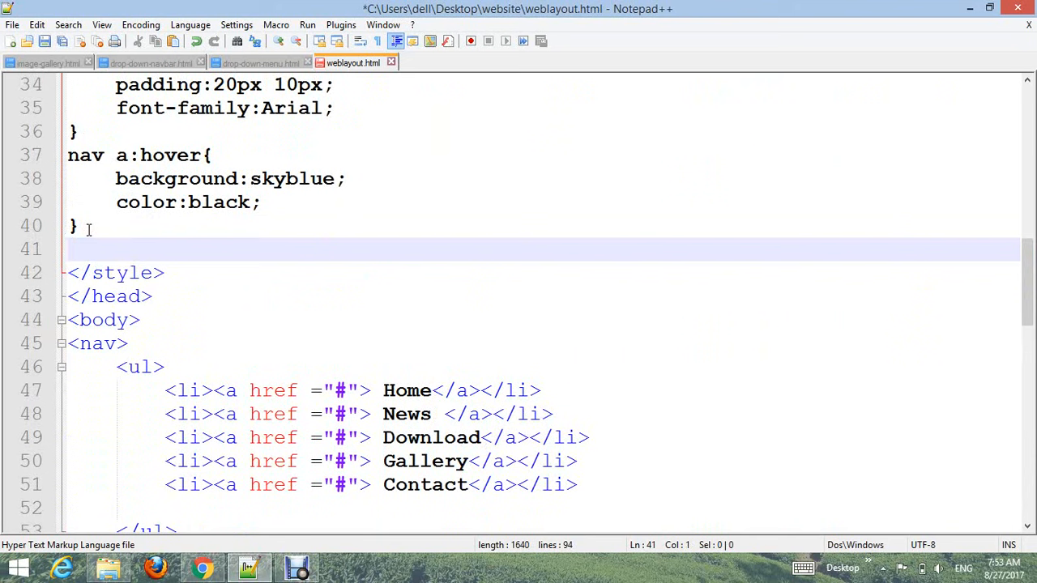
pyautogui.write('.container{')
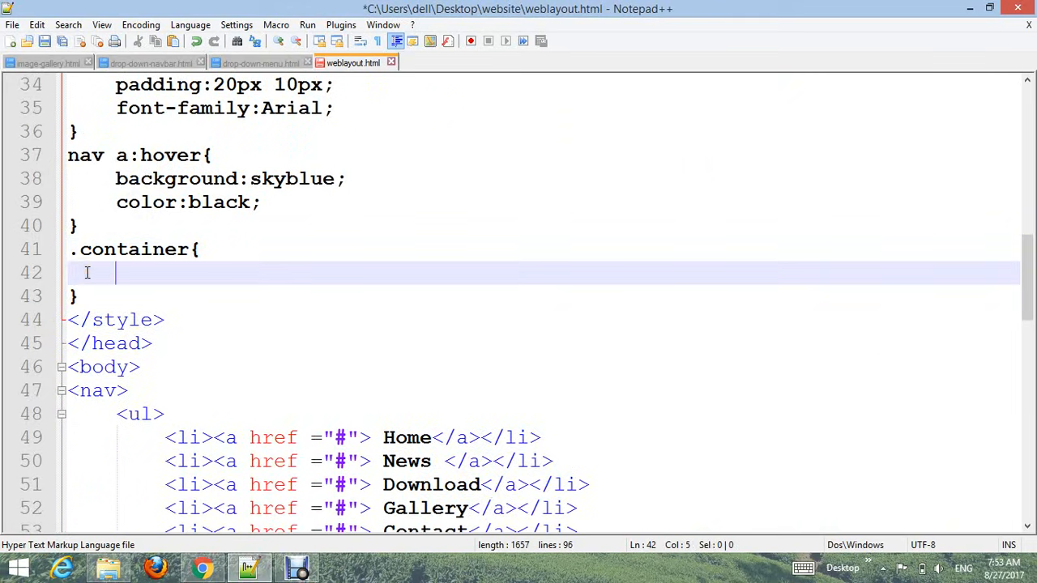
pyautogui.write('wi')
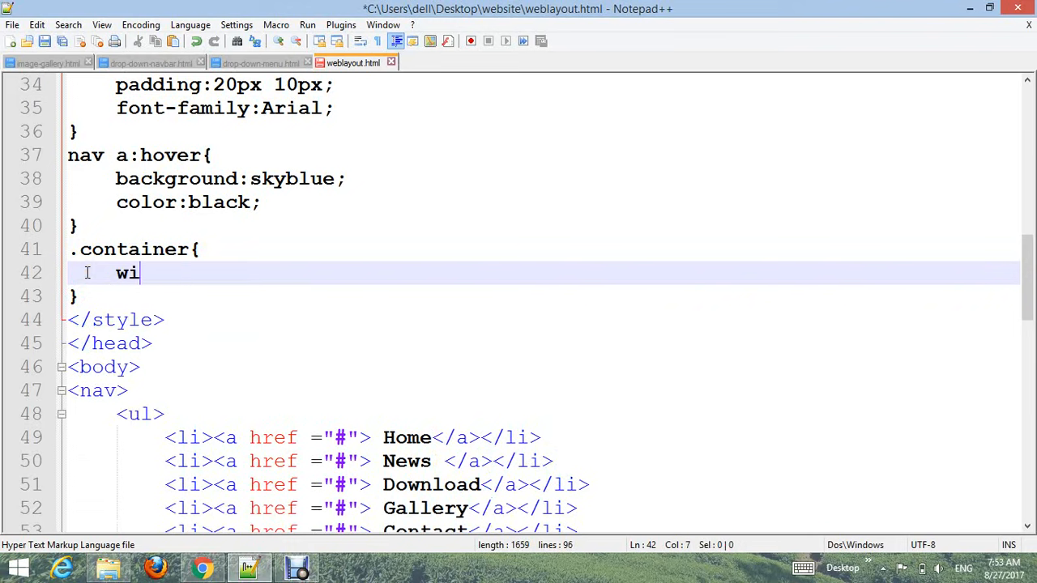
pyautogui.write('max-width:')
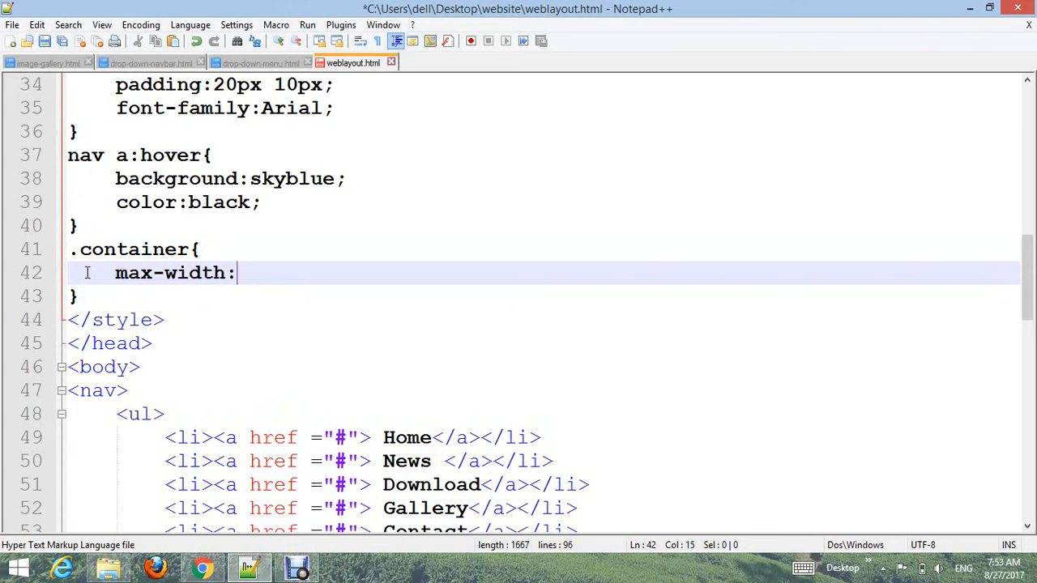
pyautogui.write('1200px;')
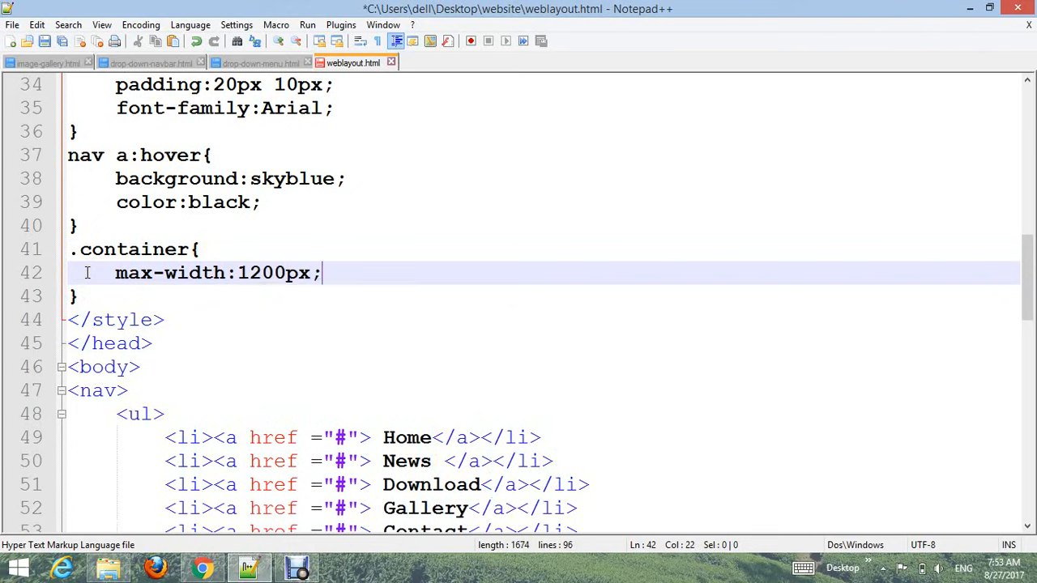
pyautogui.write('mar')
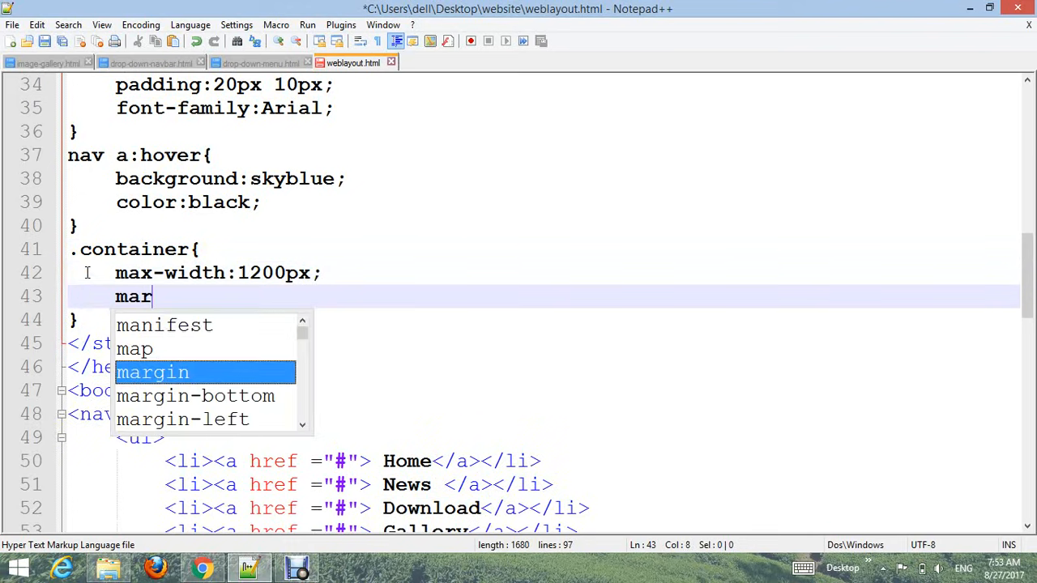
pyautogui.write('gin:auto;')
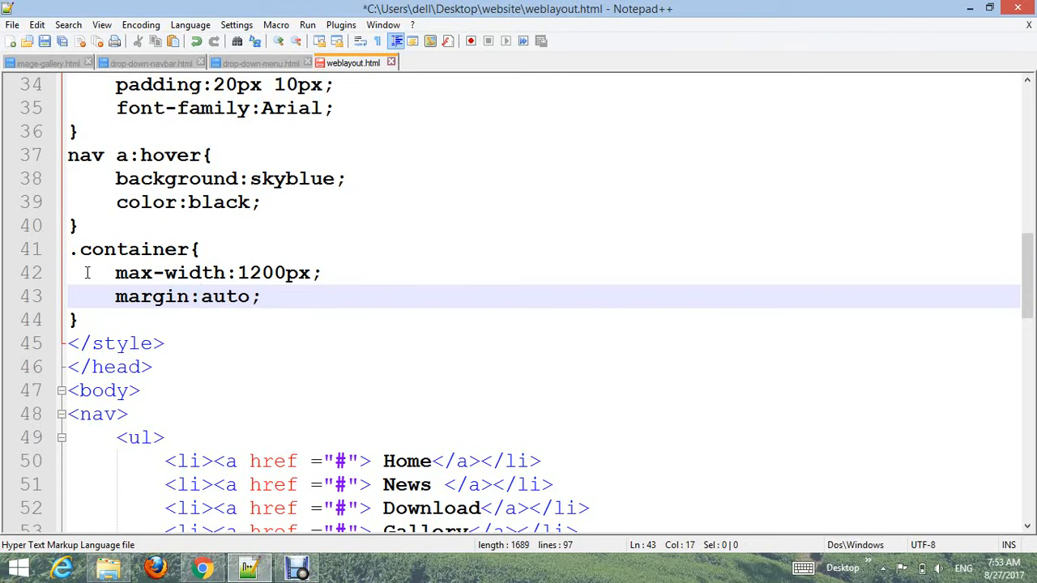
# Step: Add background #f2f2f2 and overflow auto to the .container rule
pyautogui.write('background:')
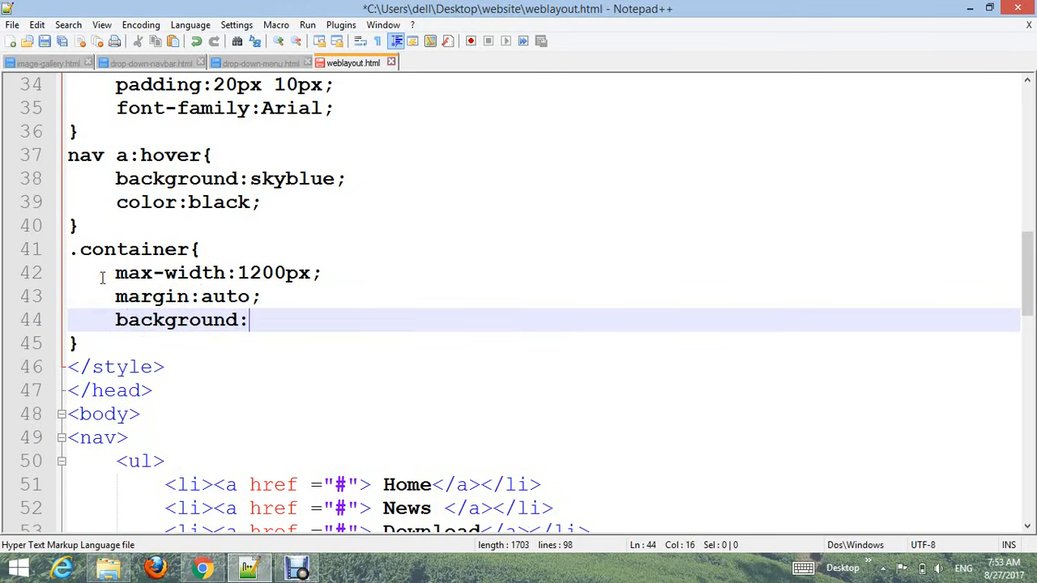
pyautogui.write('#f')
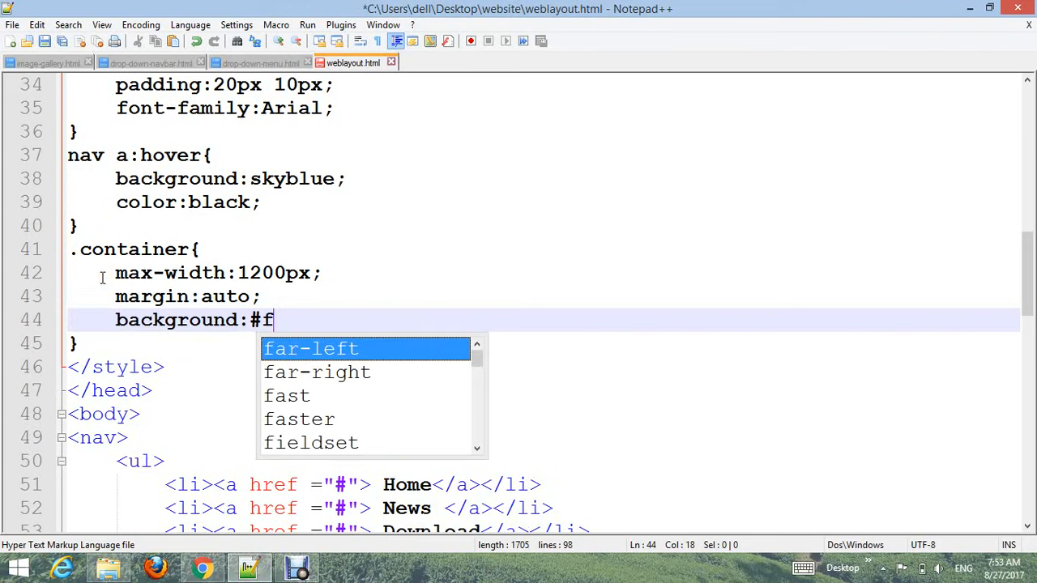
pyautogui.write('2f2f2;')
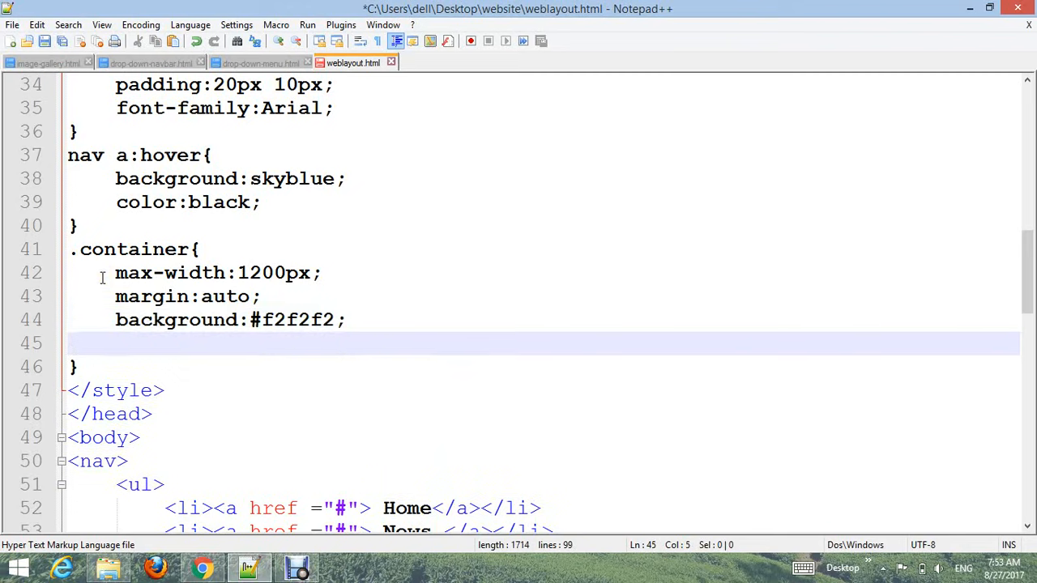
pyautogui.write('overflow:')
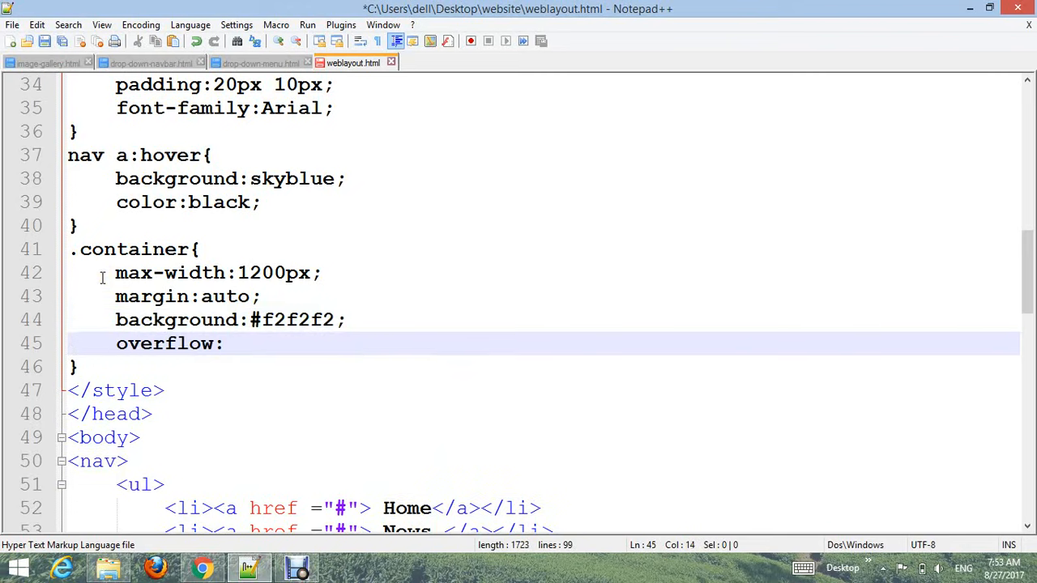
pyautogui.write('auto;')
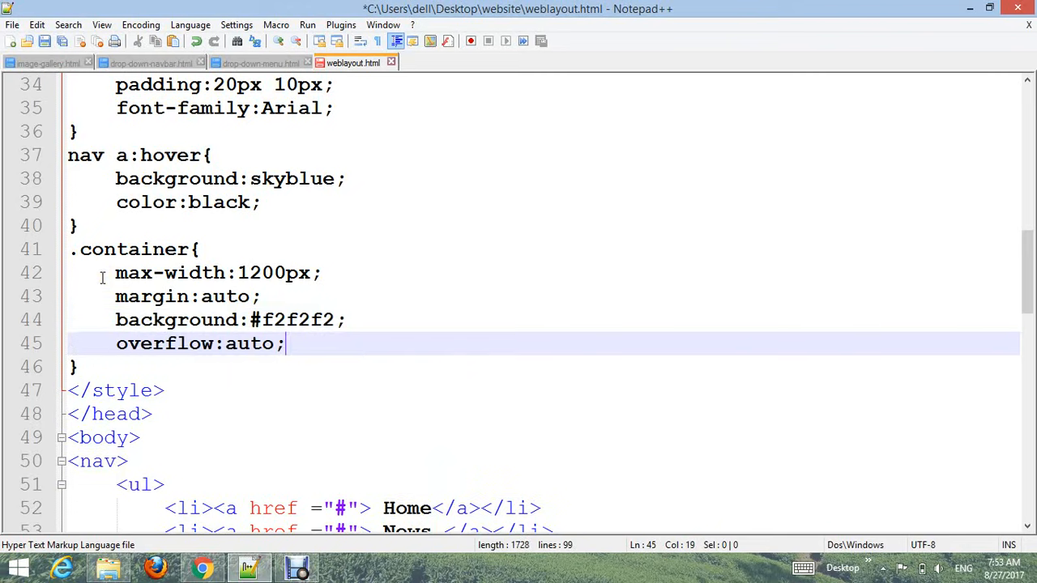
pyautogui.press('Enter')
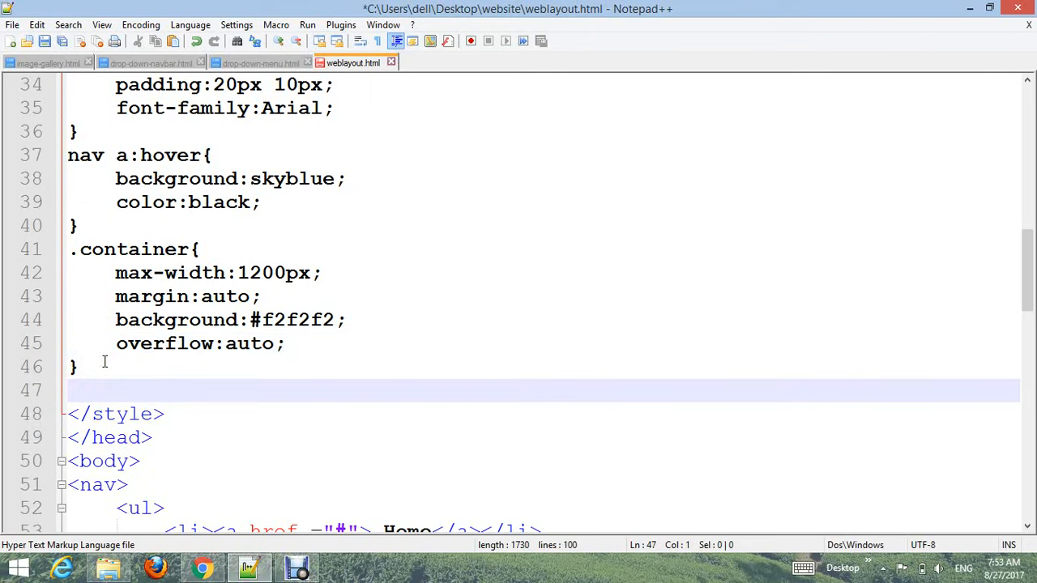
# Step: Type the .gallery rule: margin 5px, border 1px solid #ccc, float left, width 390px
pyautogui.write('.')
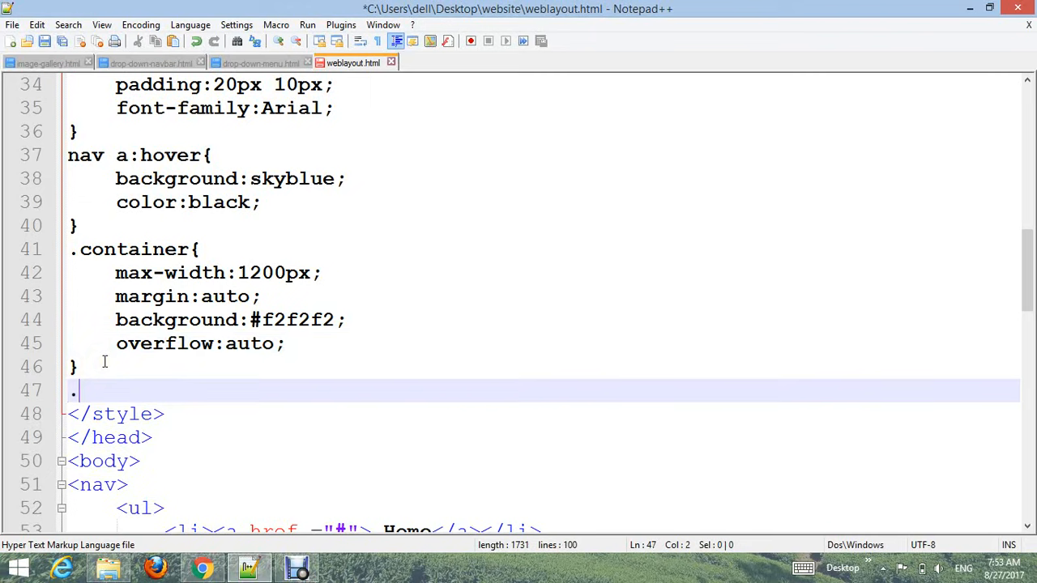
pyautogui.write('gallery{')
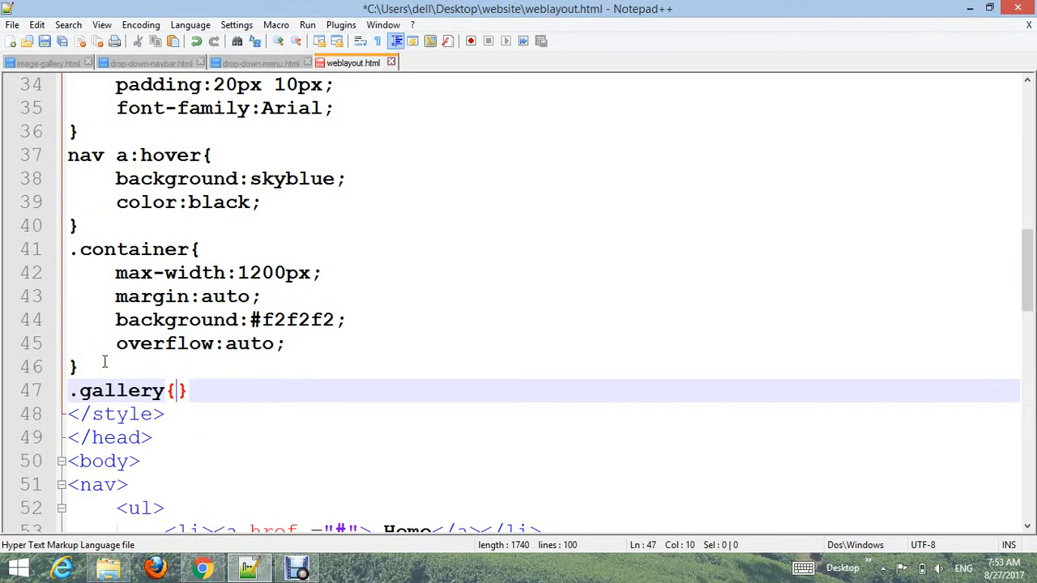
pyautogui.press('Enter')
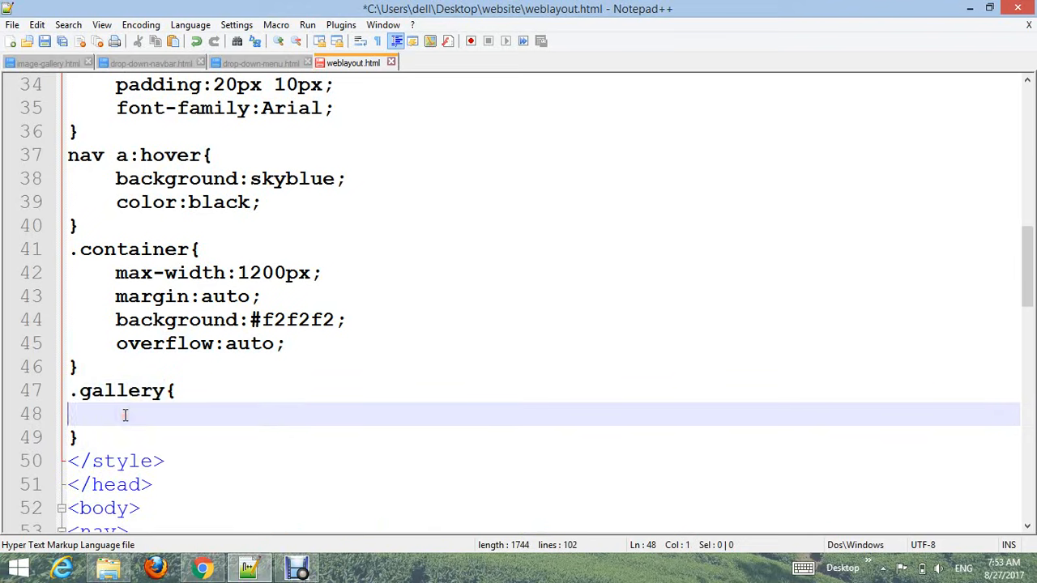
pyautogui.write('m')
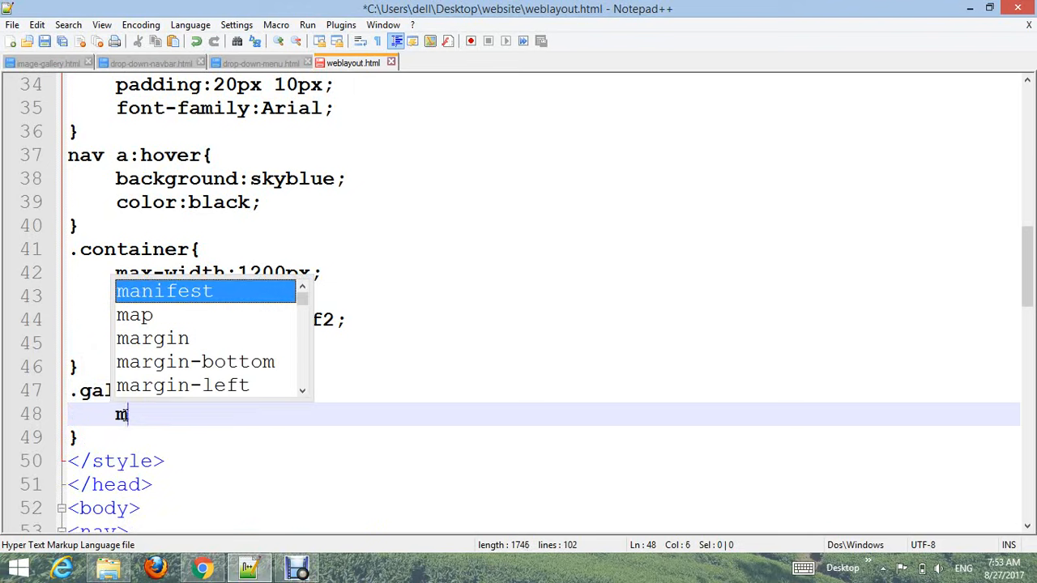
pyautogui.write('argin:5px;')
pyautogui.write('border:')
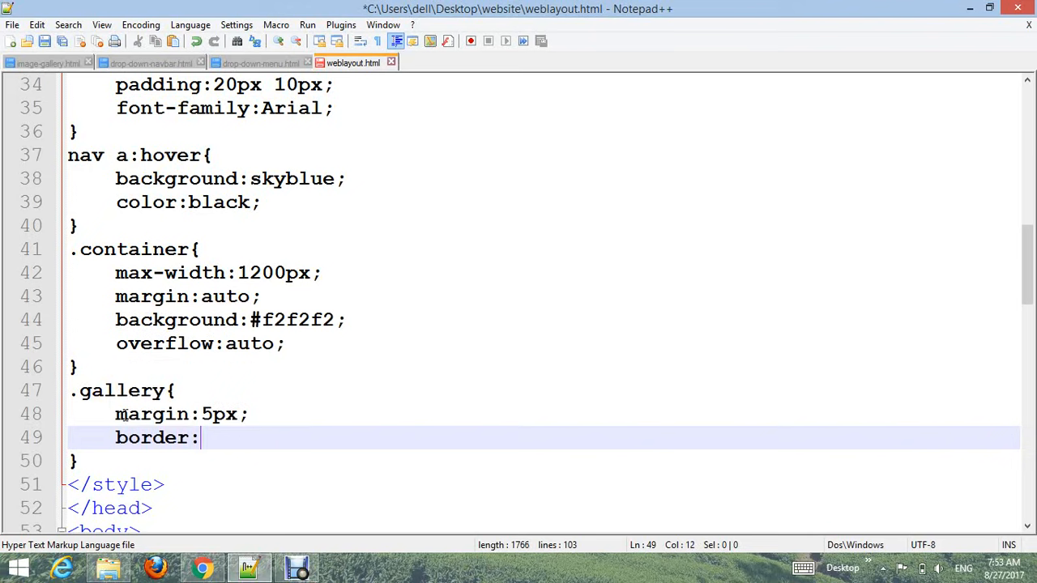
pyautogui.write('1px so')
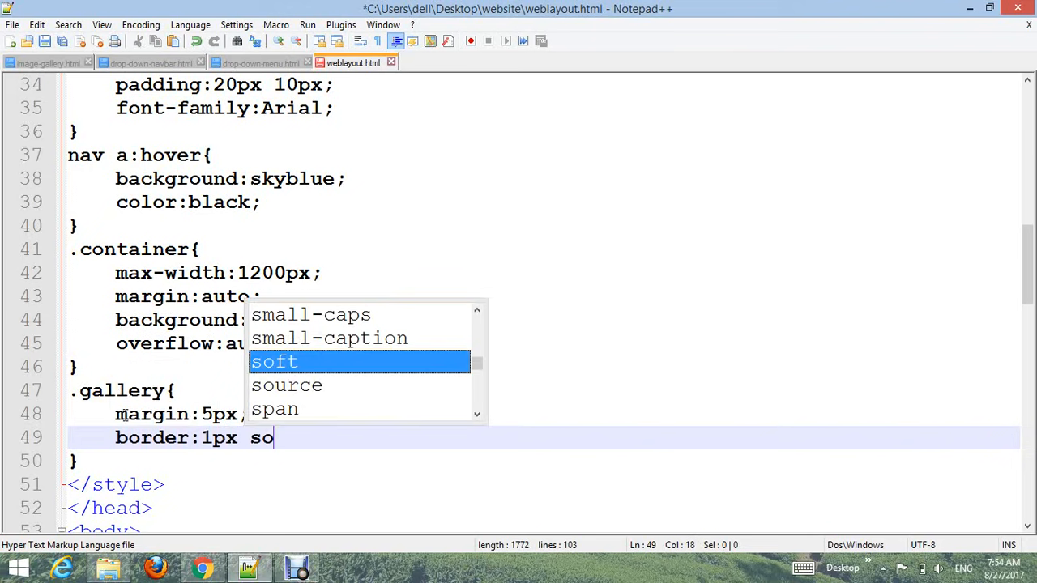
pyautogui.write('lid #ccc;')
pyautogui.write('float:left;')
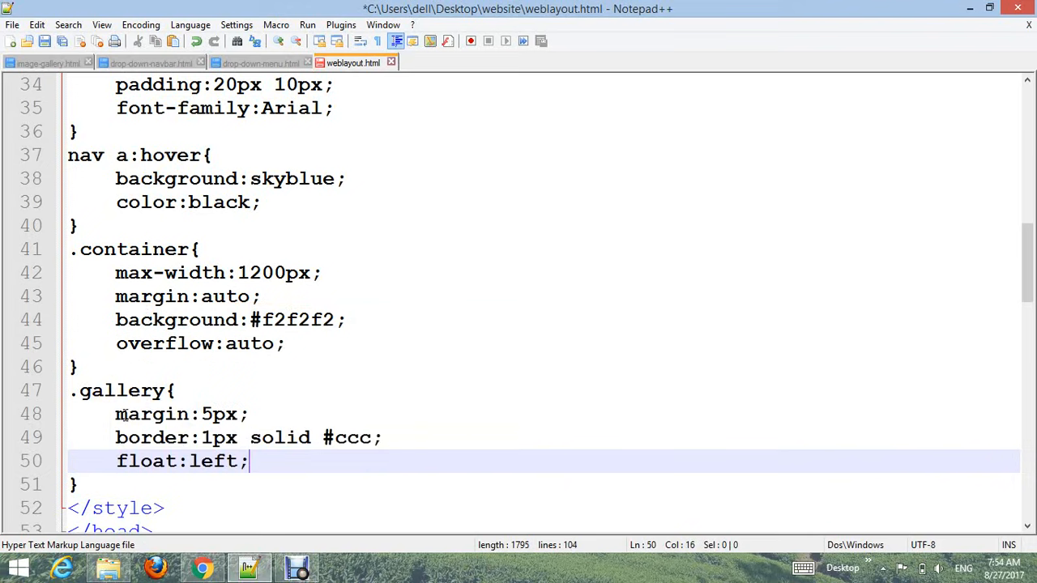
pyautogui.write('width:')
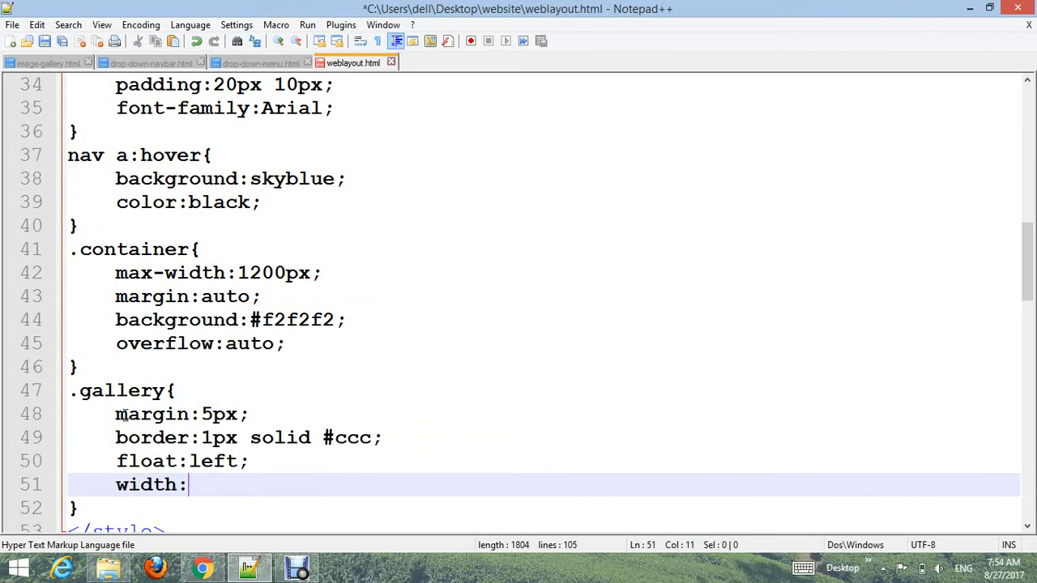
pyautogui.write('3')
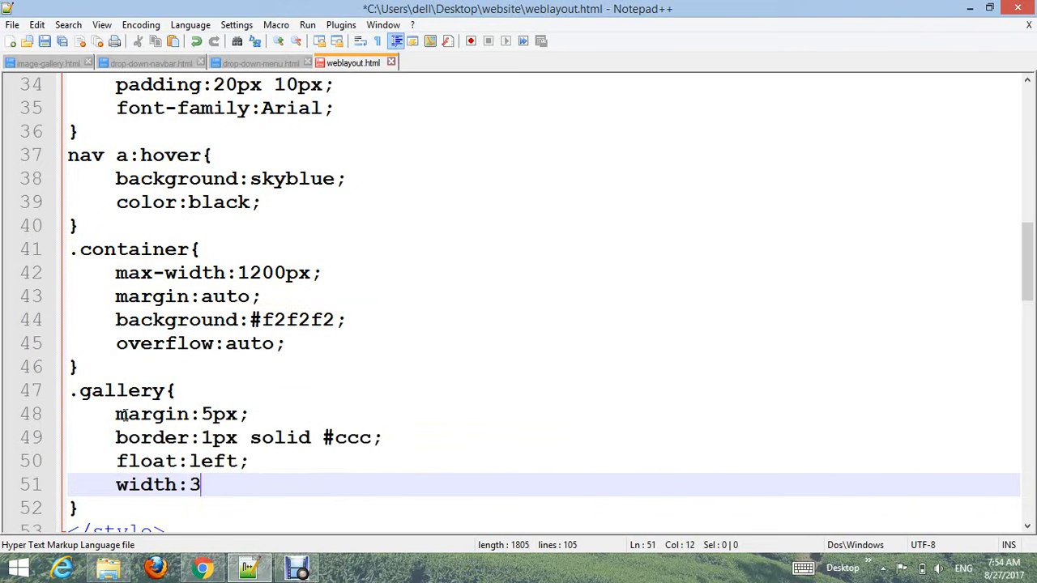
pyautogui.write('90px;')
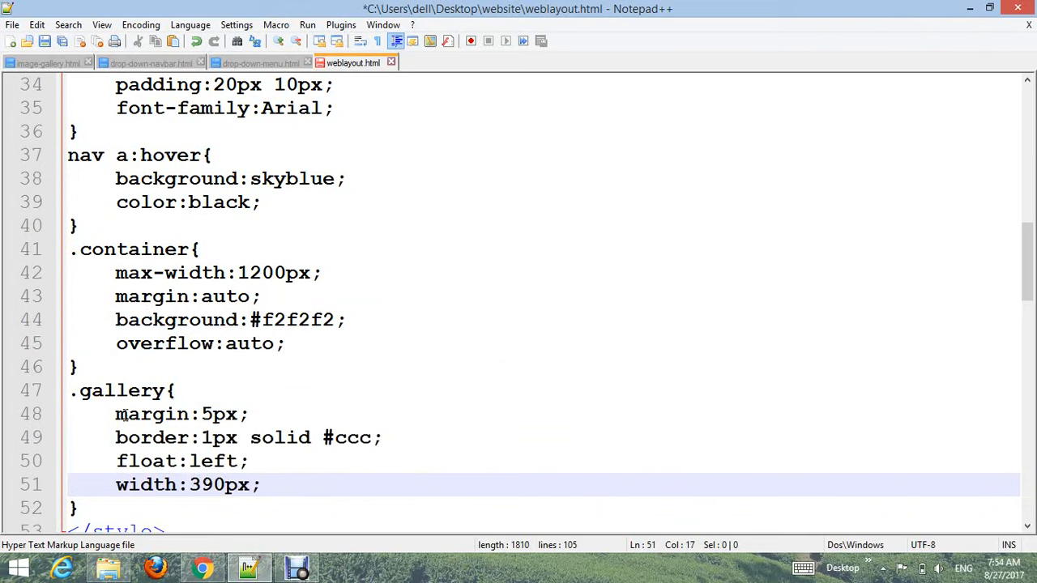
pyautogui.scroll(-3)
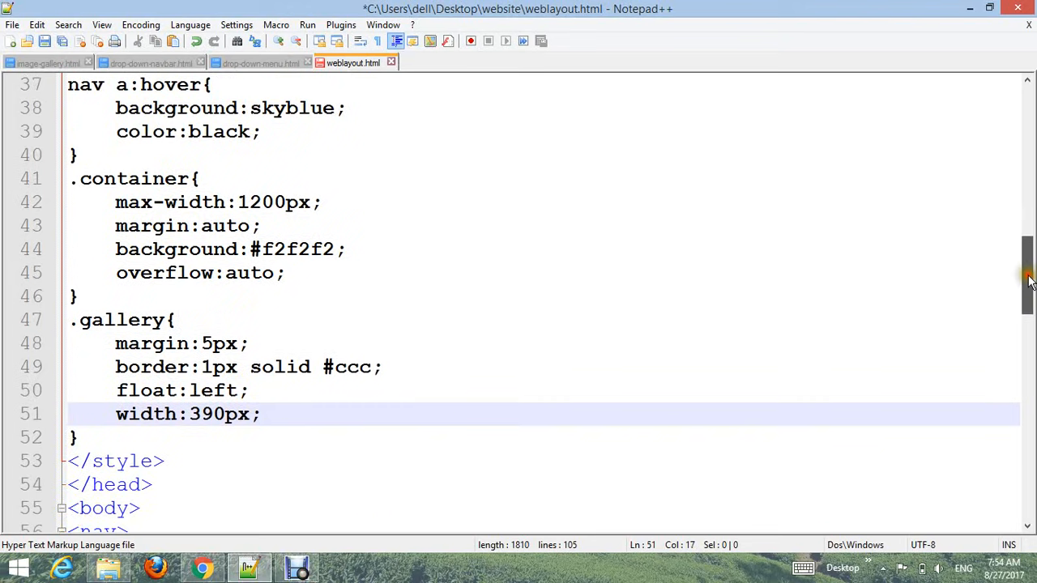
pyautogui.scroll(-3)
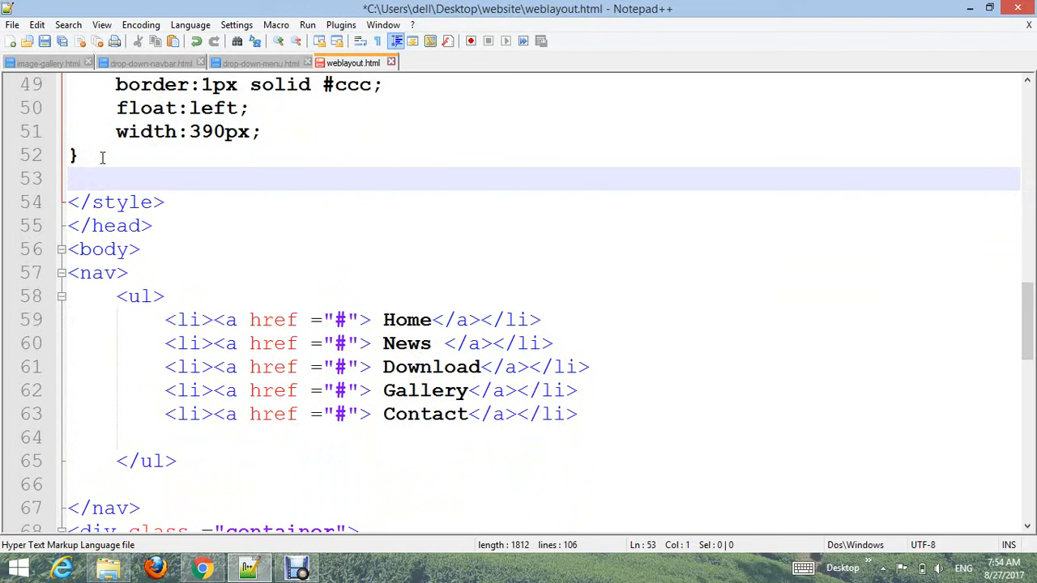
# Step: Create the .gallery img rule with width:100% and height:auto
pyautogui.write('.gallery img')
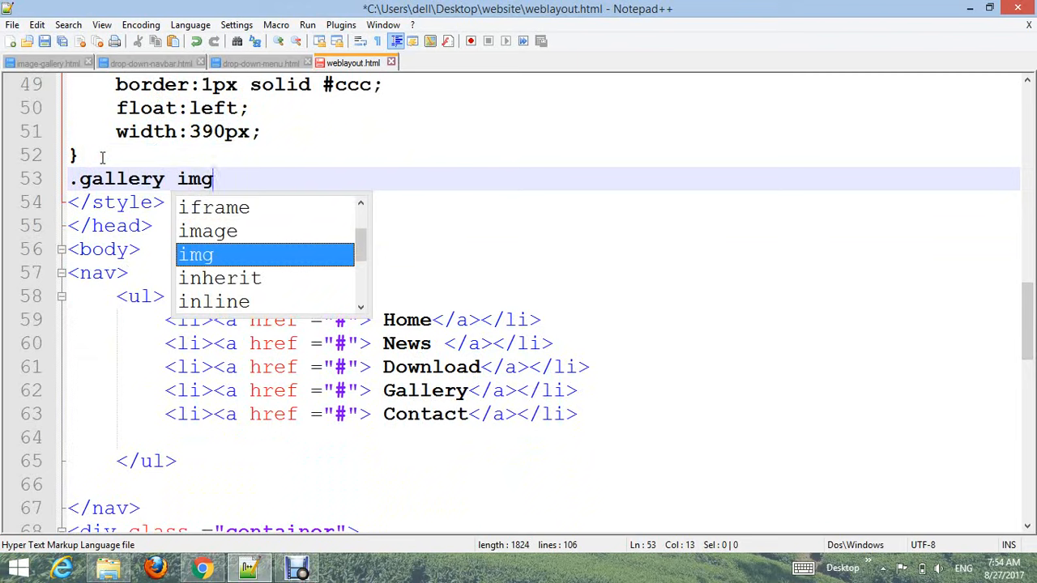
pyautogui.write('{')
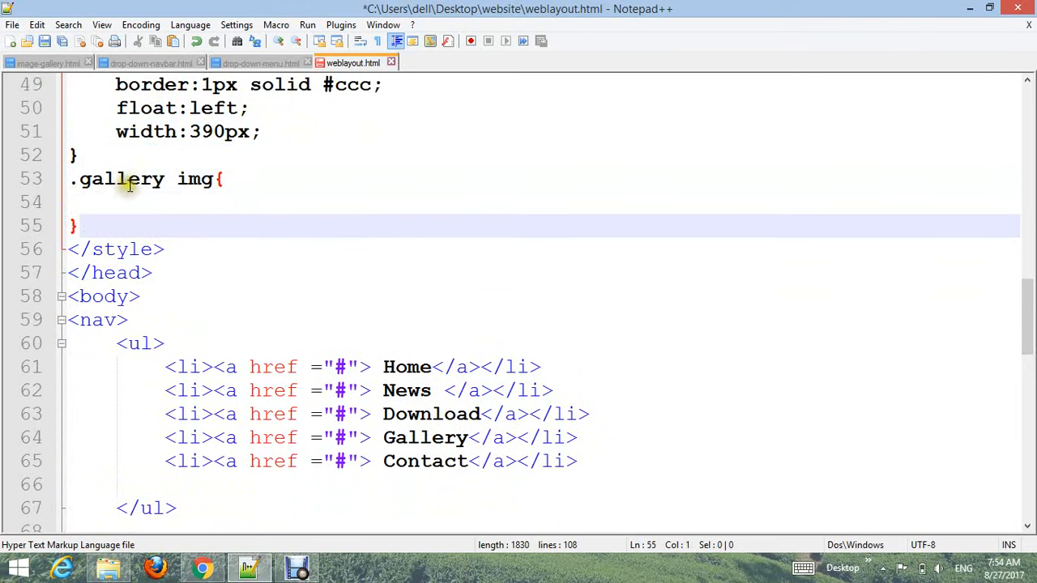
pyautogui.write('width:100%')
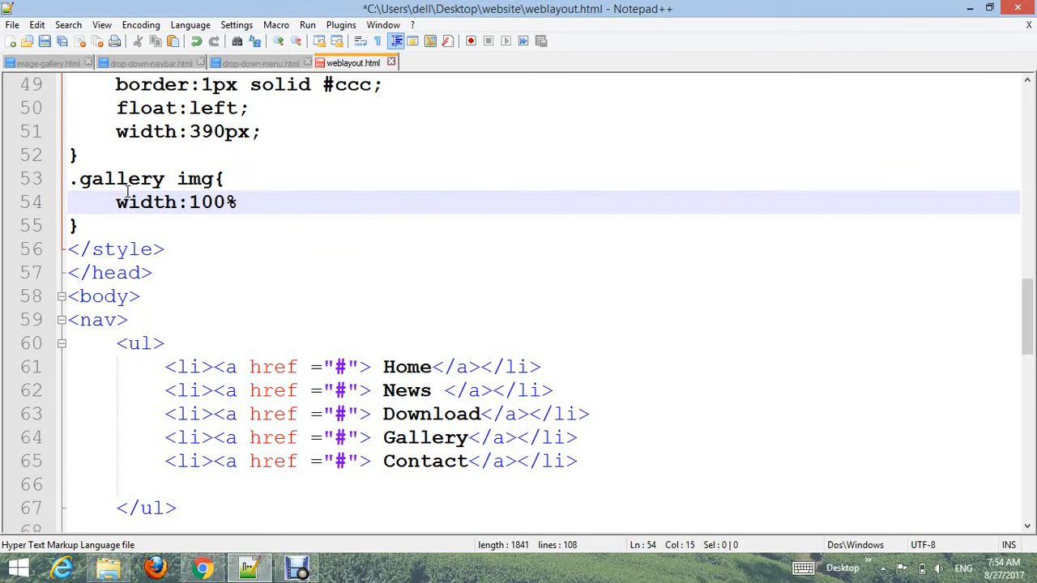
pyautogui.press('enter')
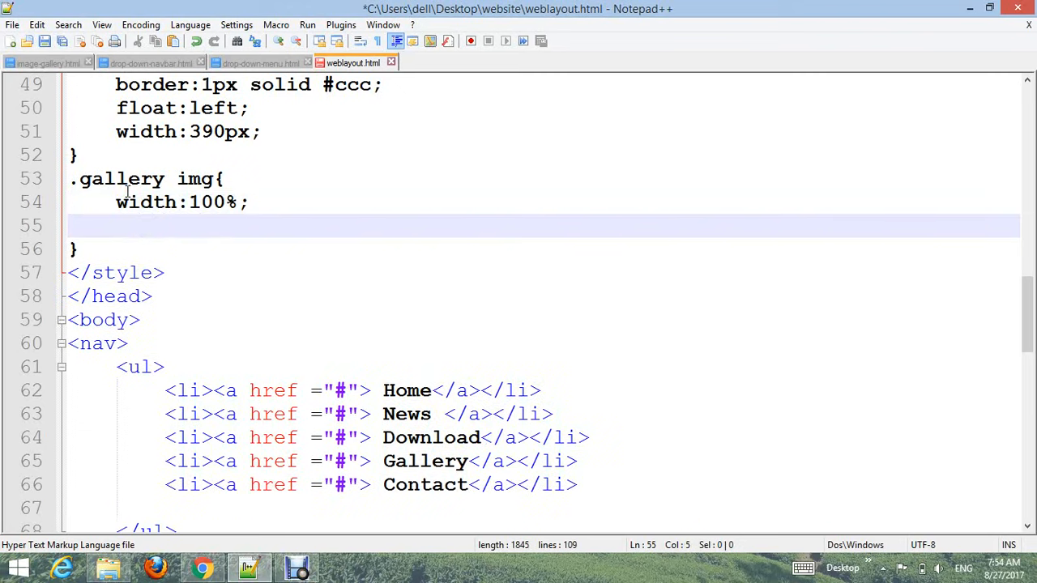
pyautogui.write('height')
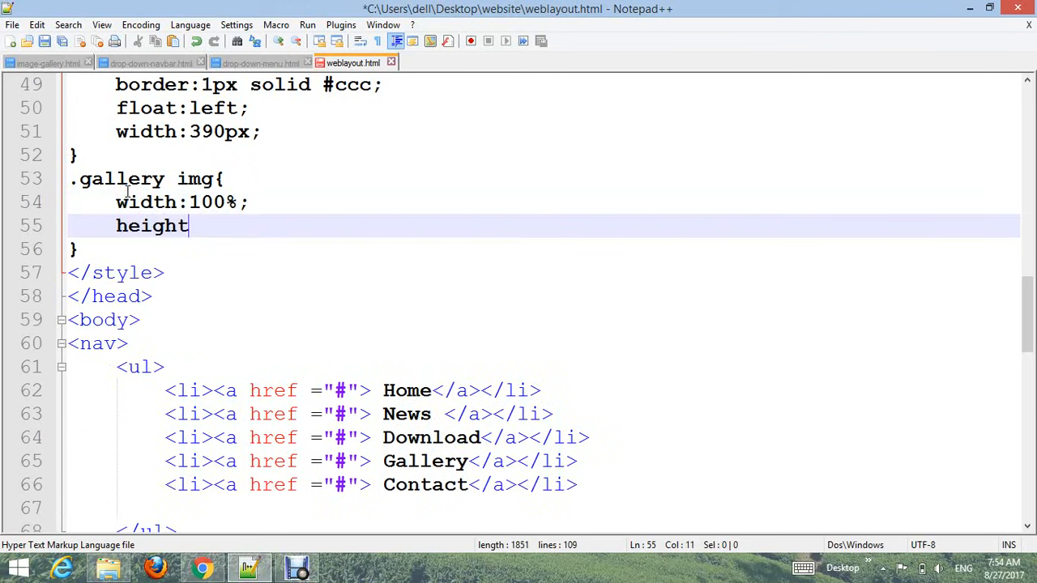
pyautogui.write(':auto;')
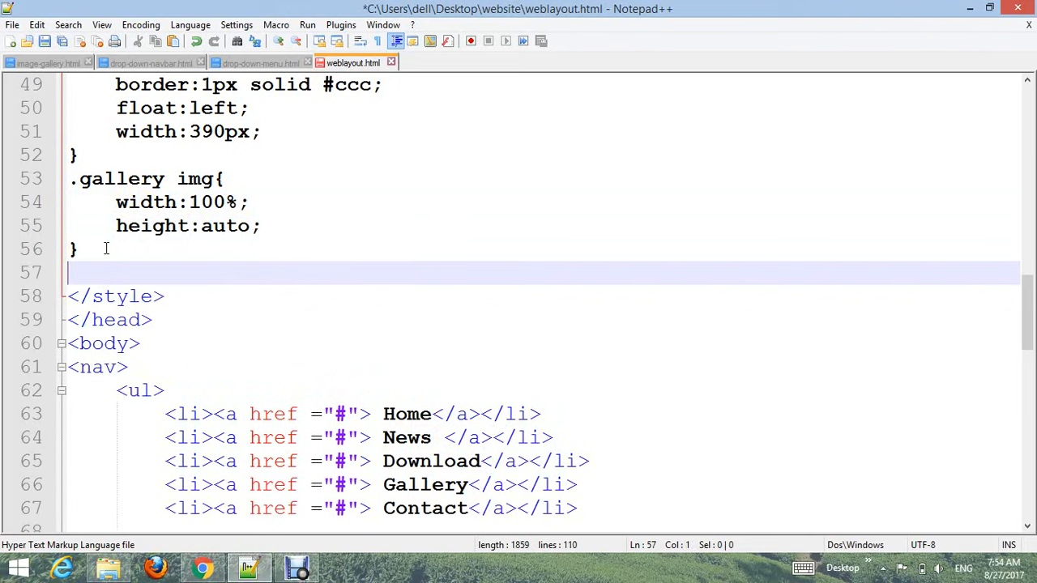
# Step: Write the .desc rule with padding:15px and text-align:center, then save
pyautogui.write('.')
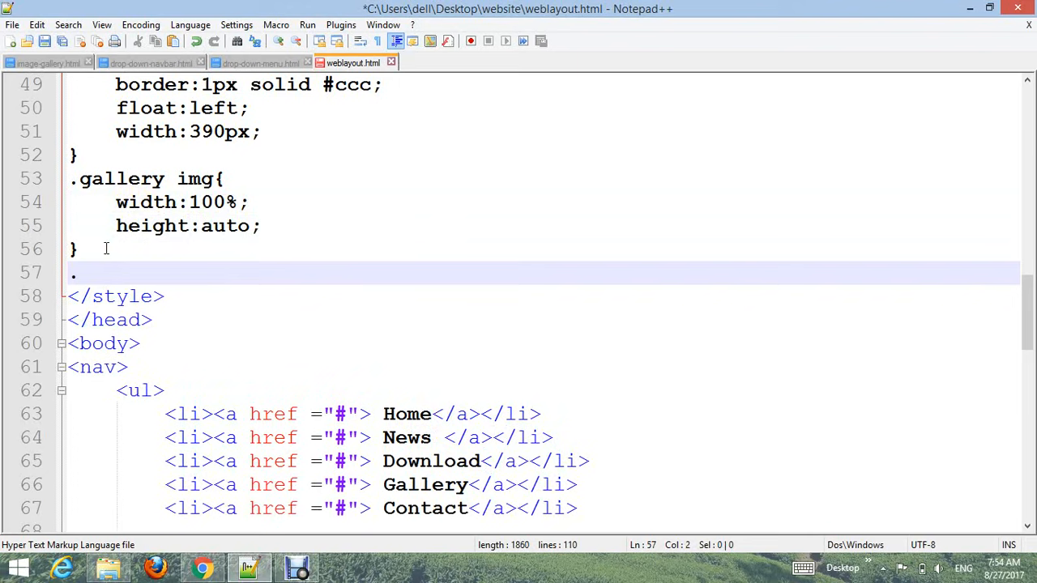
pyautogui.write('desc{')
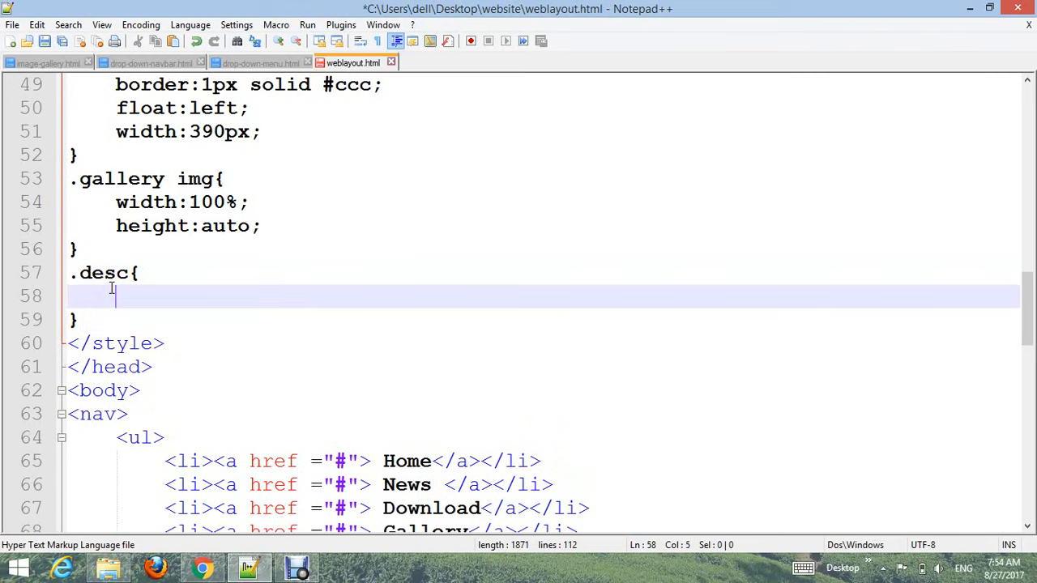
pyautogui.write('padding:')
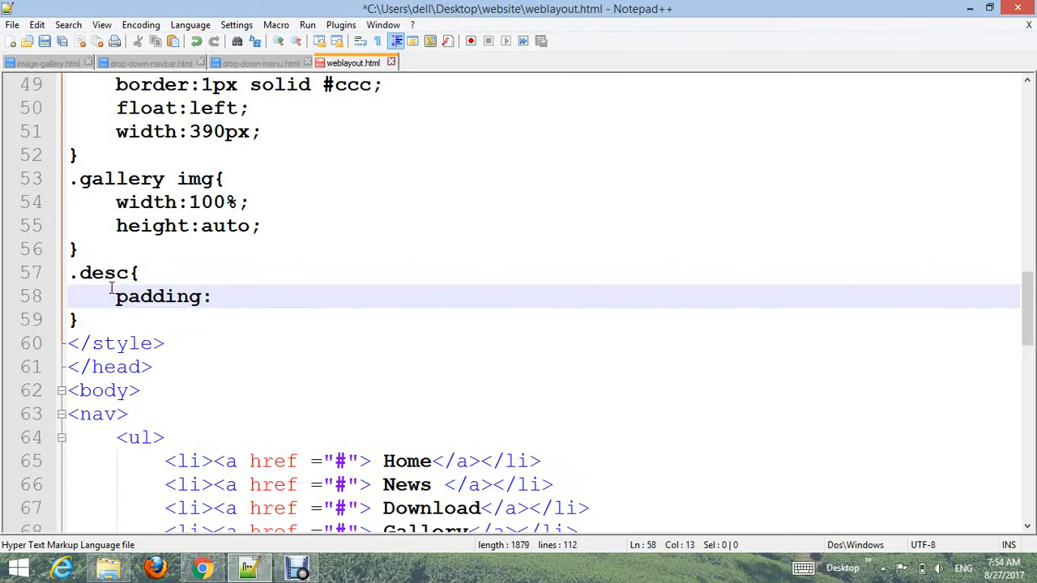
pyautogui.write('15px;')
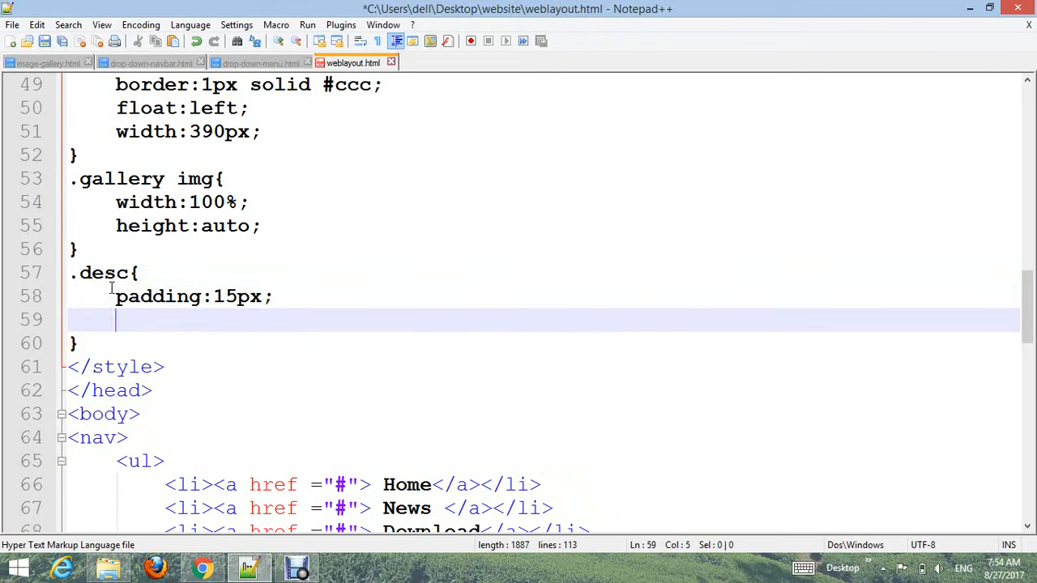
pyautogui.write('text-align:')
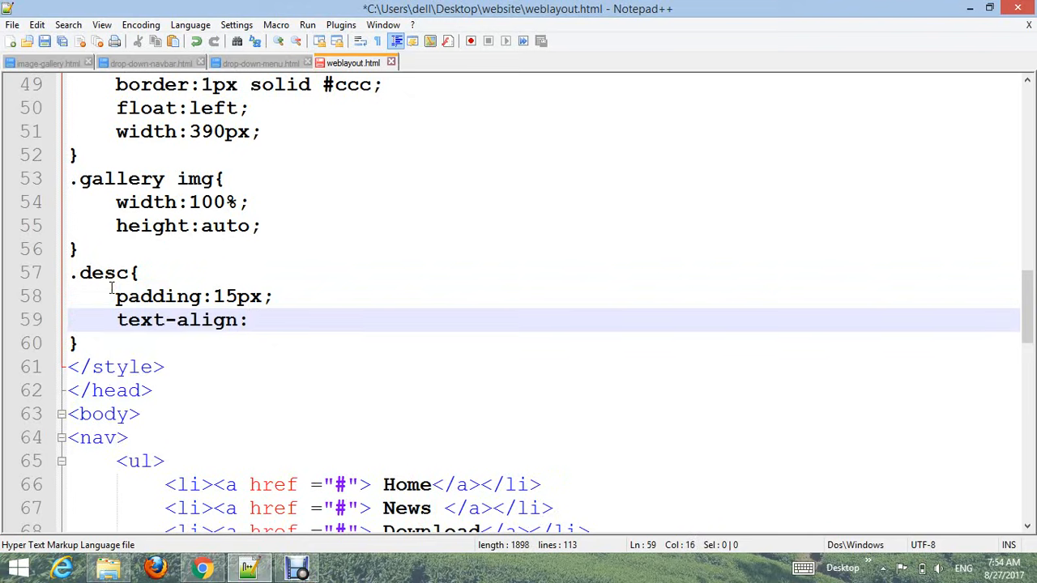
pyautogui.write('center;')
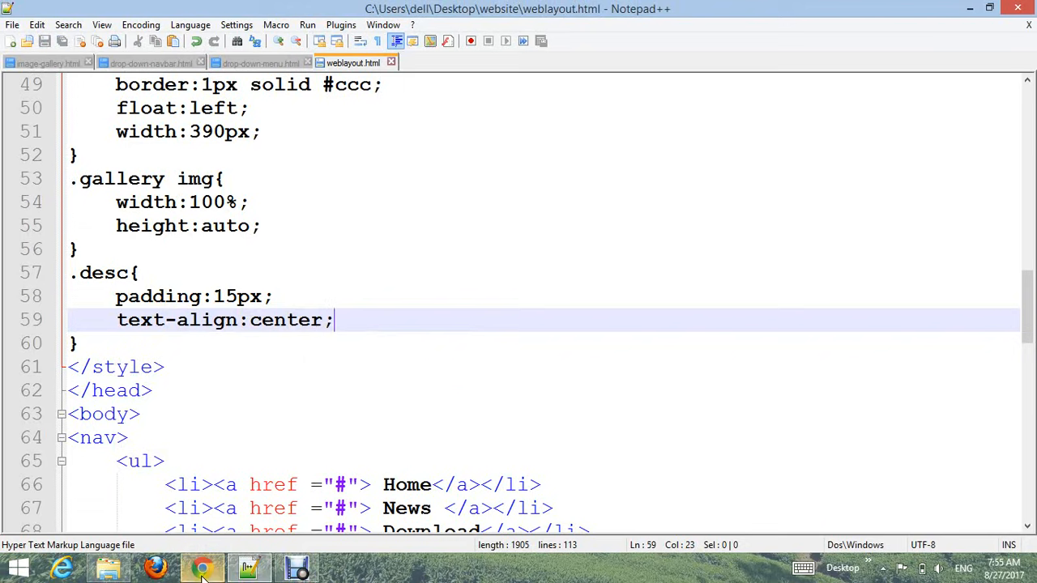
# Step: Refresh the weblayout page in Chrome and scroll to see the centred captions
pyautogui.click(202, 567)
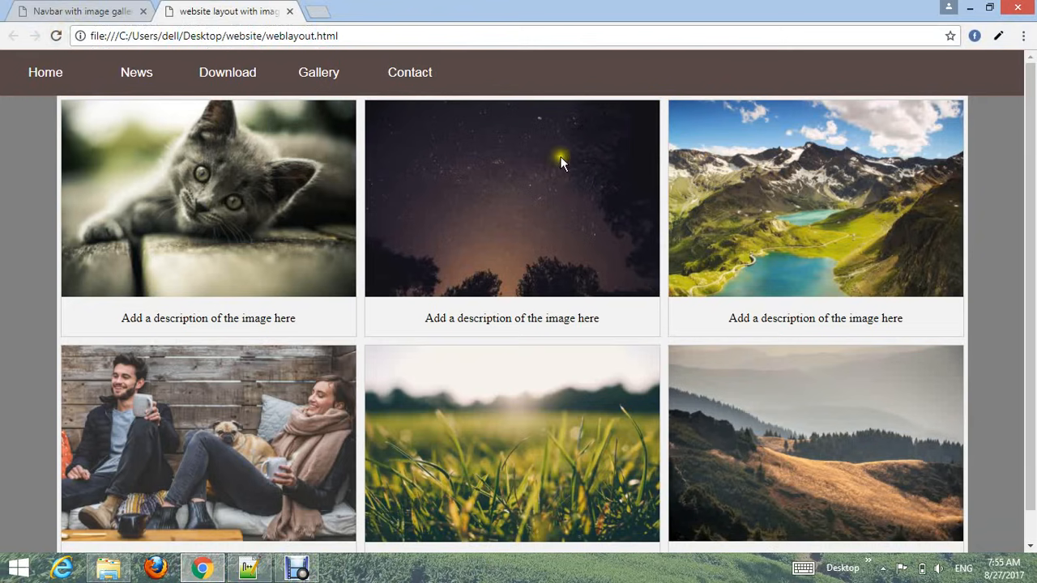
pyautogui.scroll(-3)
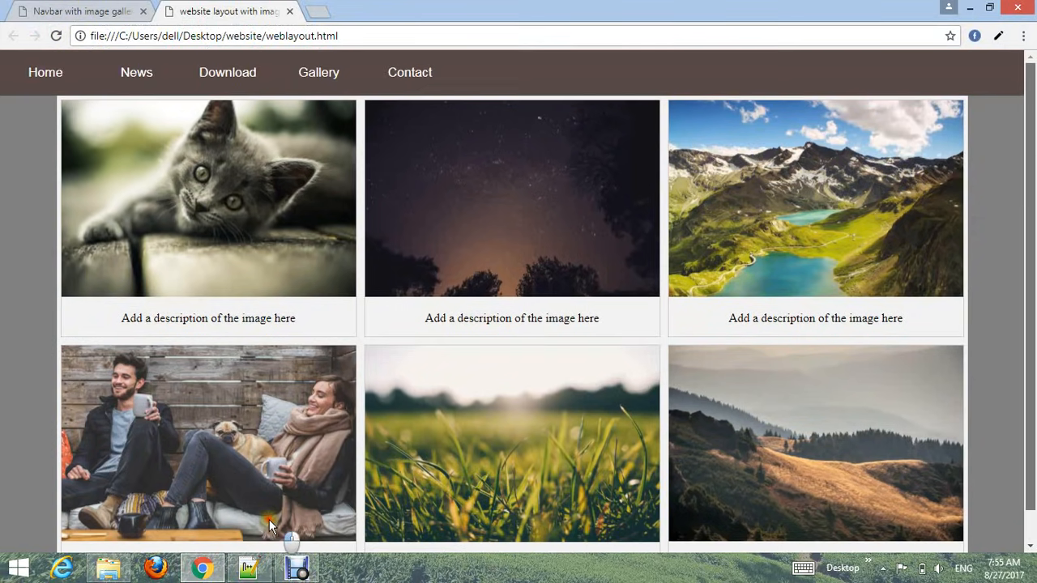
# Step: Delete the extra gallery opening tag before hill.jpg and outdent the closing div
pyautogui.click(249, 567)
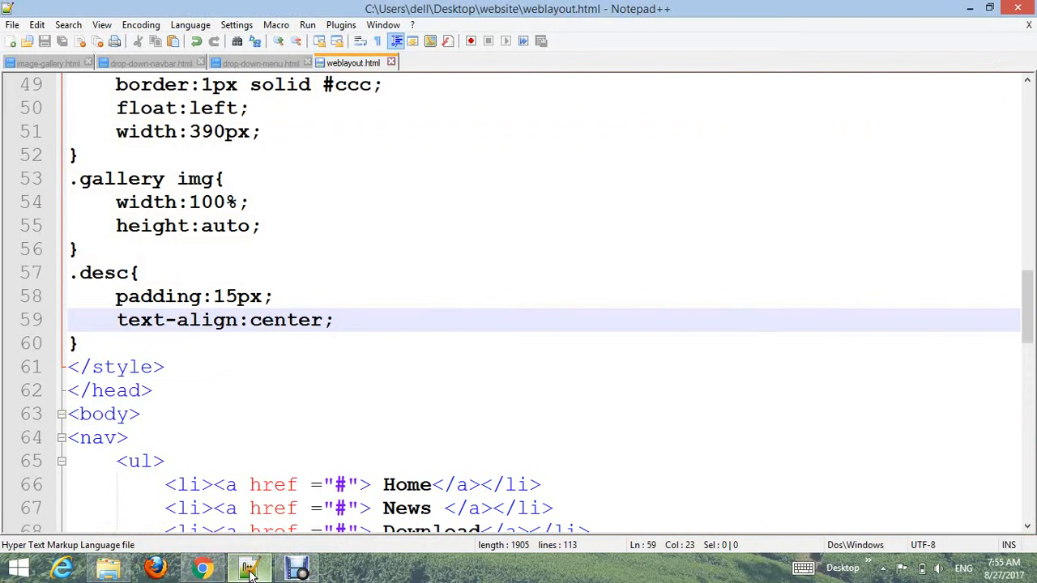
pyautogui.scroll(-3)
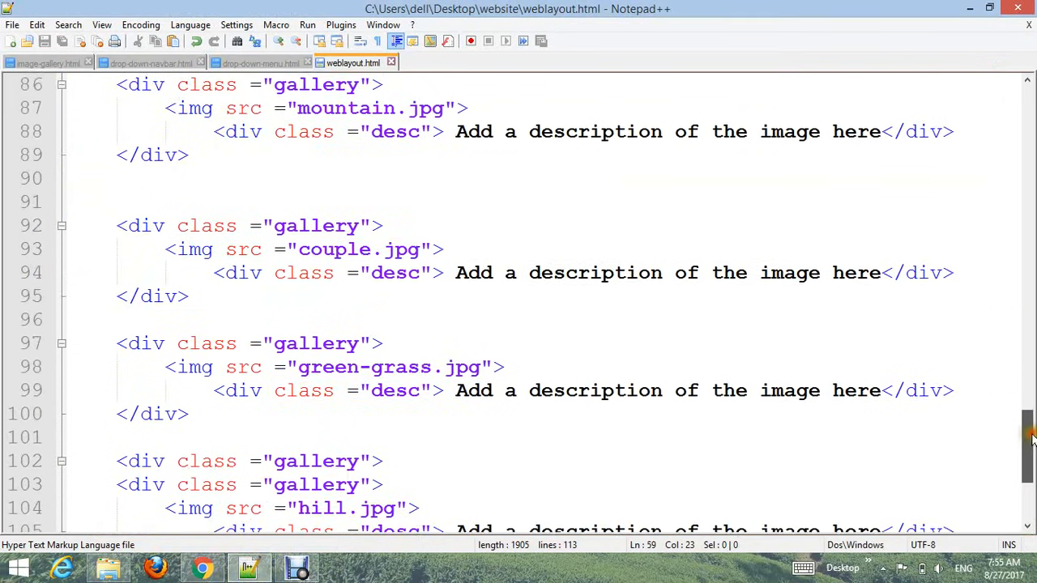
pyautogui.scroll(-3)
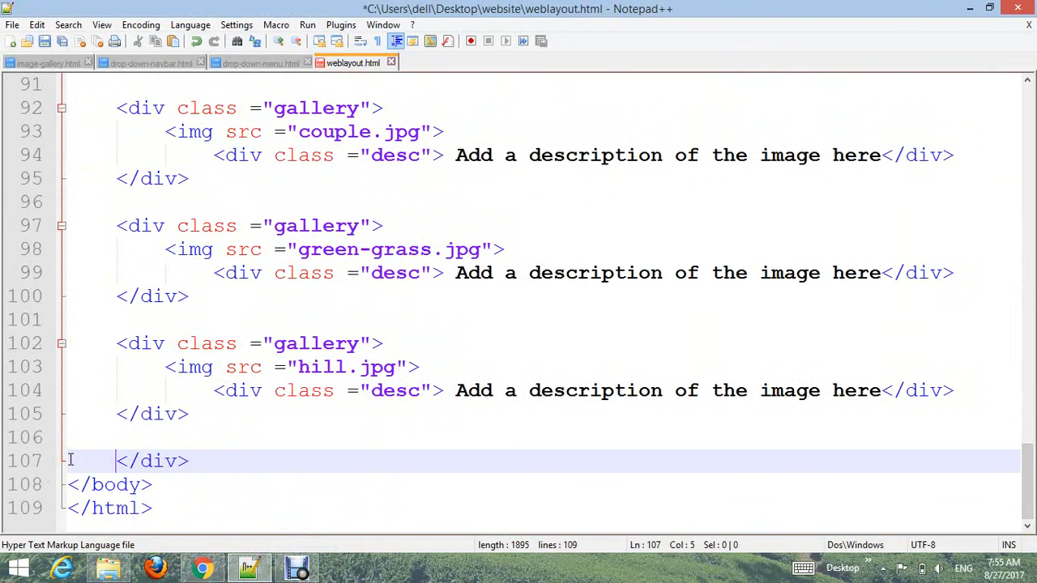
pyautogui.press('Backspace')
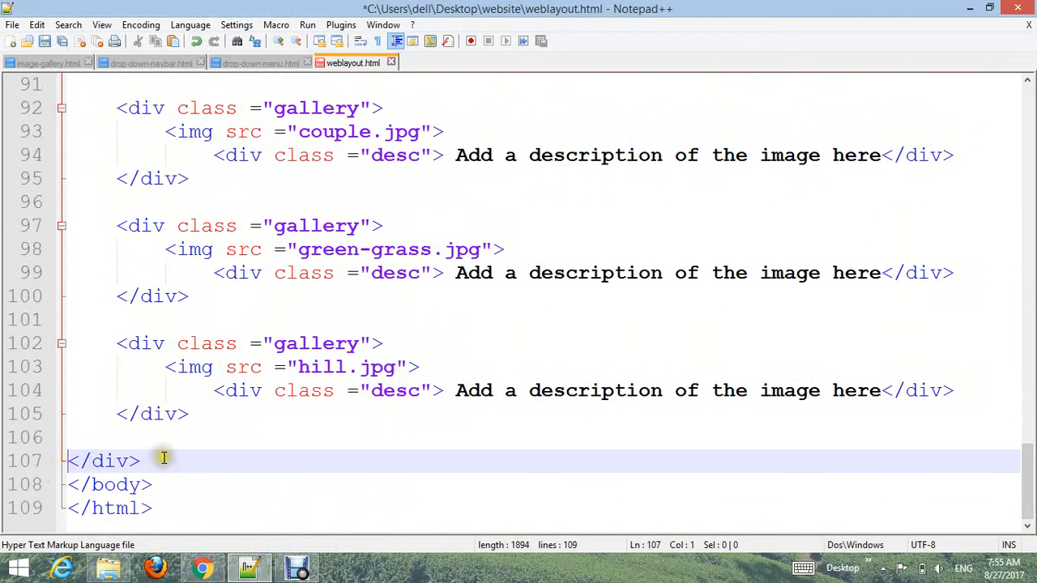
# Step: Add a <footer> element containing 'All Right Reserved Web Master' after the container
pyautogui.write('<')
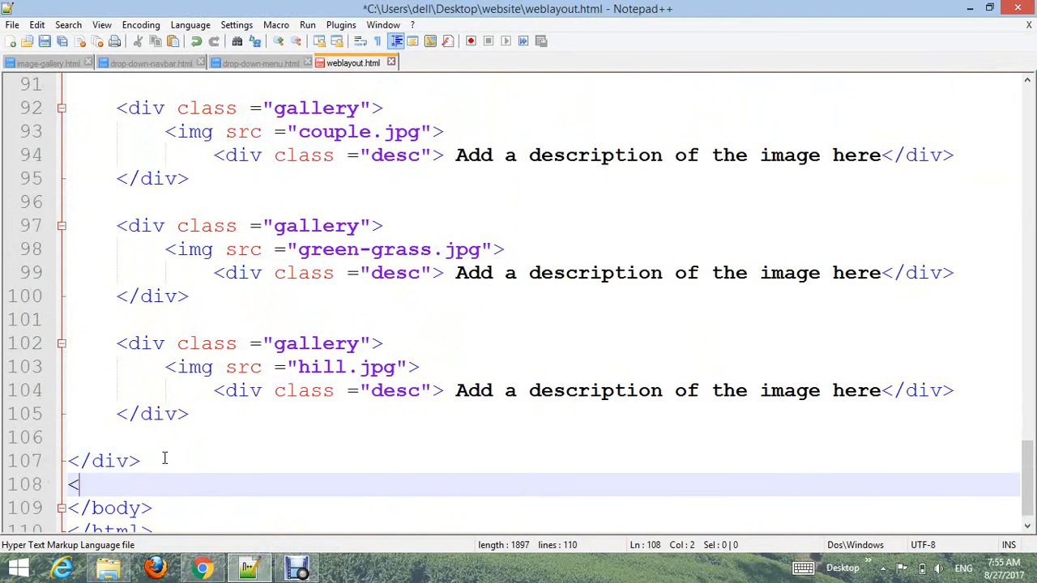
pyautogui.write('footer>')
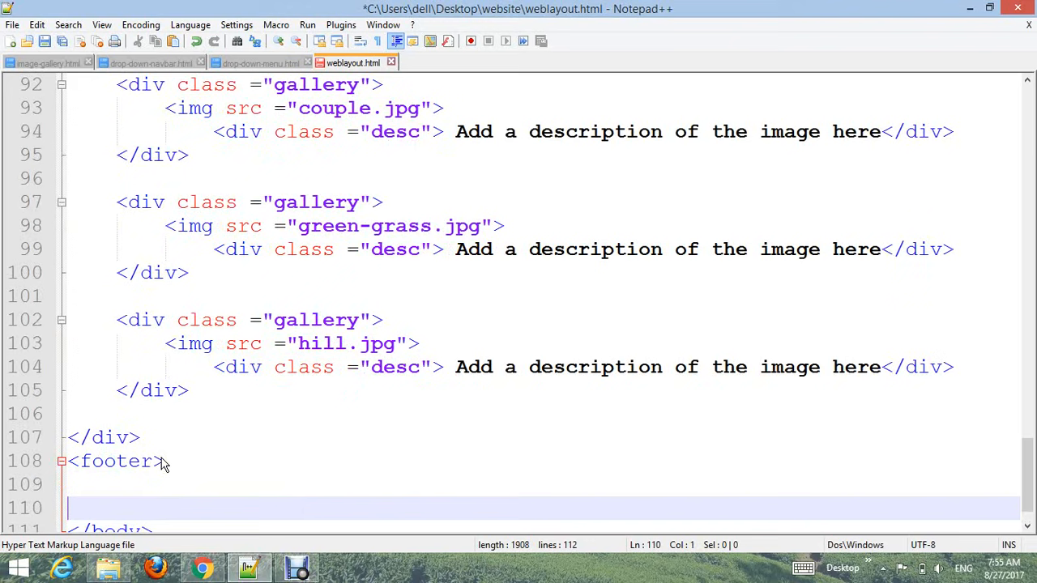
pyautogui.write('</footer')
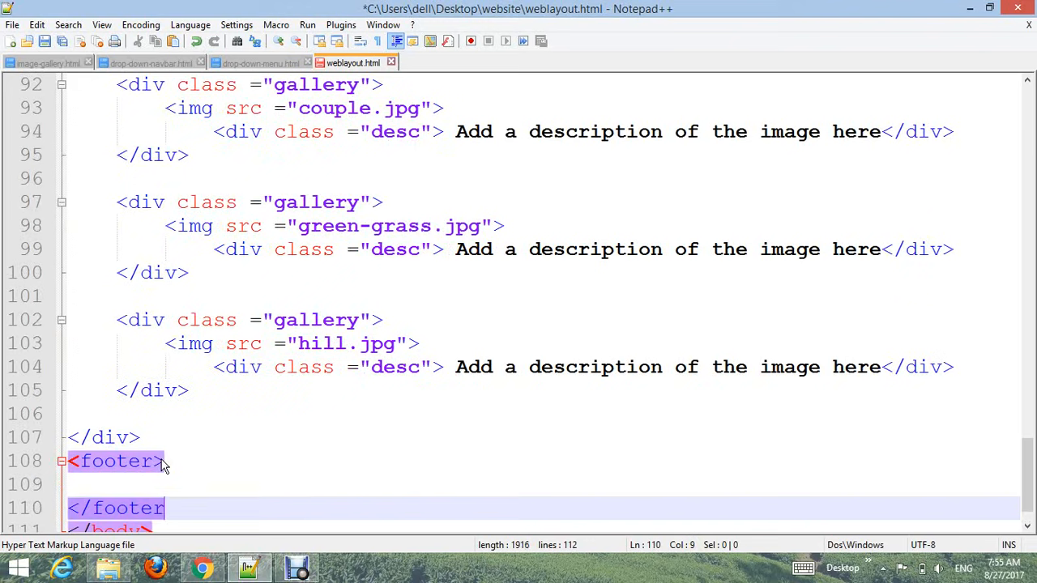
pyautogui.write('>')
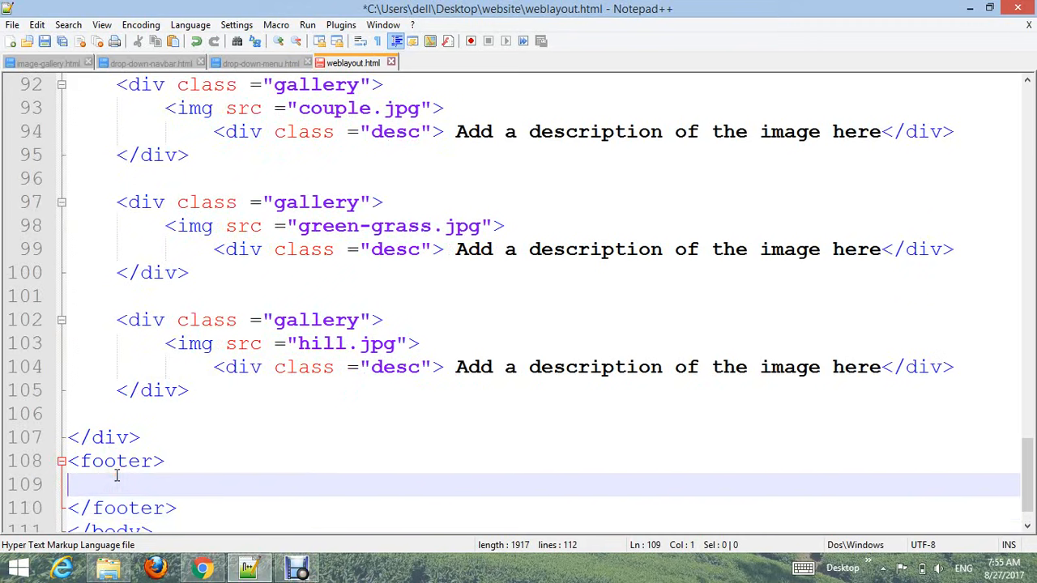
pyautogui.write('A')
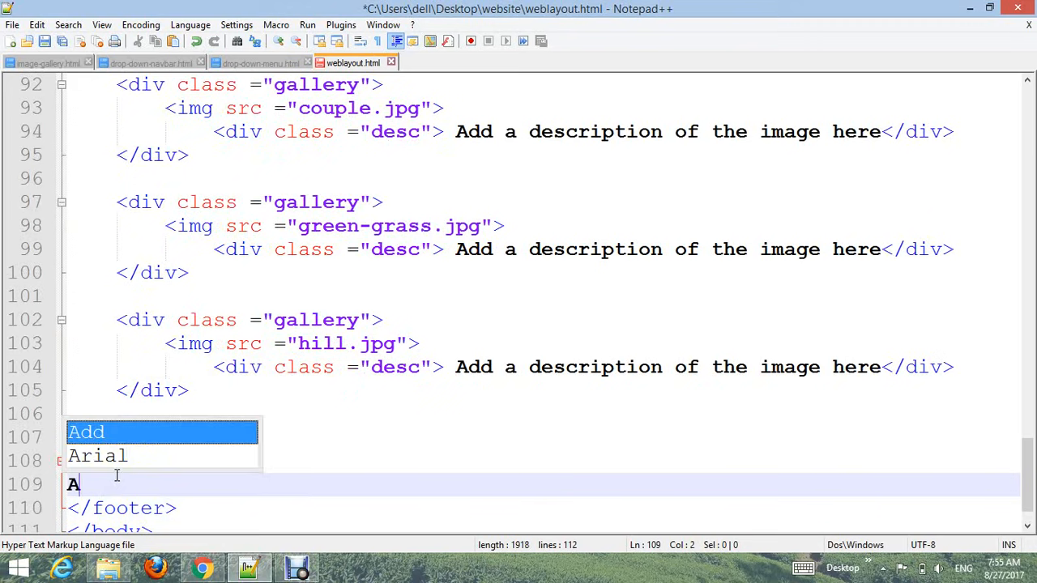
pyautogui.write('ll')
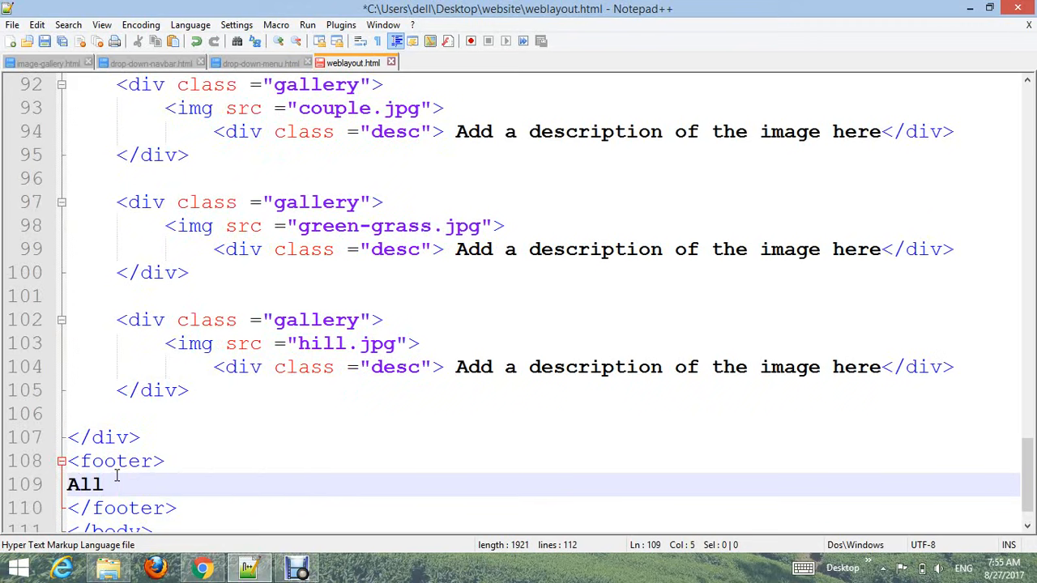
pyautogui.write('Right R')
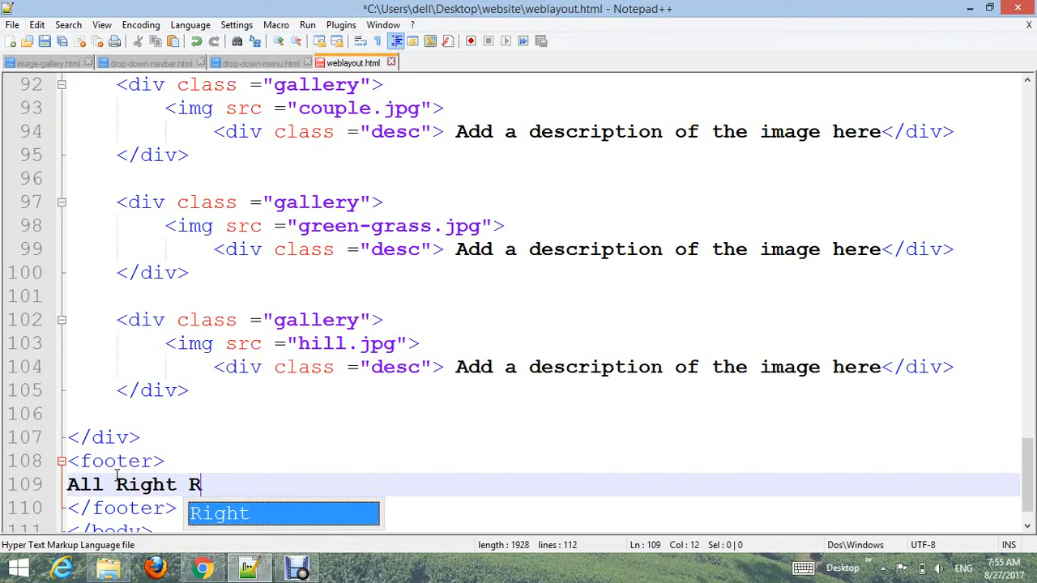
pyautogui.write('eserved')
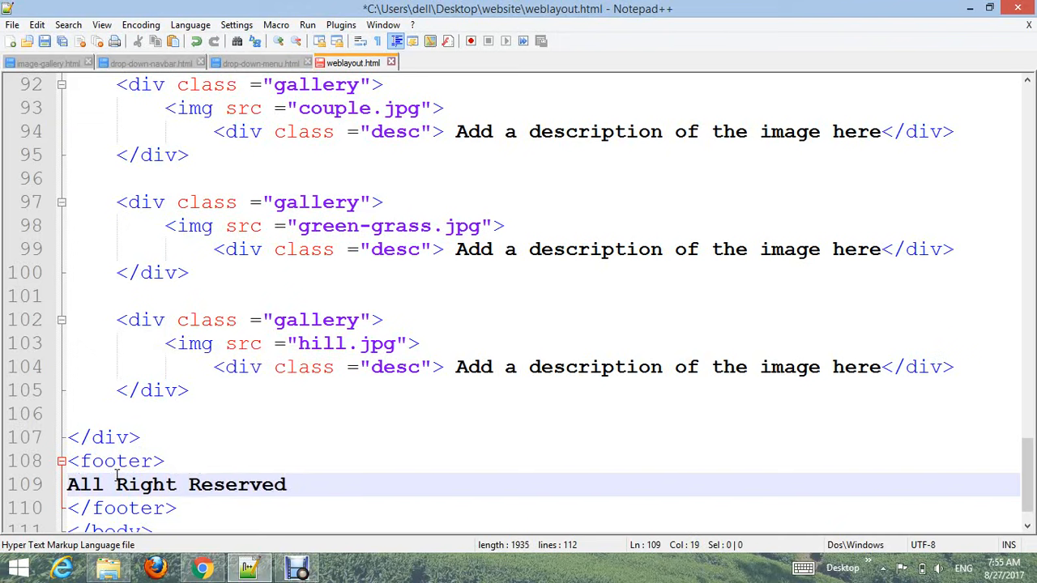
pyautogui.write('Web')
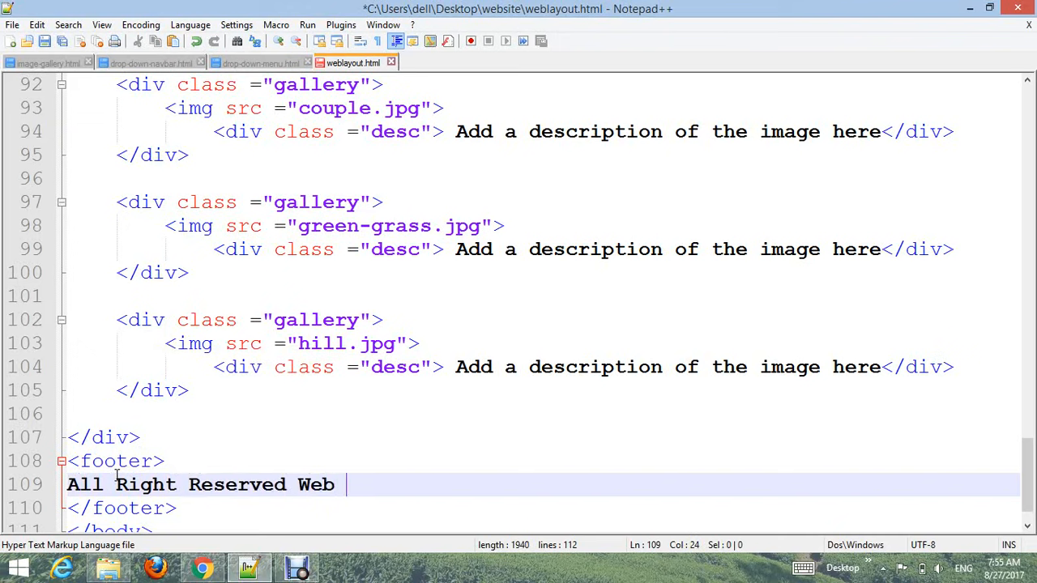
pyautogui.write('Master<')
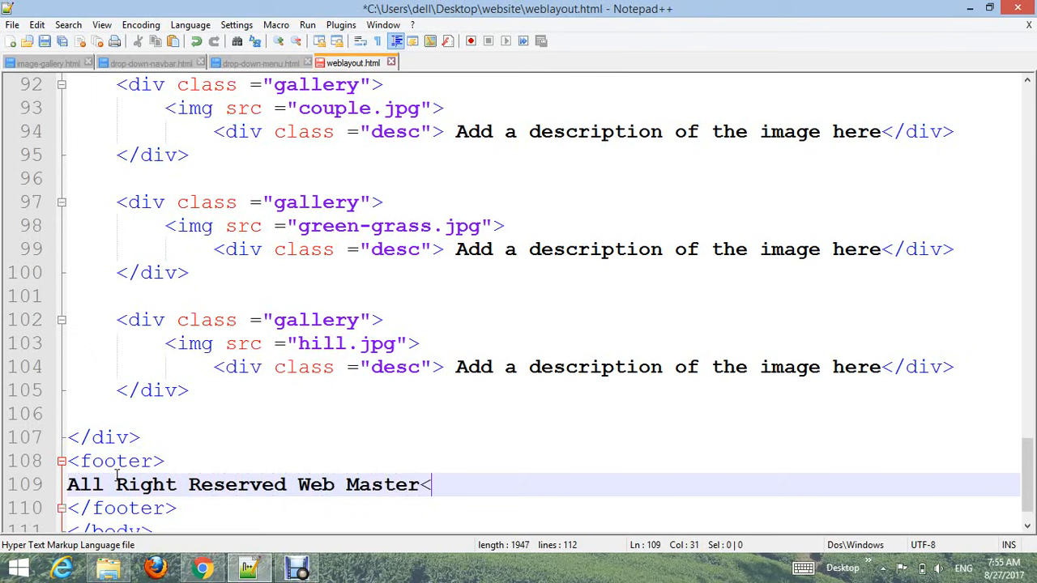
pyautogui.press('backspace')
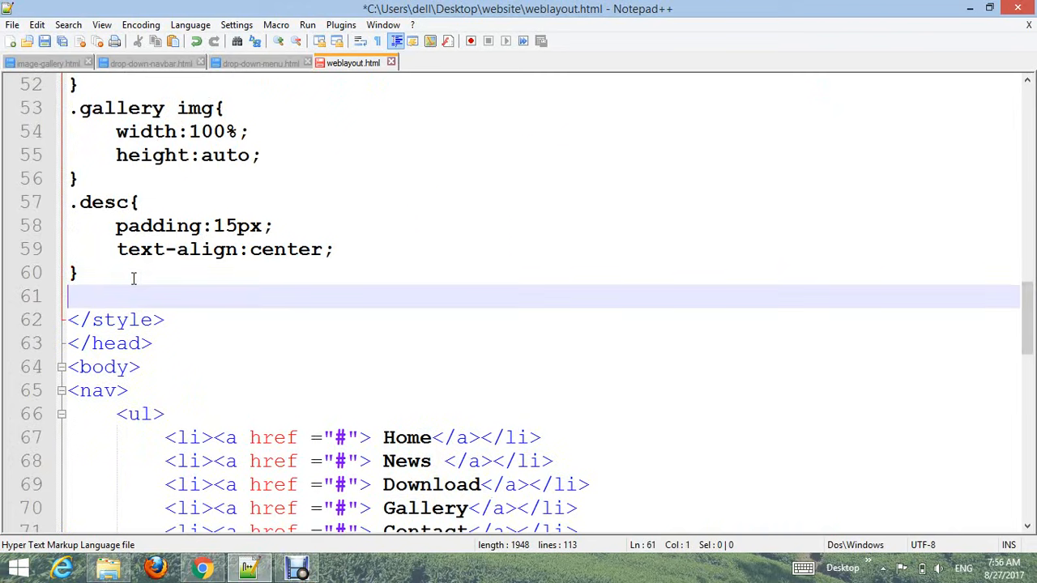
# Step: Start a footer CSS rule with 10px padding, 17px font size and bold weight
pyautogui.write('foote')
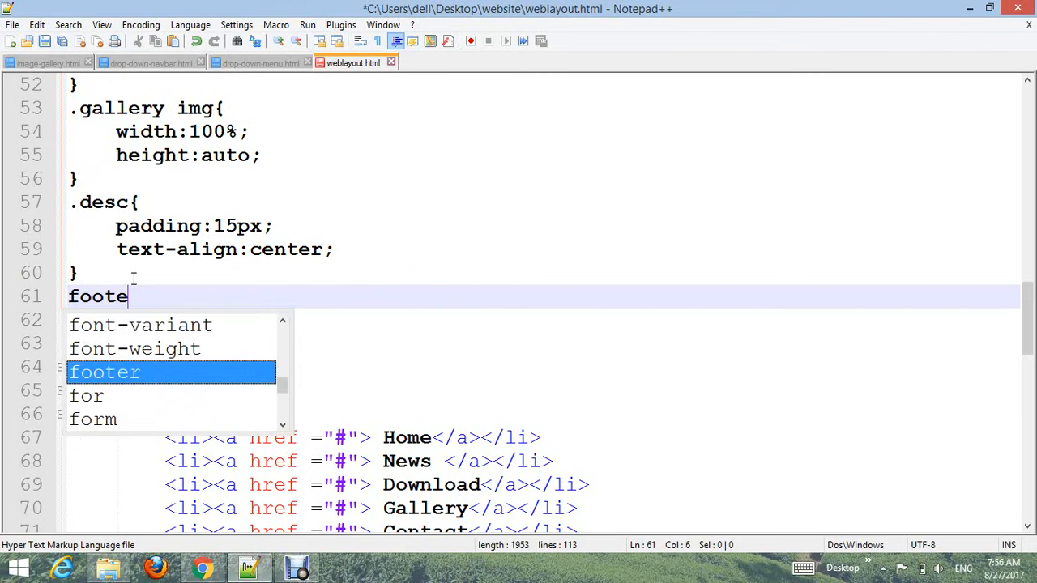
pyautogui.write('r{')
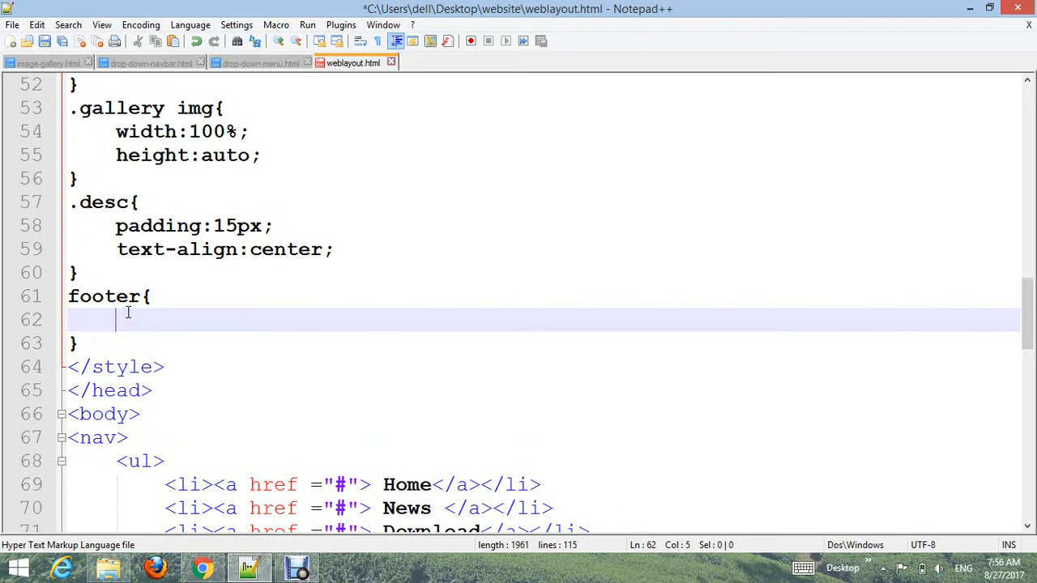
pyautogui.write('padding:')
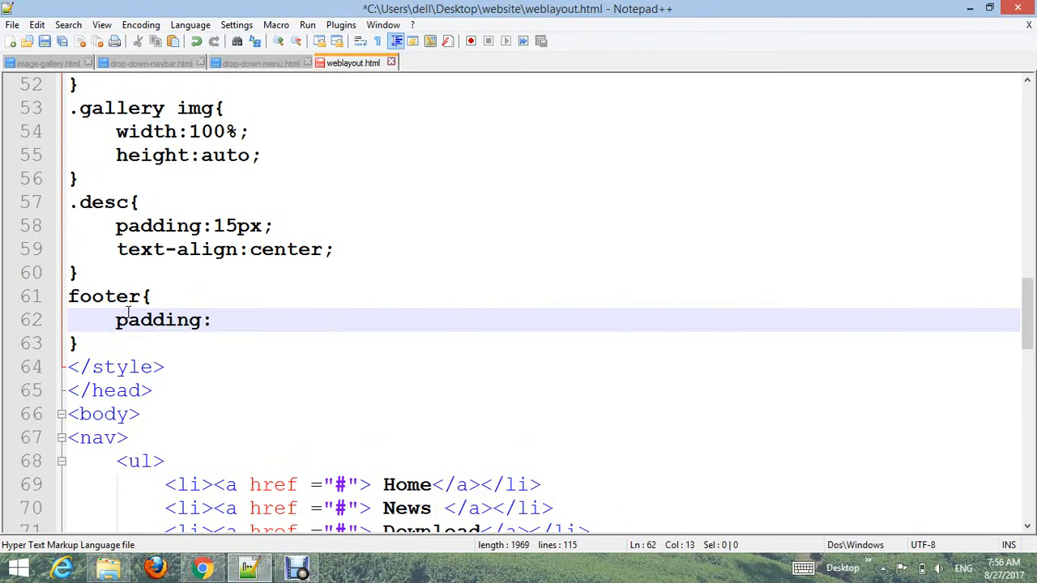
pyautogui.write('10px;')
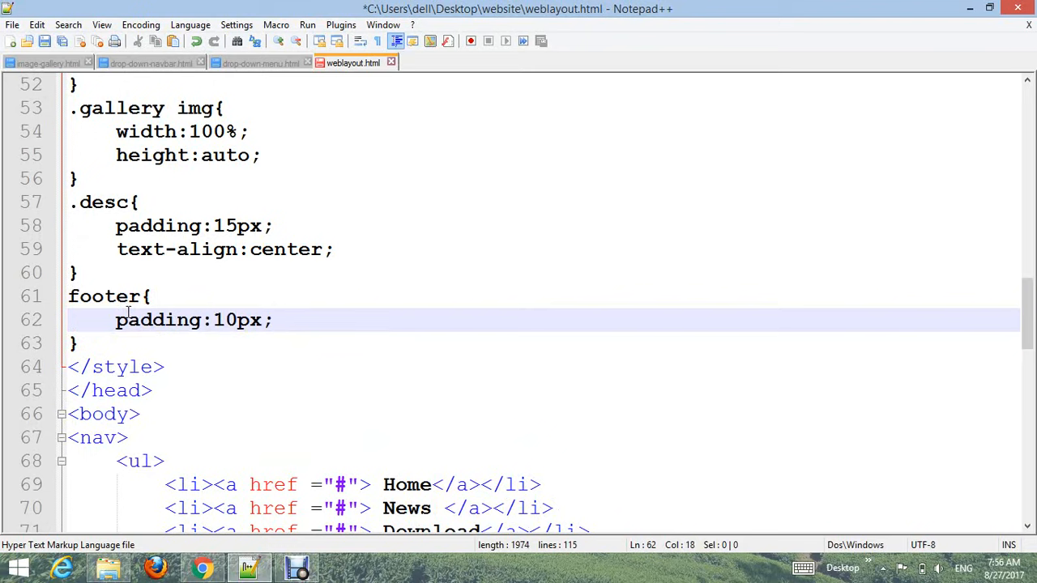
pyautogui.write('font')
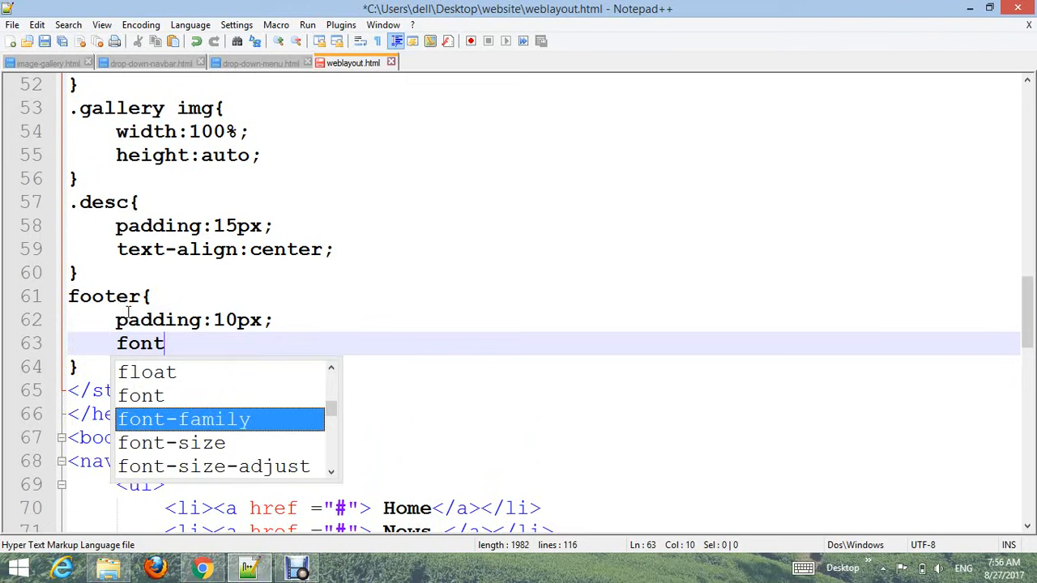
pyautogui.write('-size:')
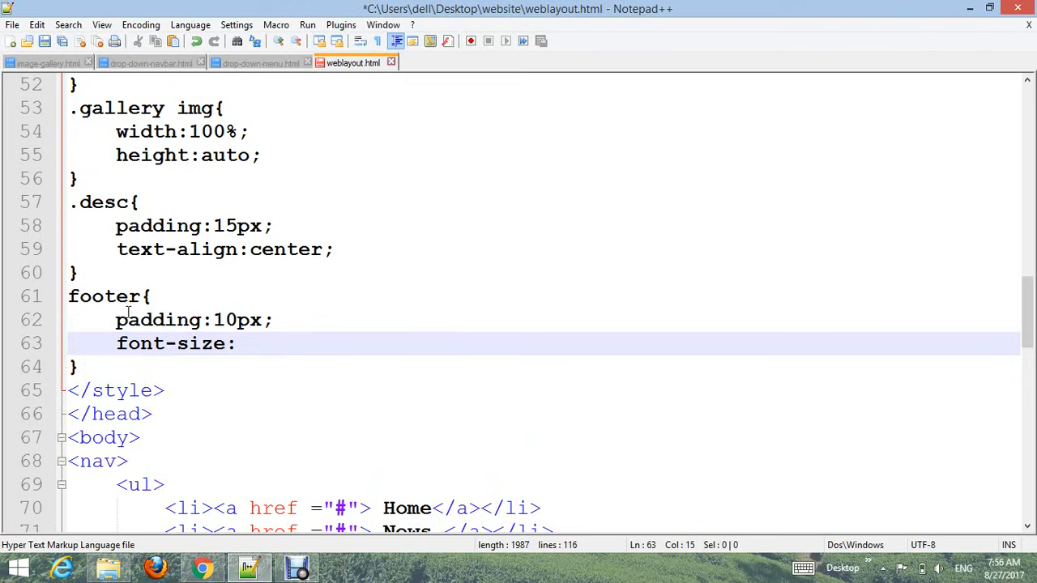
pyautogui.write('1')
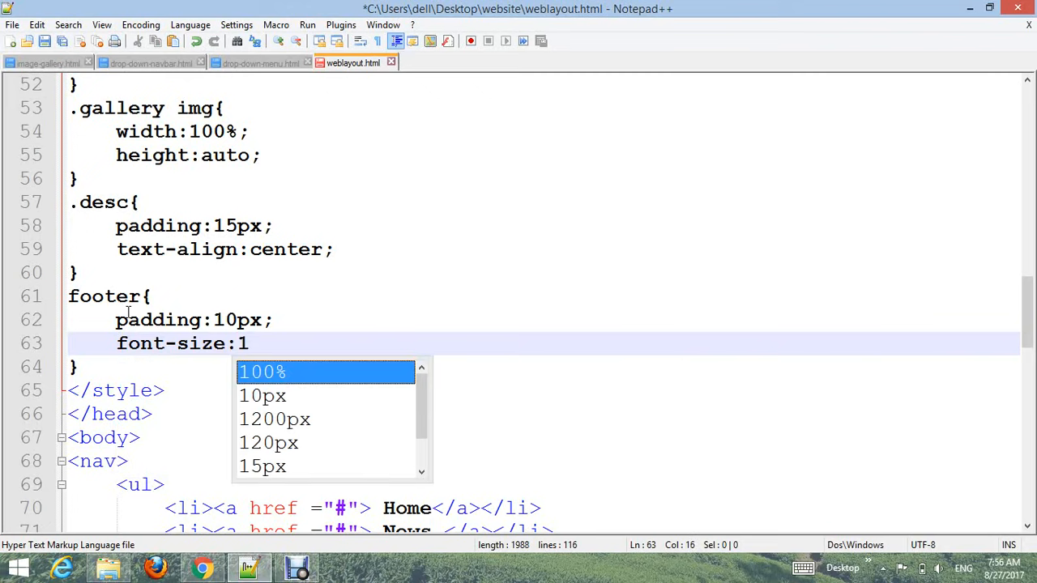
pyautogui.write('7px;')
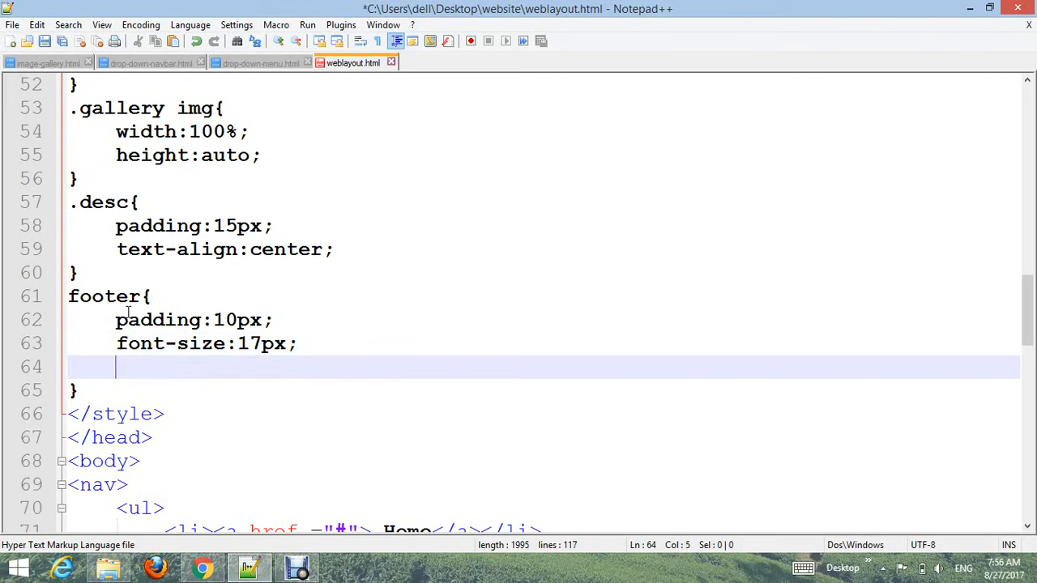
pyautogui.write('font-weight:bold;')
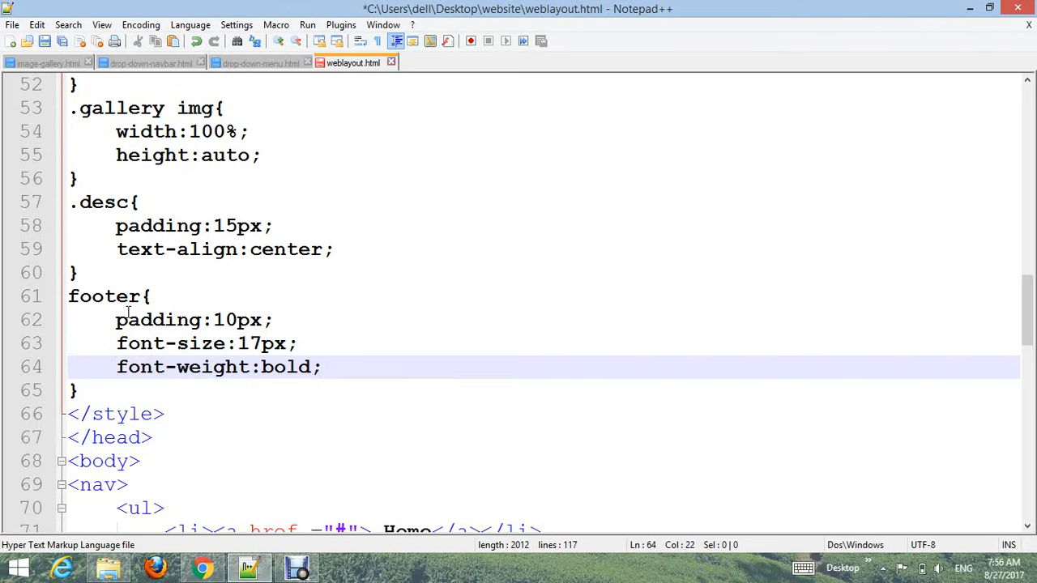
# Step: Add centred text, #594848 background, white Arial text and 1px letter spacing to the footer
pyautogui.write('text')
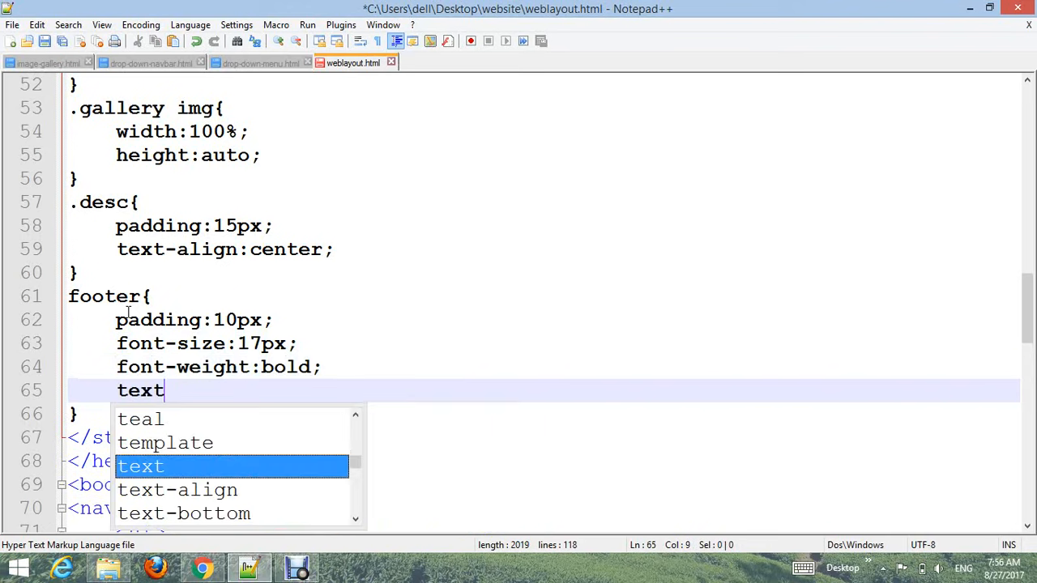
pyautogui.write('-align:center;')
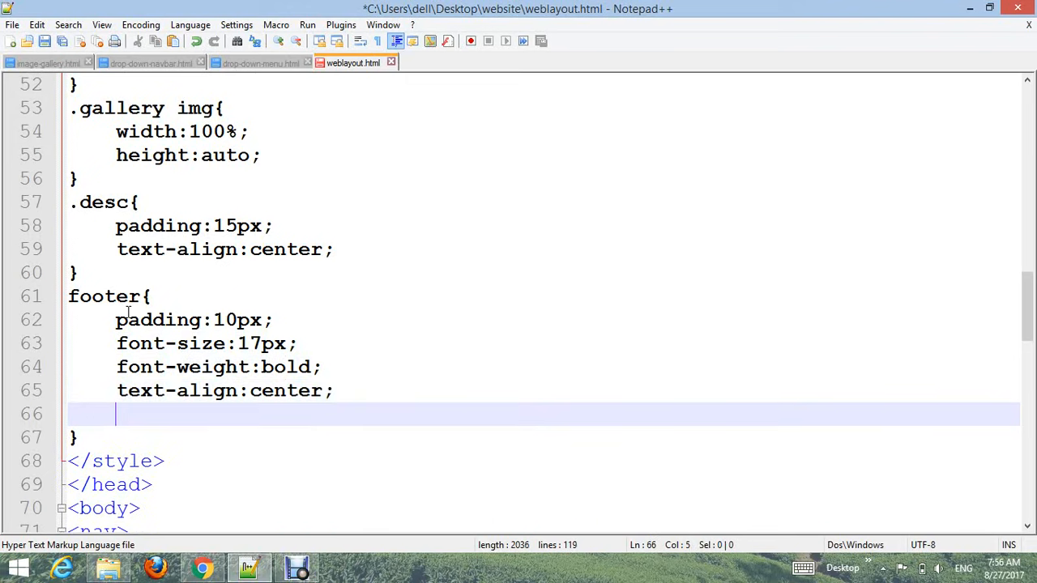
pyautogui.write('background:')
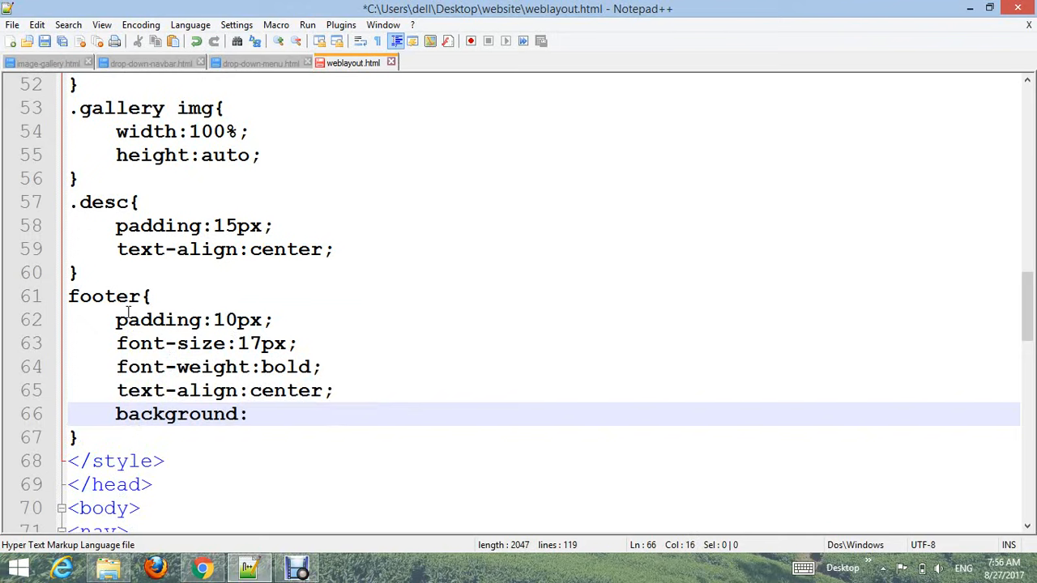
pyautogui.write('#594848')
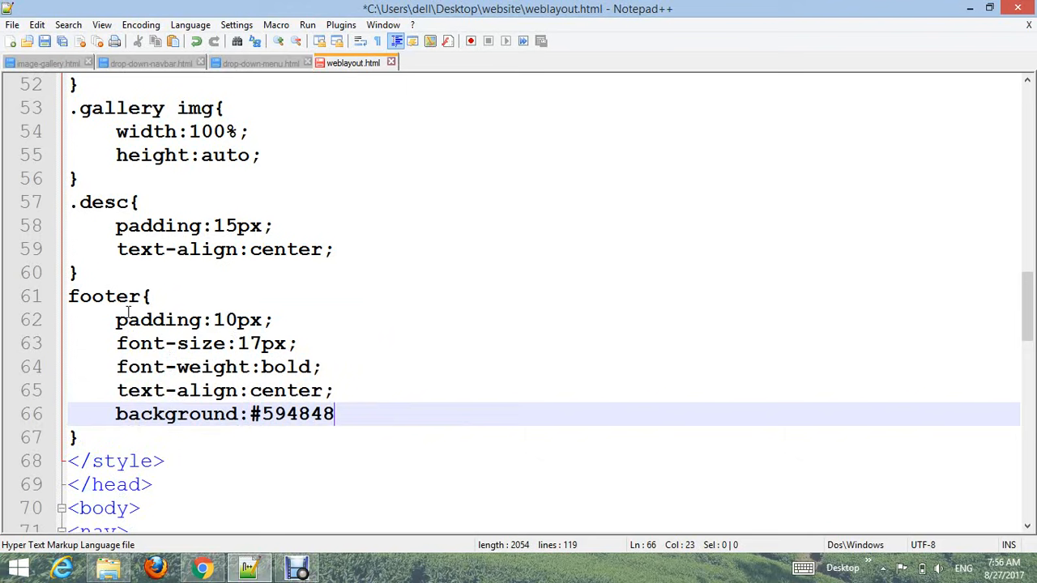
pyautogui.write(';')
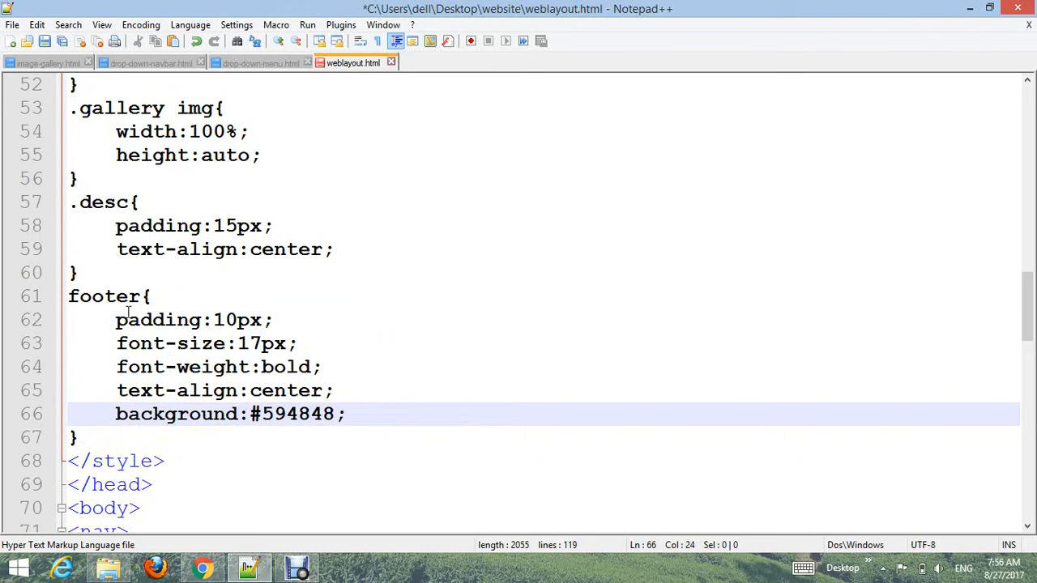
pyautogui.write('color:')
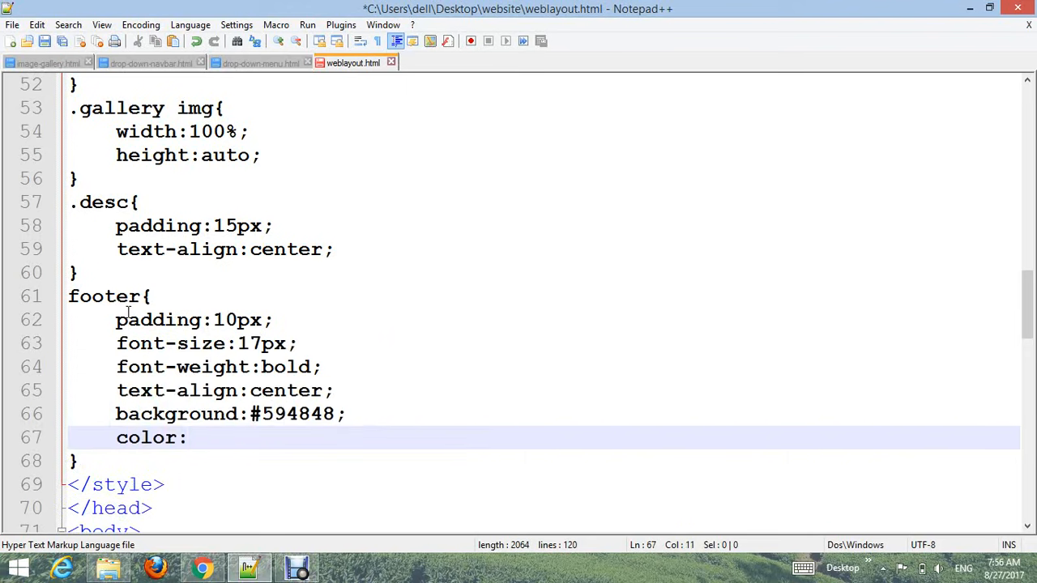
pyautogui.write('white;')
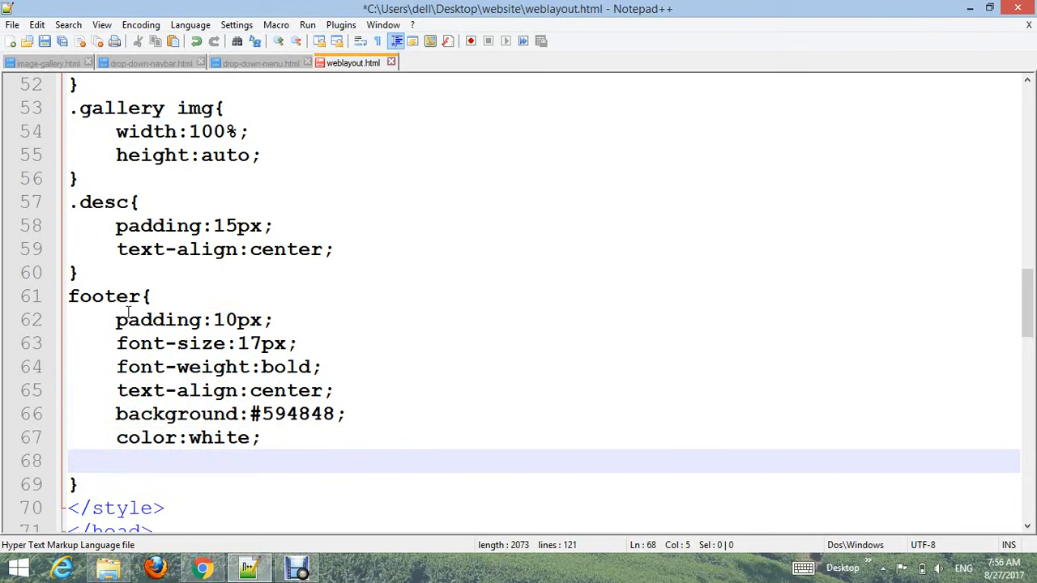
pyautogui.write('font-family')
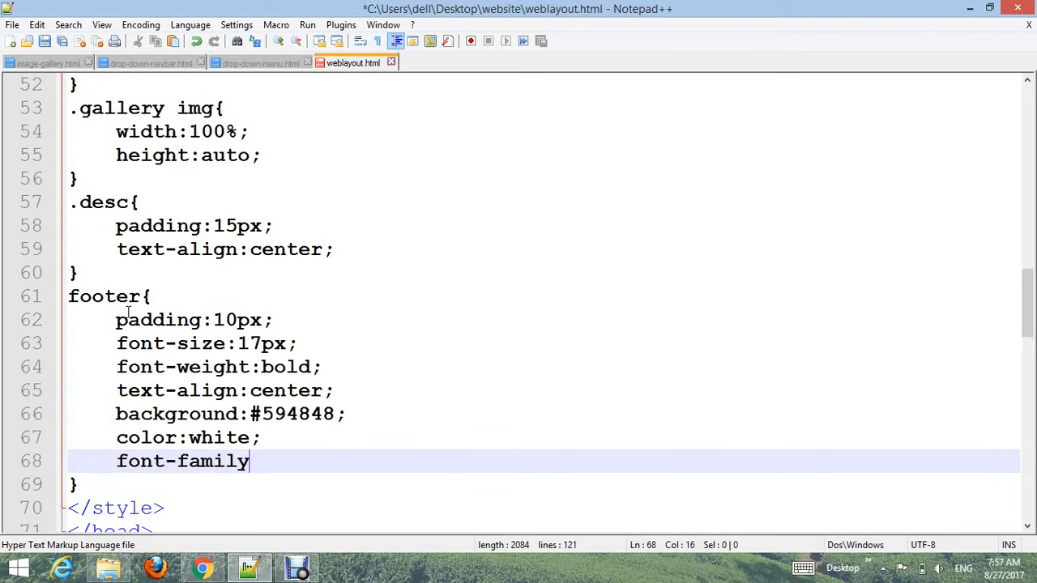
pyautogui.write(':Arial;')
pyautogui.write('letter-spacing:')
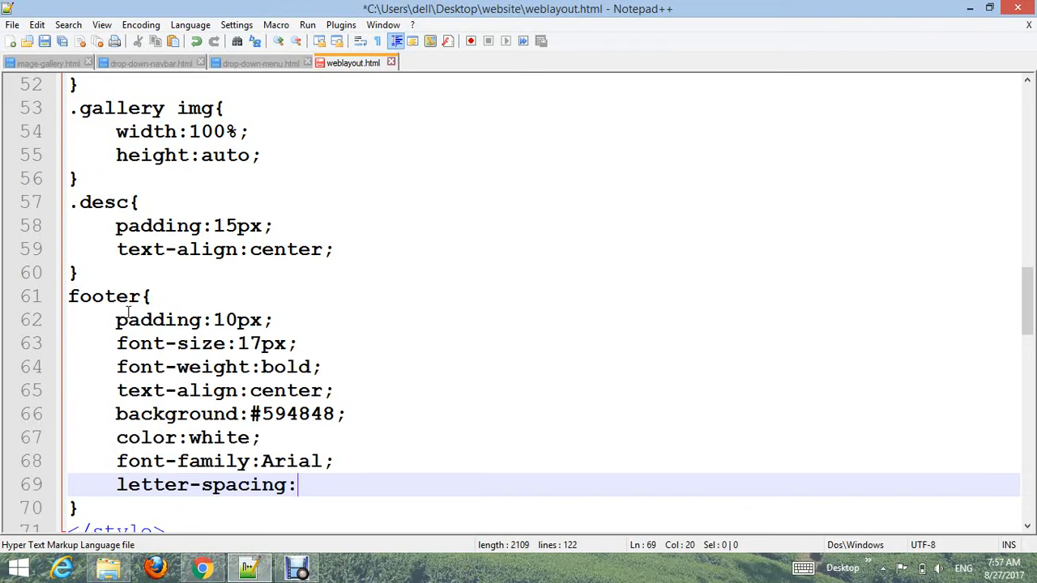
pyautogui.write('1px;')
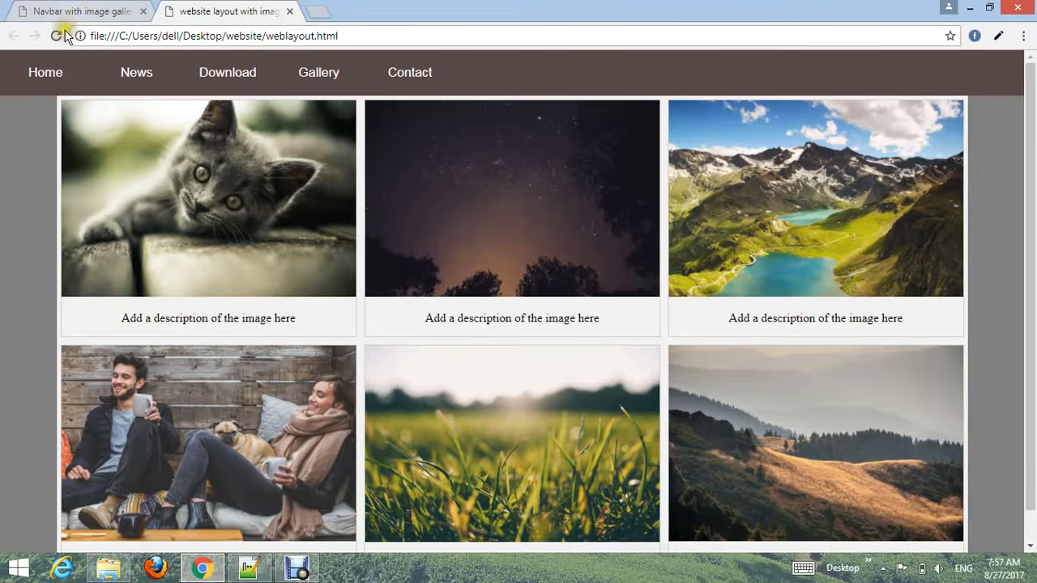
# Step: Reload the page, zoom in and scroll down to inspect the dark centred footer
pyautogui.click(56, 36)
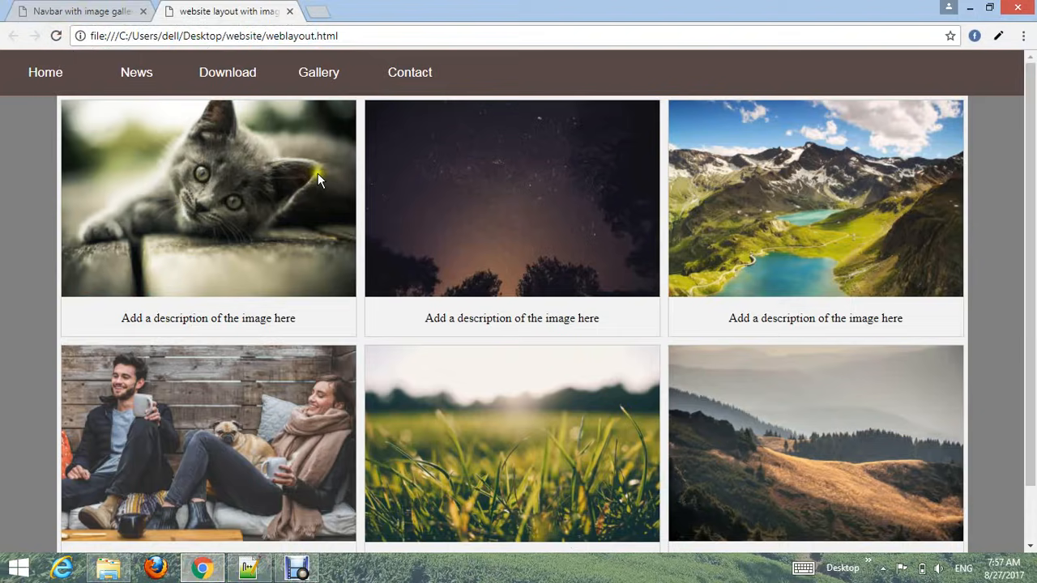
pyautogui.scroll(-3)
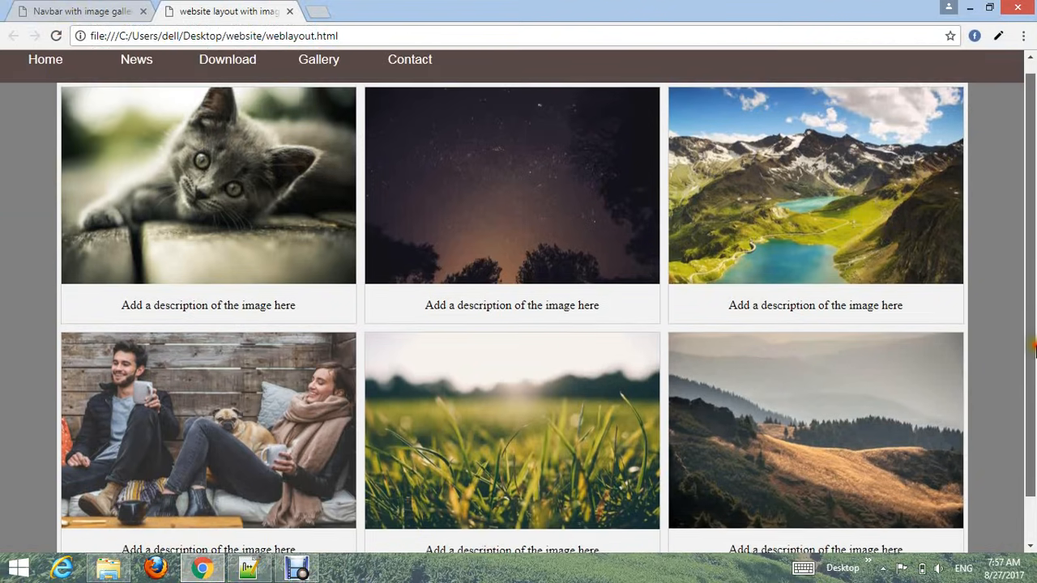
pyautogui.press('ctrl+plus')
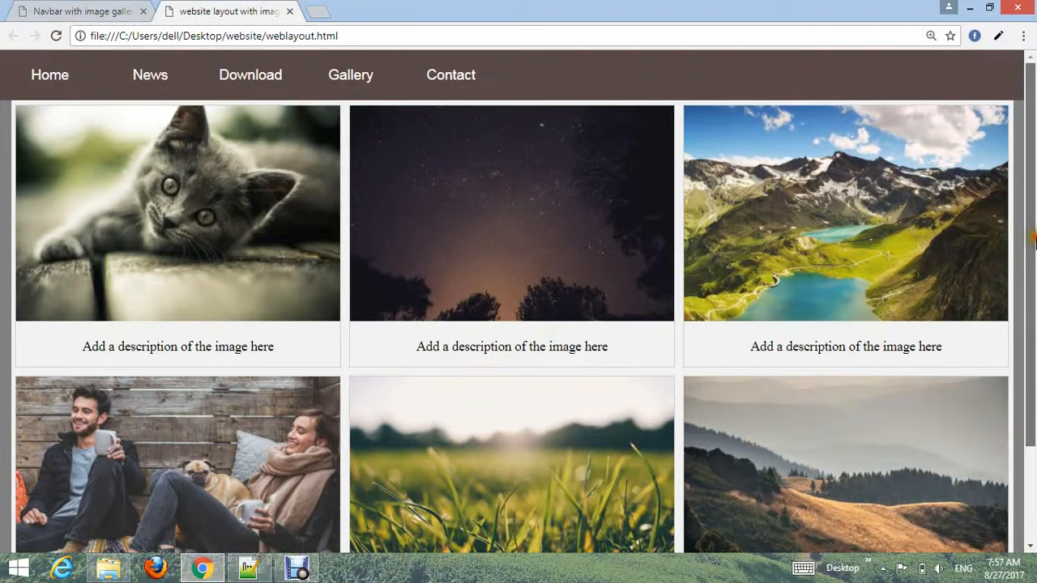
pyautogui.scroll(-3)
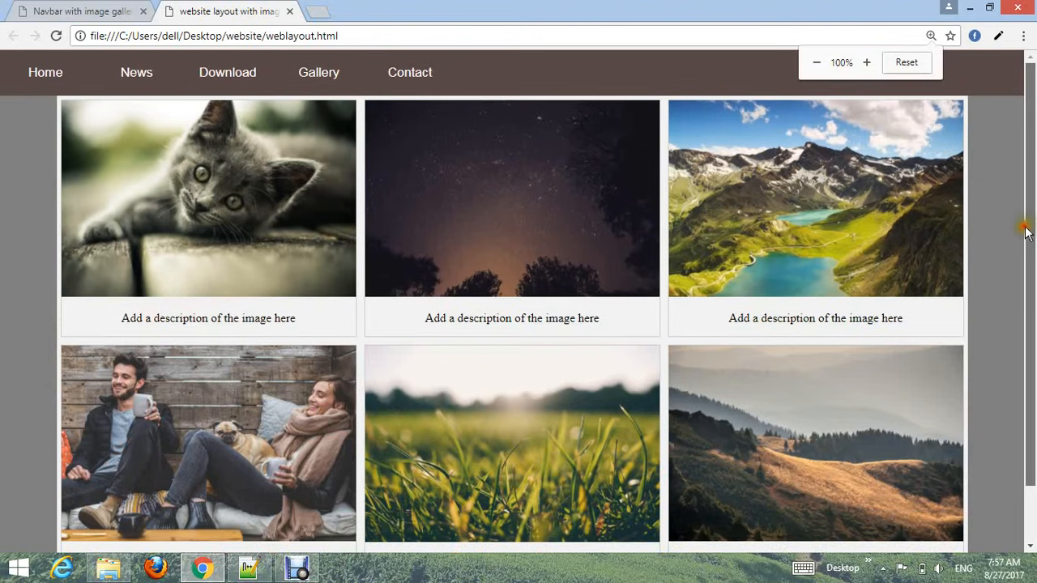
pyautogui.scroll(-3)
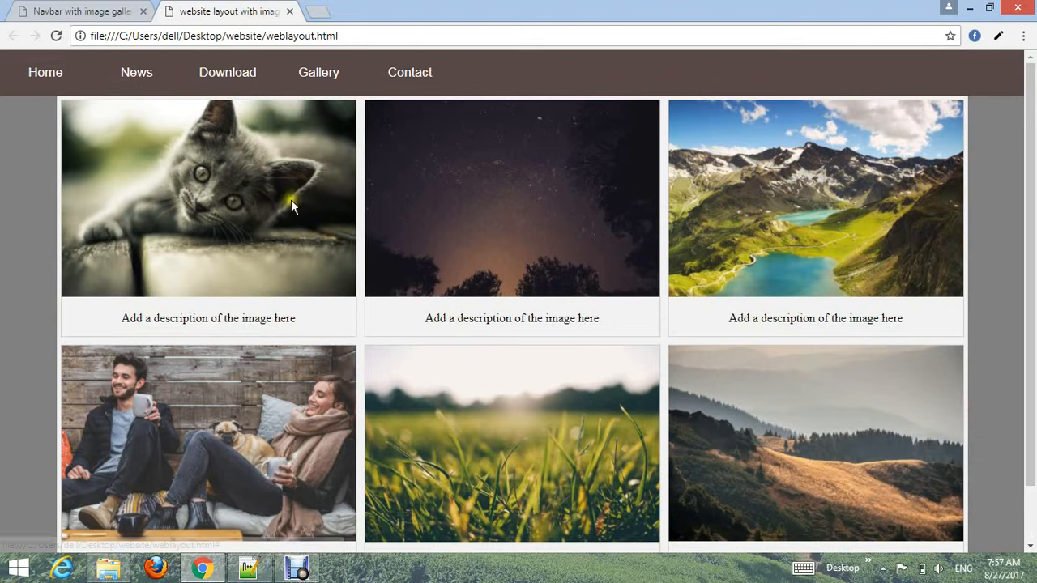
pyautogui.scroll(-3)
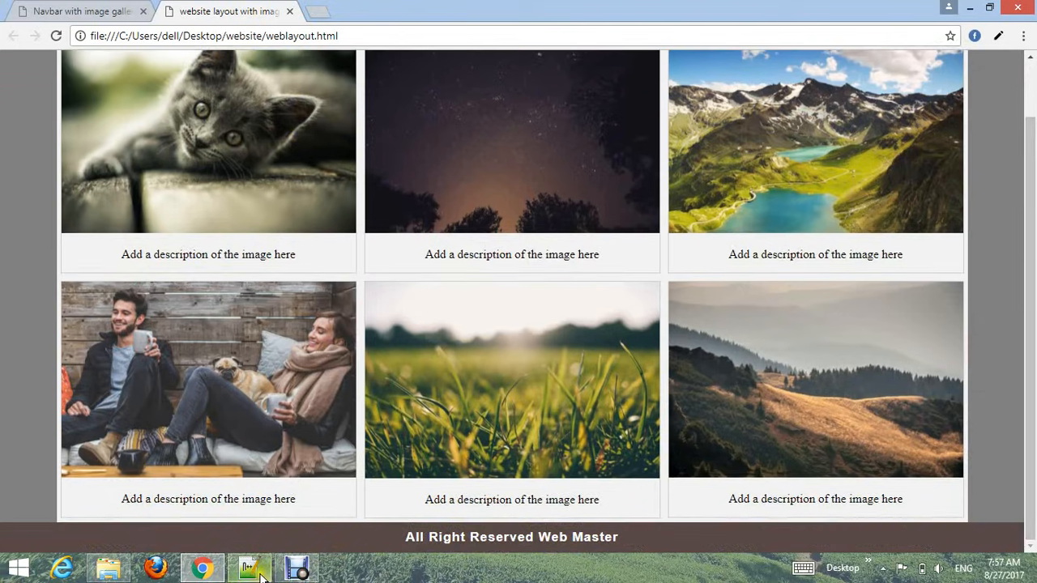
pyautogui.click(248, 567)
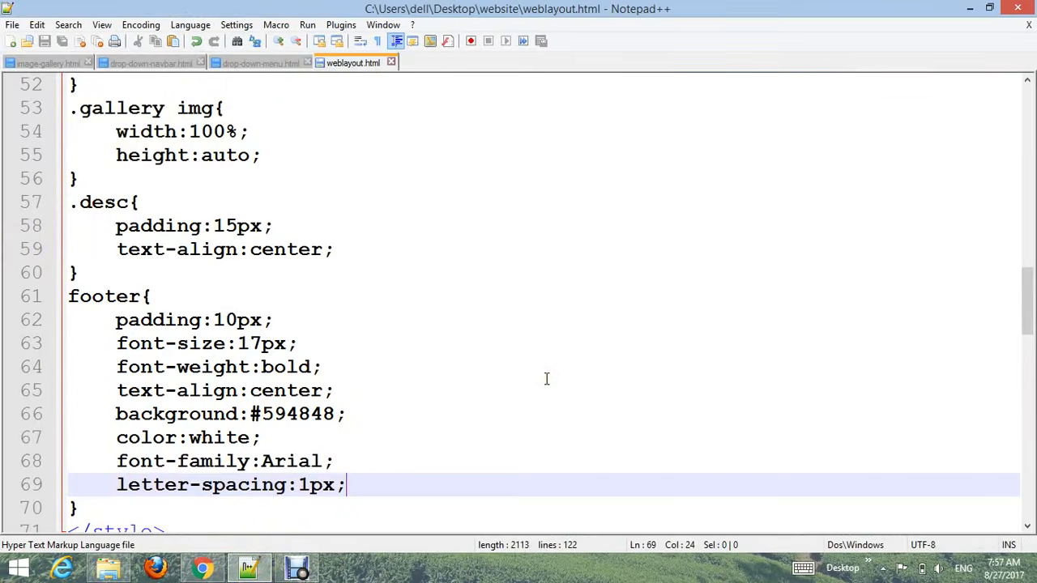
# Step: Scroll through the stylesheet down to the footer rule, then view the finished page in Chrome
pyautogui.scroll(-3)
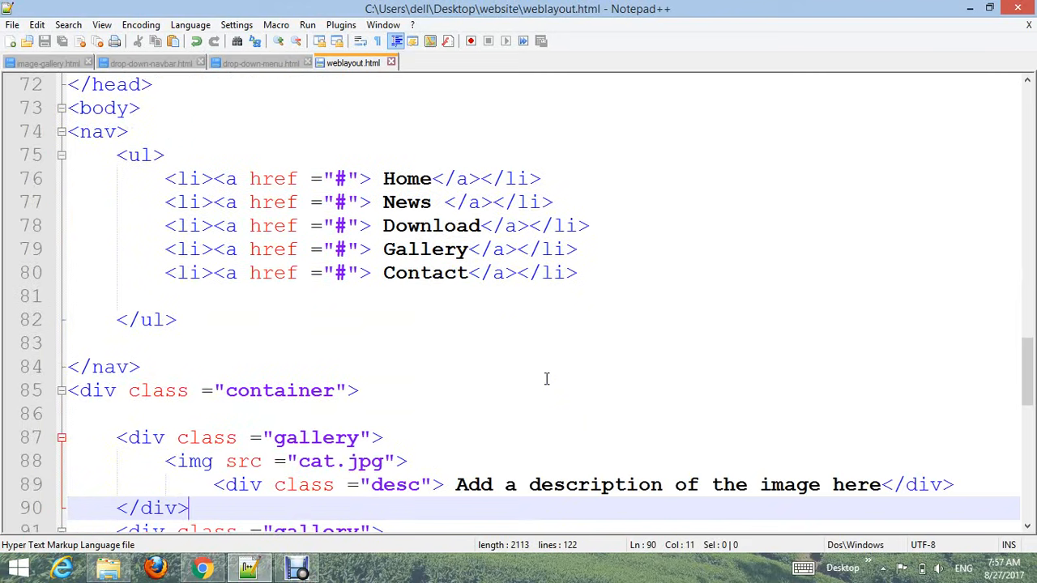
pyautogui.scroll(-3)
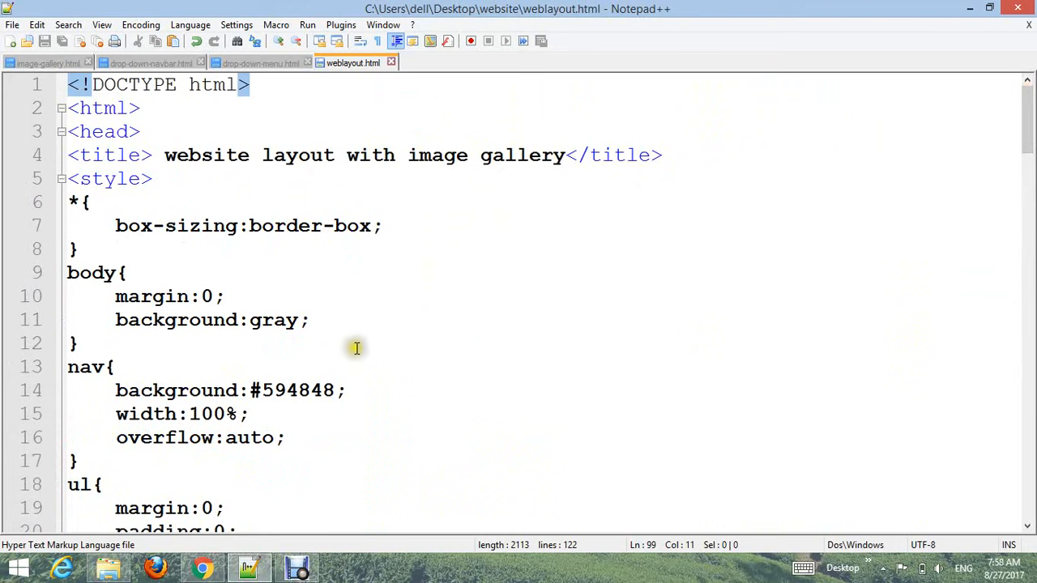
pyautogui.scroll(-3)
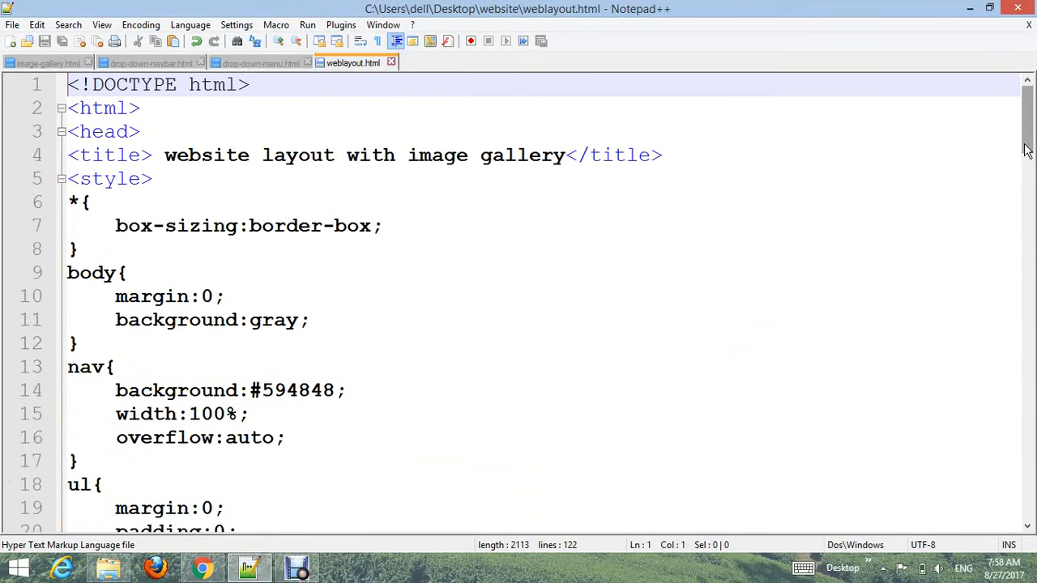
pyautogui.scroll(-3)
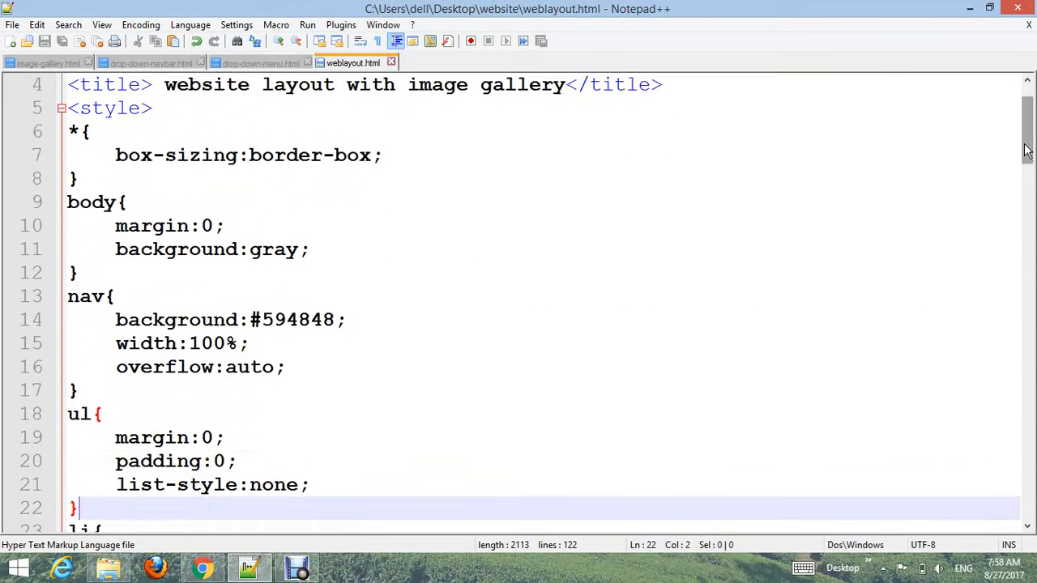
pyautogui.scroll(-3)
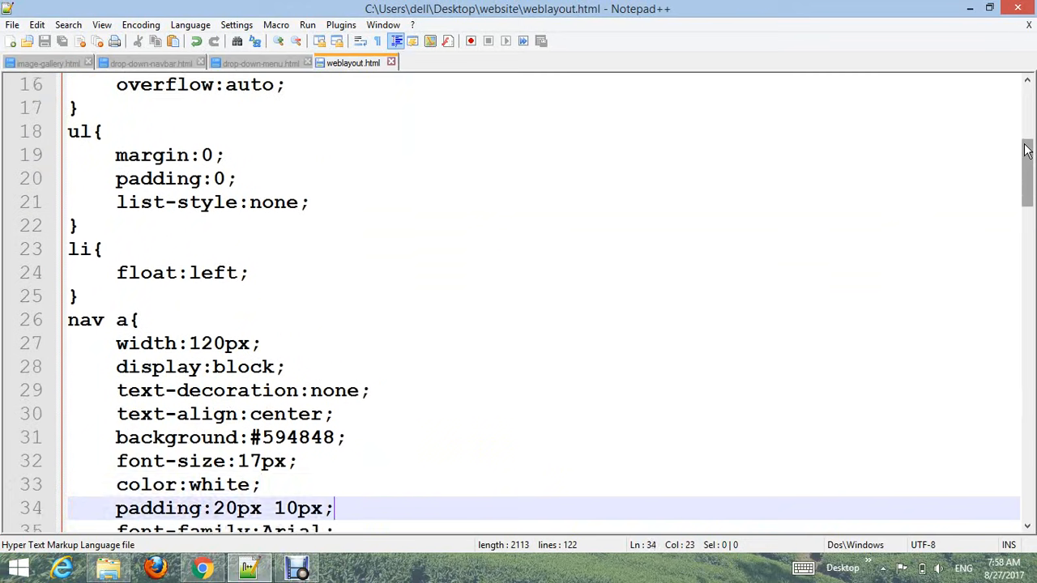
pyautogui.scroll(-3)
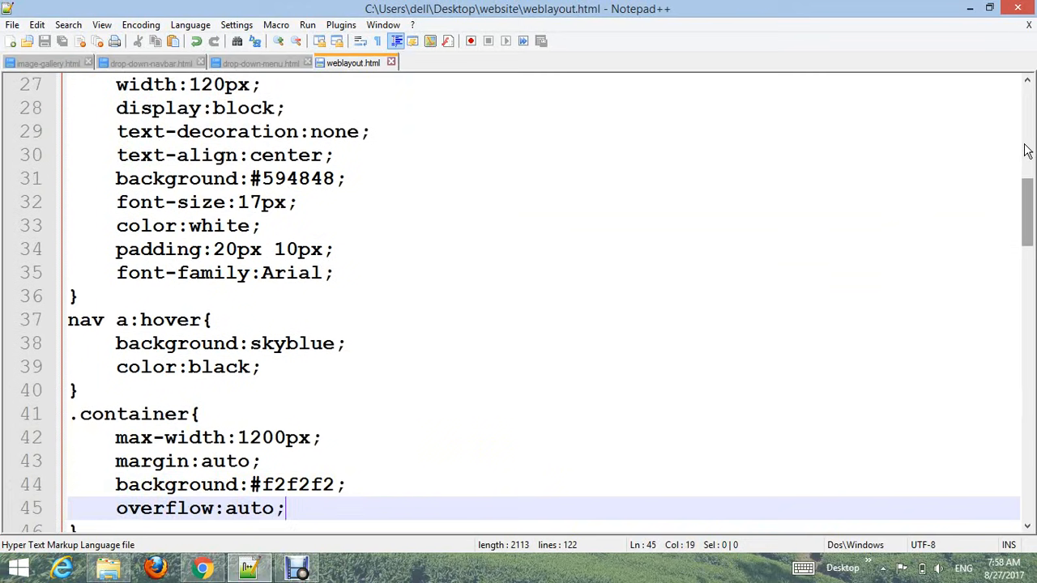
pyautogui.scroll(-3)
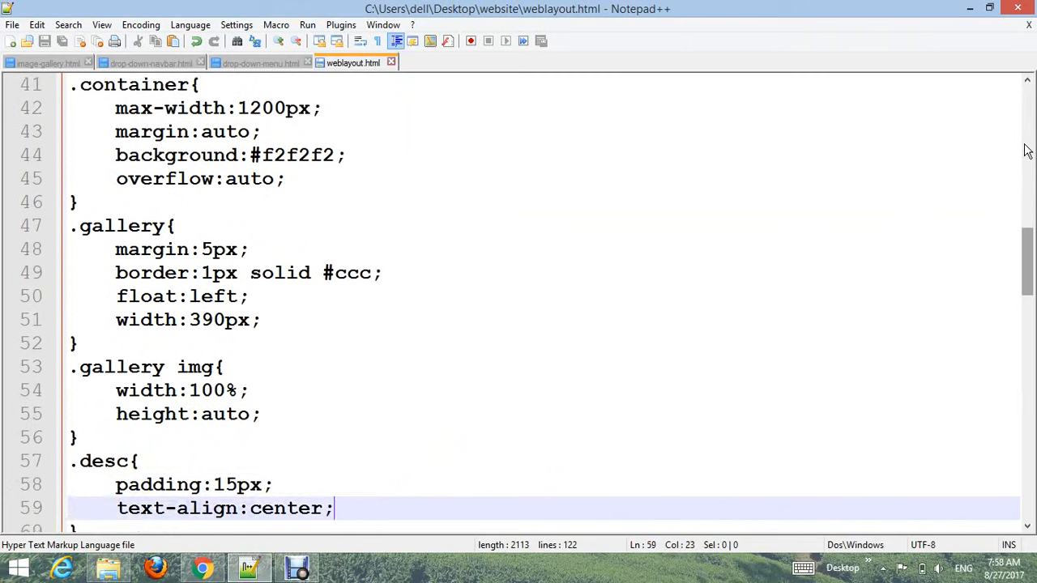
pyautogui.scroll(-3)
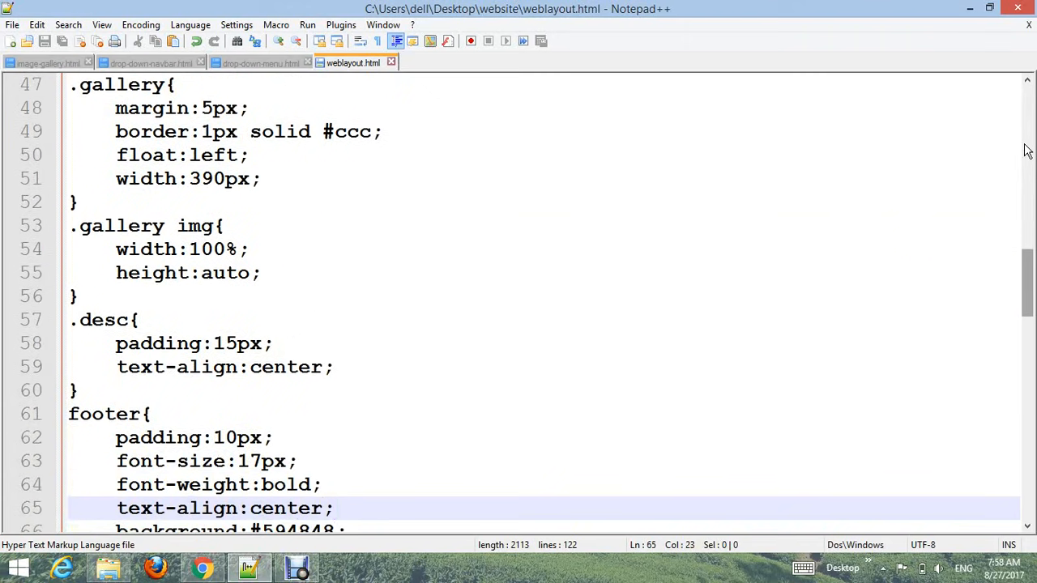
pyautogui.scroll(-3)
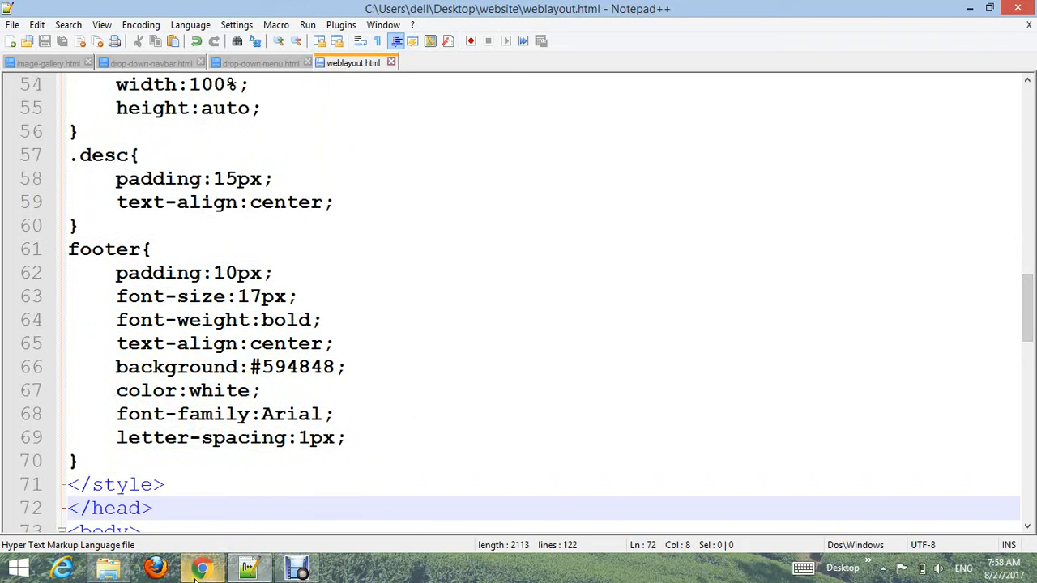
pyautogui.click(201, 569)
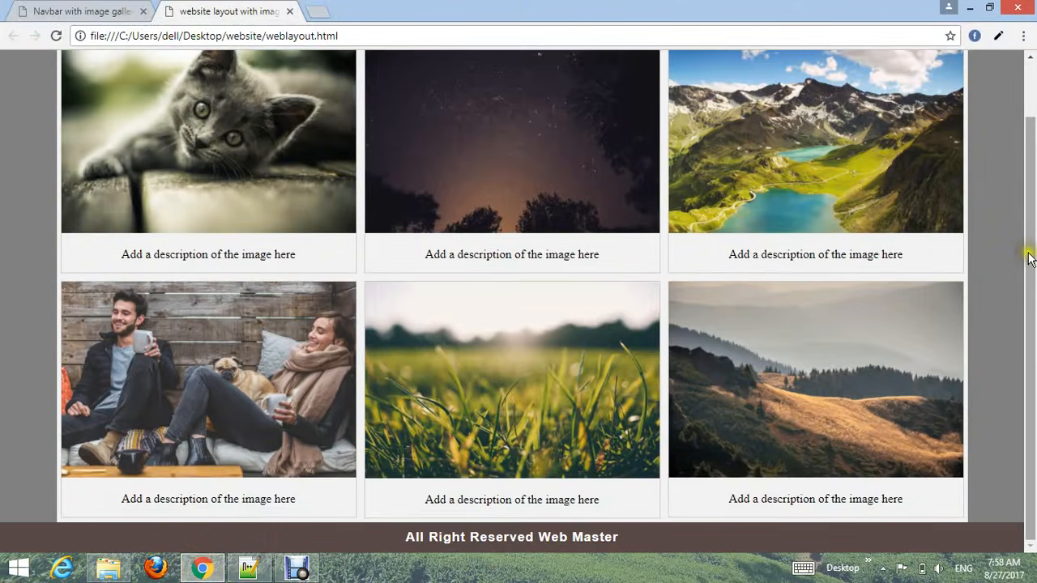